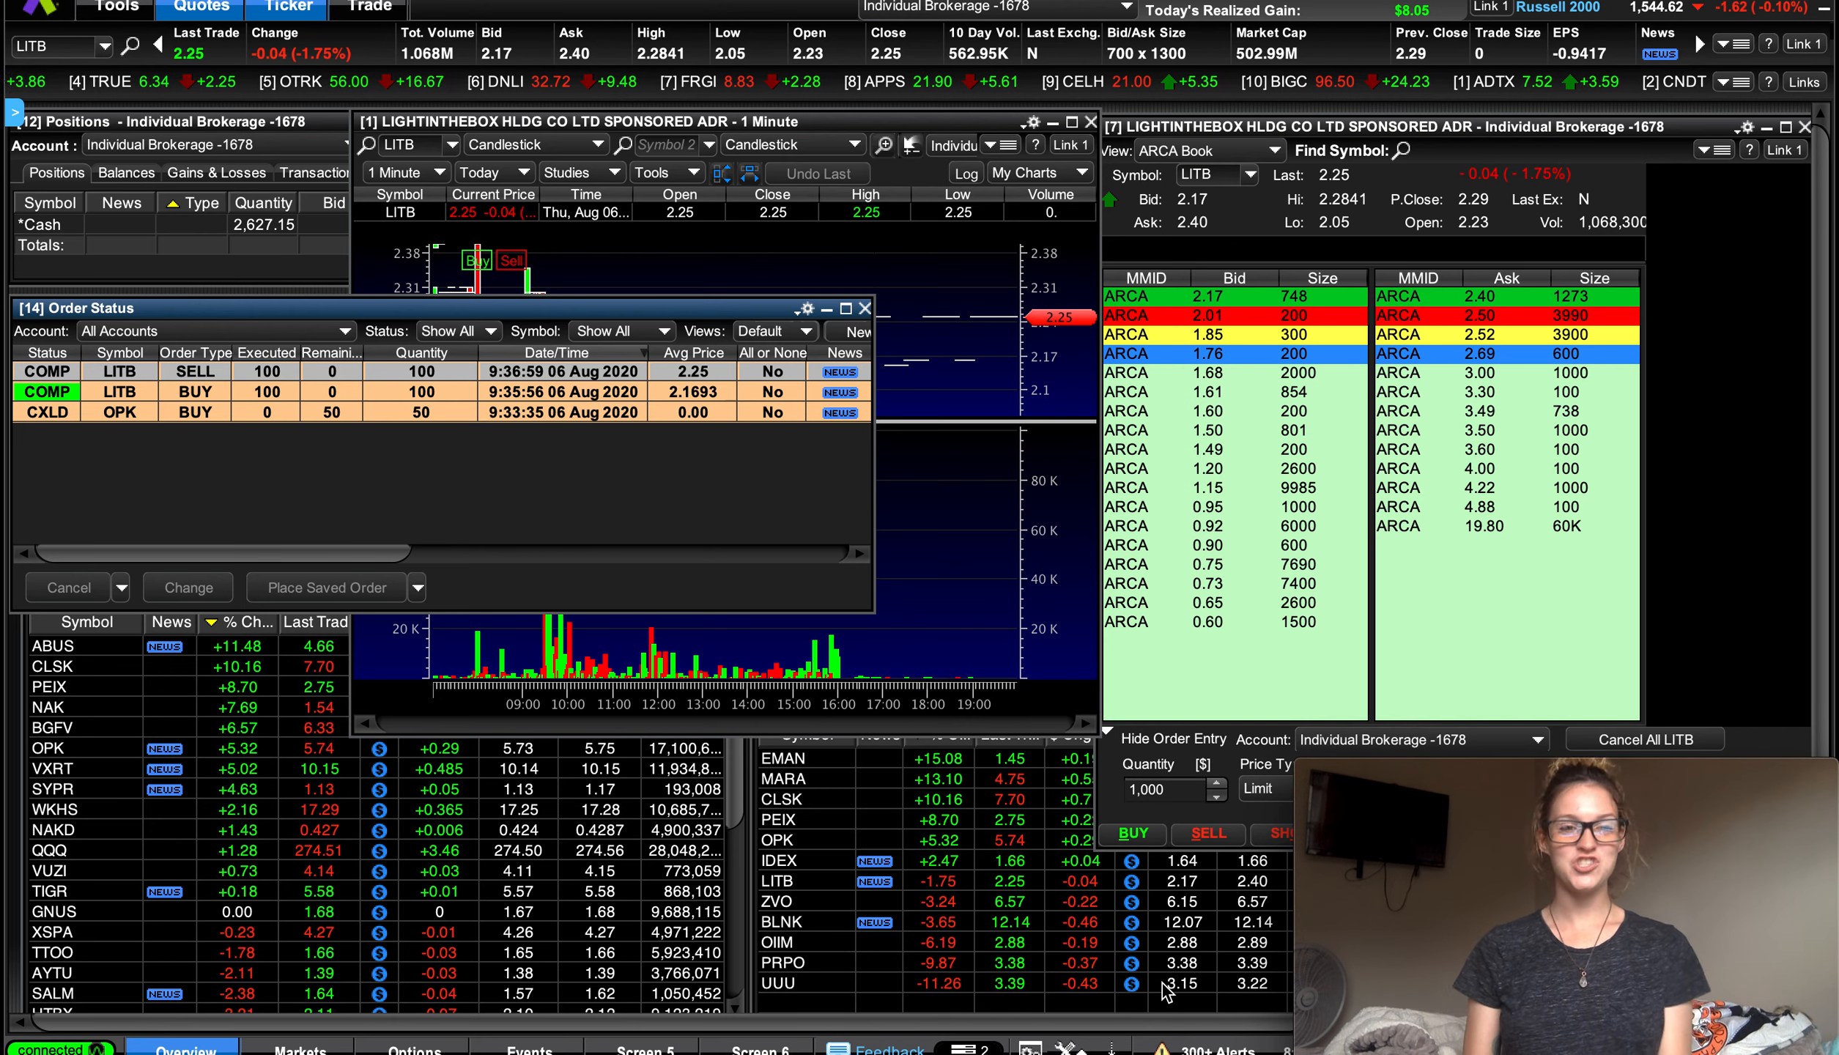
{"action": "mouse_move", "coordinate": [923, 572]}
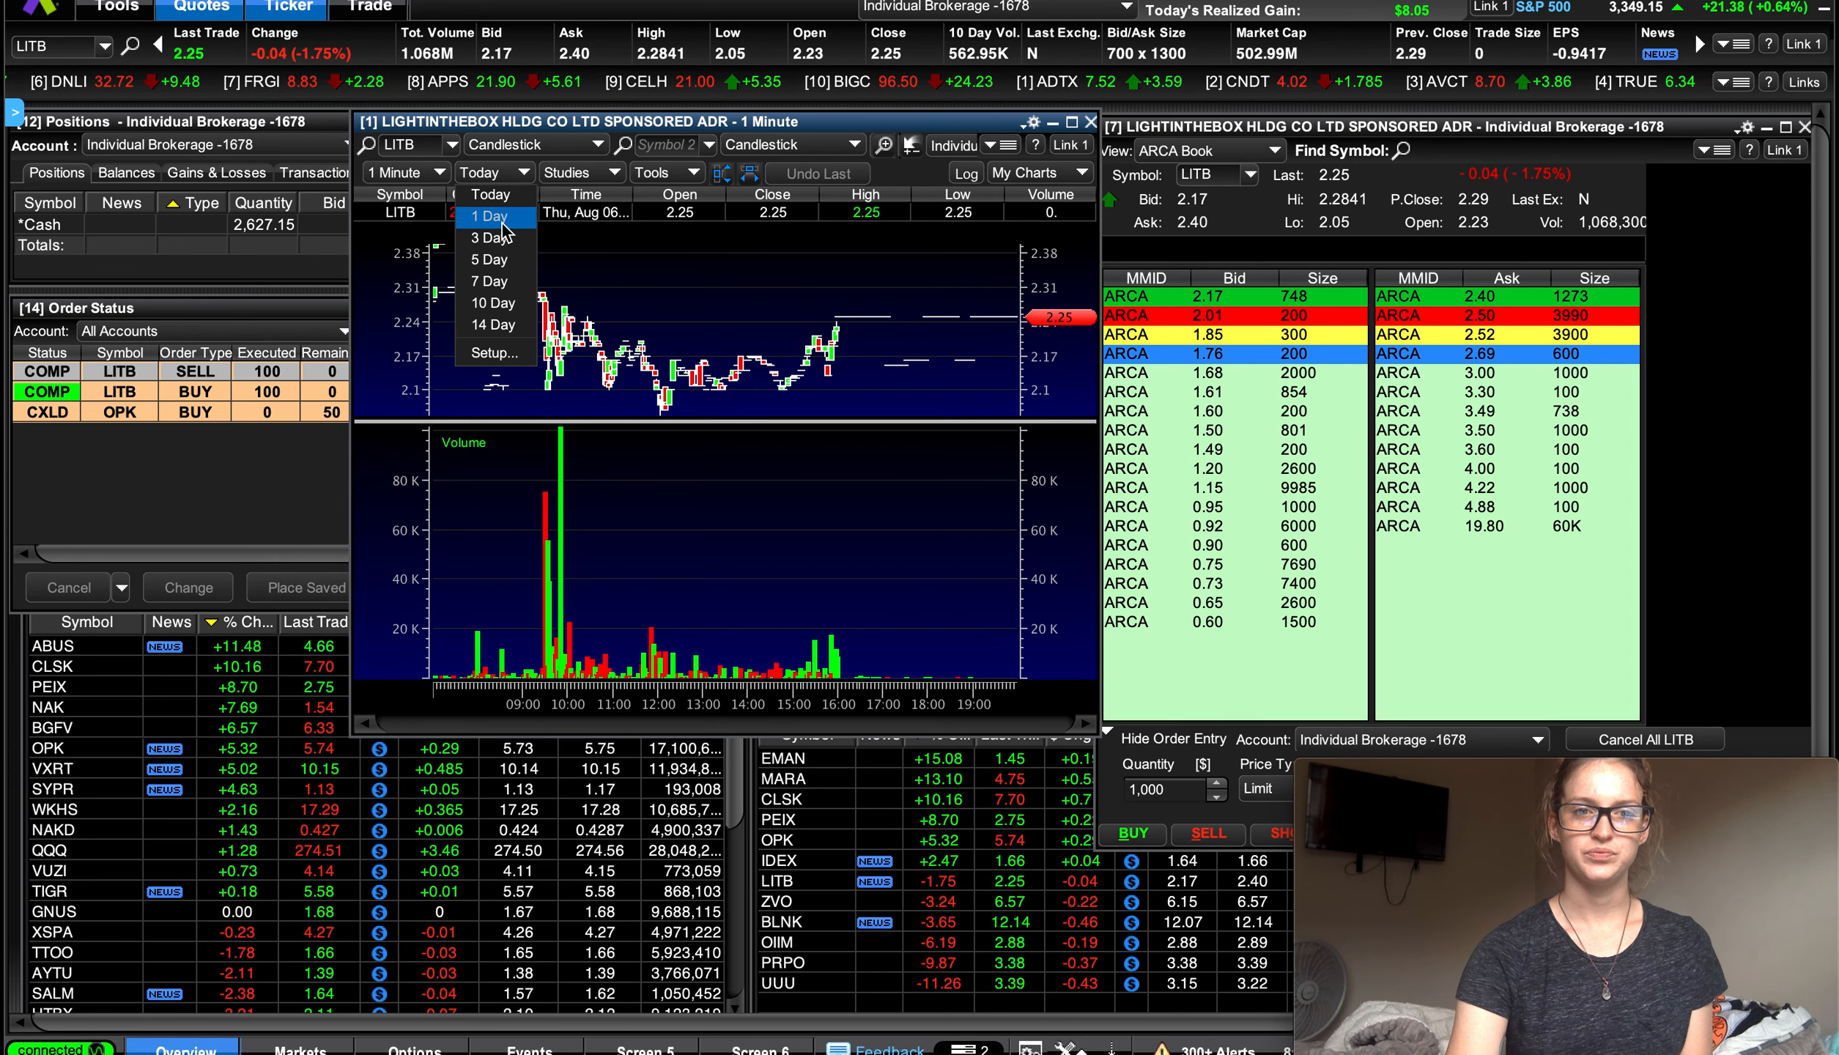
Step: Switch the LITB one-minute chart to a 1 Day range
{"action": "left_click", "coordinate": [490, 216]}
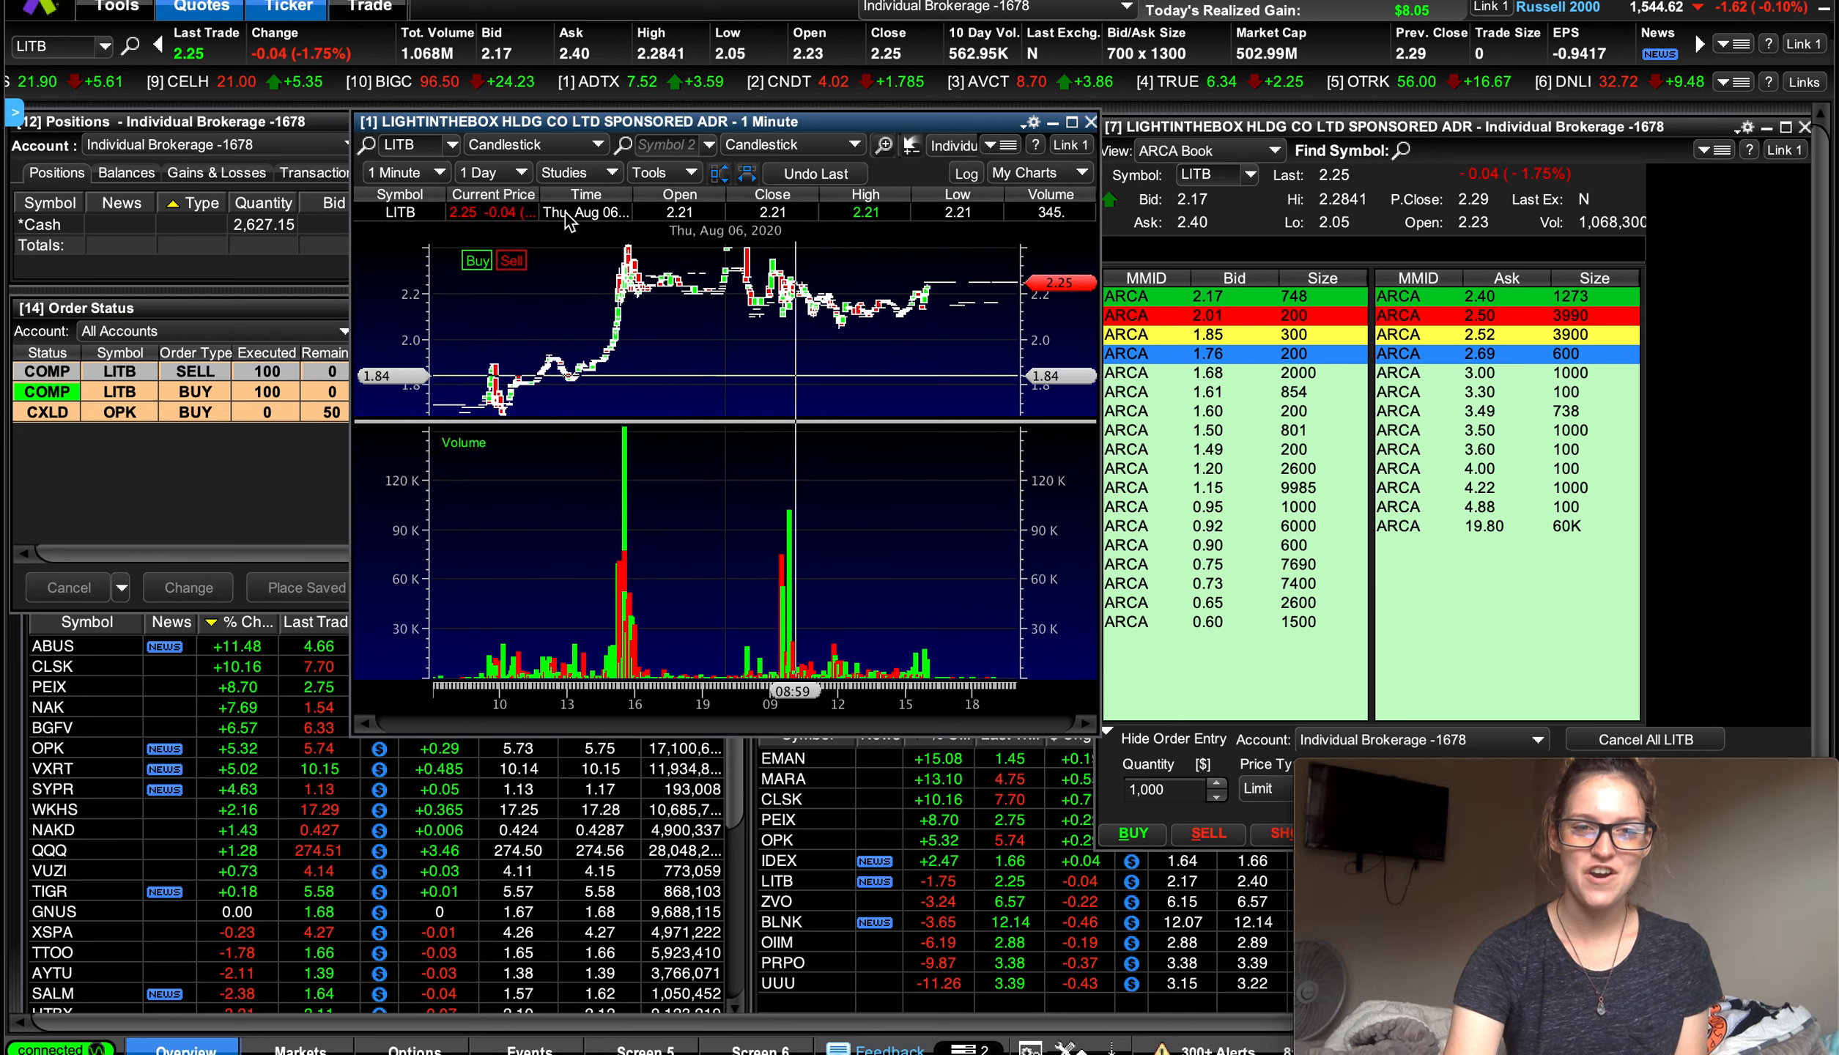
{"action": "left_click", "coordinate": [493, 172]}
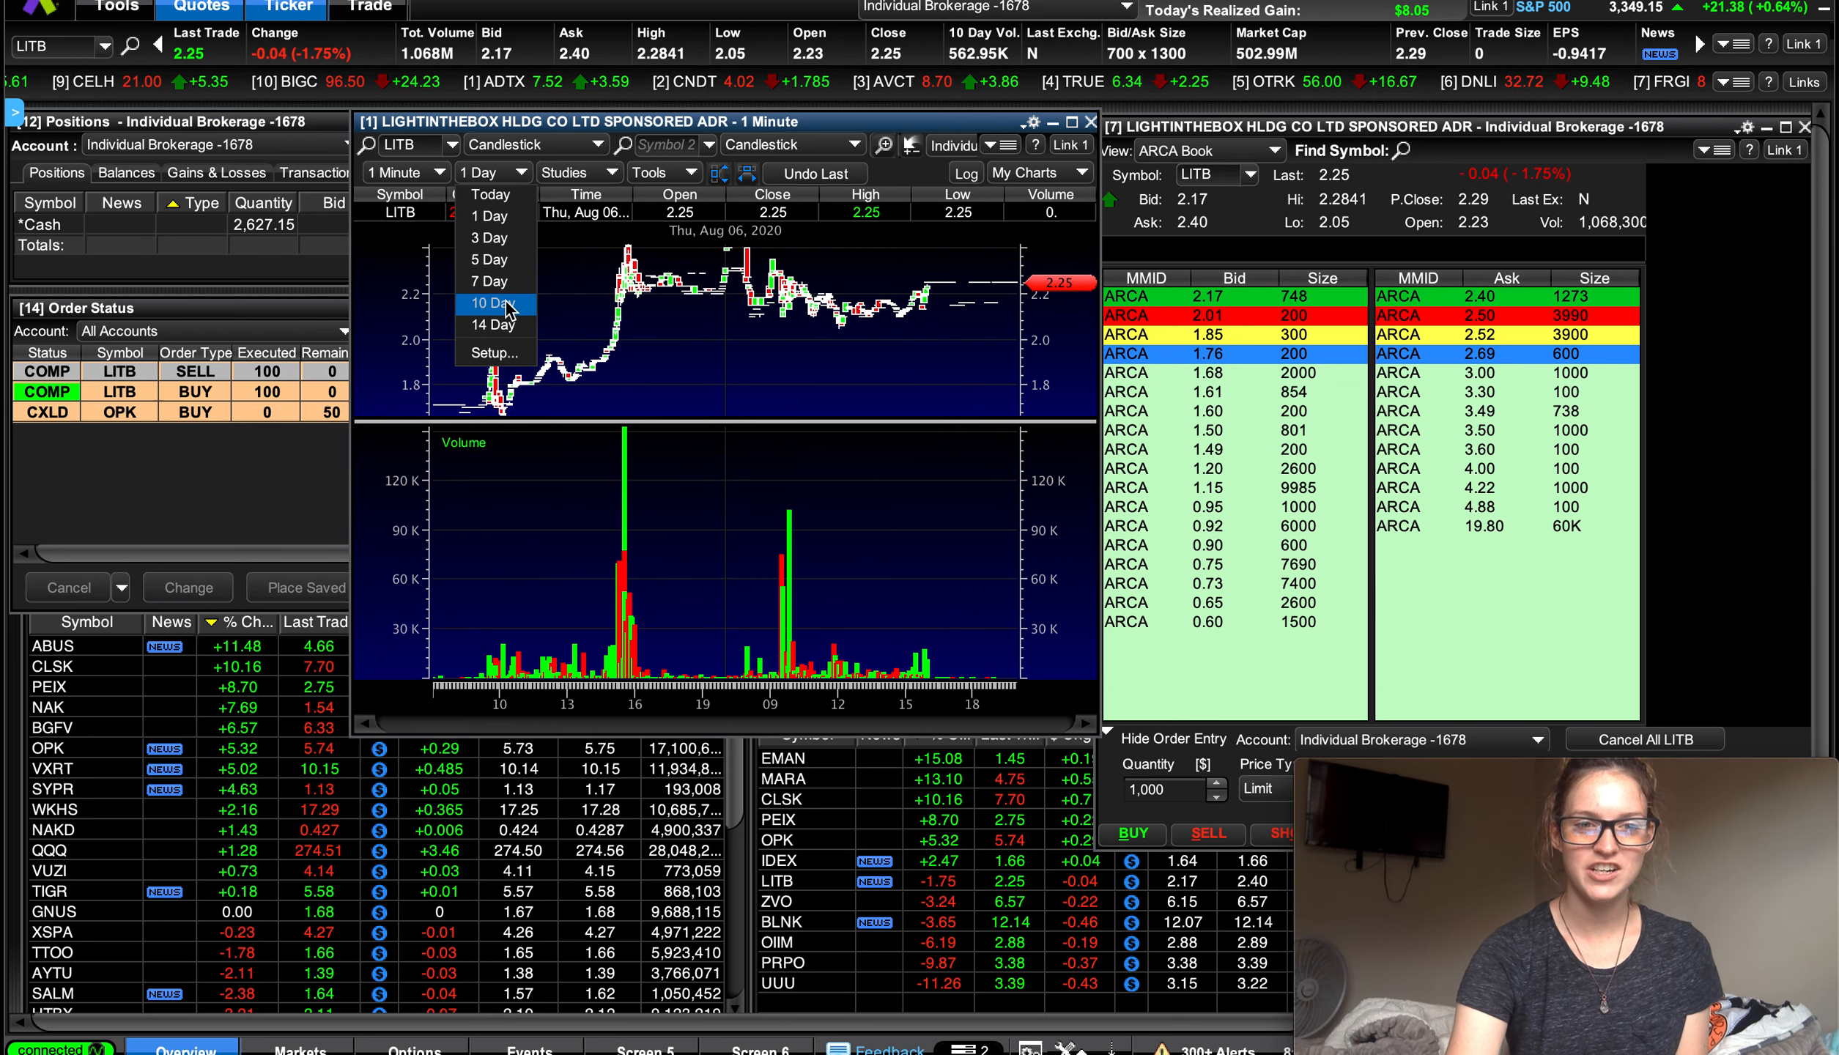
Step: Extend the LITB one-minute chart to a 10 Day range
{"action": "left_click", "coordinate": [486, 304]}
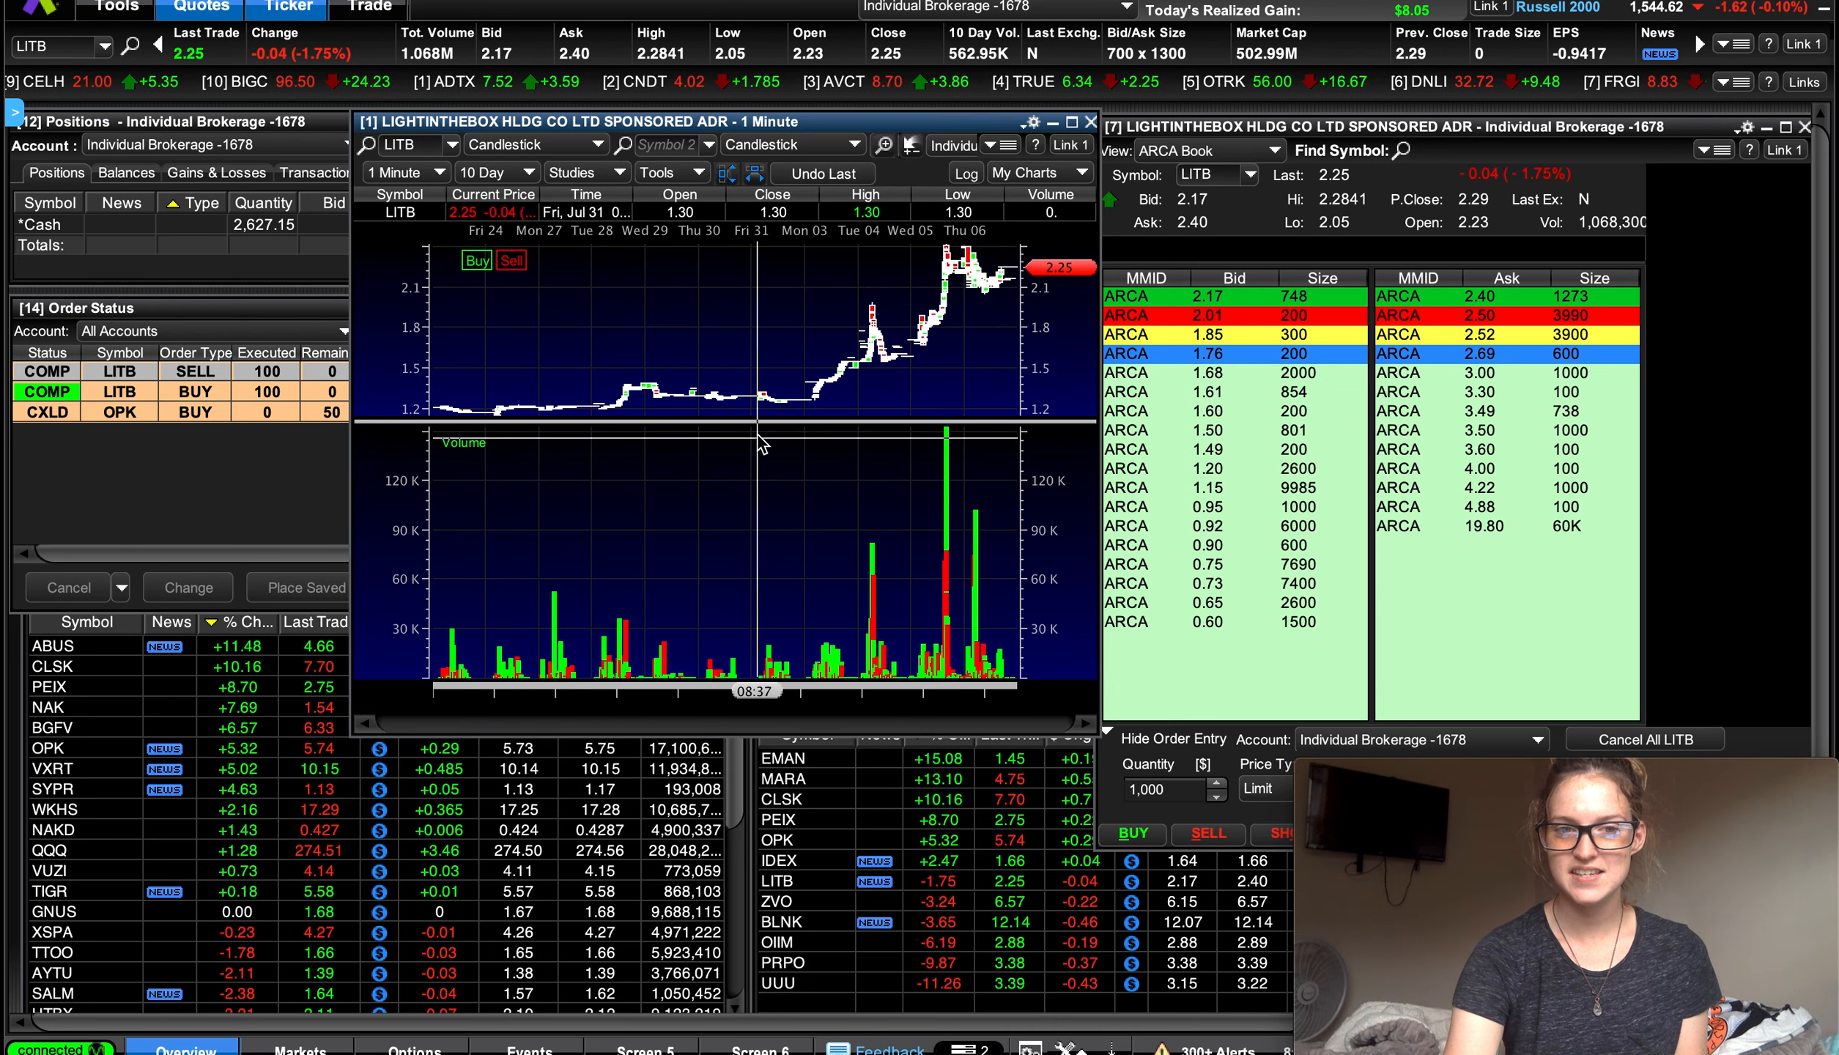
{"action": "mouse_move", "coordinate": [712, 422]}
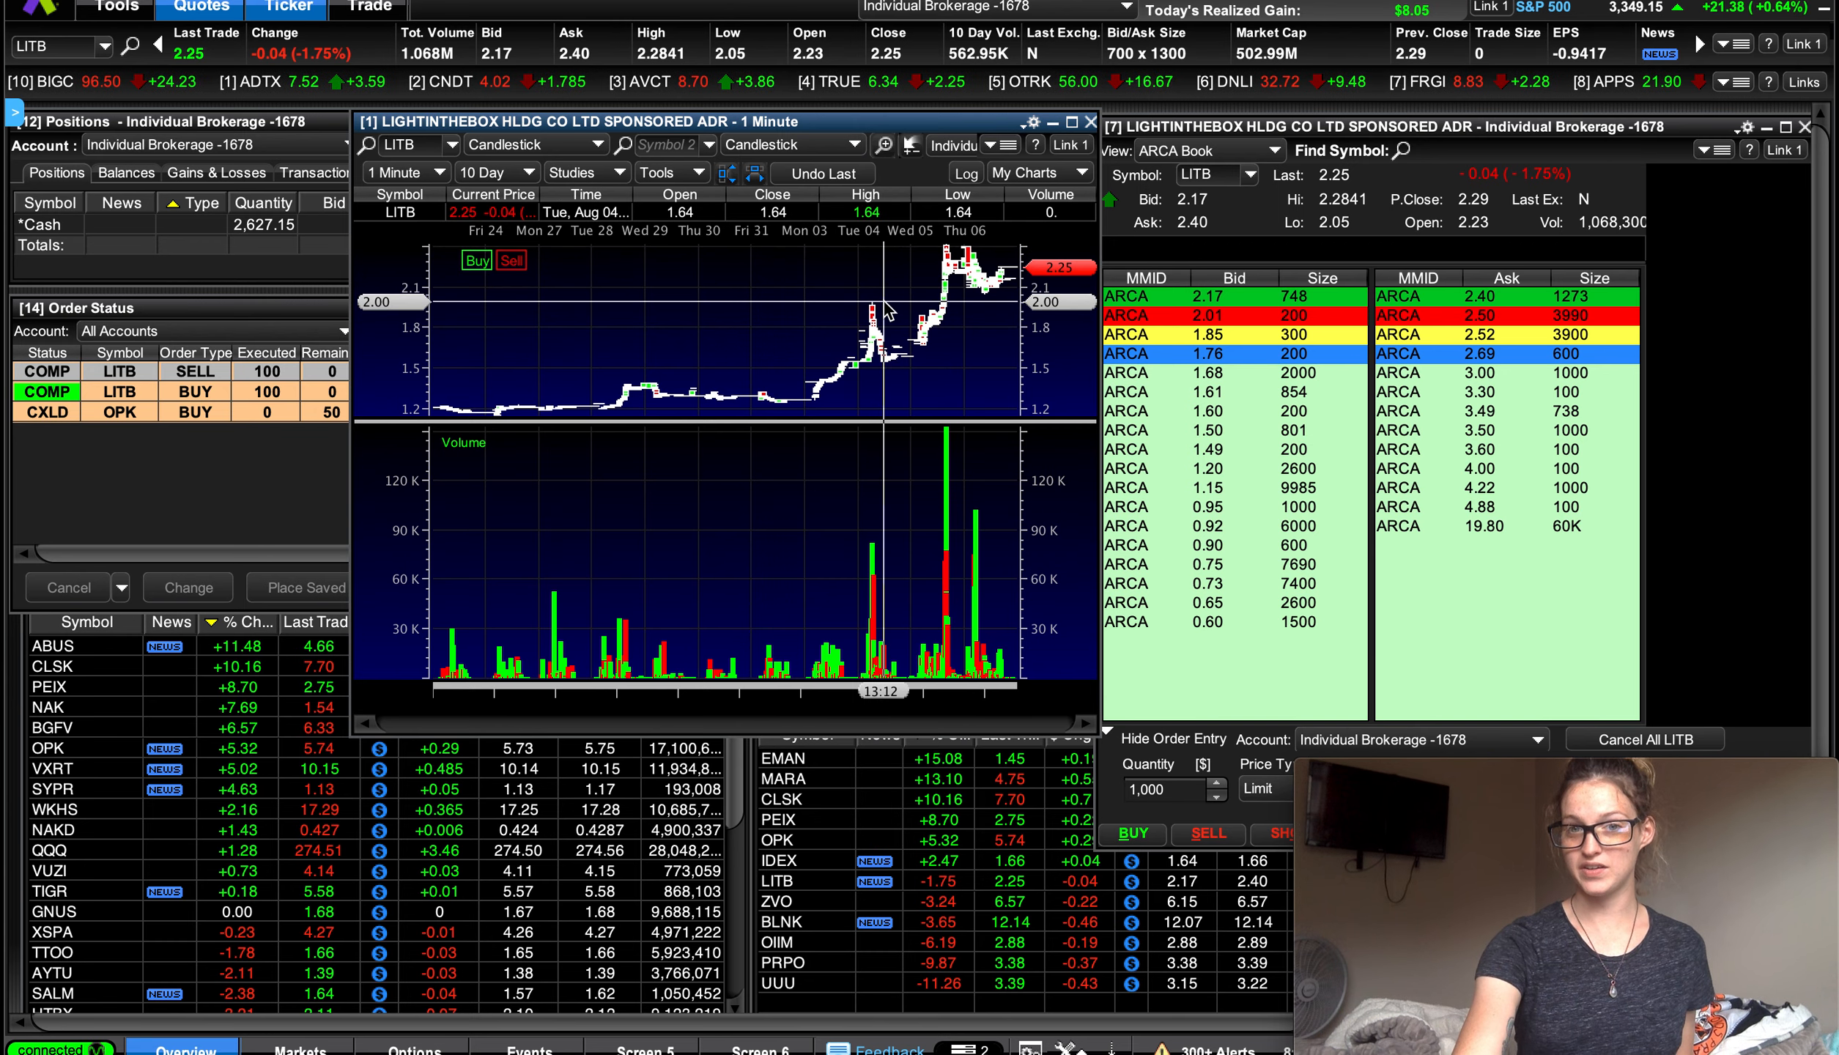
{"action": "mouse_move", "coordinate": [956, 303]}
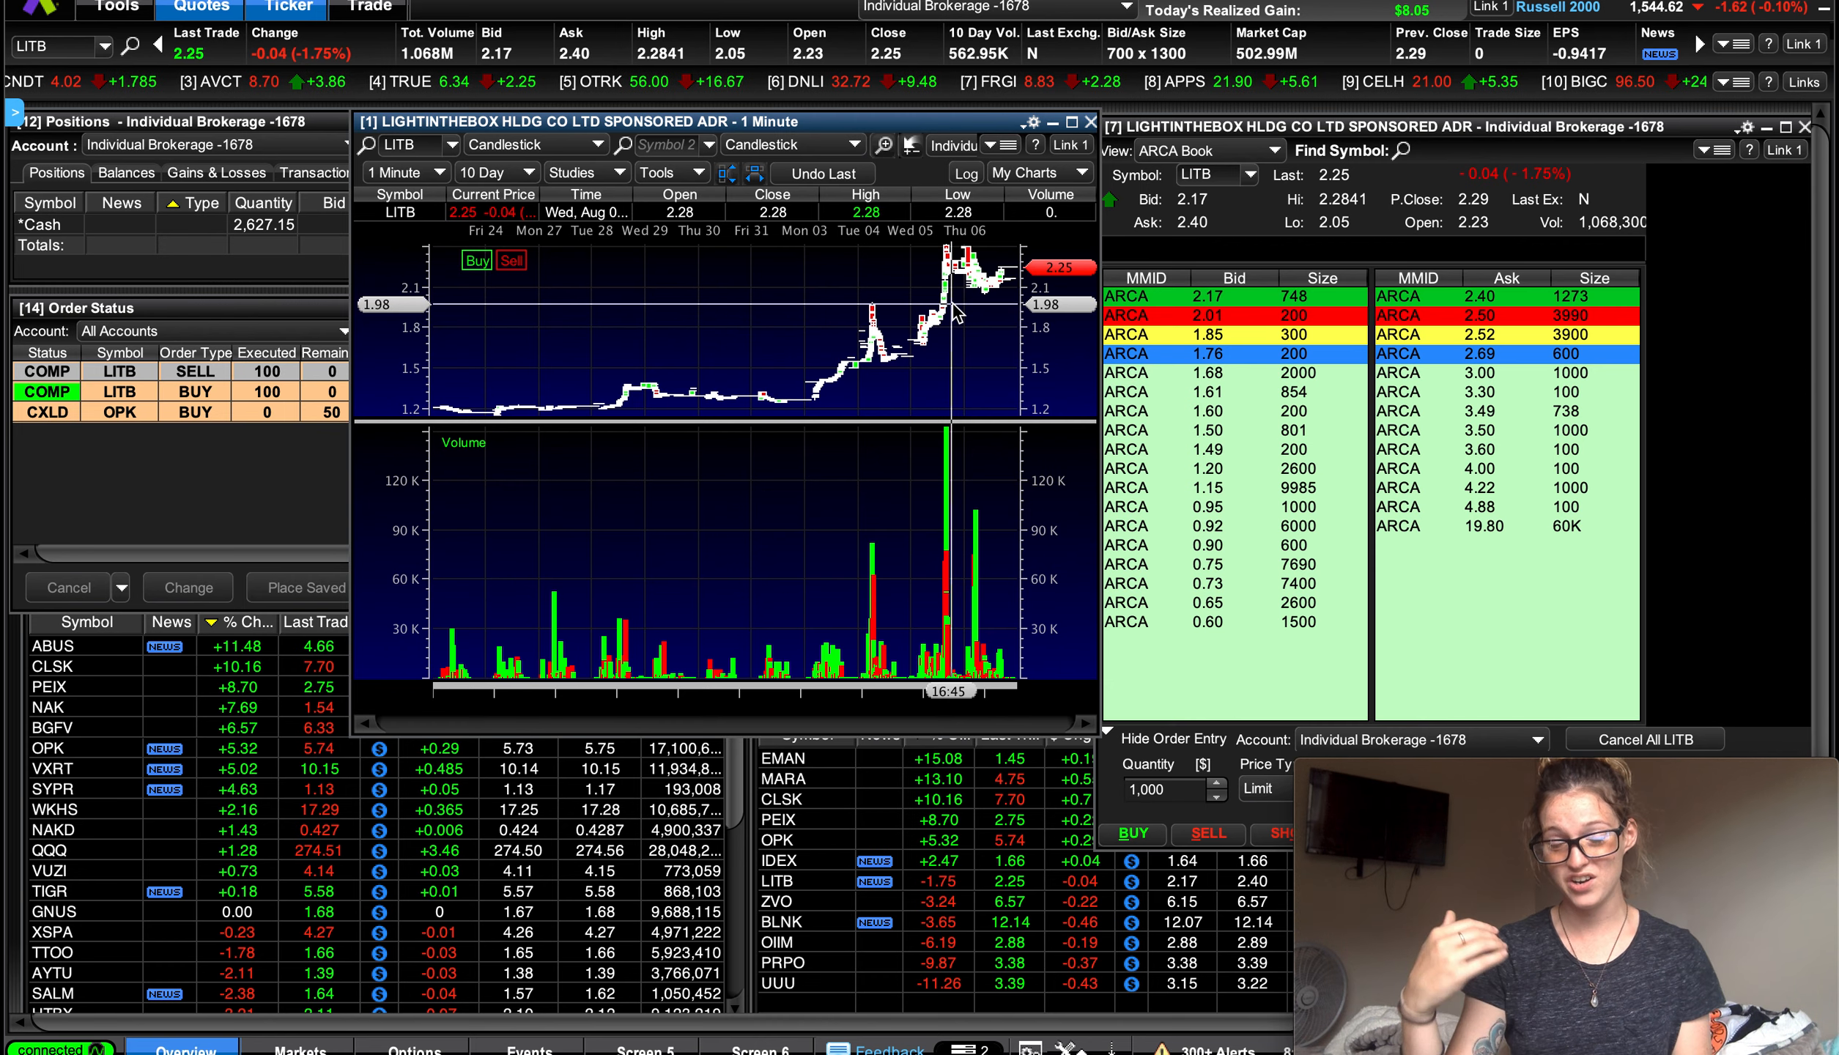
{"action": "mouse_move", "coordinate": [956, 295]}
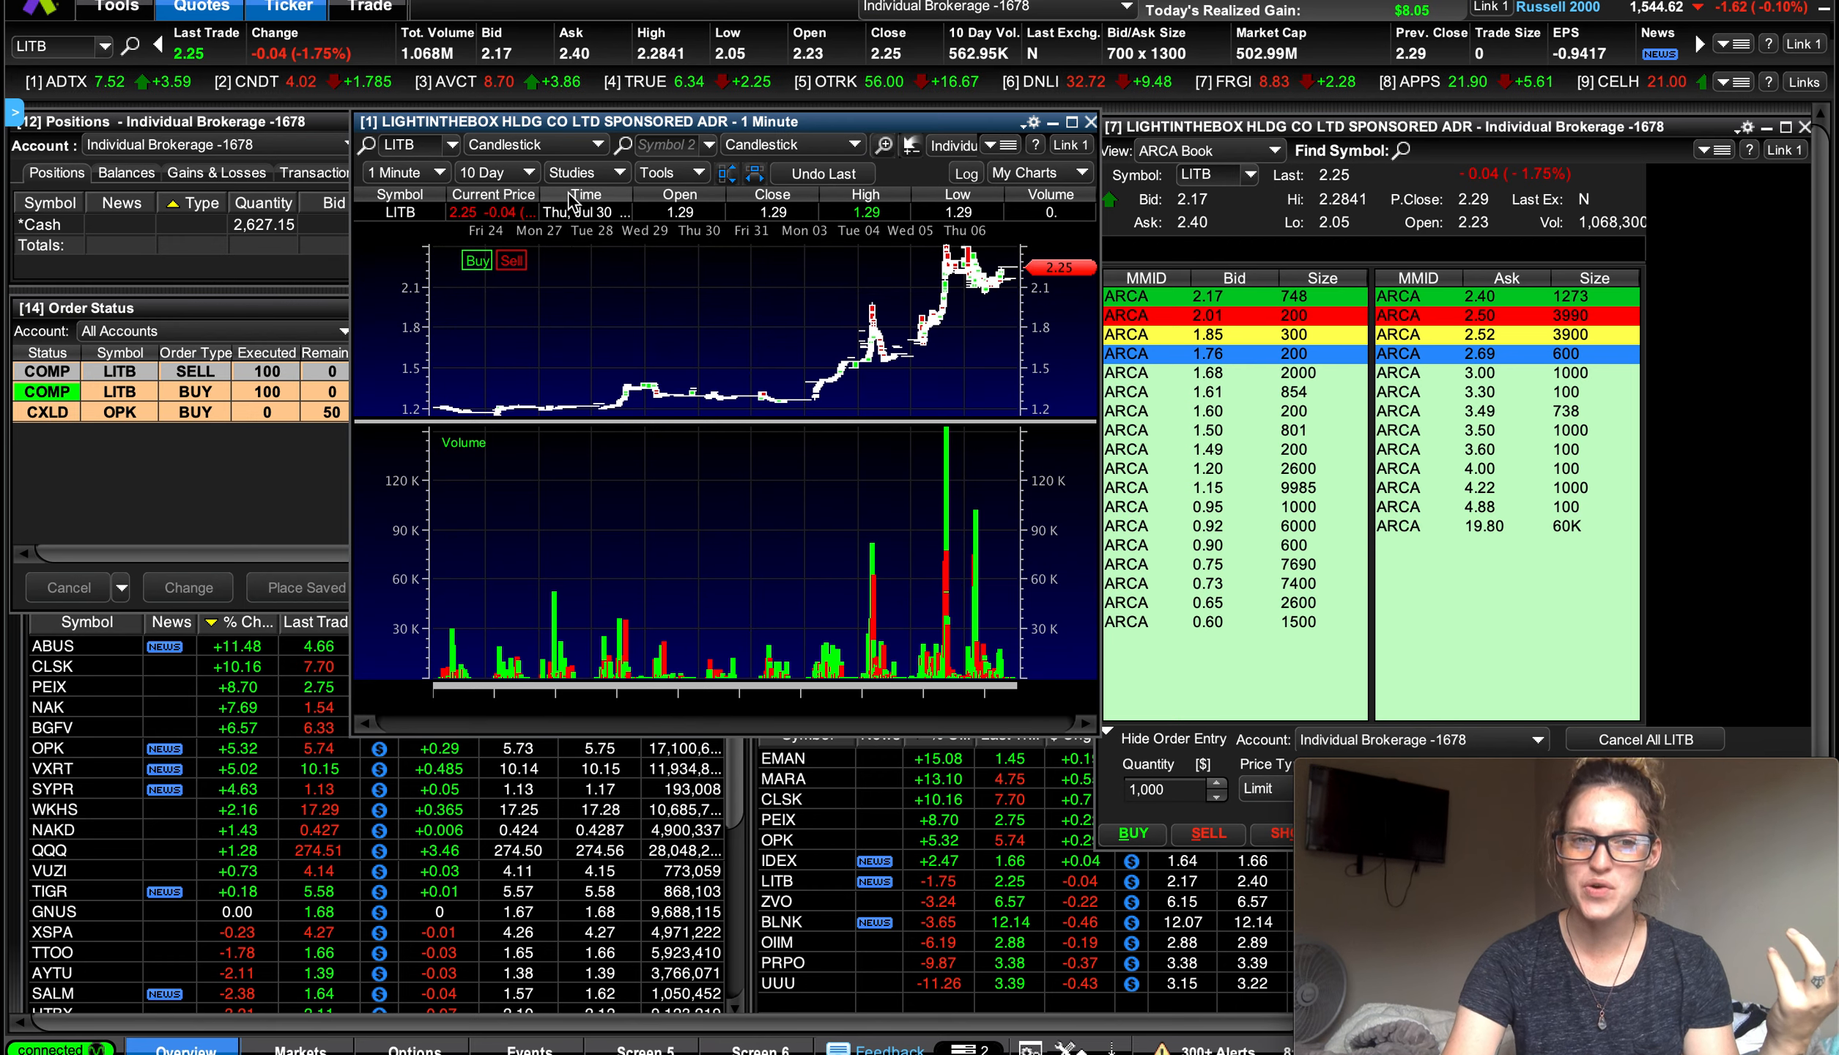
Step: Set the LITB chart's date range back to 1 Day
{"action": "left_click", "coordinate": [494, 172]}
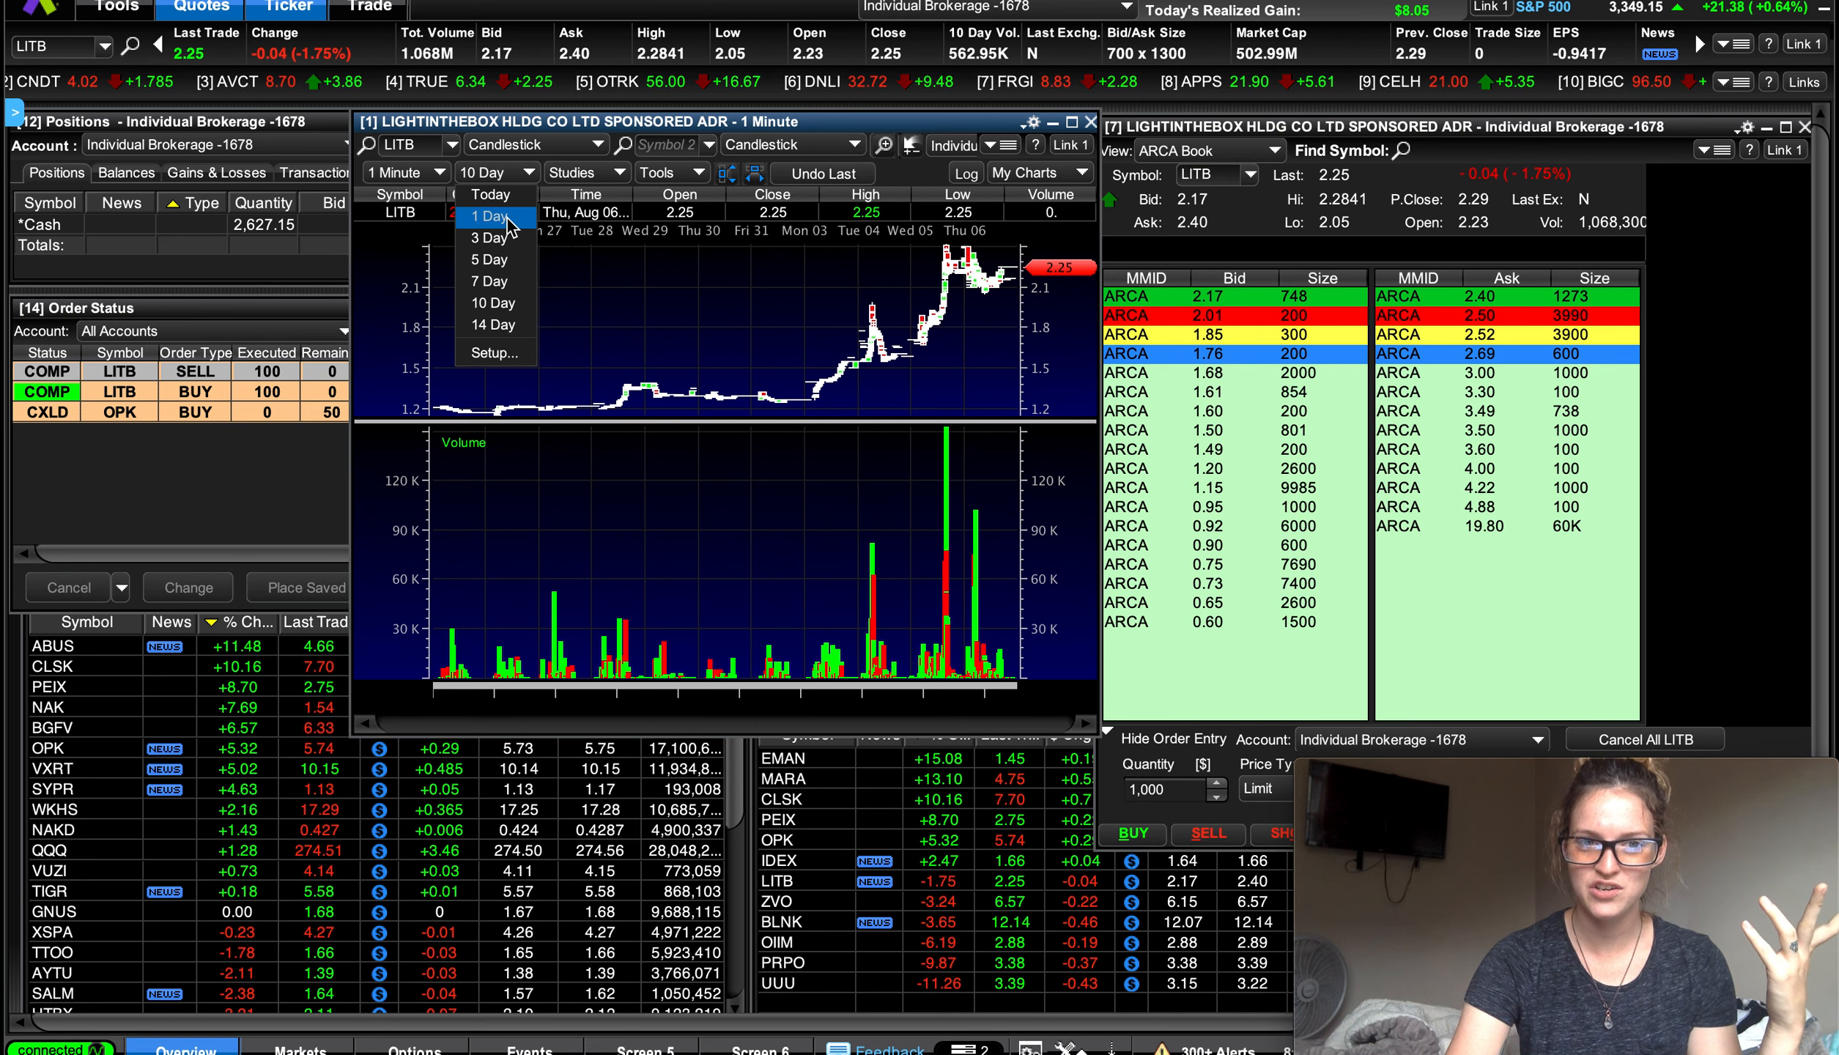
{"action": "left_click", "coordinate": [489, 217]}
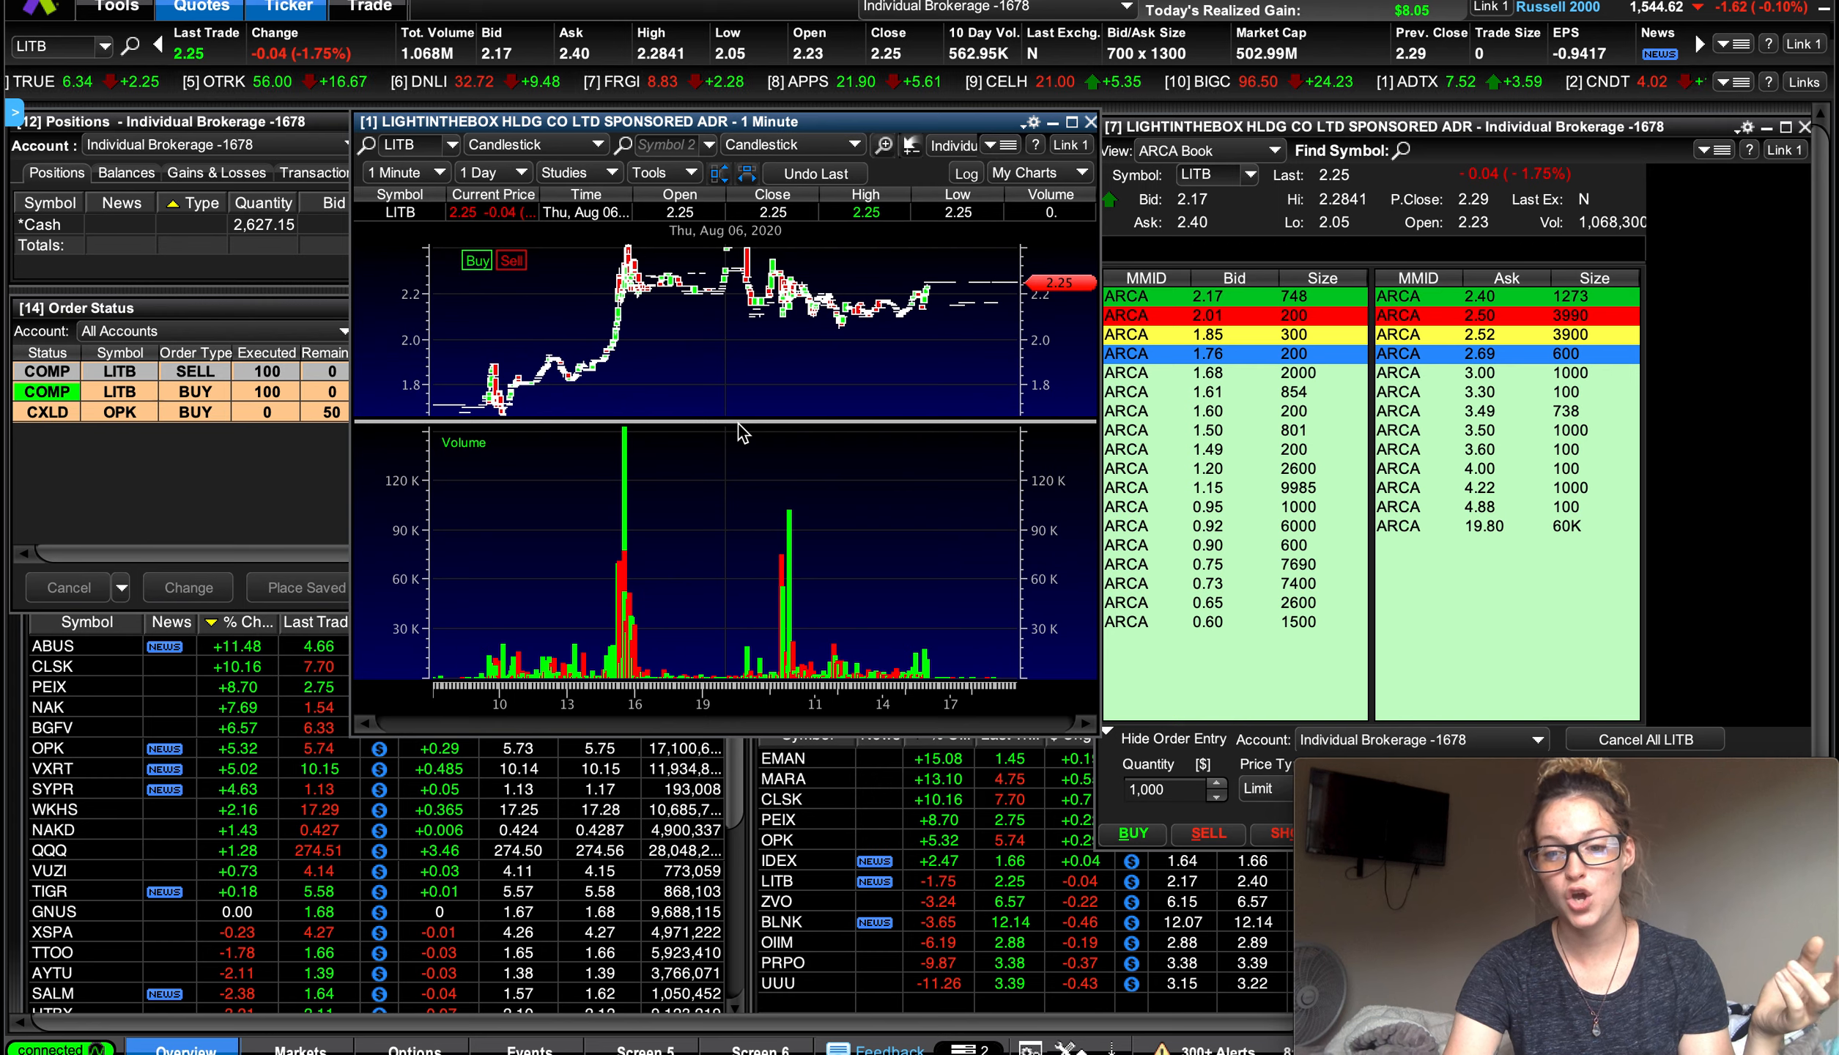
{"action": "mouse_move", "coordinate": [699, 270]}
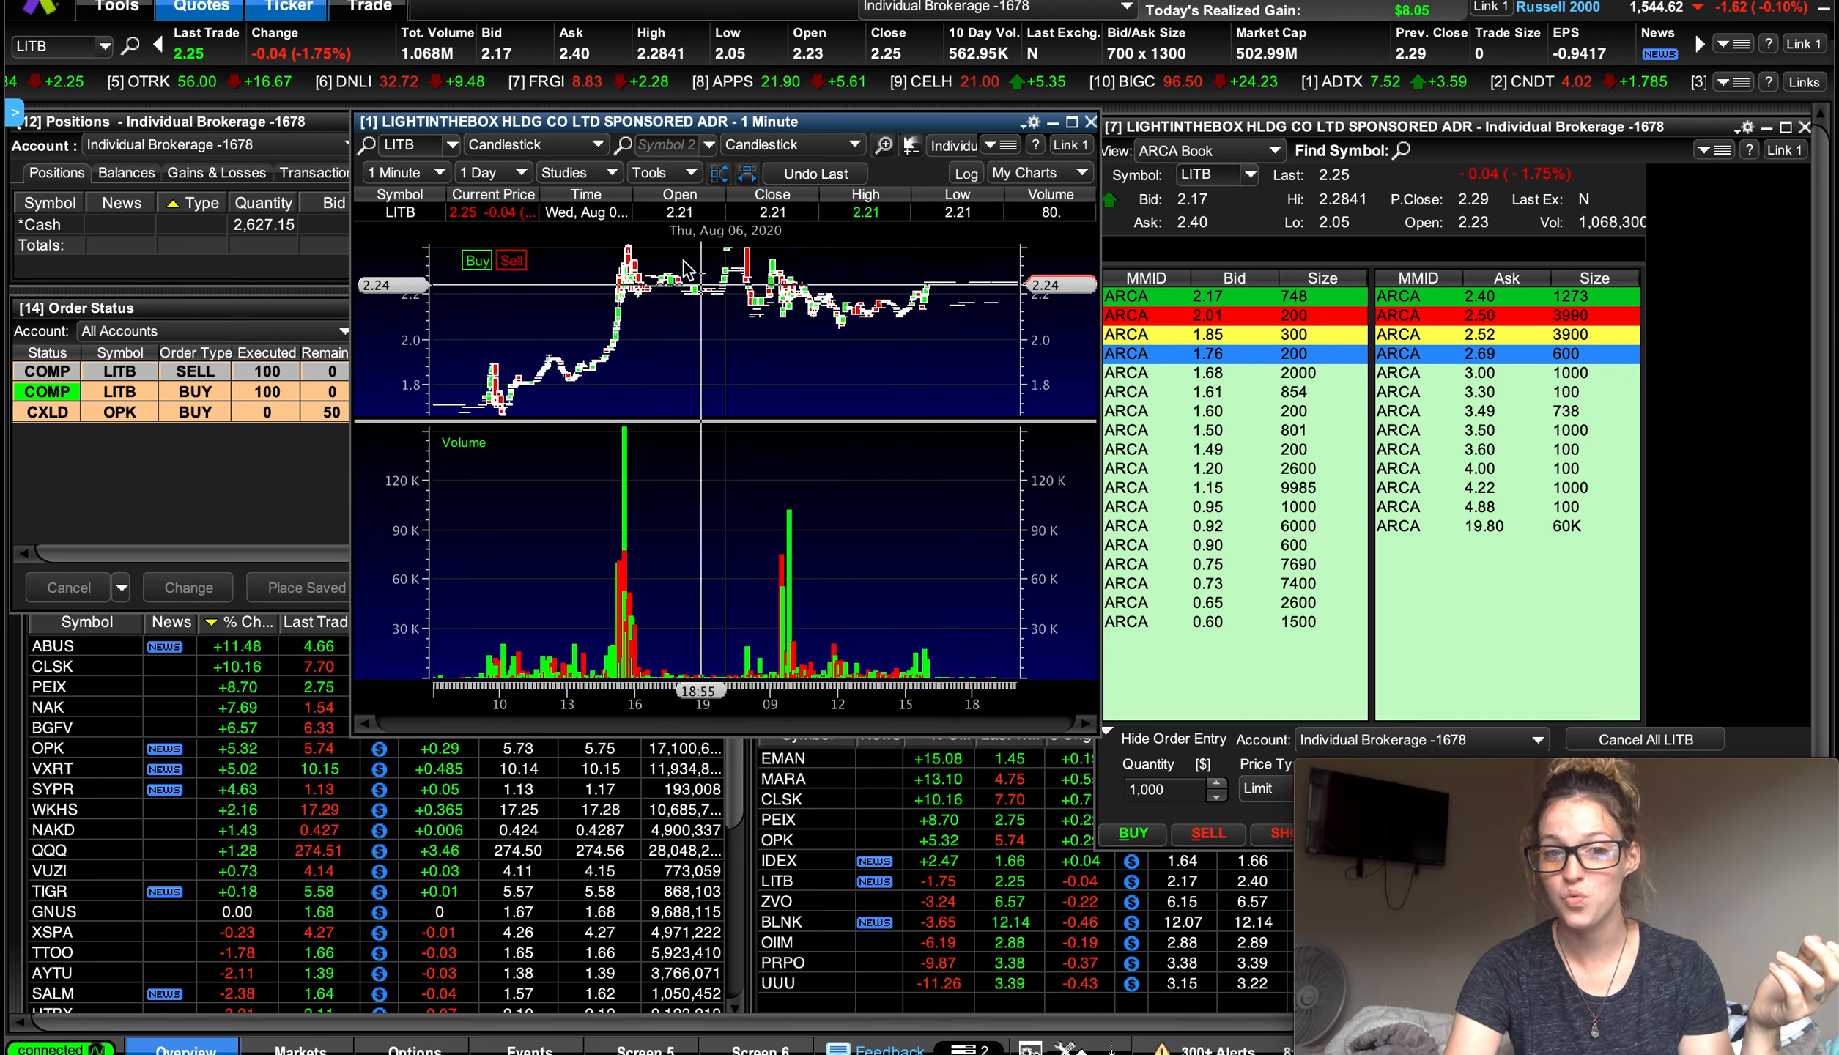
{"action": "mouse_move", "coordinate": [701, 541]}
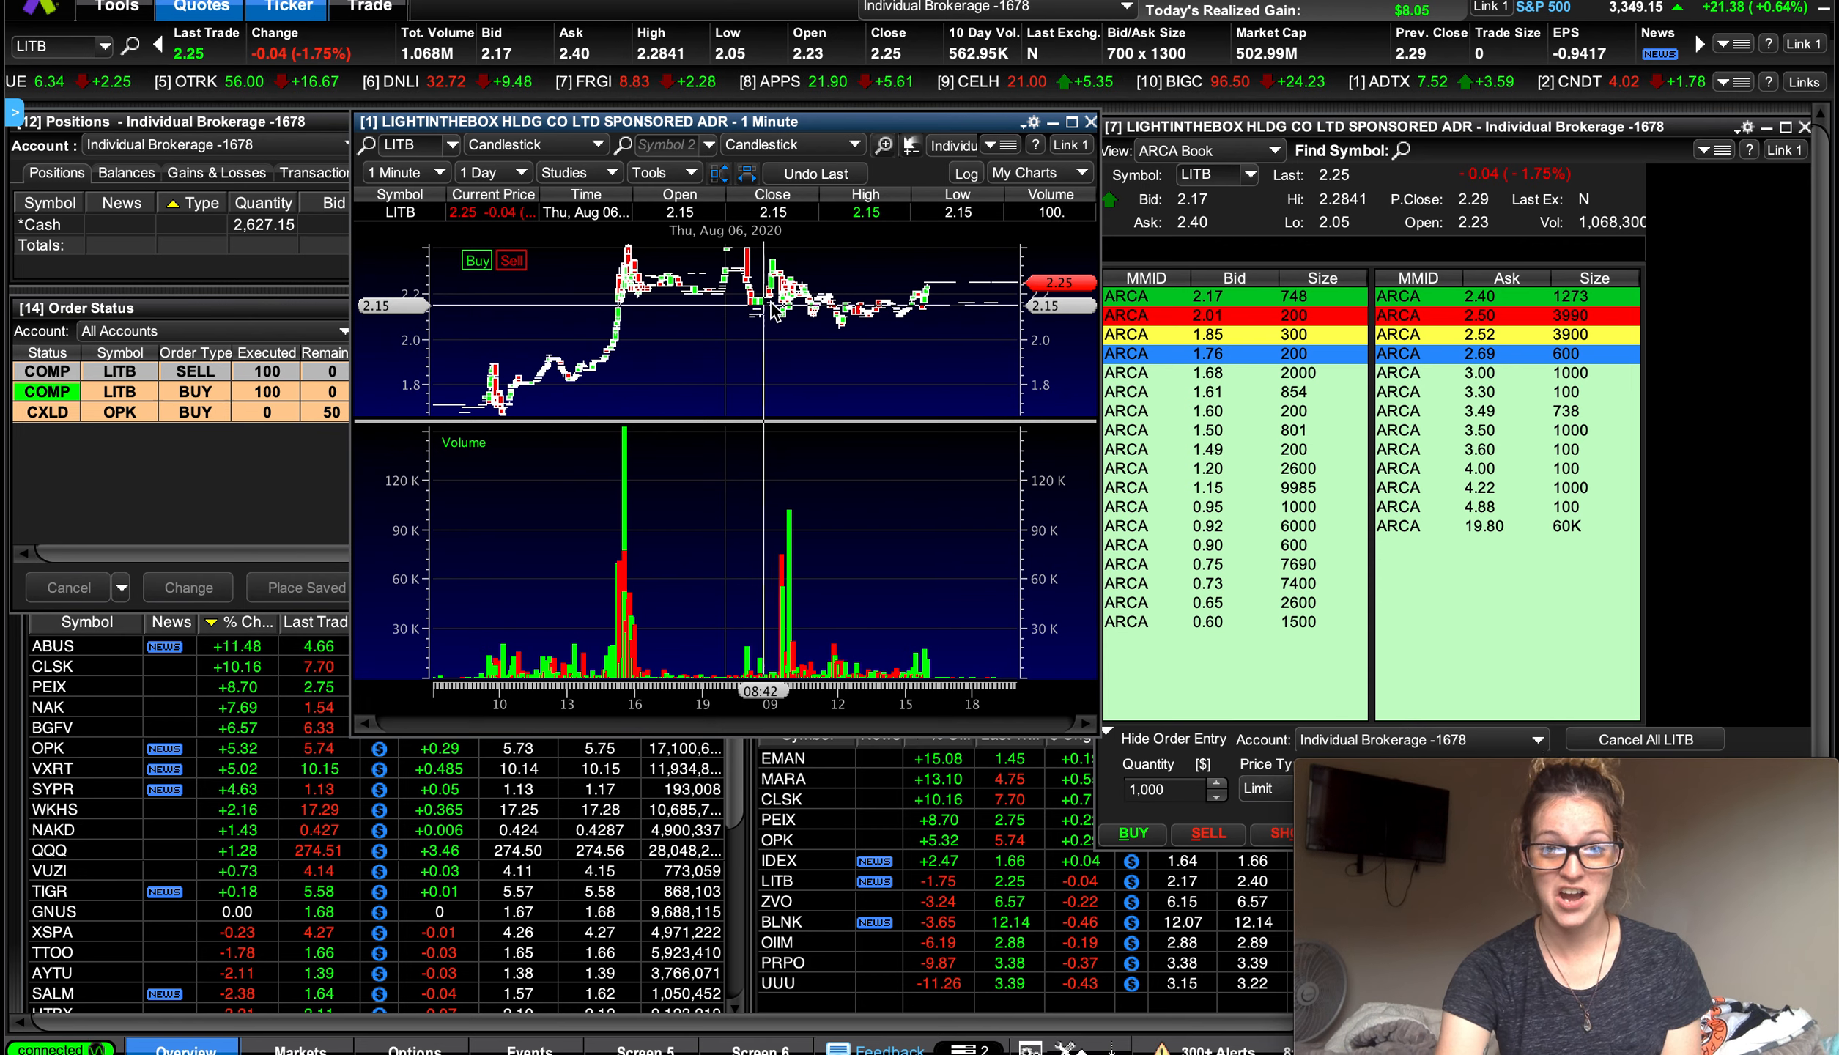
{"action": "mouse_move", "coordinate": [769, 330]}
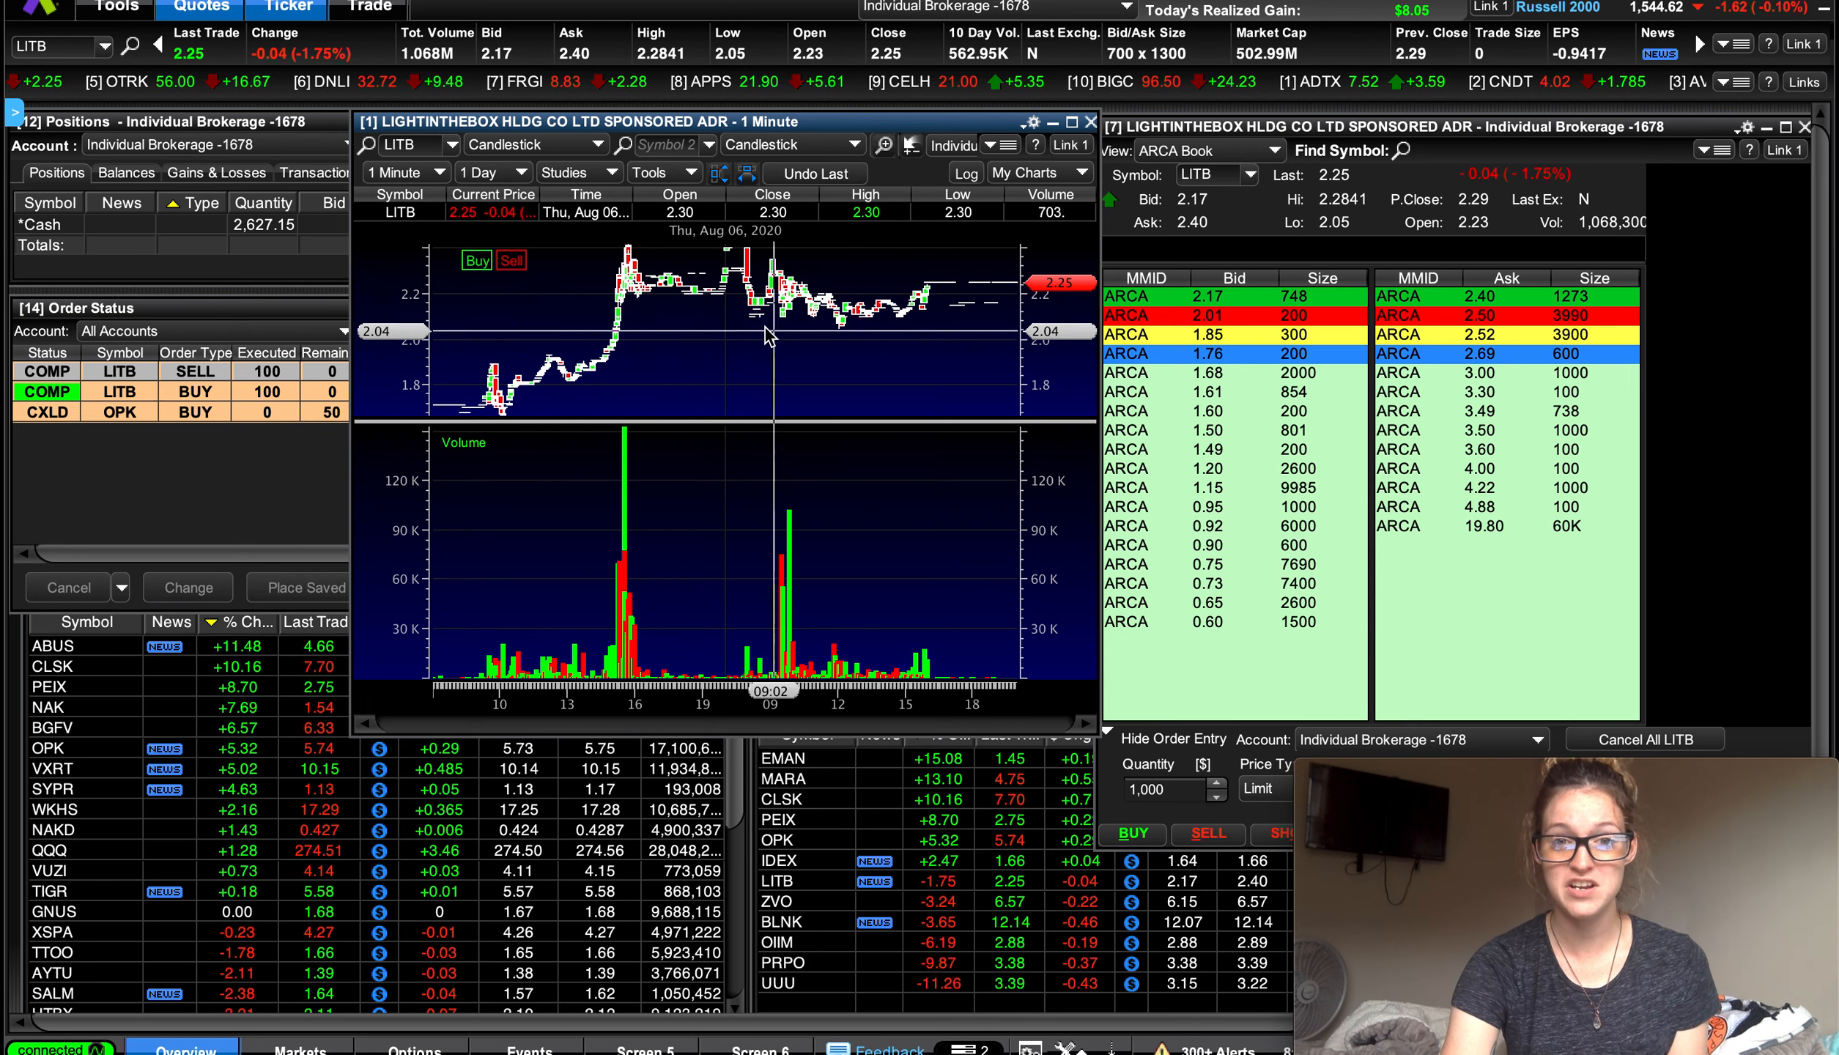
{"action": "mouse_move", "coordinate": [762, 322]}
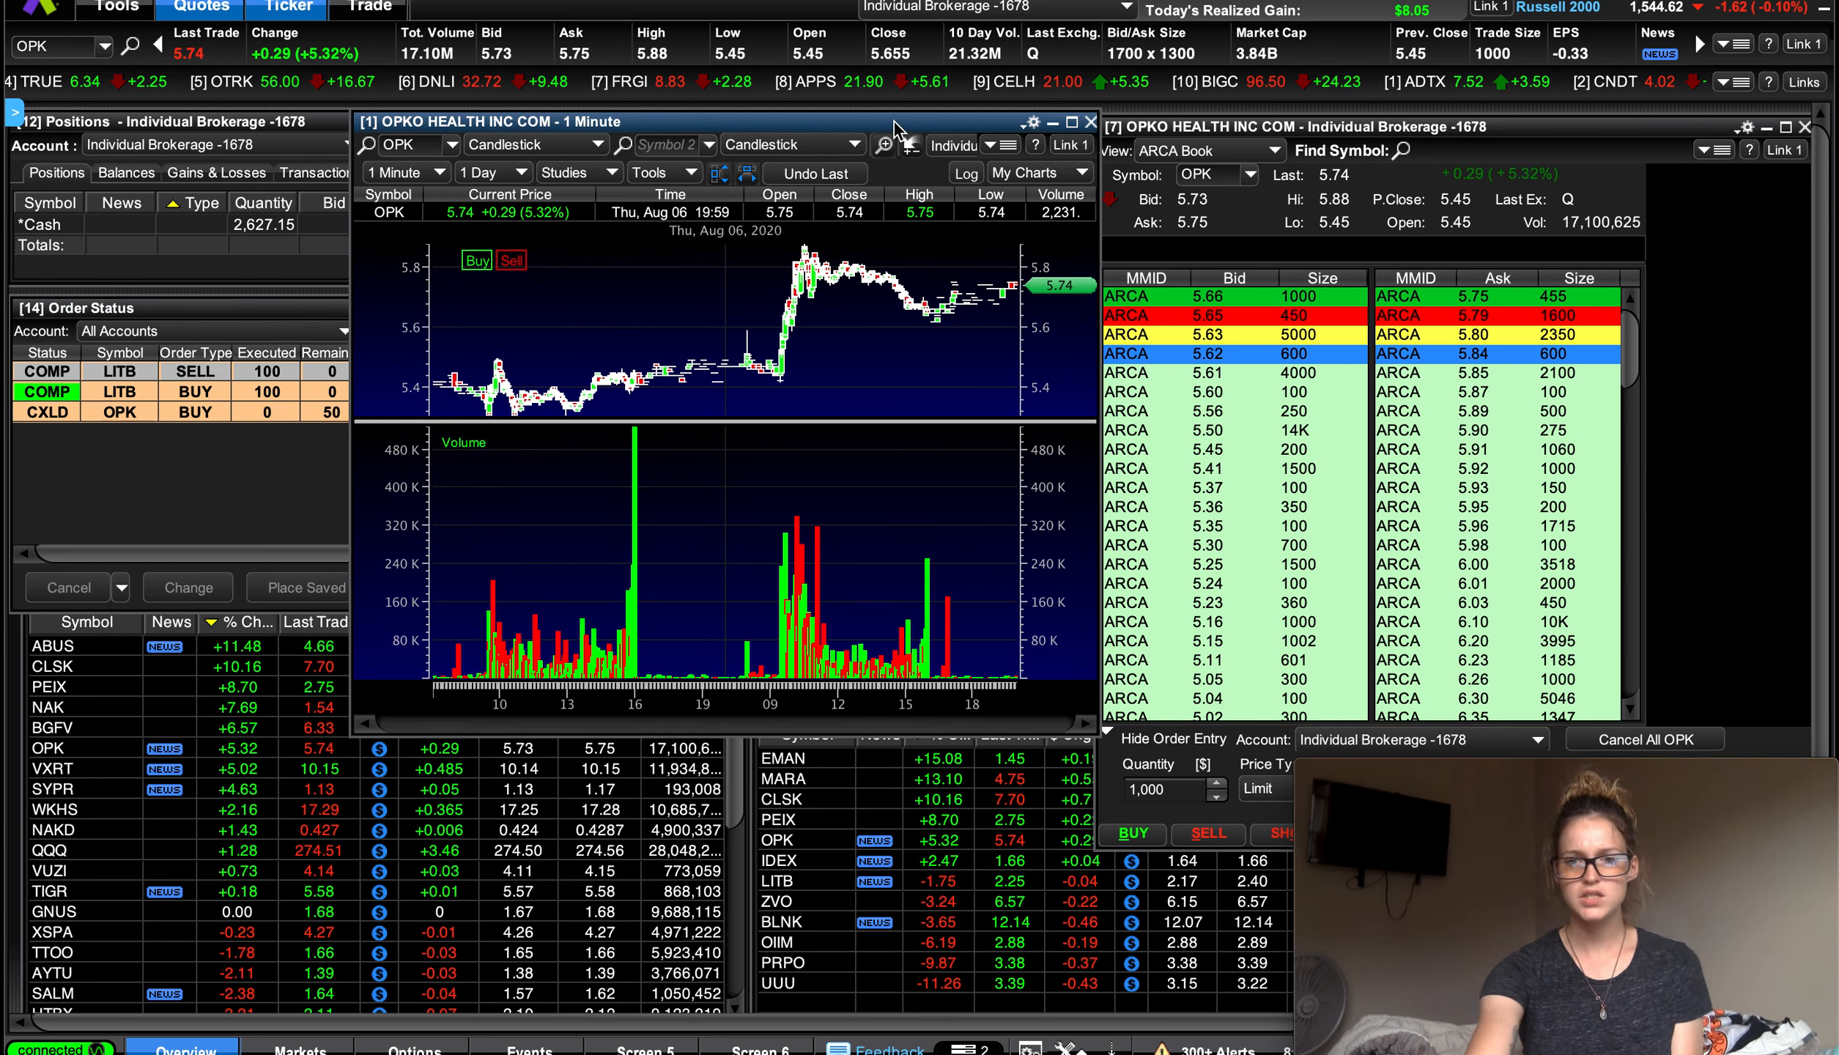
{"action": "mouse_move", "coordinate": [720, 354]}
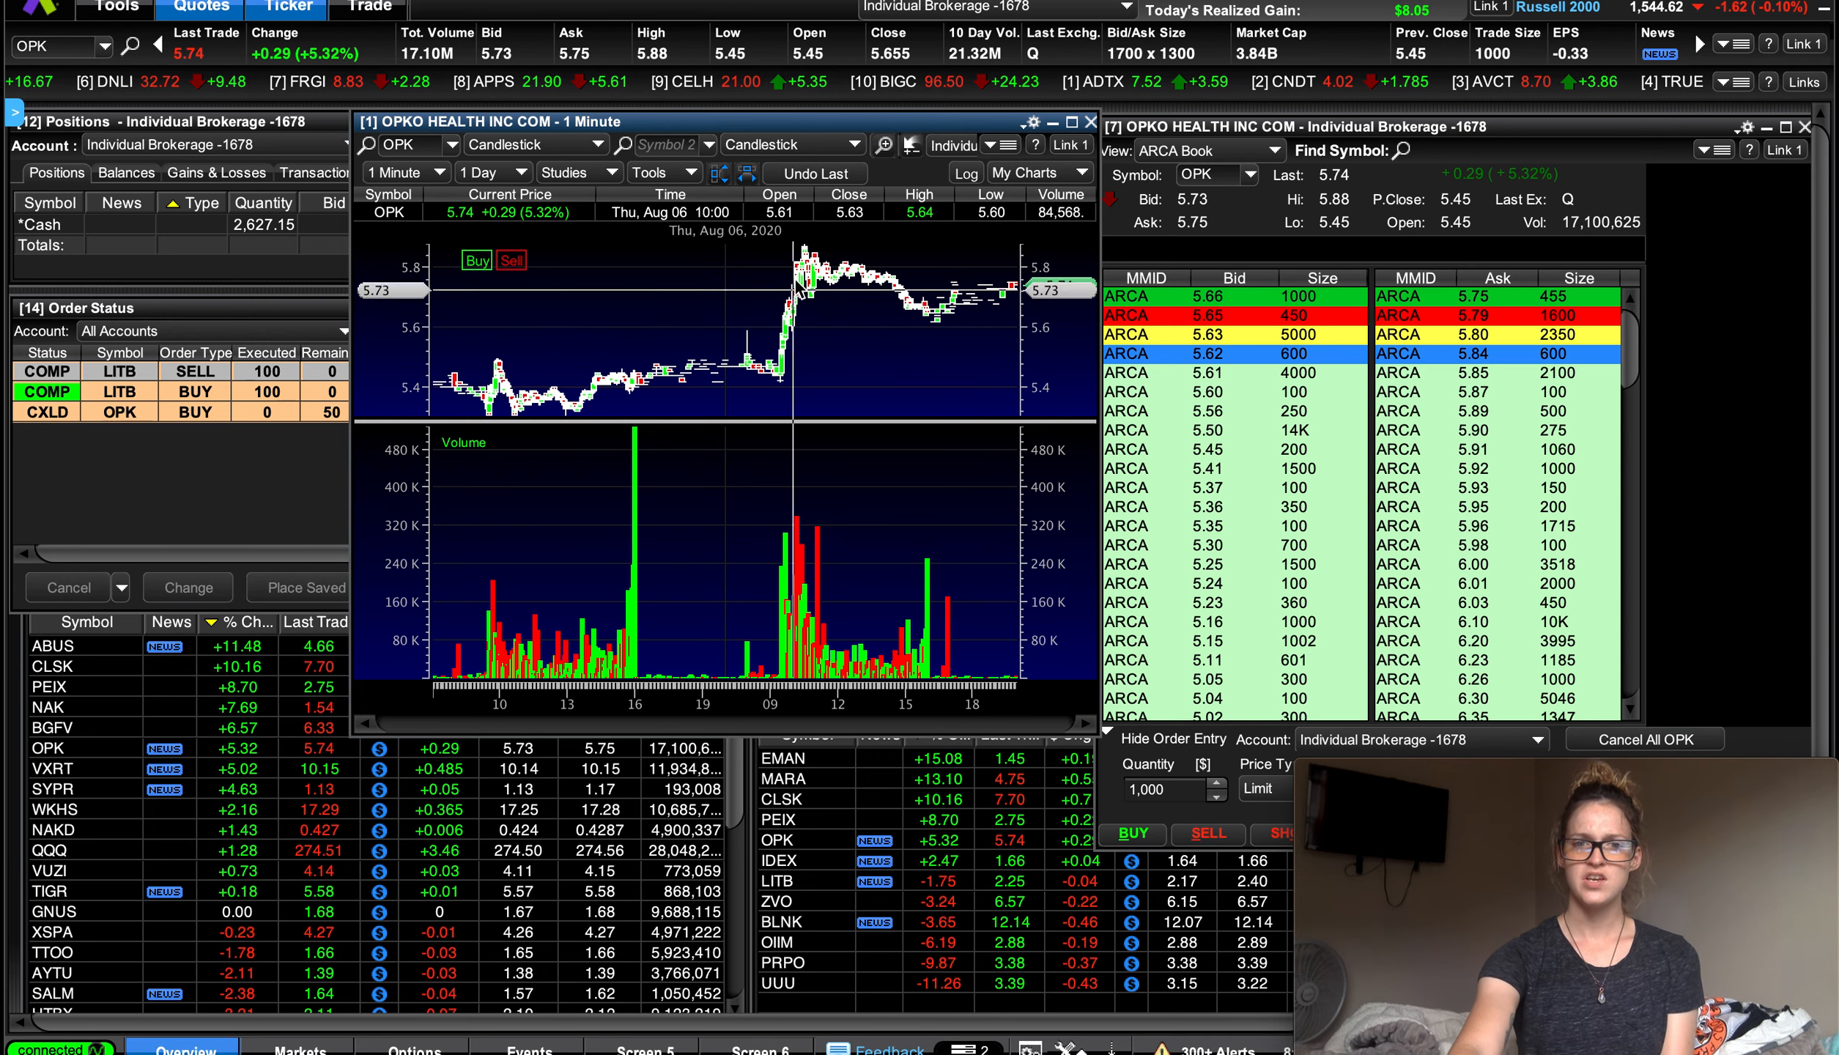
{"action": "mouse_move", "coordinate": [792, 358]}
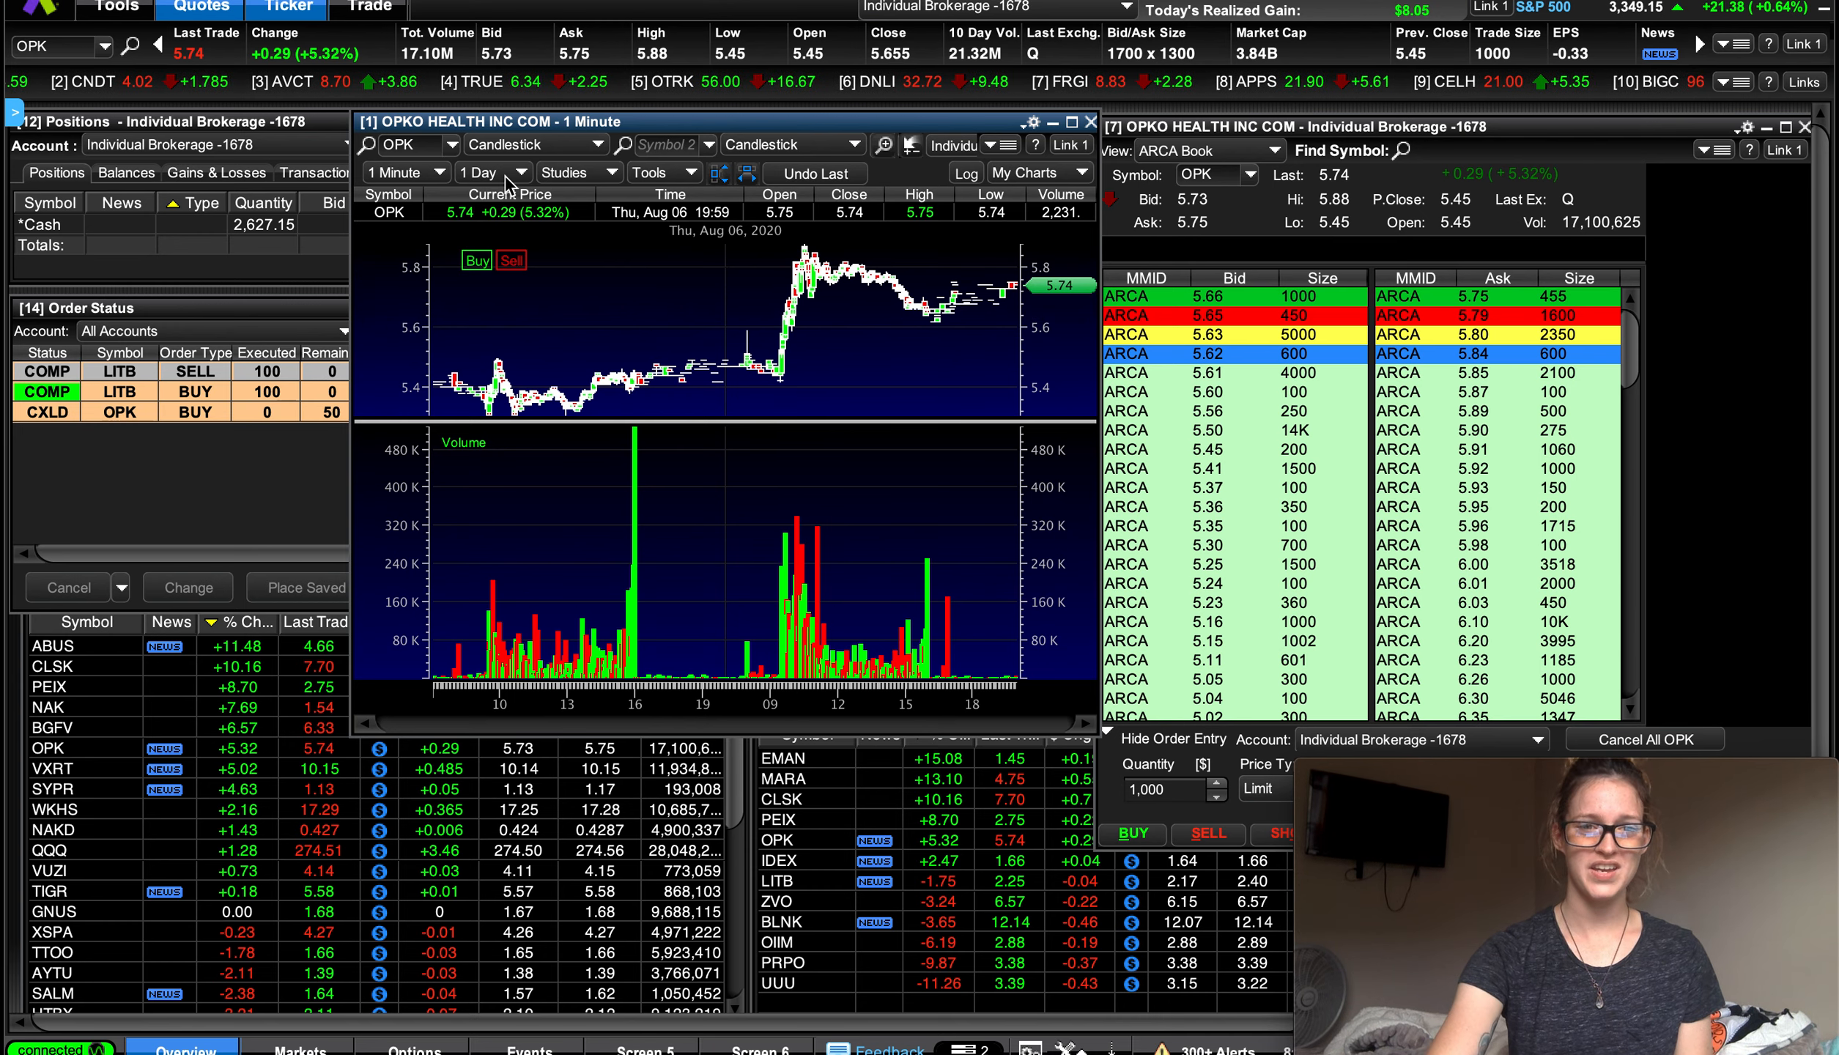
Step: Pick a longer span for the OPK one-minute chart from the range dropdown
{"action": "left_click", "coordinate": [482, 172]}
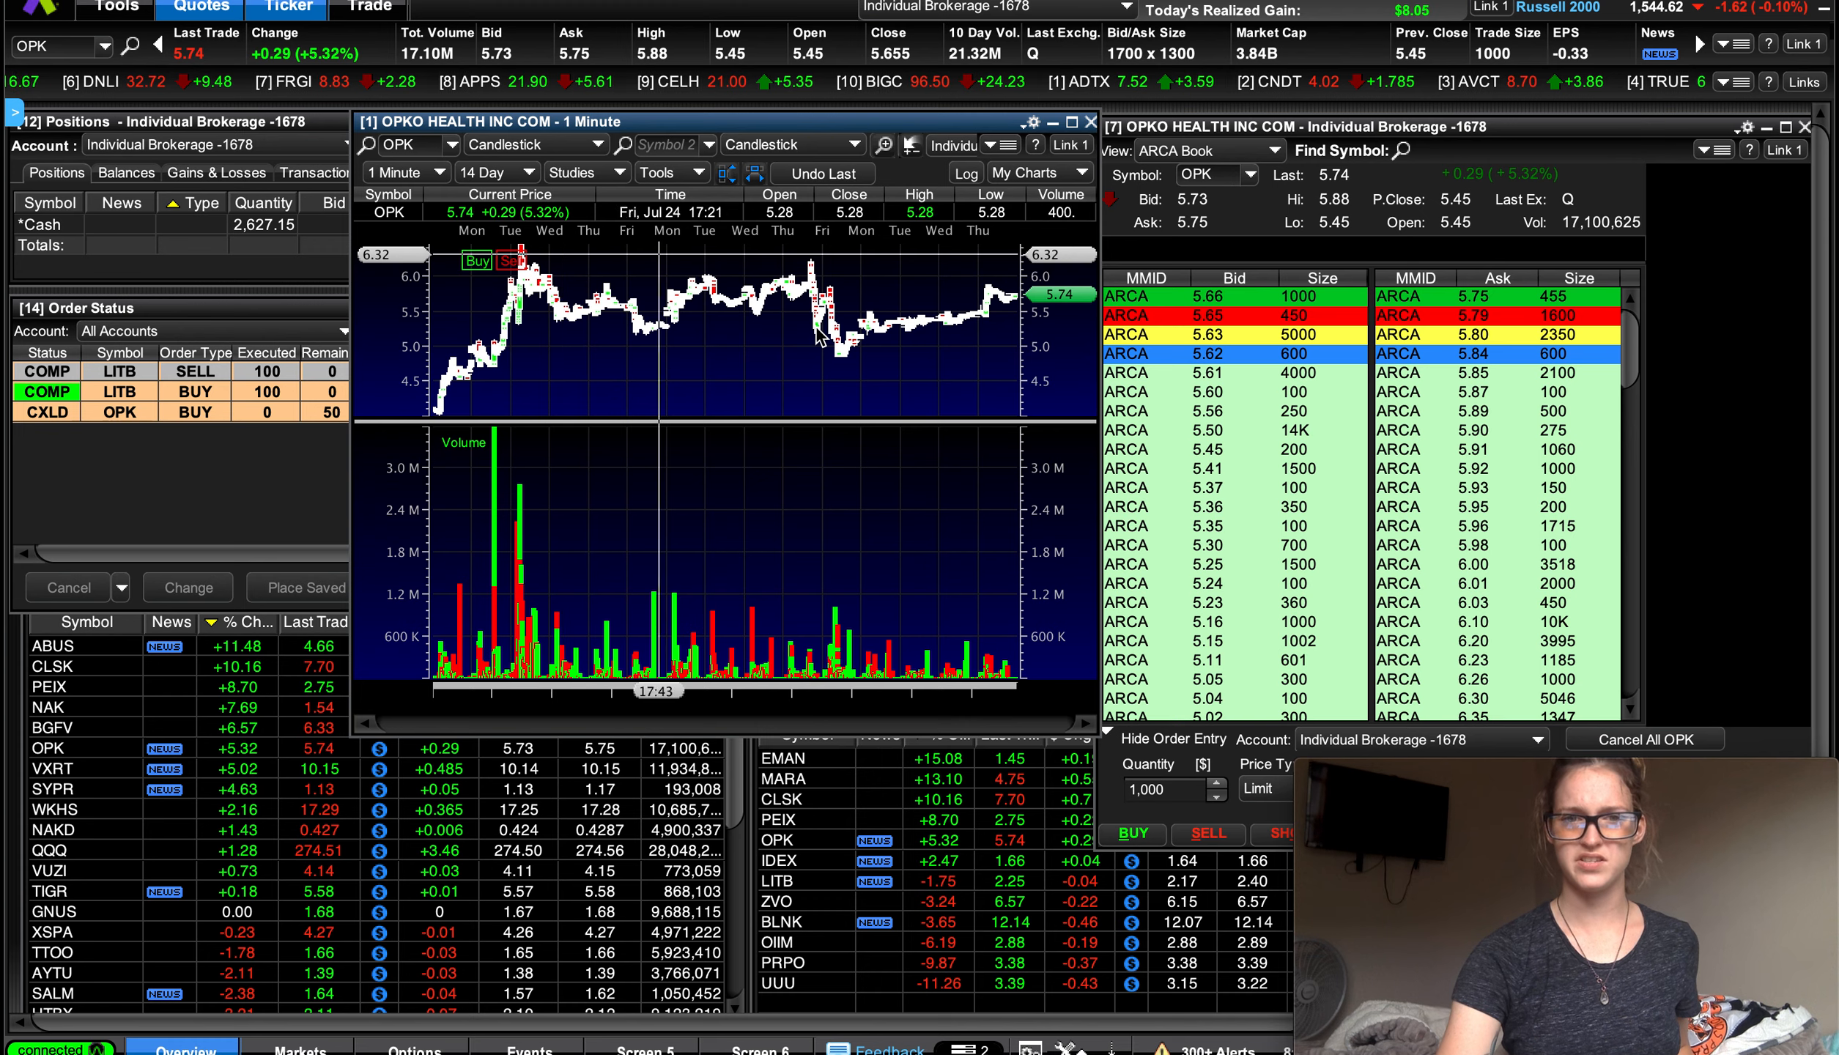
{"action": "mouse_move", "coordinate": [897, 322]}
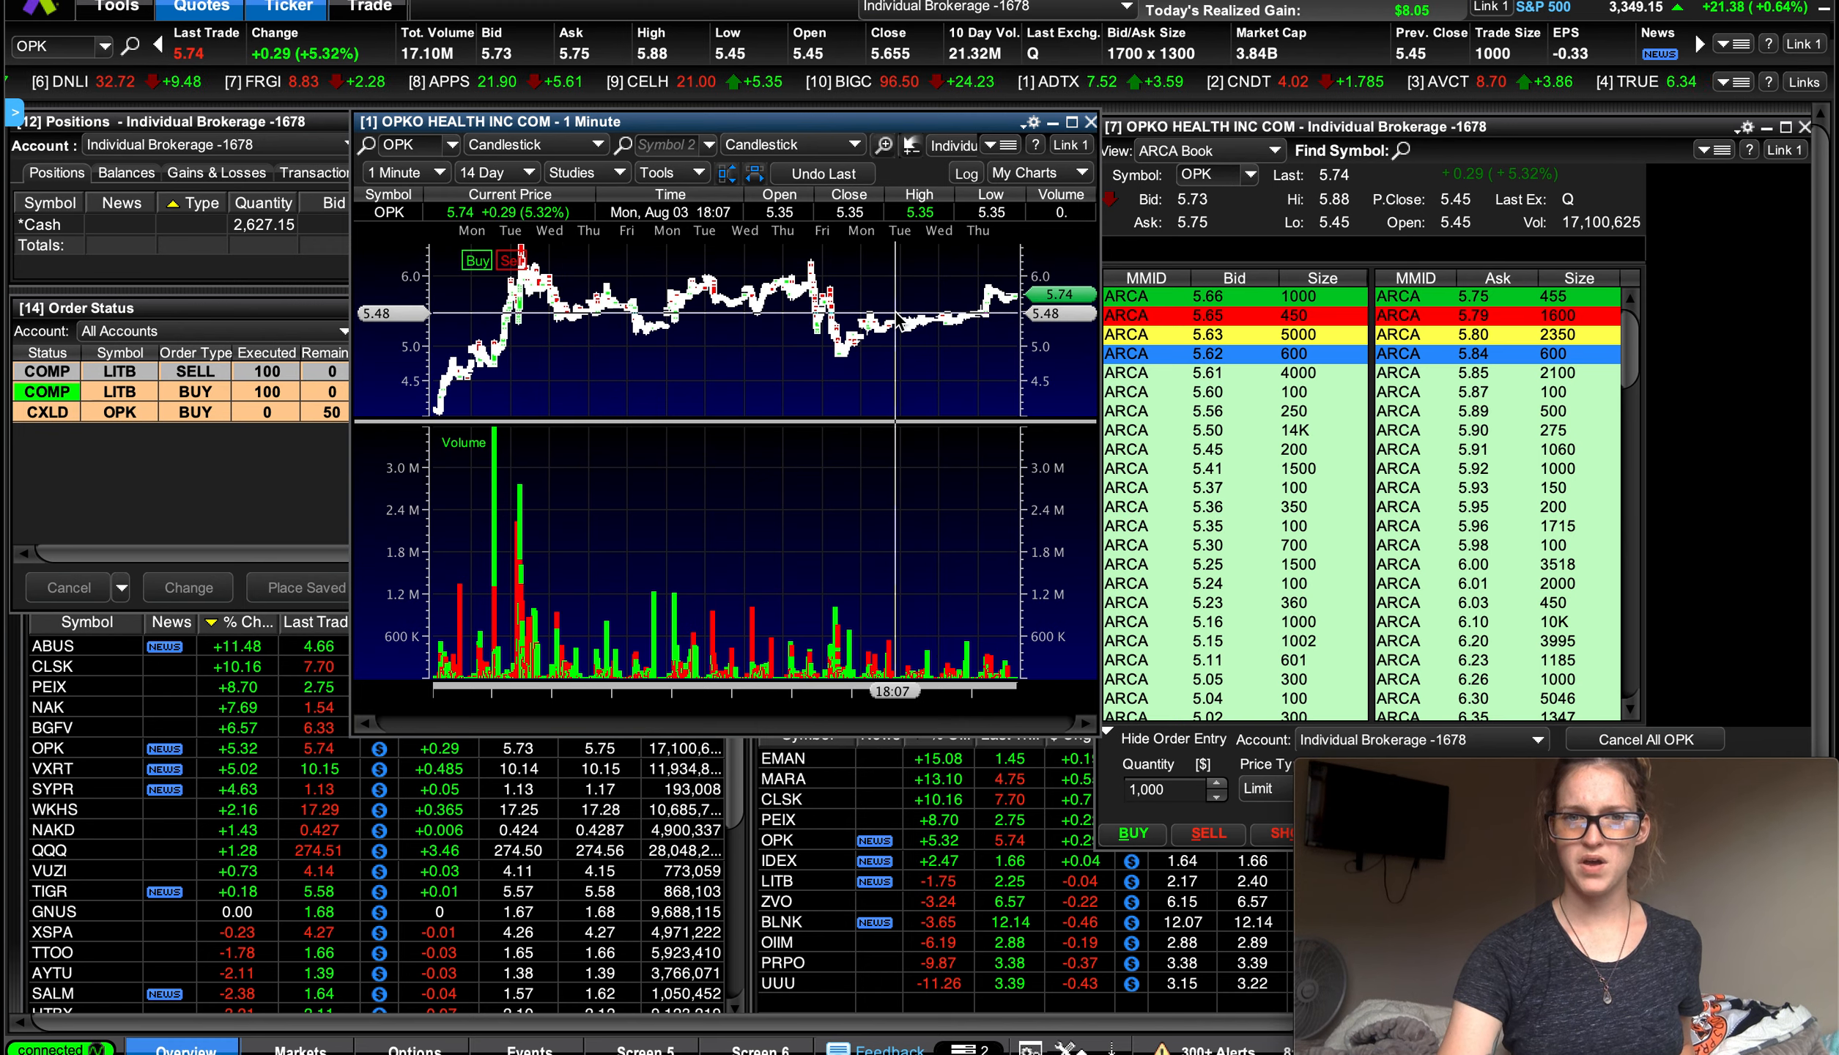
{"action": "mouse_move", "coordinate": [894, 307]}
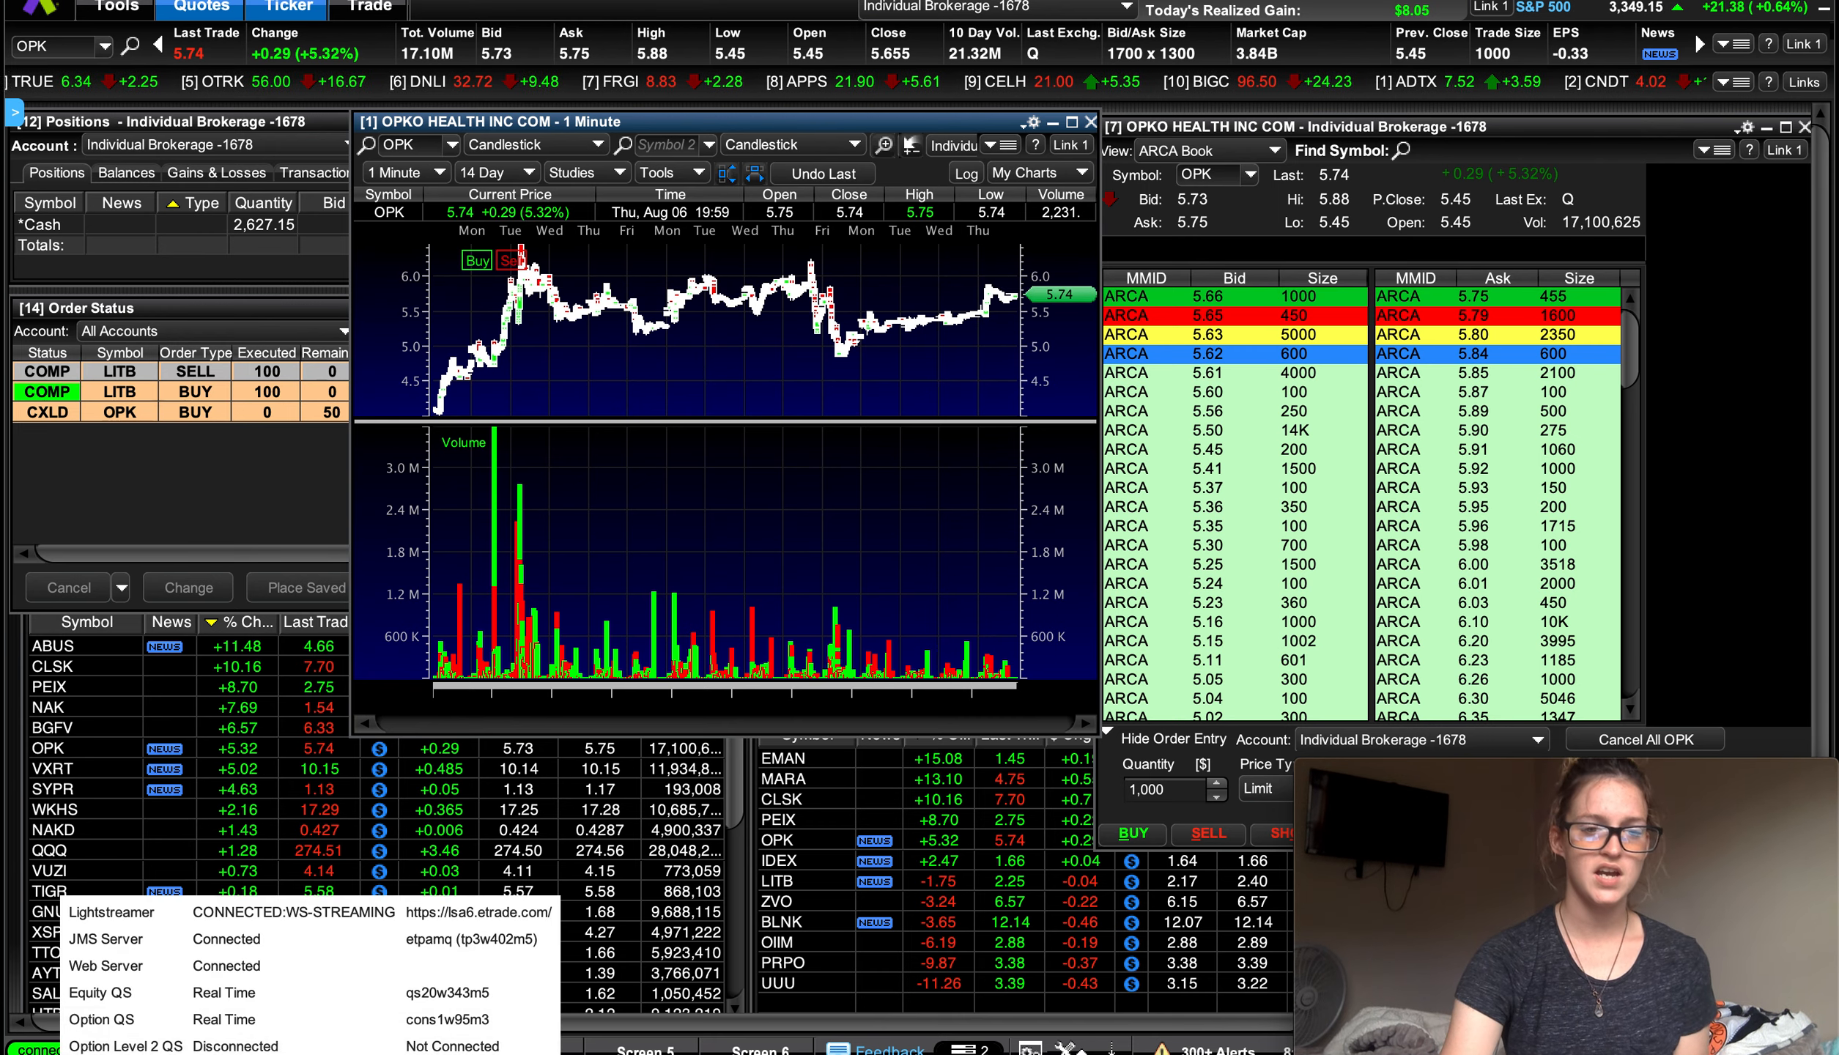
Step: Bring up the browser showing the blog's 'My Journey' page
{"action": "left_click", "coordinate": [230, 1029]}
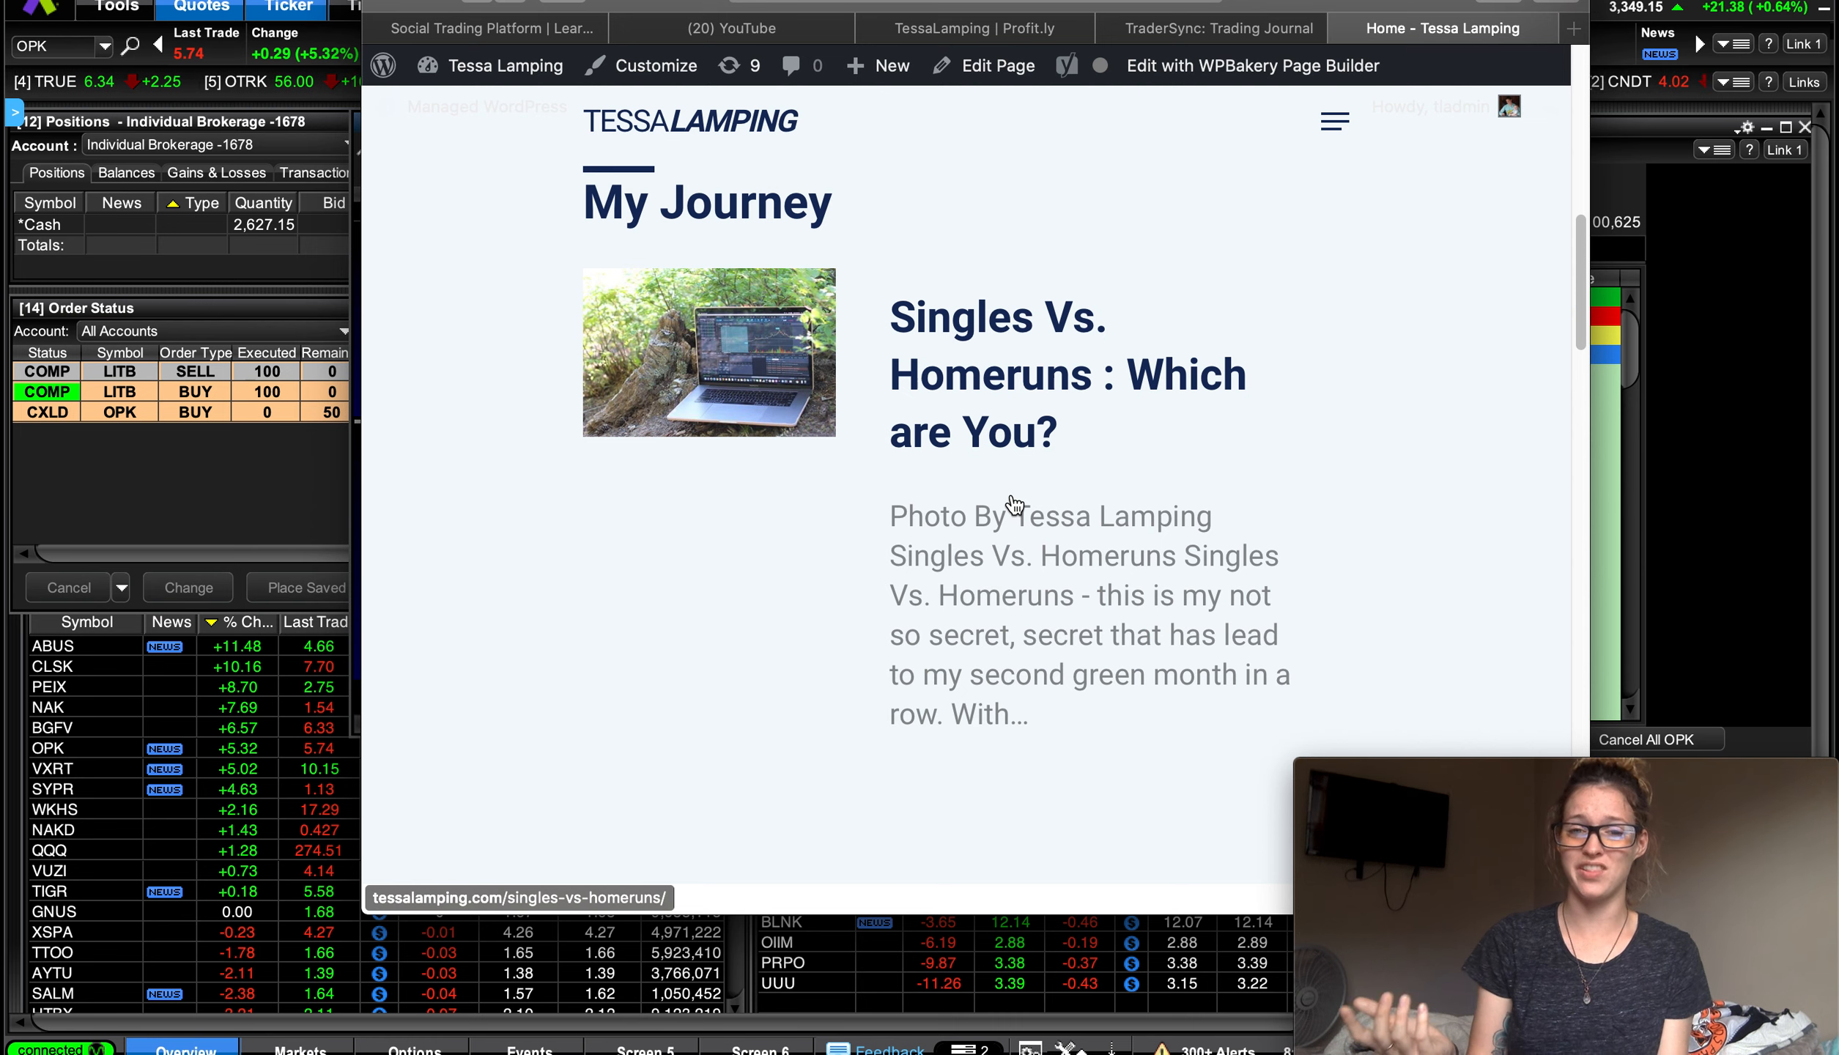
{"action": "mouse_move", "coordinate": [1171, 358]}
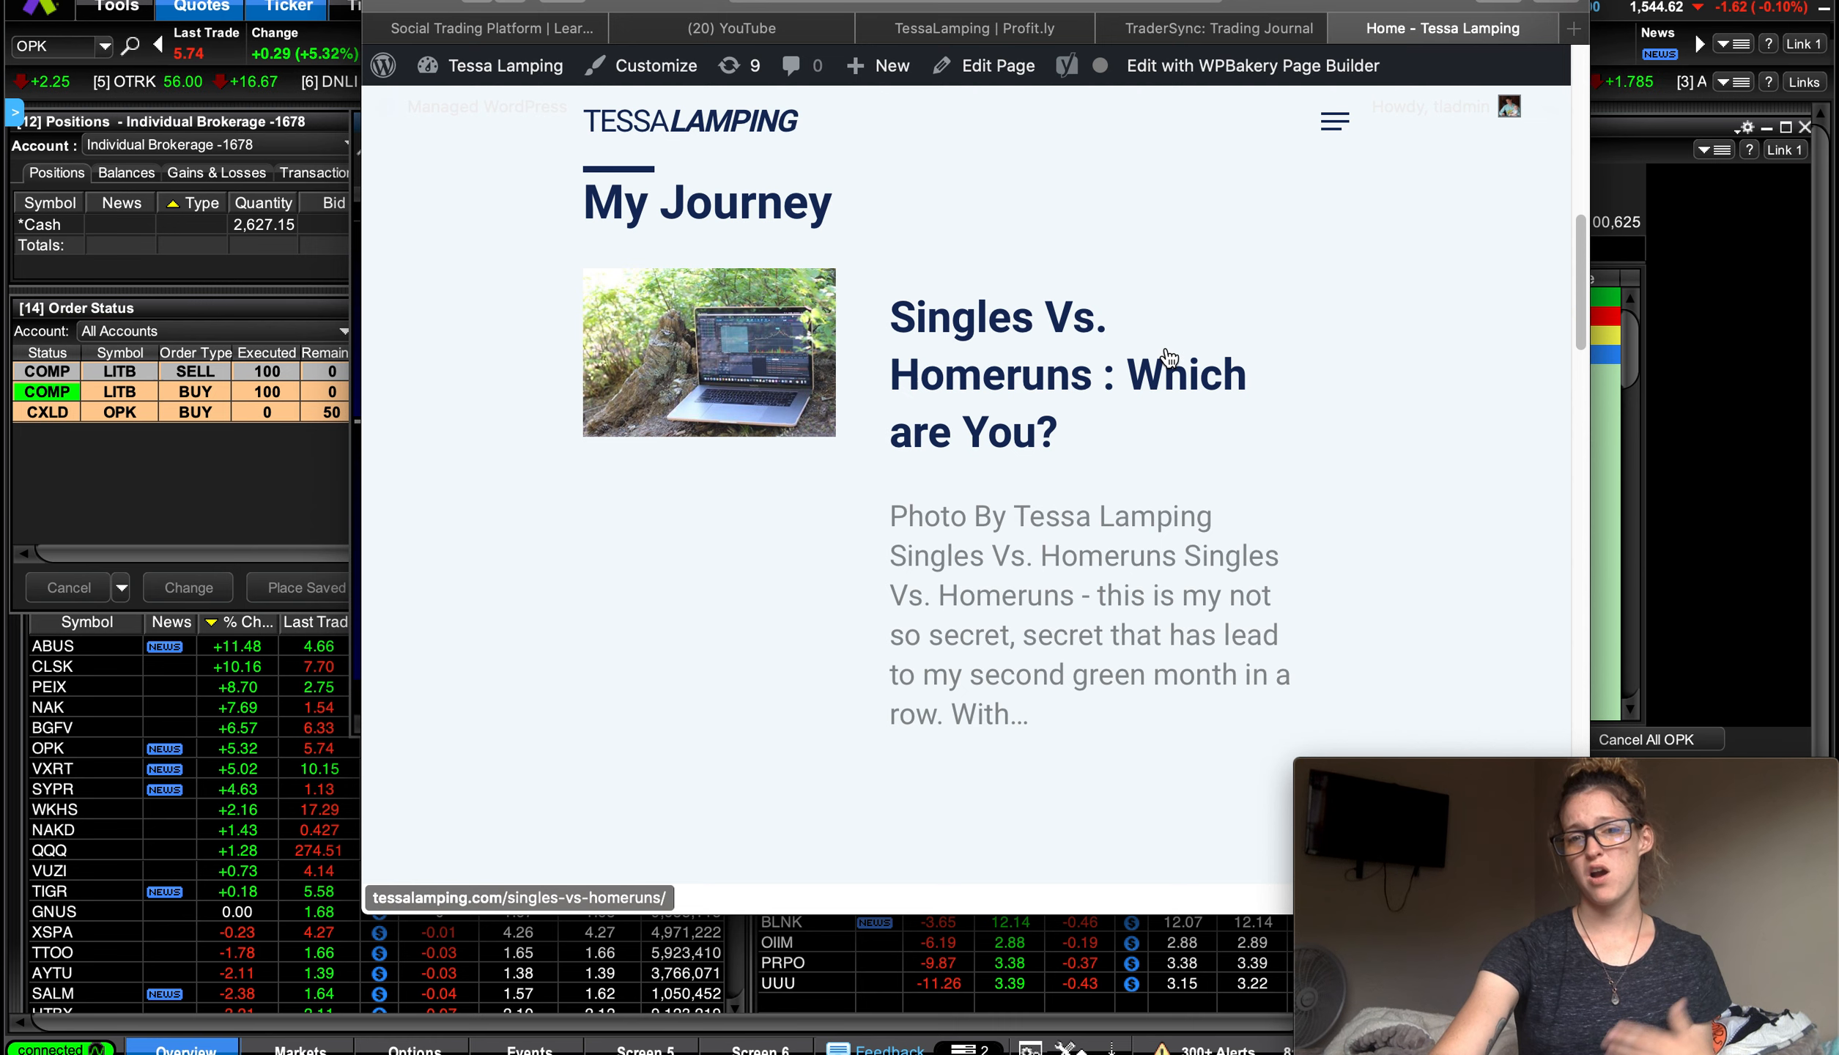
{"action": "mouse_move", "coordinate": [1161, 418]}
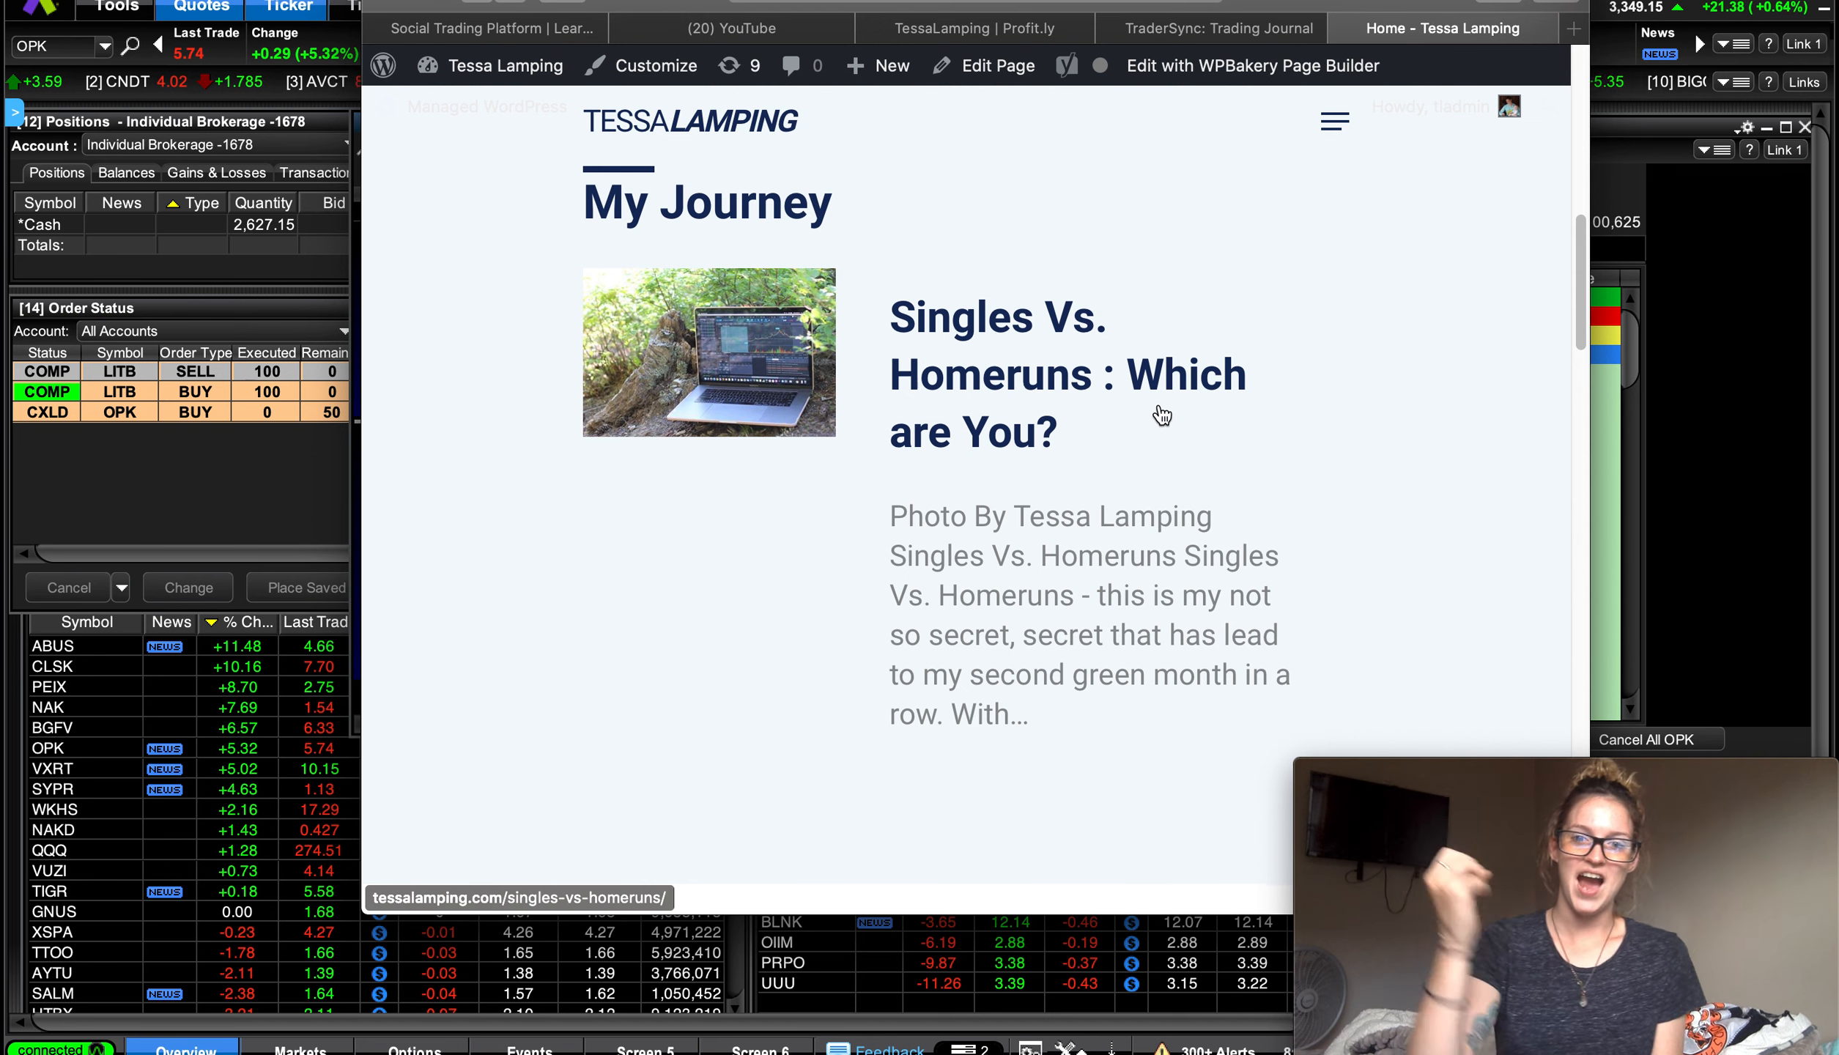
{"action": "mouse_move", "coordinate": [1161, 389]}
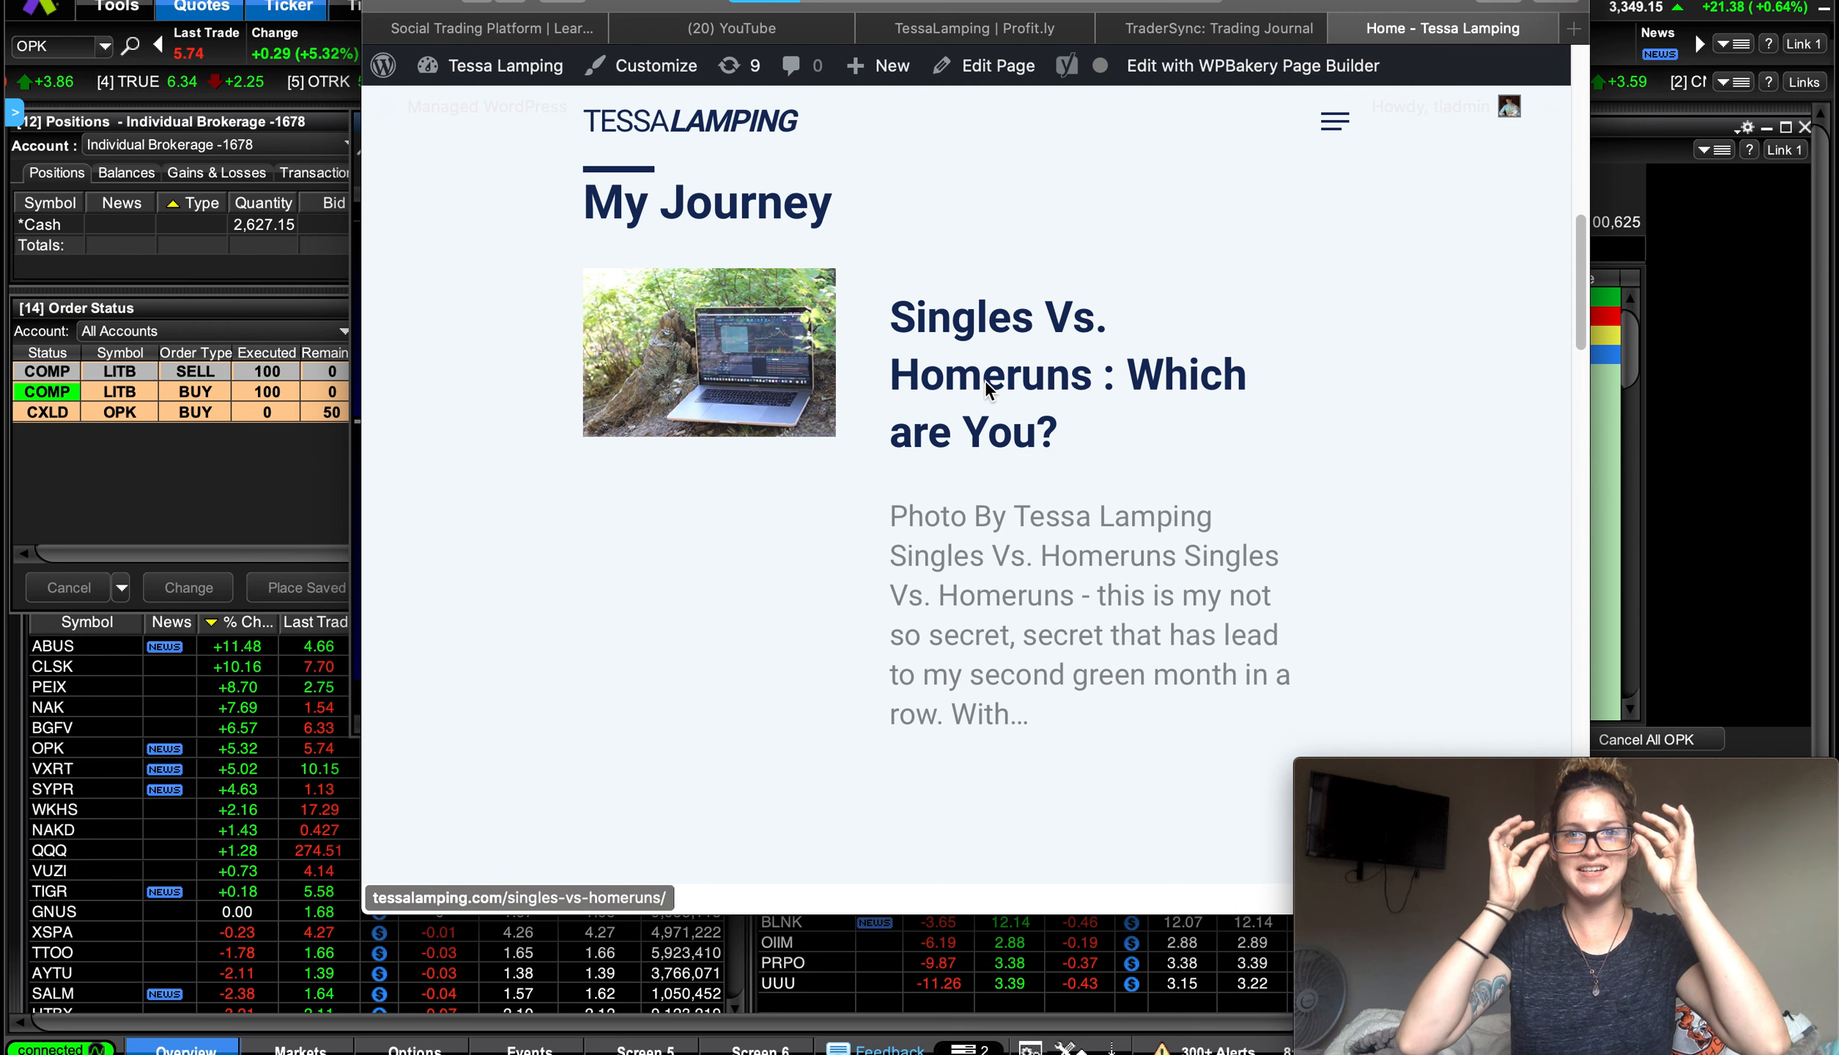
Step: Open the 'Singles Vs. Homeruns' post and scroll through the article
{"action": "left_click", "coordinate": [1066, 375]}
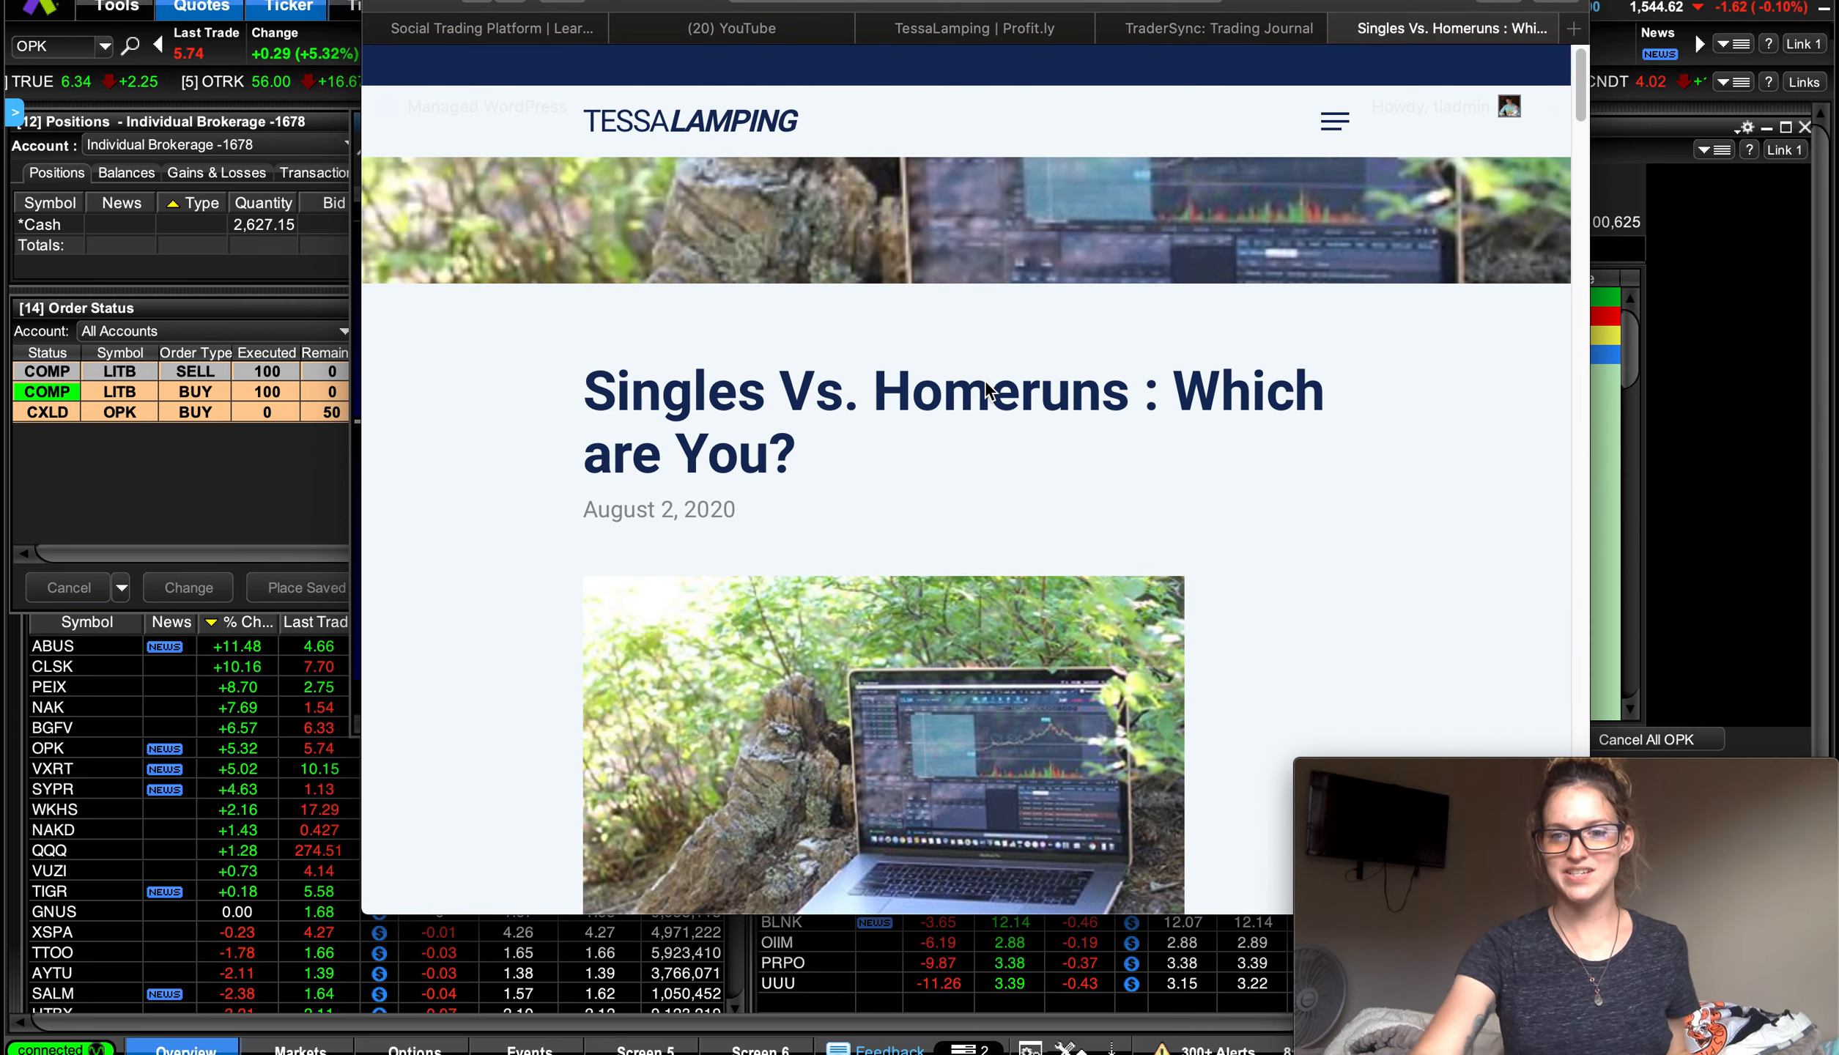
{"action": "mouse_move", "coordinate": [969, 559]}
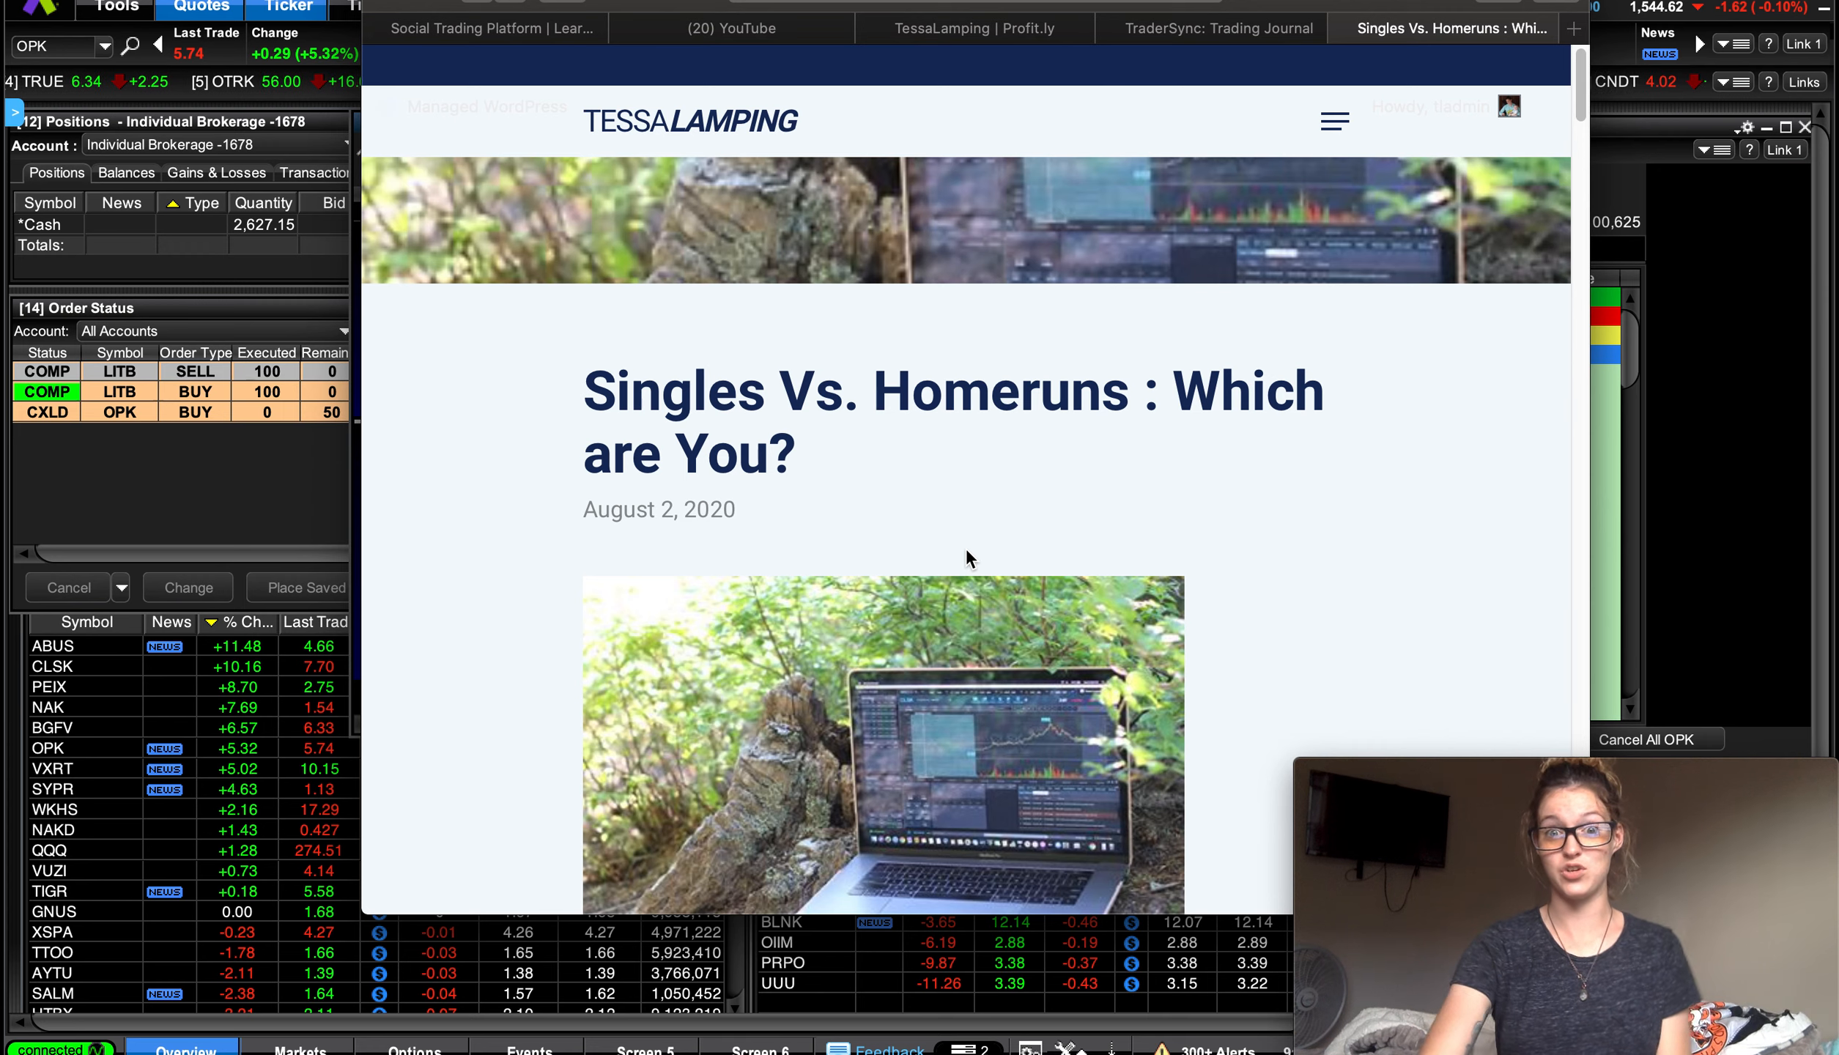
{"action": "scroll", "scroll_direction": "down", "scroll_amount": 3}
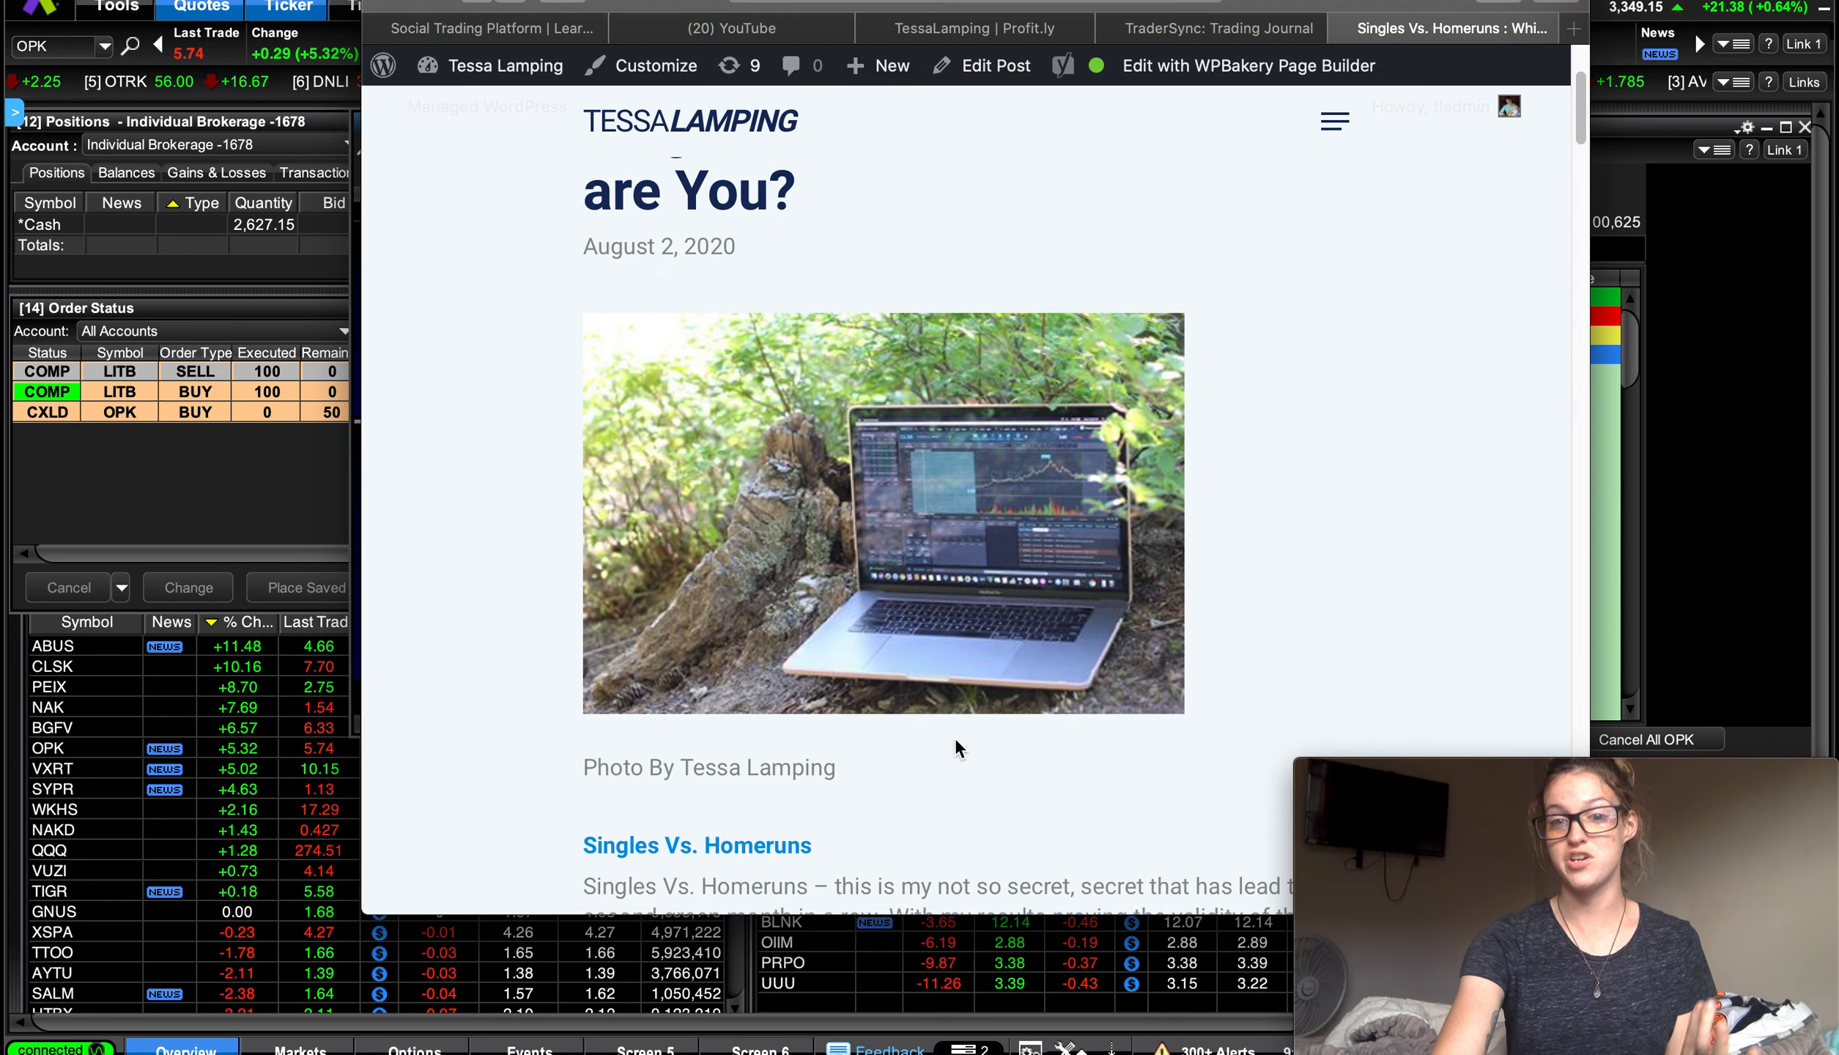
{"action": "scroll", "scroll_direction": "down", "scroll_amount": 3}
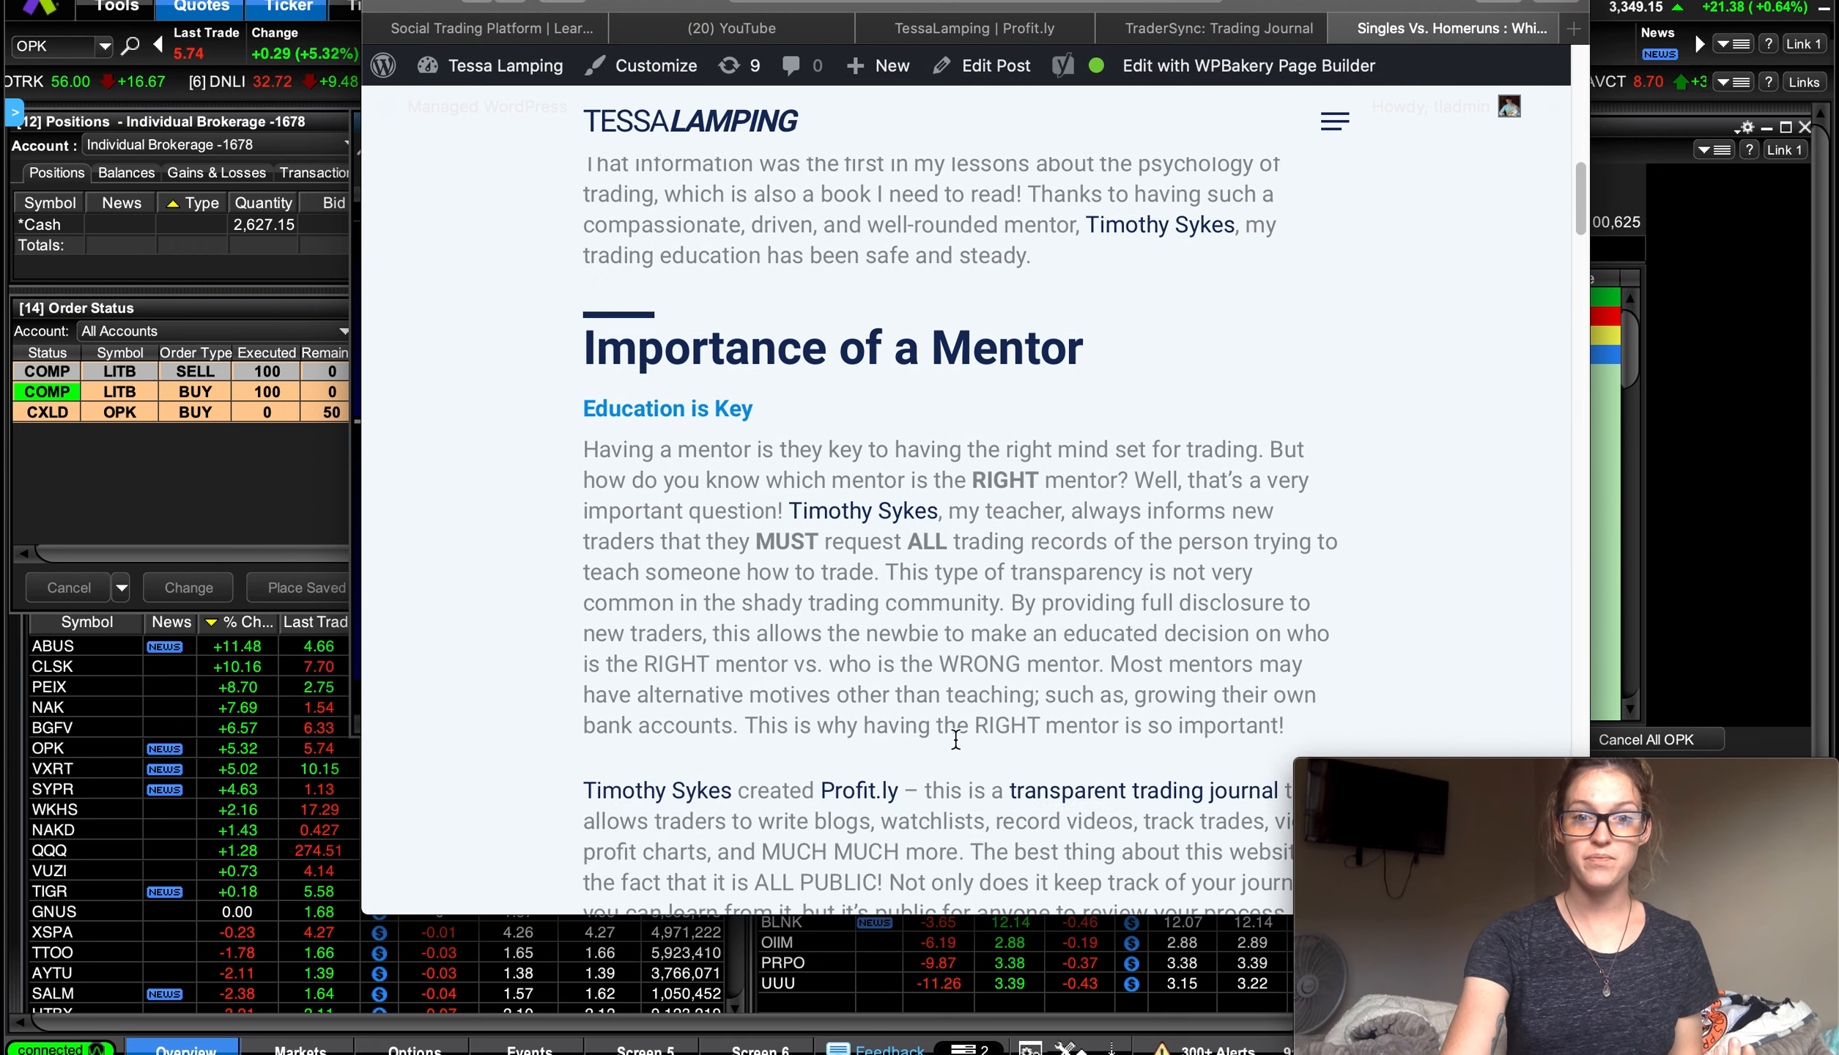
{"action": "scroll", "scroll_direction": "down", "scroll_amount": 3}
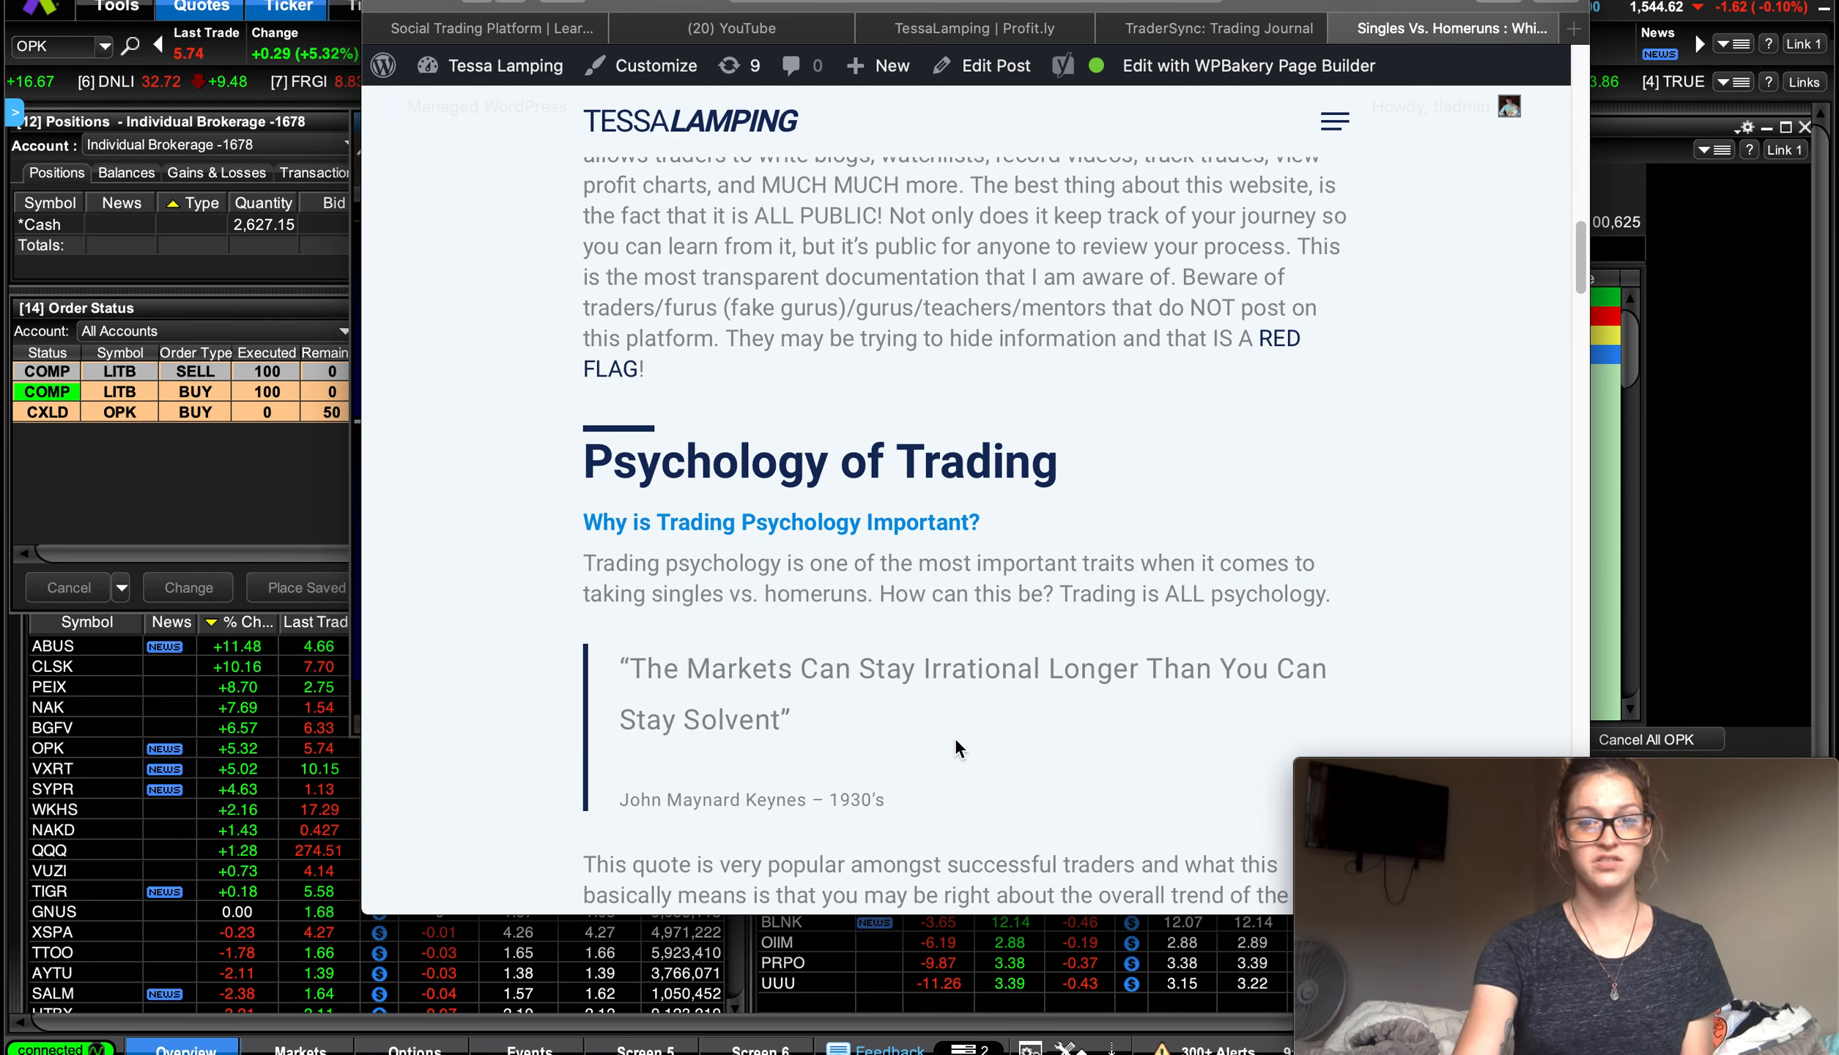
{"action": "scroll", "scroll_direction": "down", "scroll_amount": 3}
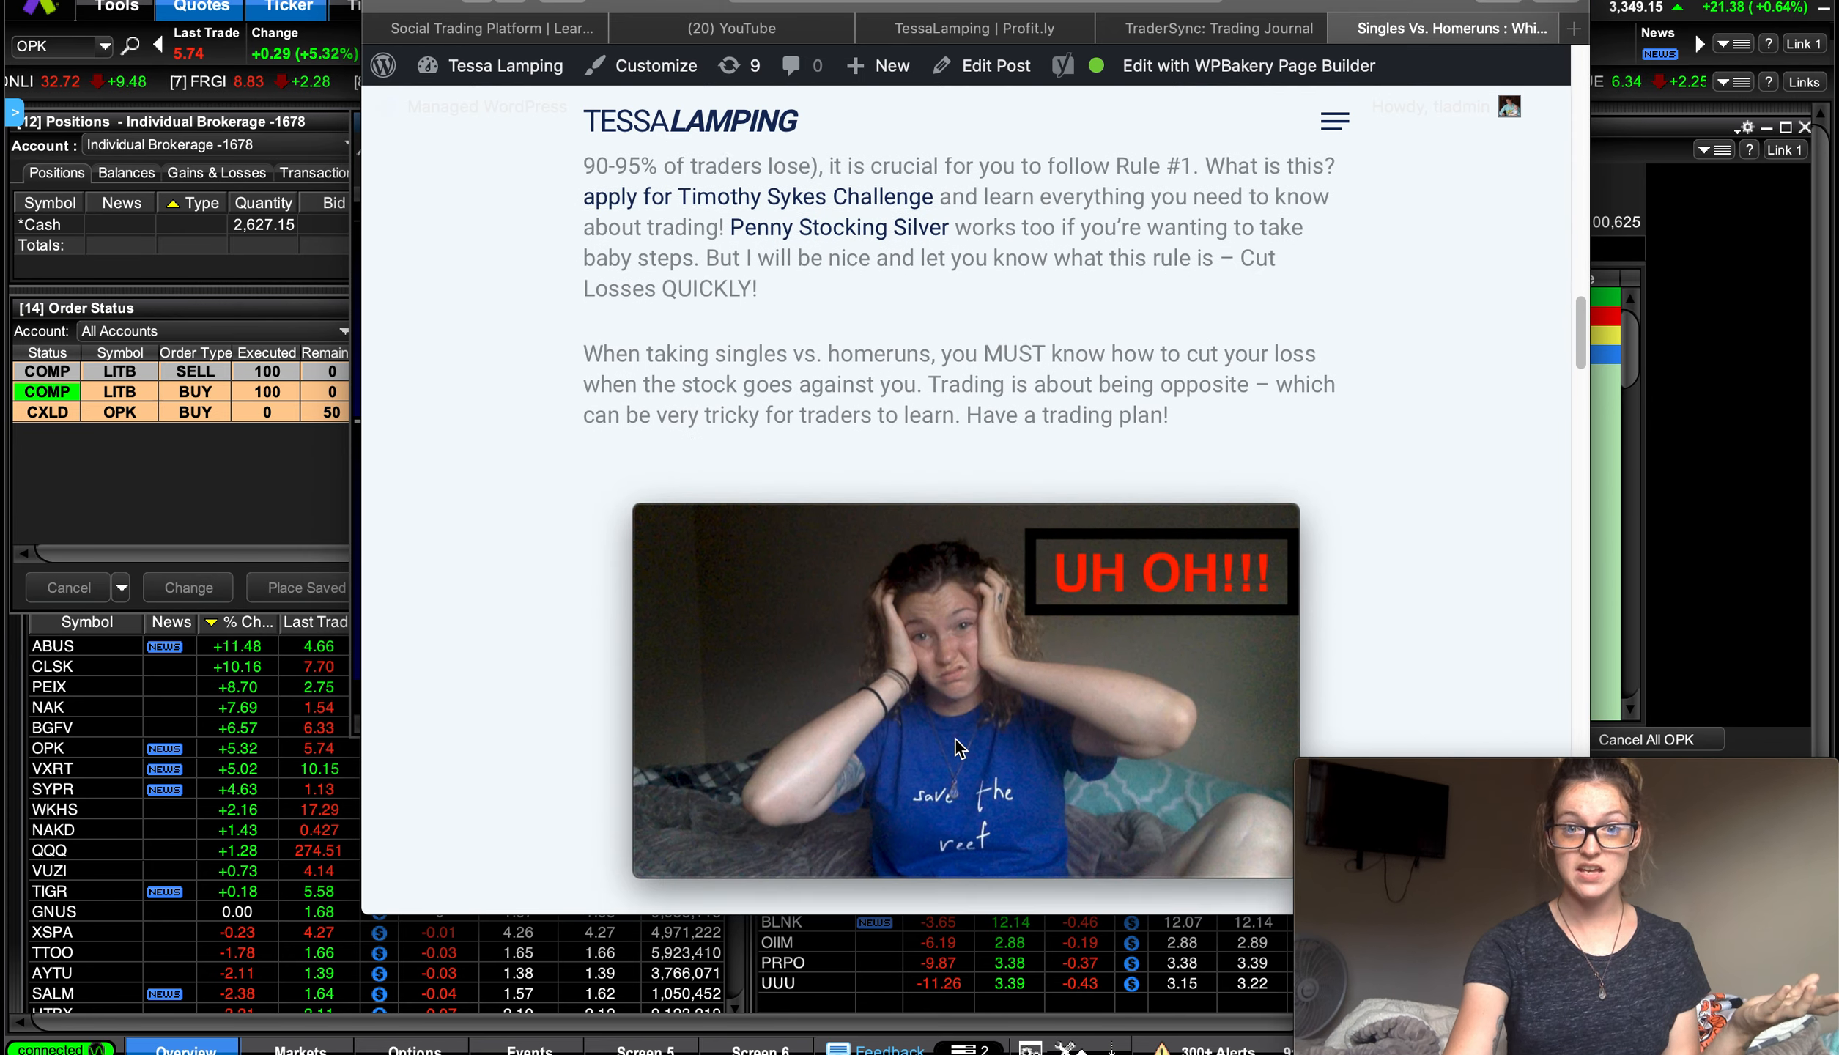
{"action": "scroll", "scroll_direction": "down", "scroll_amount": 3}
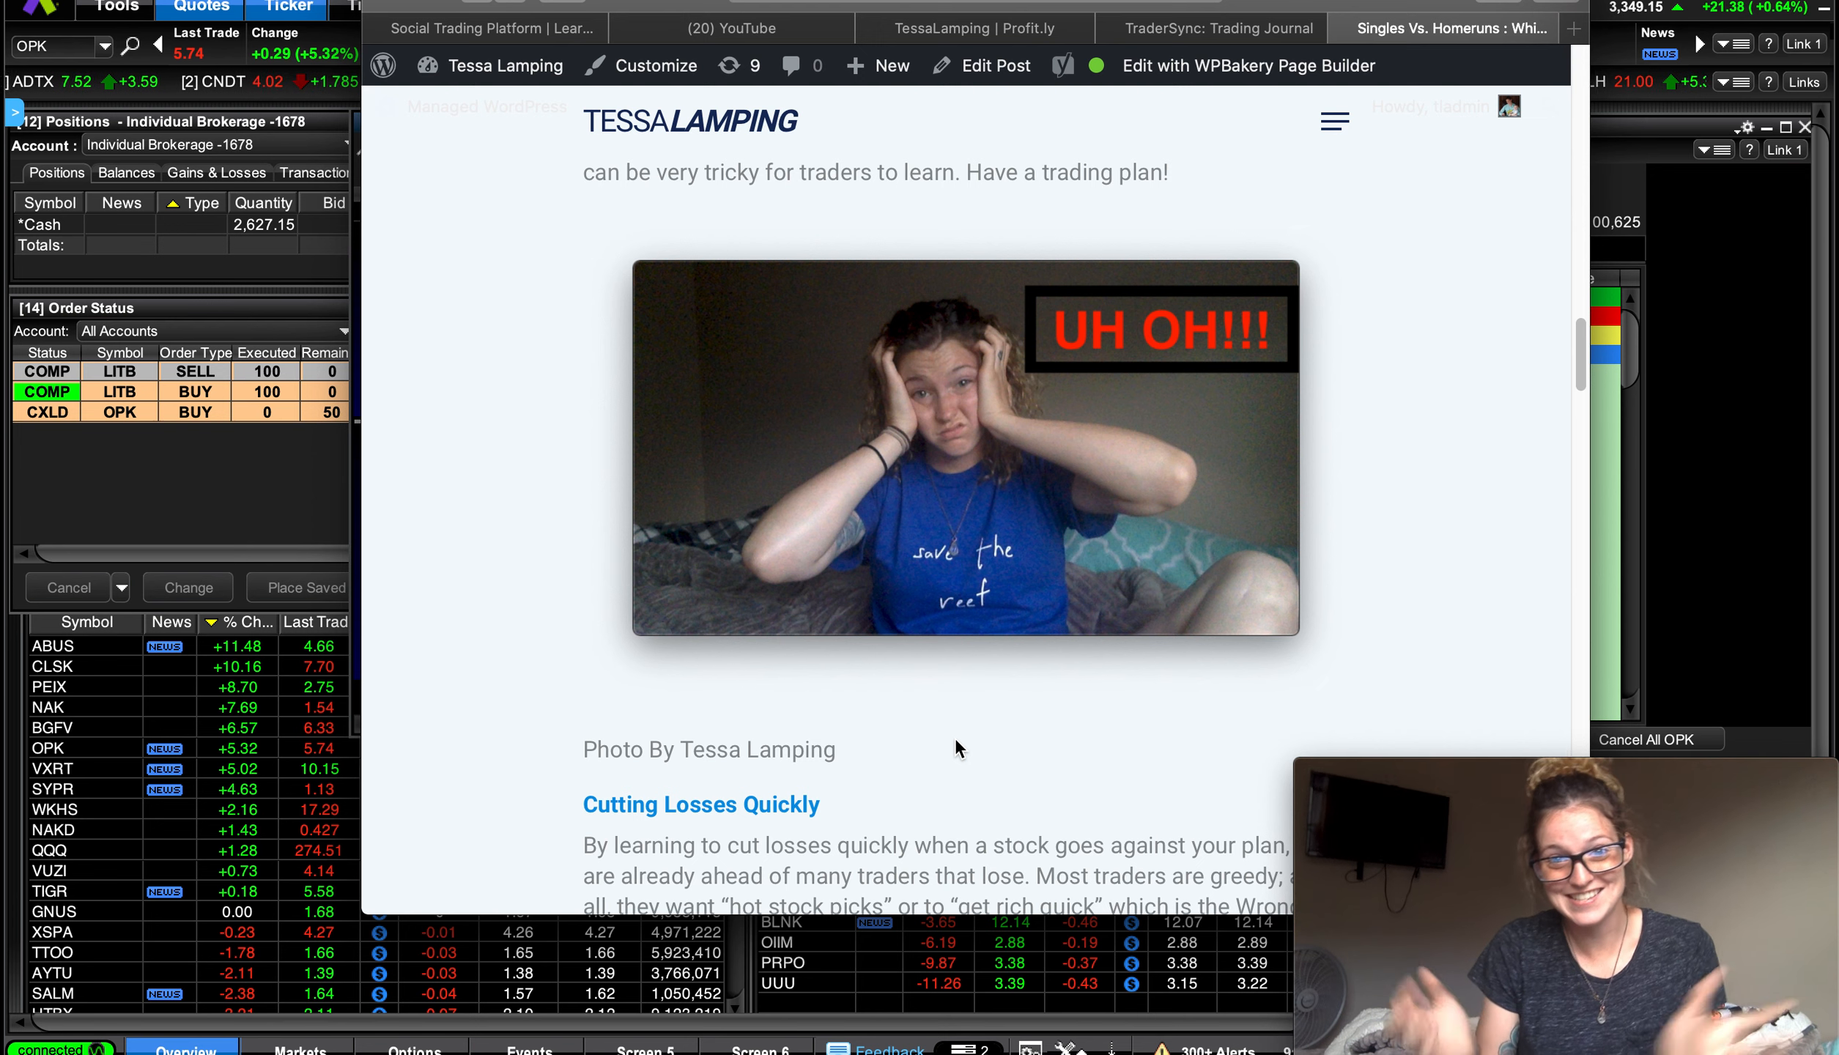
{"action": "mouse_move", "coordinate": [980, 666]}
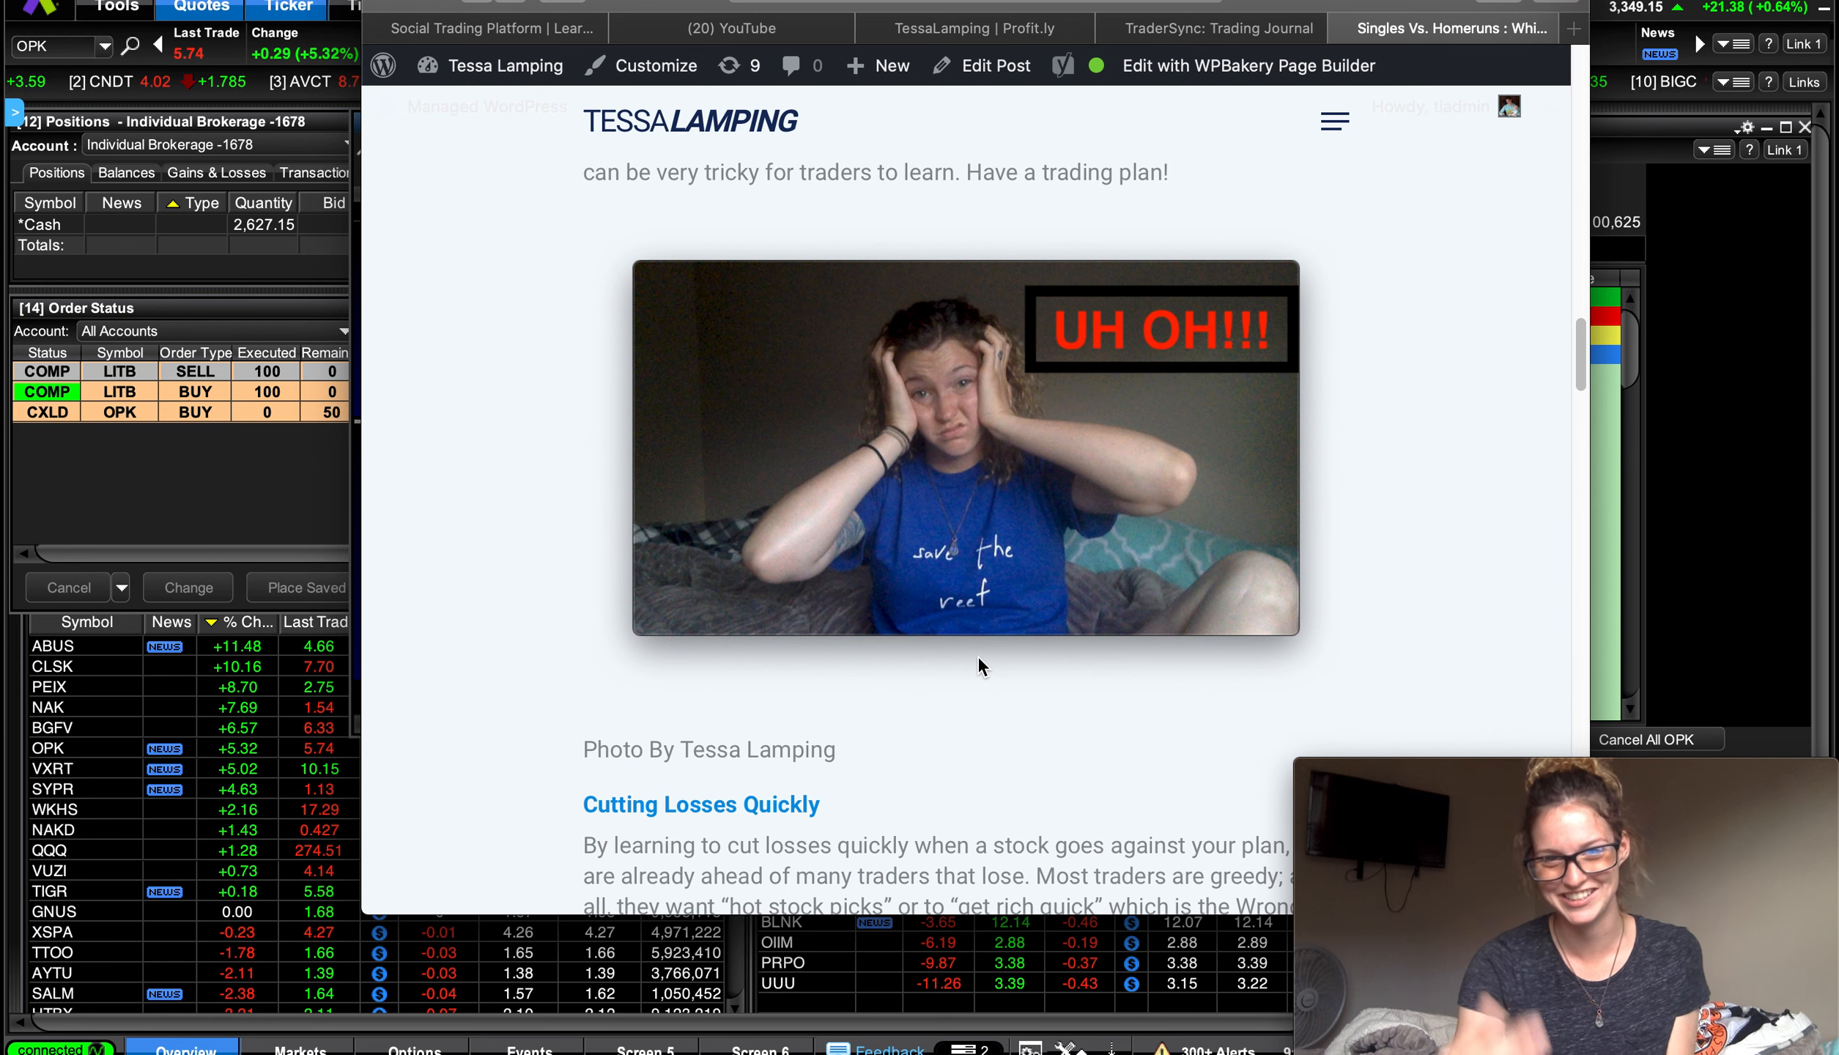
{"action": "mouse_move", "coordinate": [988, 658]}
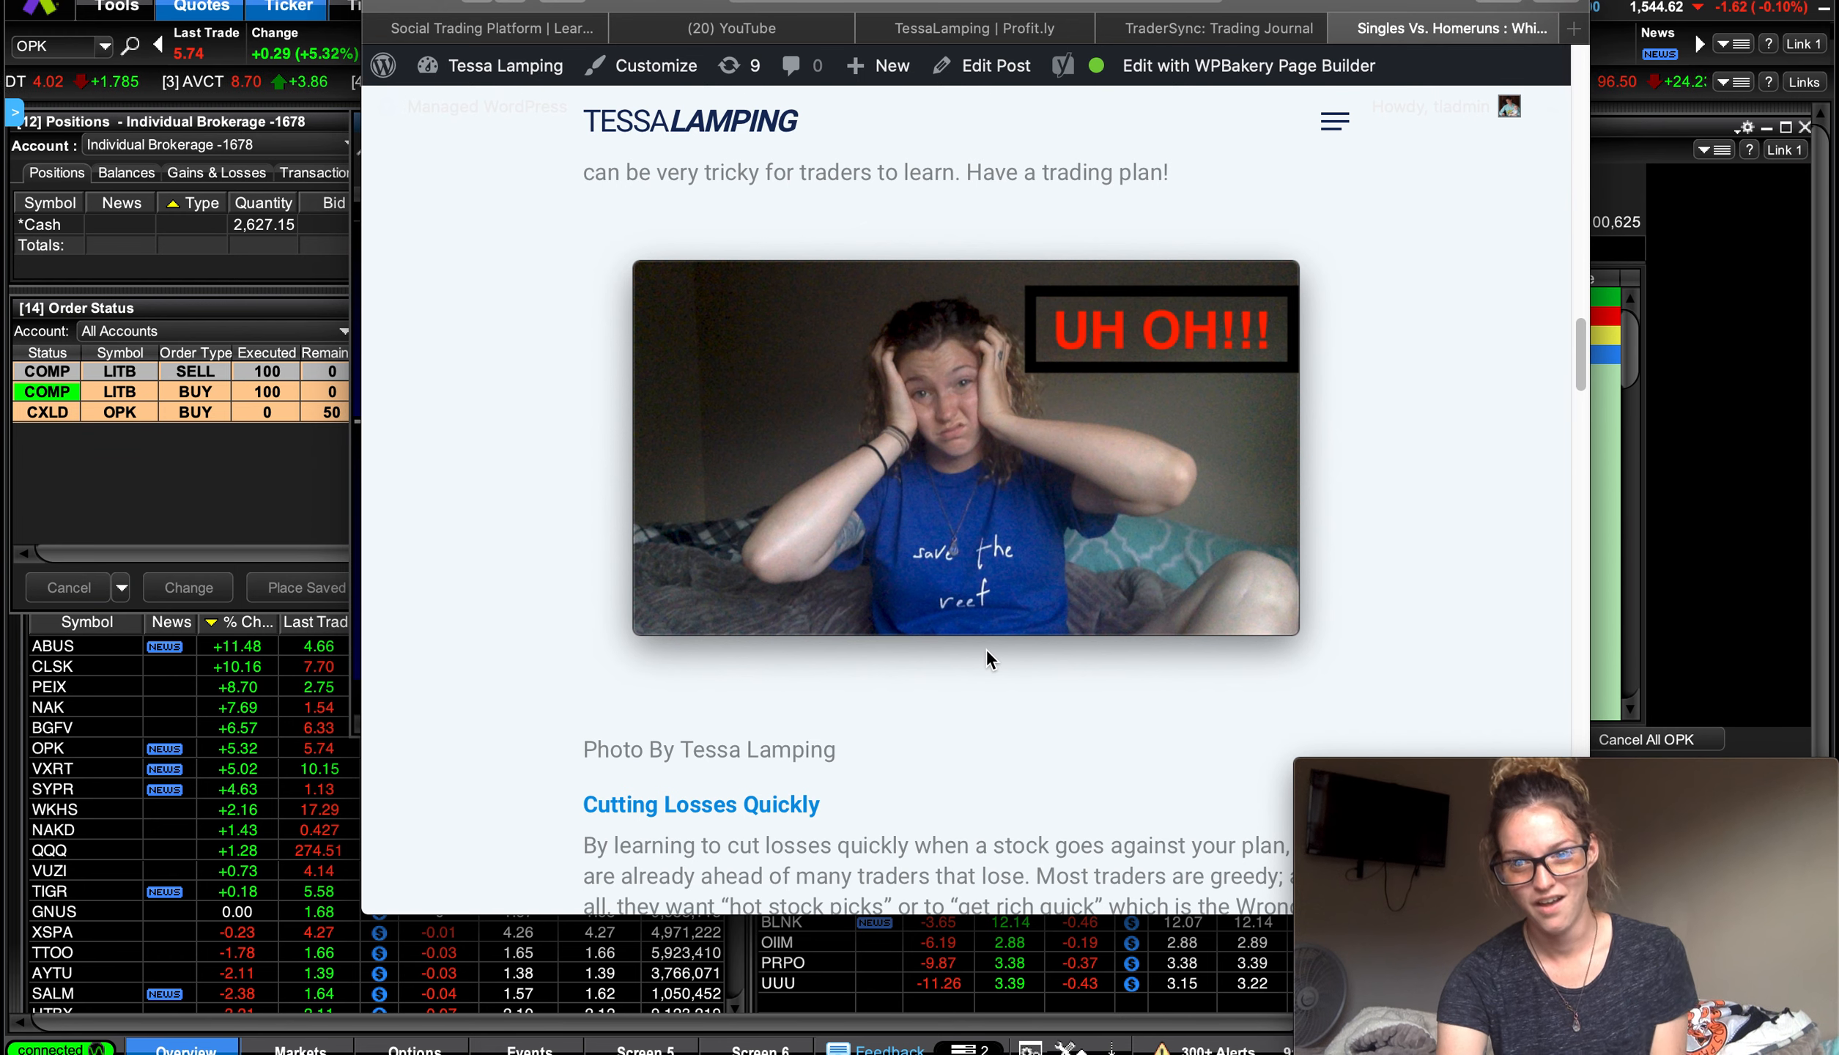
{"action": "scroll", "scroll_direction": "down", "scroll_amount": 3}
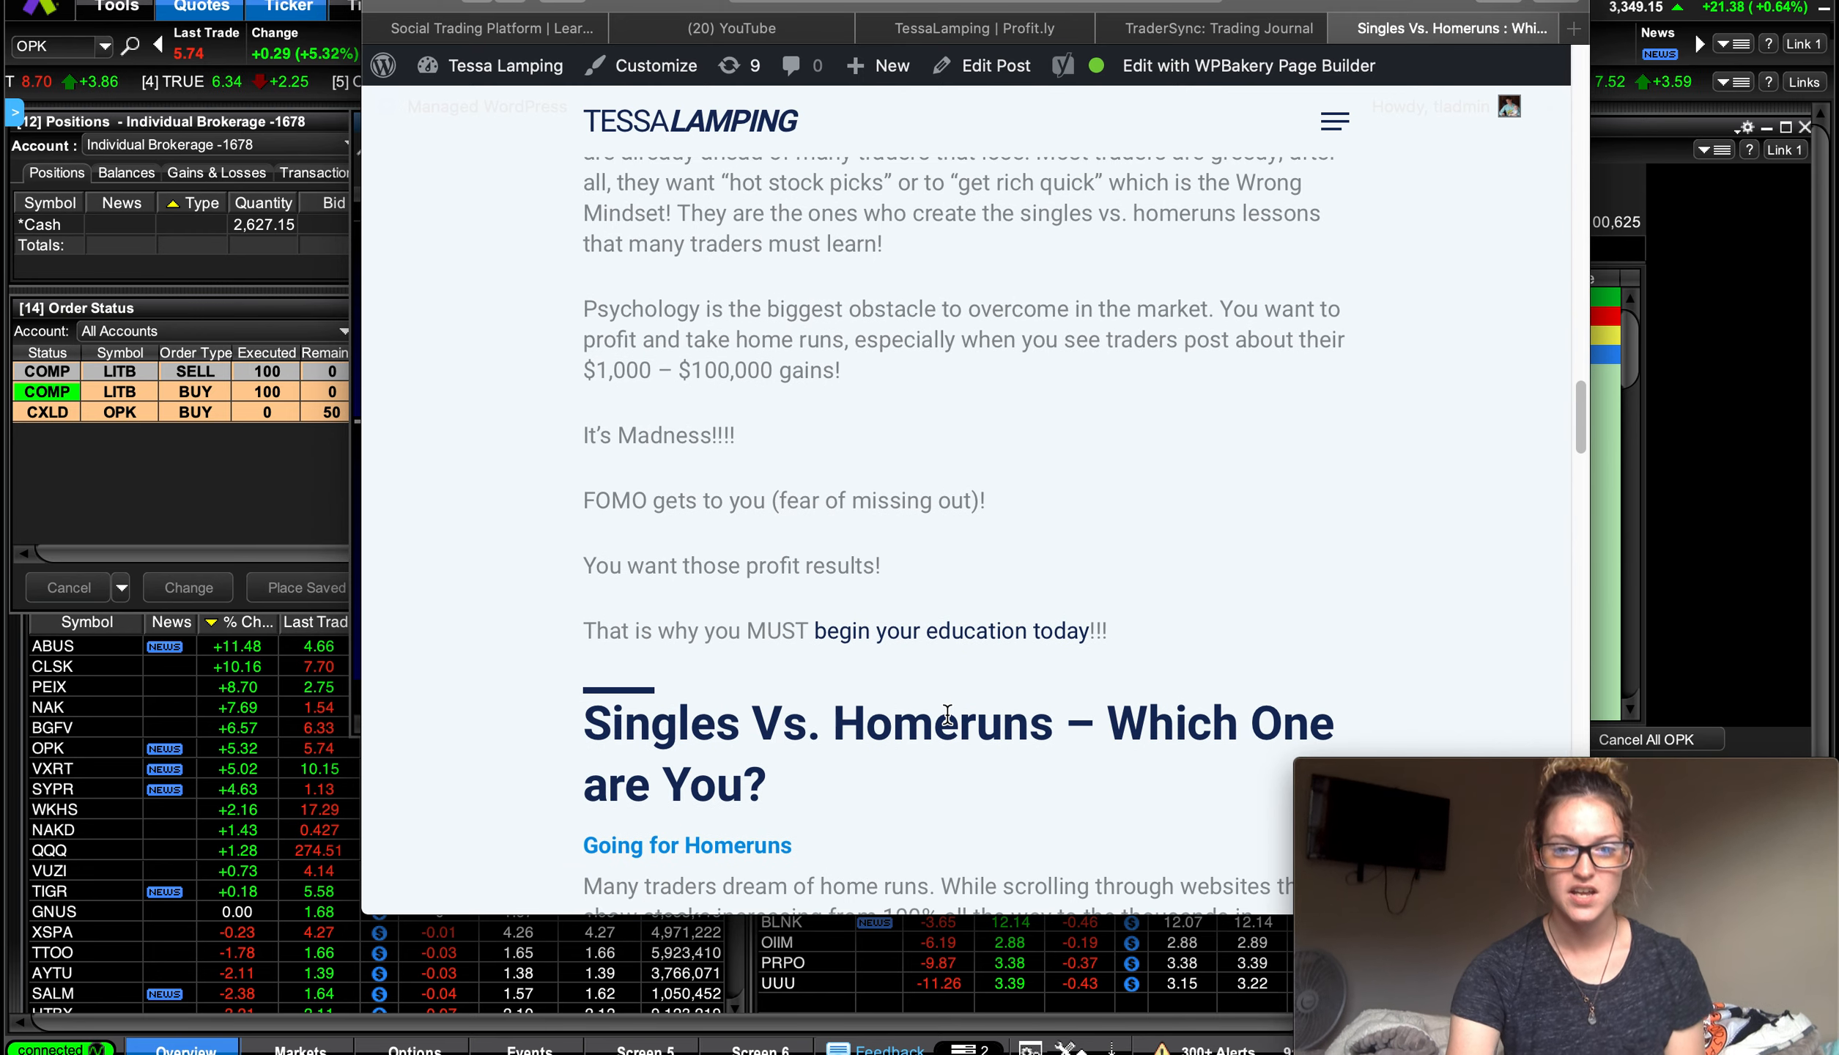
{"action": "scroll", "scroll_direction": "down", "scroll_amount": 3}
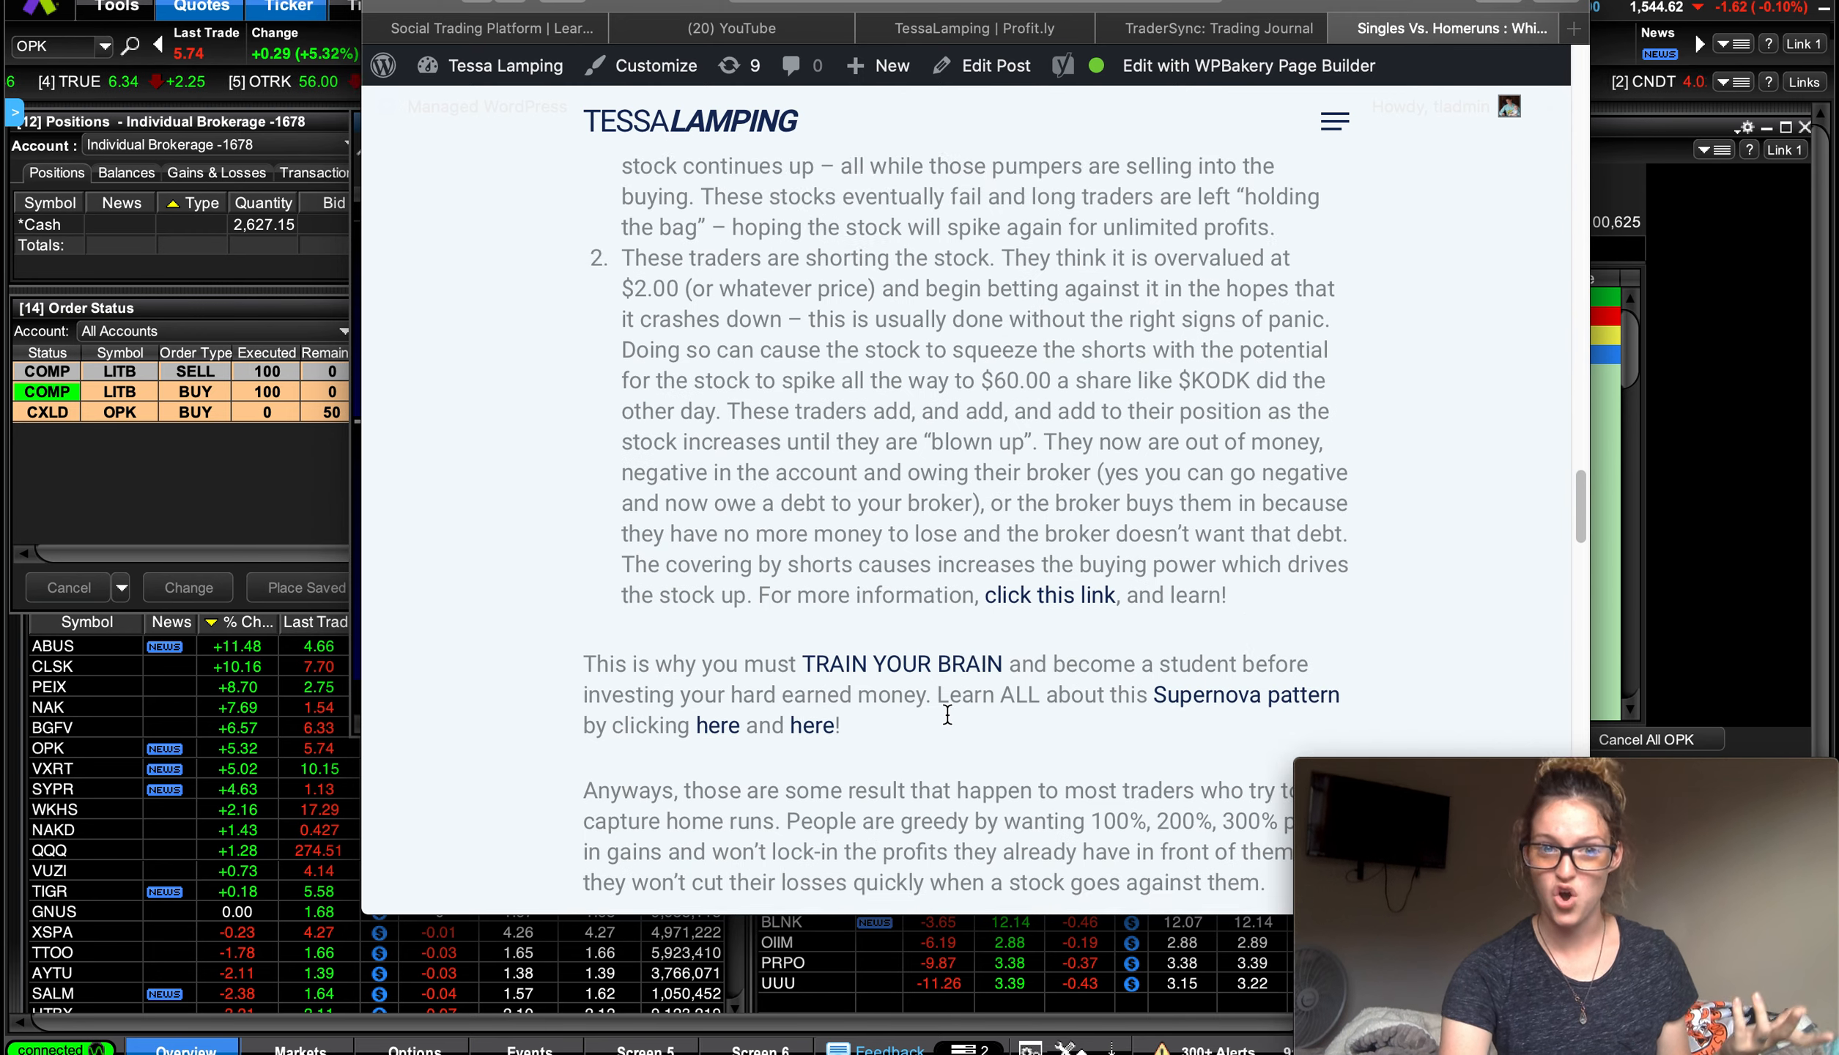
{"action": "scroll", "scroll_direction": "down", "scroll_amount": 3}
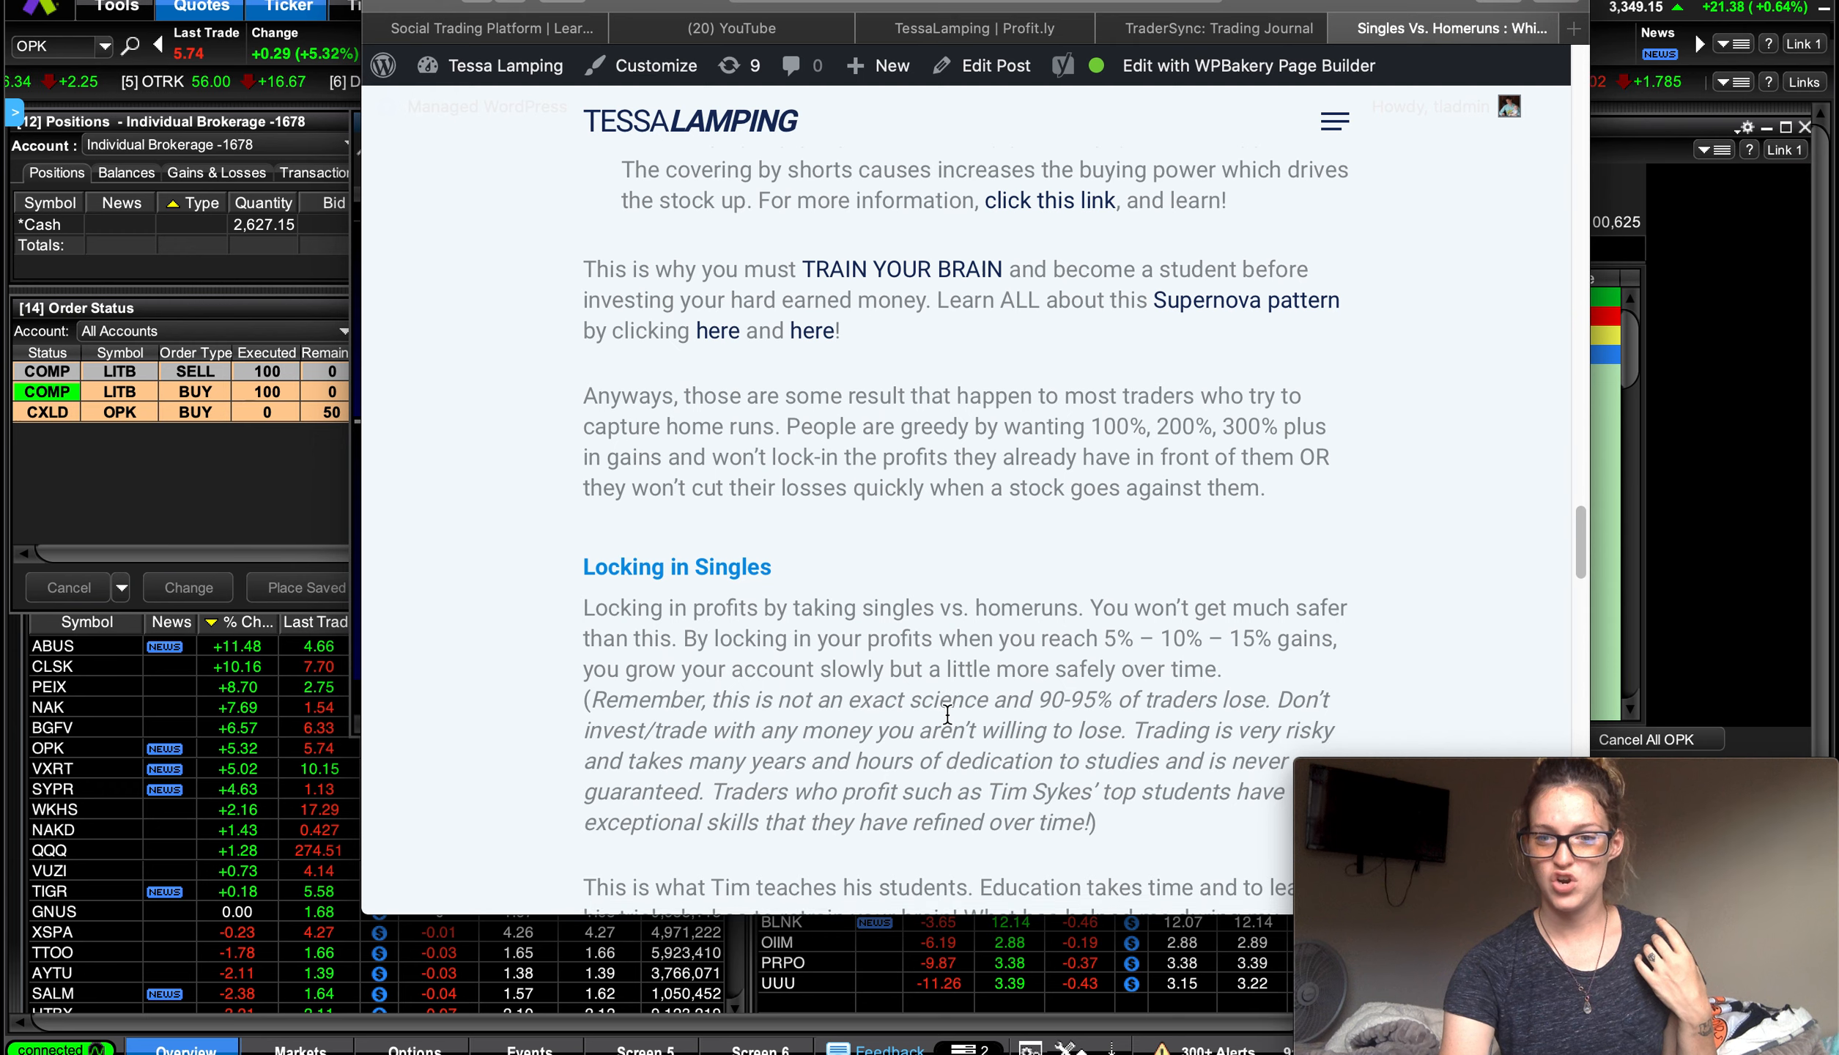
{"action": "scroll", "scroll_direction": "down", "scroll_amount": 3}
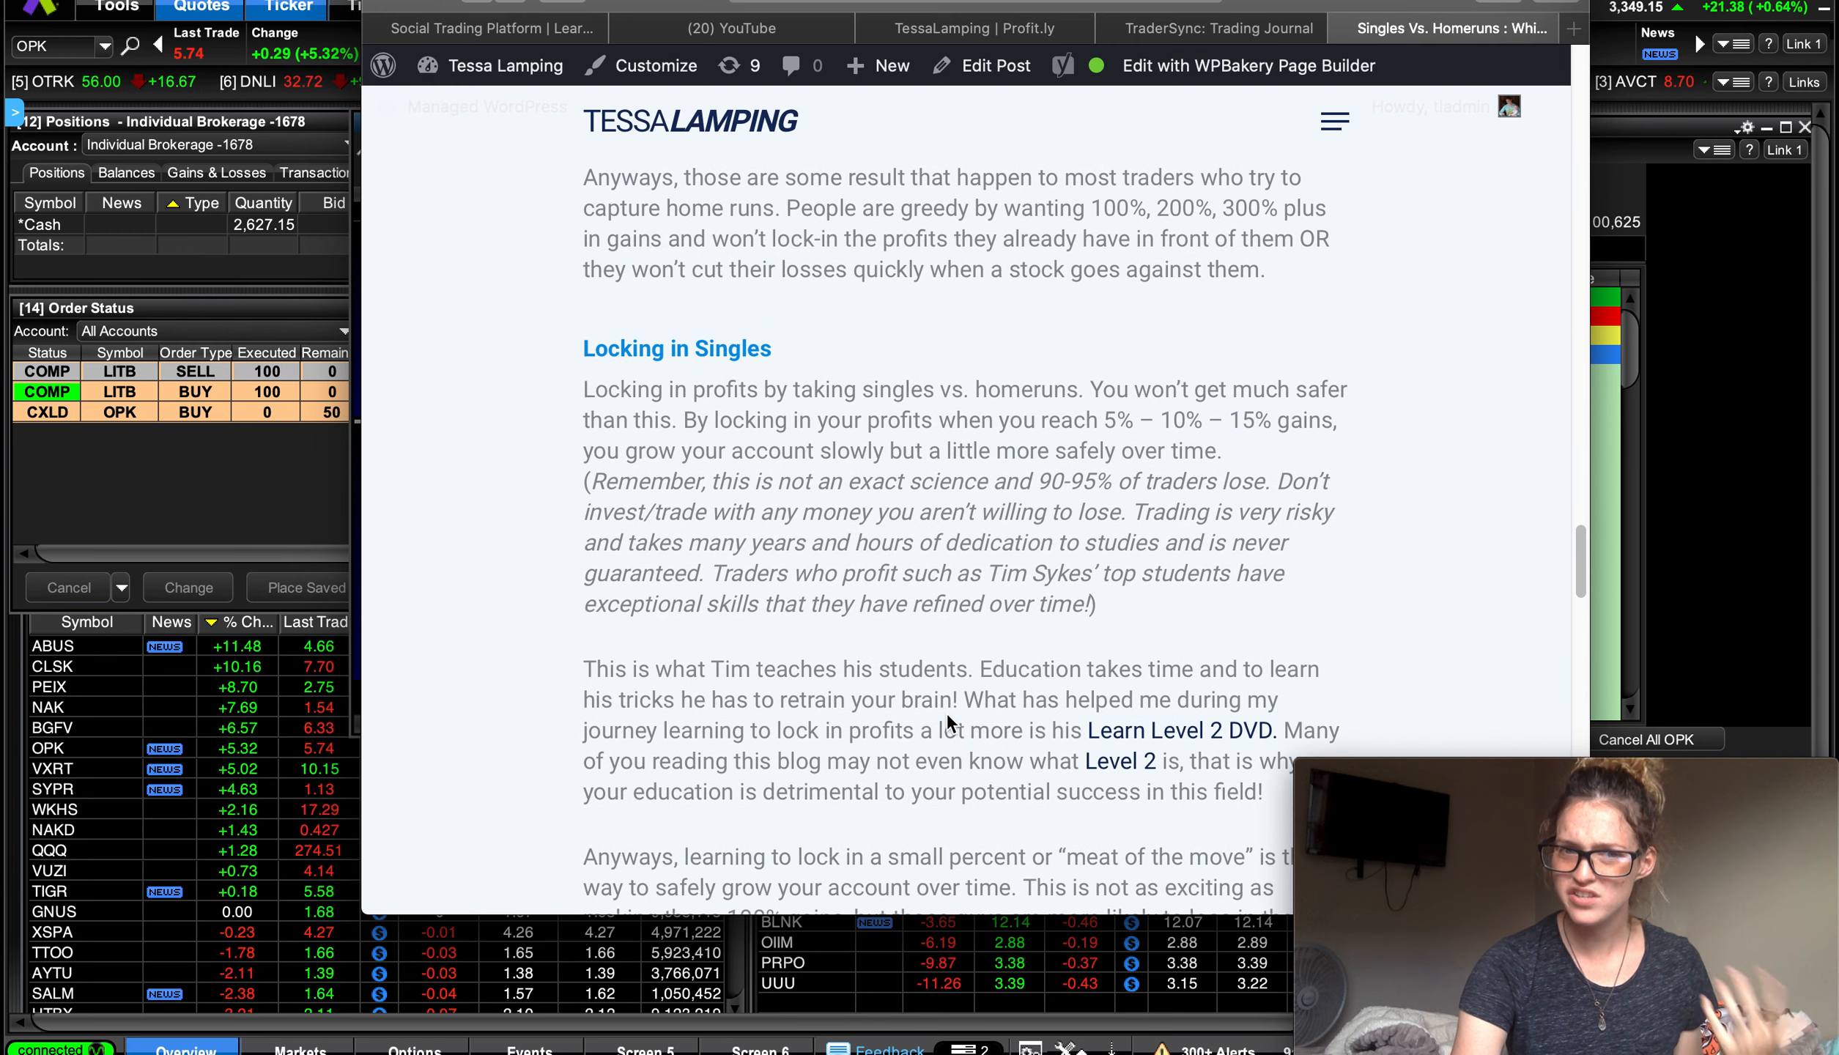
{"action": "scroll", "scroll_direction": "down", "scroll_amount": 3}
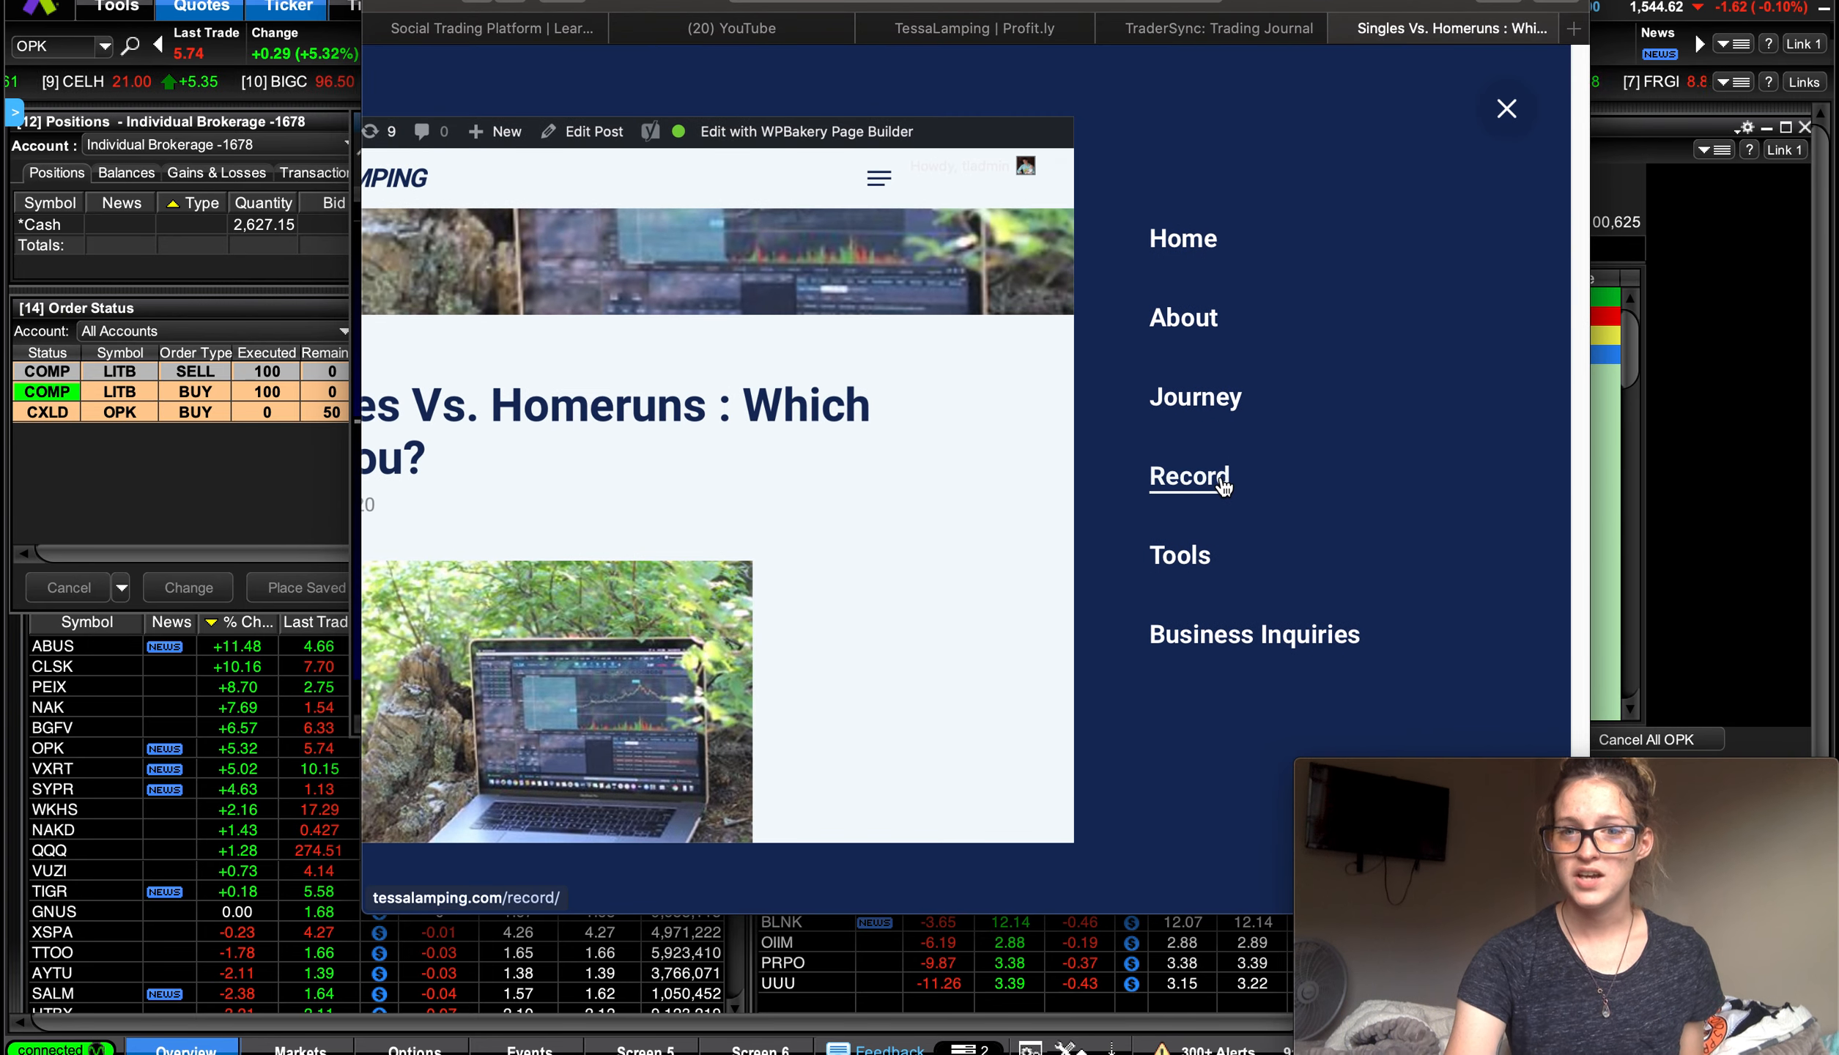
{"action": "left_click", "coordinate": [1189, 476]}
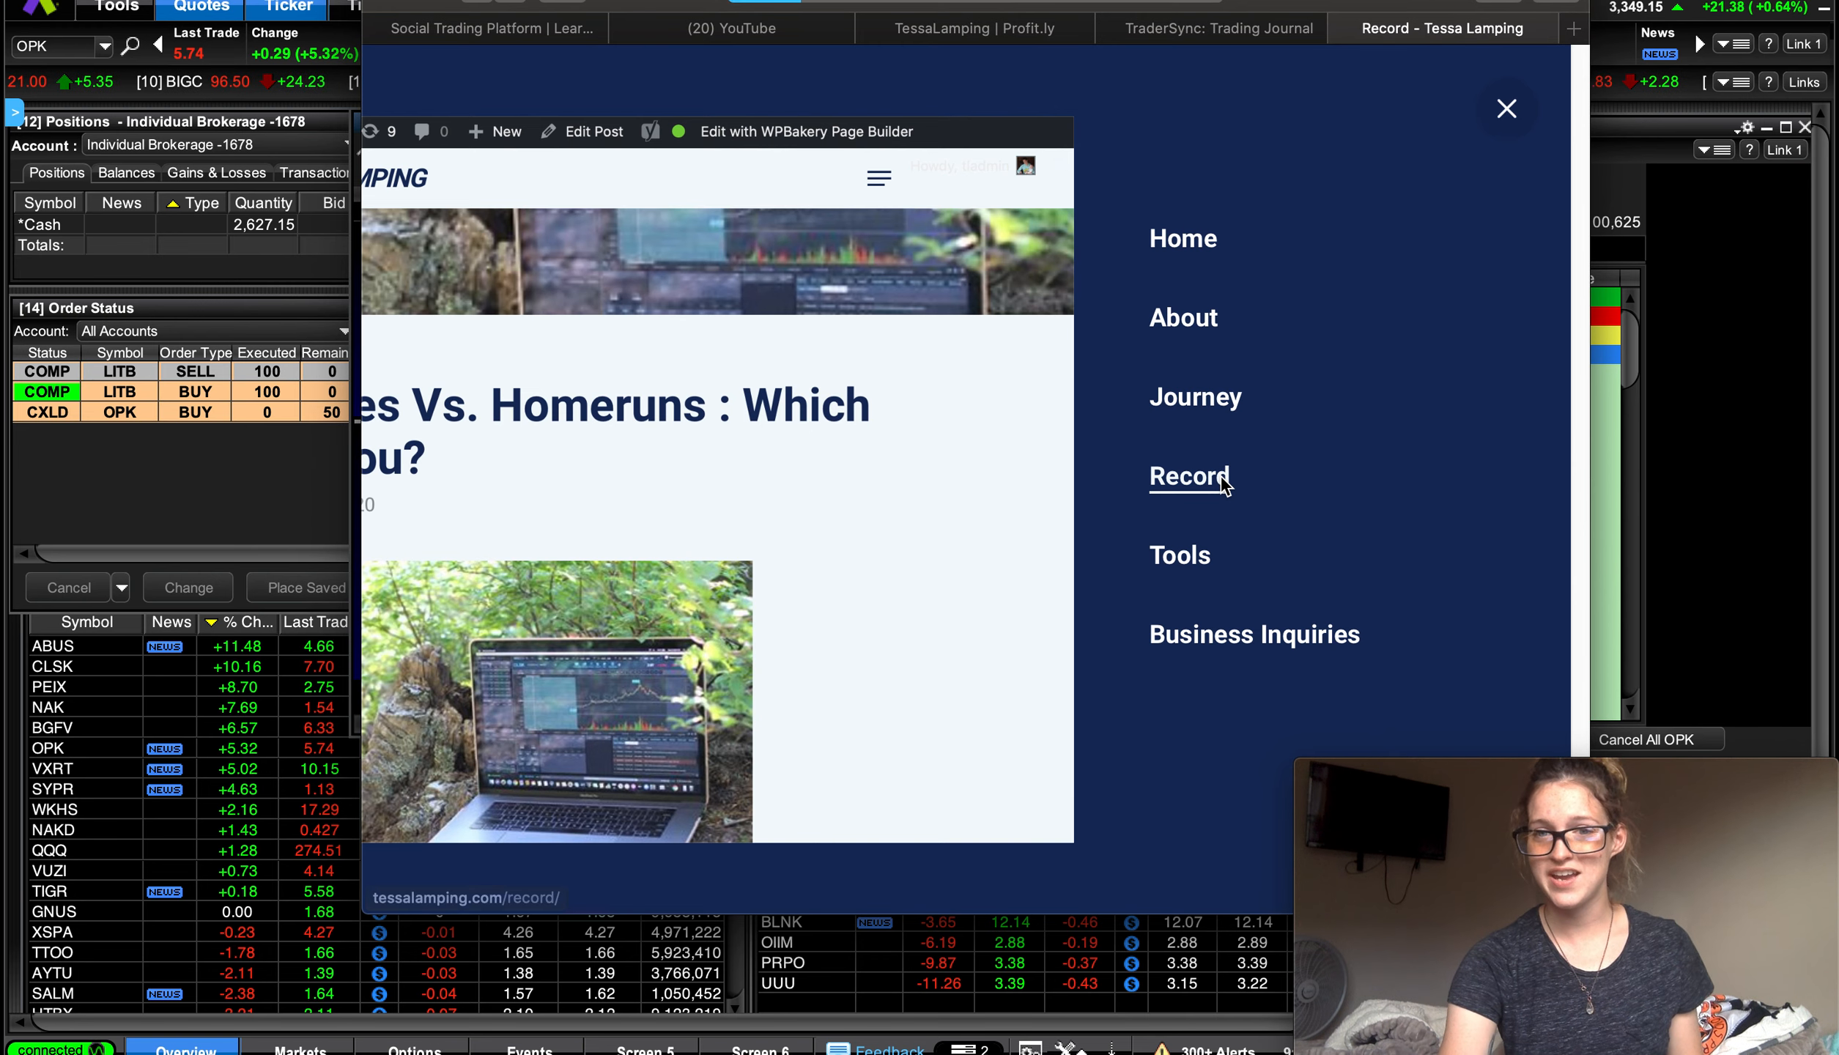
{"action": "left_click", "coordinate": [1188, 476]}
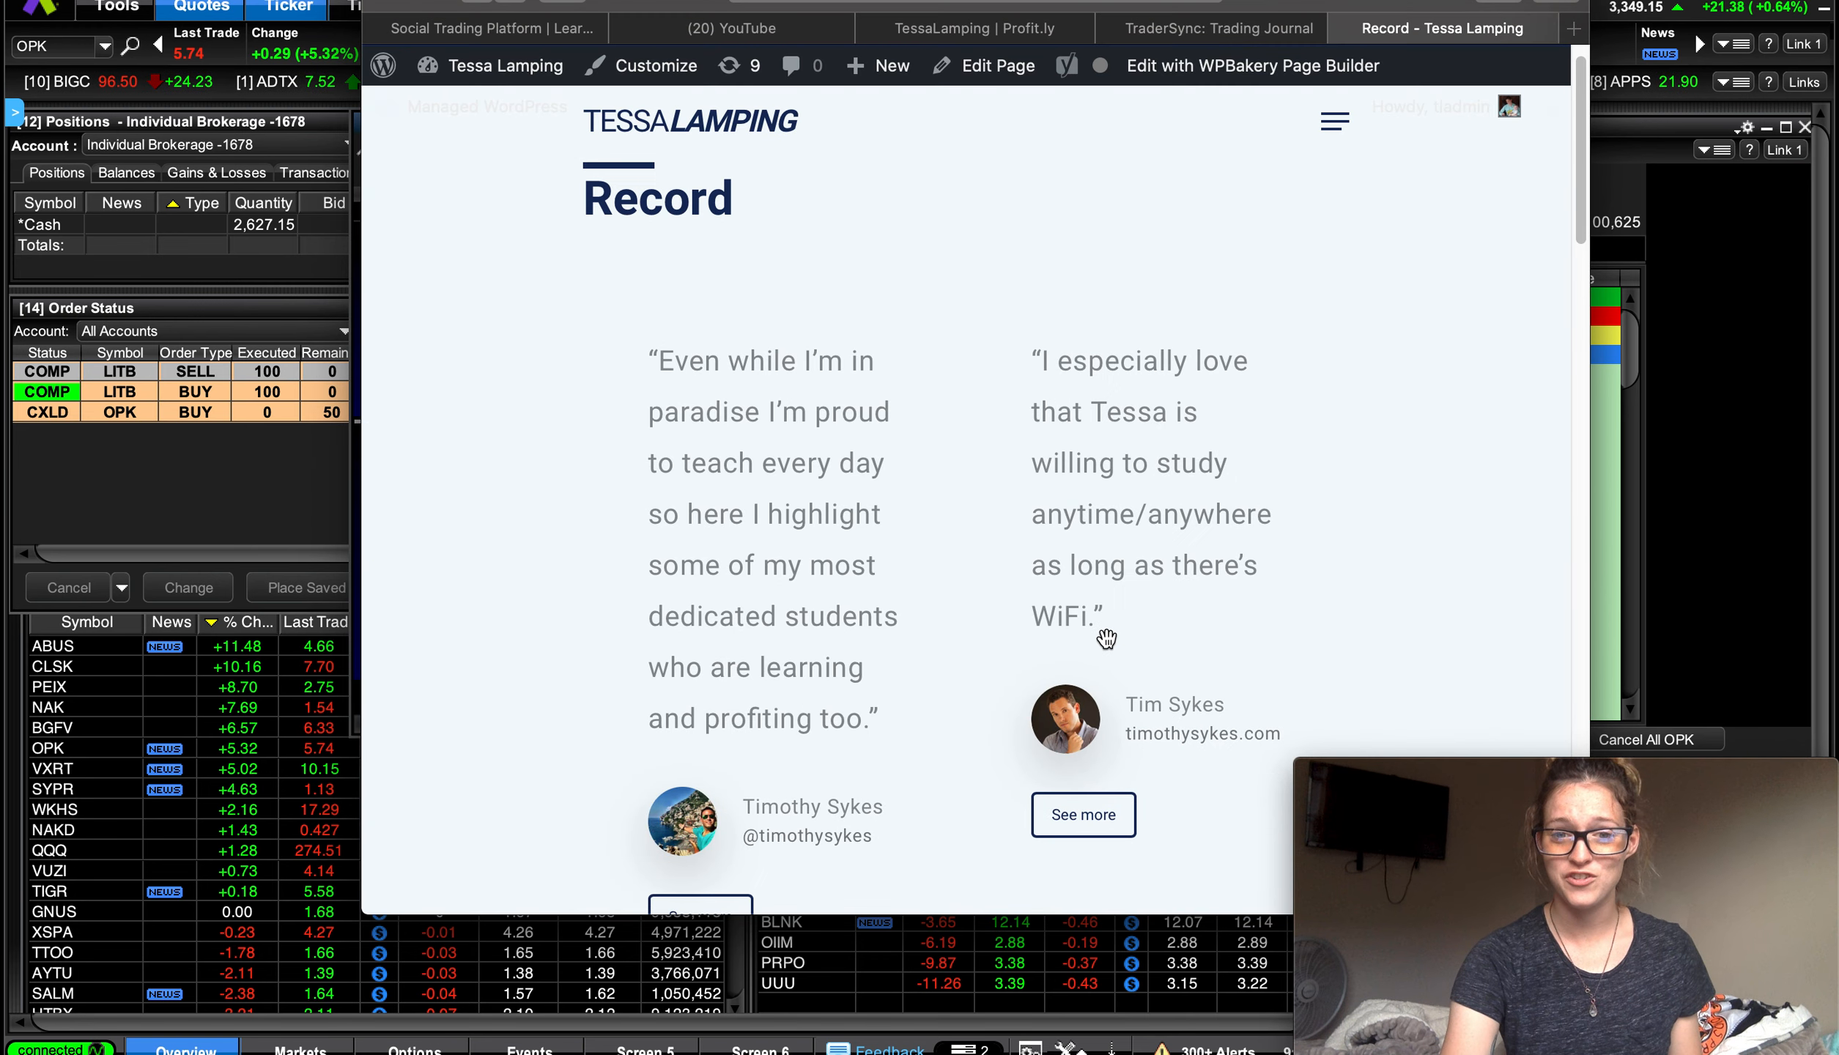
{"action": "scroll", "scroll_direction": "down", "scroll_amount": 3}
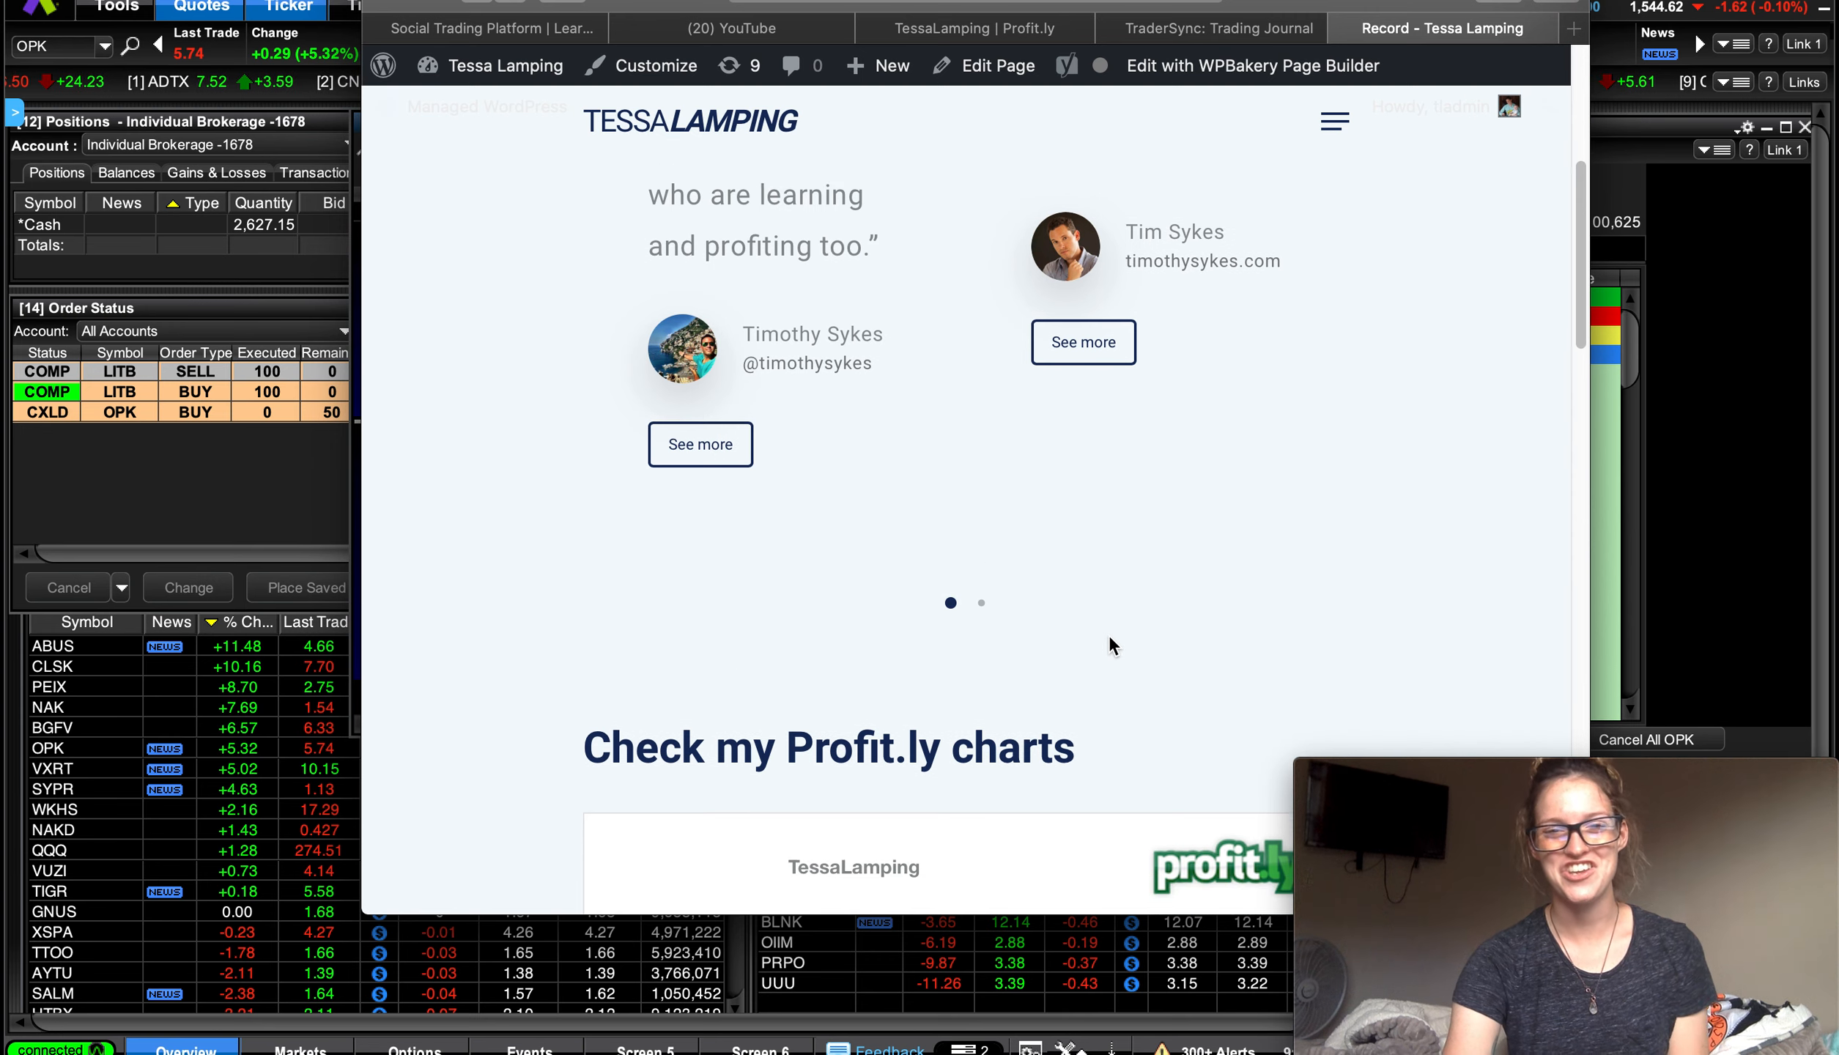
{"action": "scroll", "scroll_direction": "down", "scroll_amount": 3}
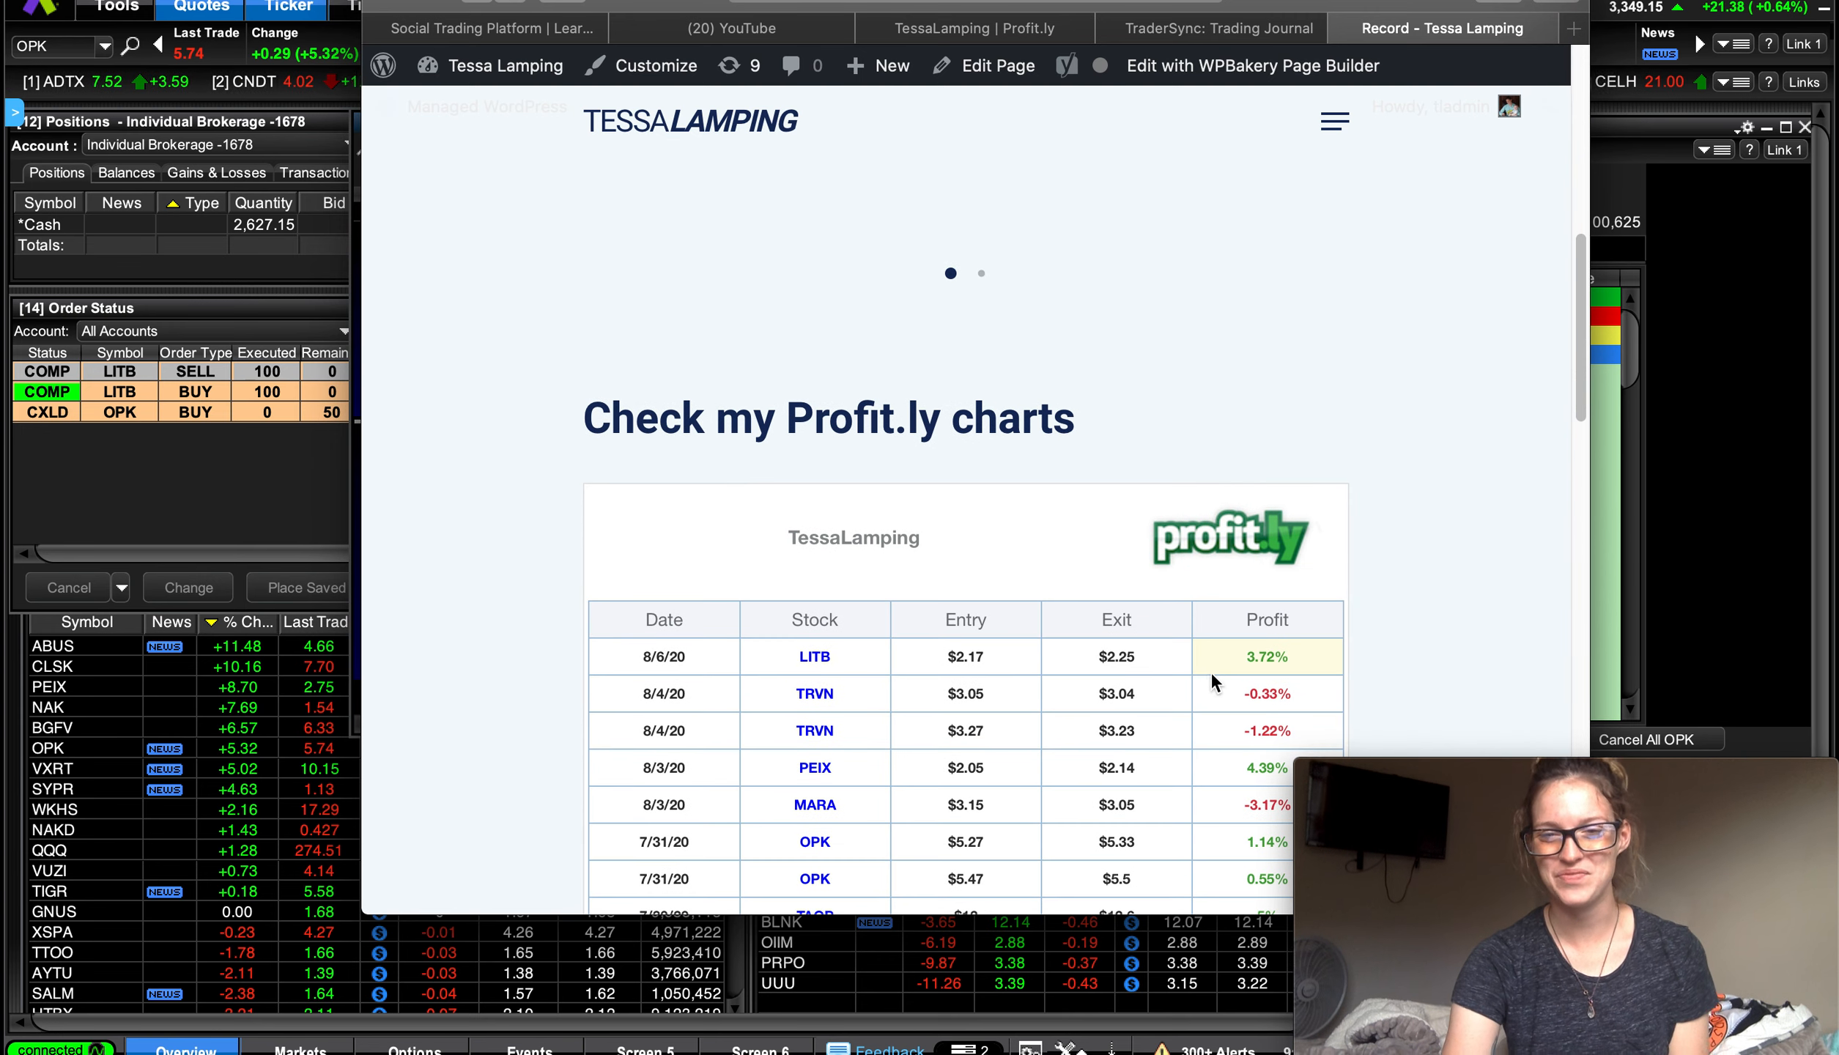
{"action": "scroll", "scroll_direction": "down", "scroll_amount": 3}
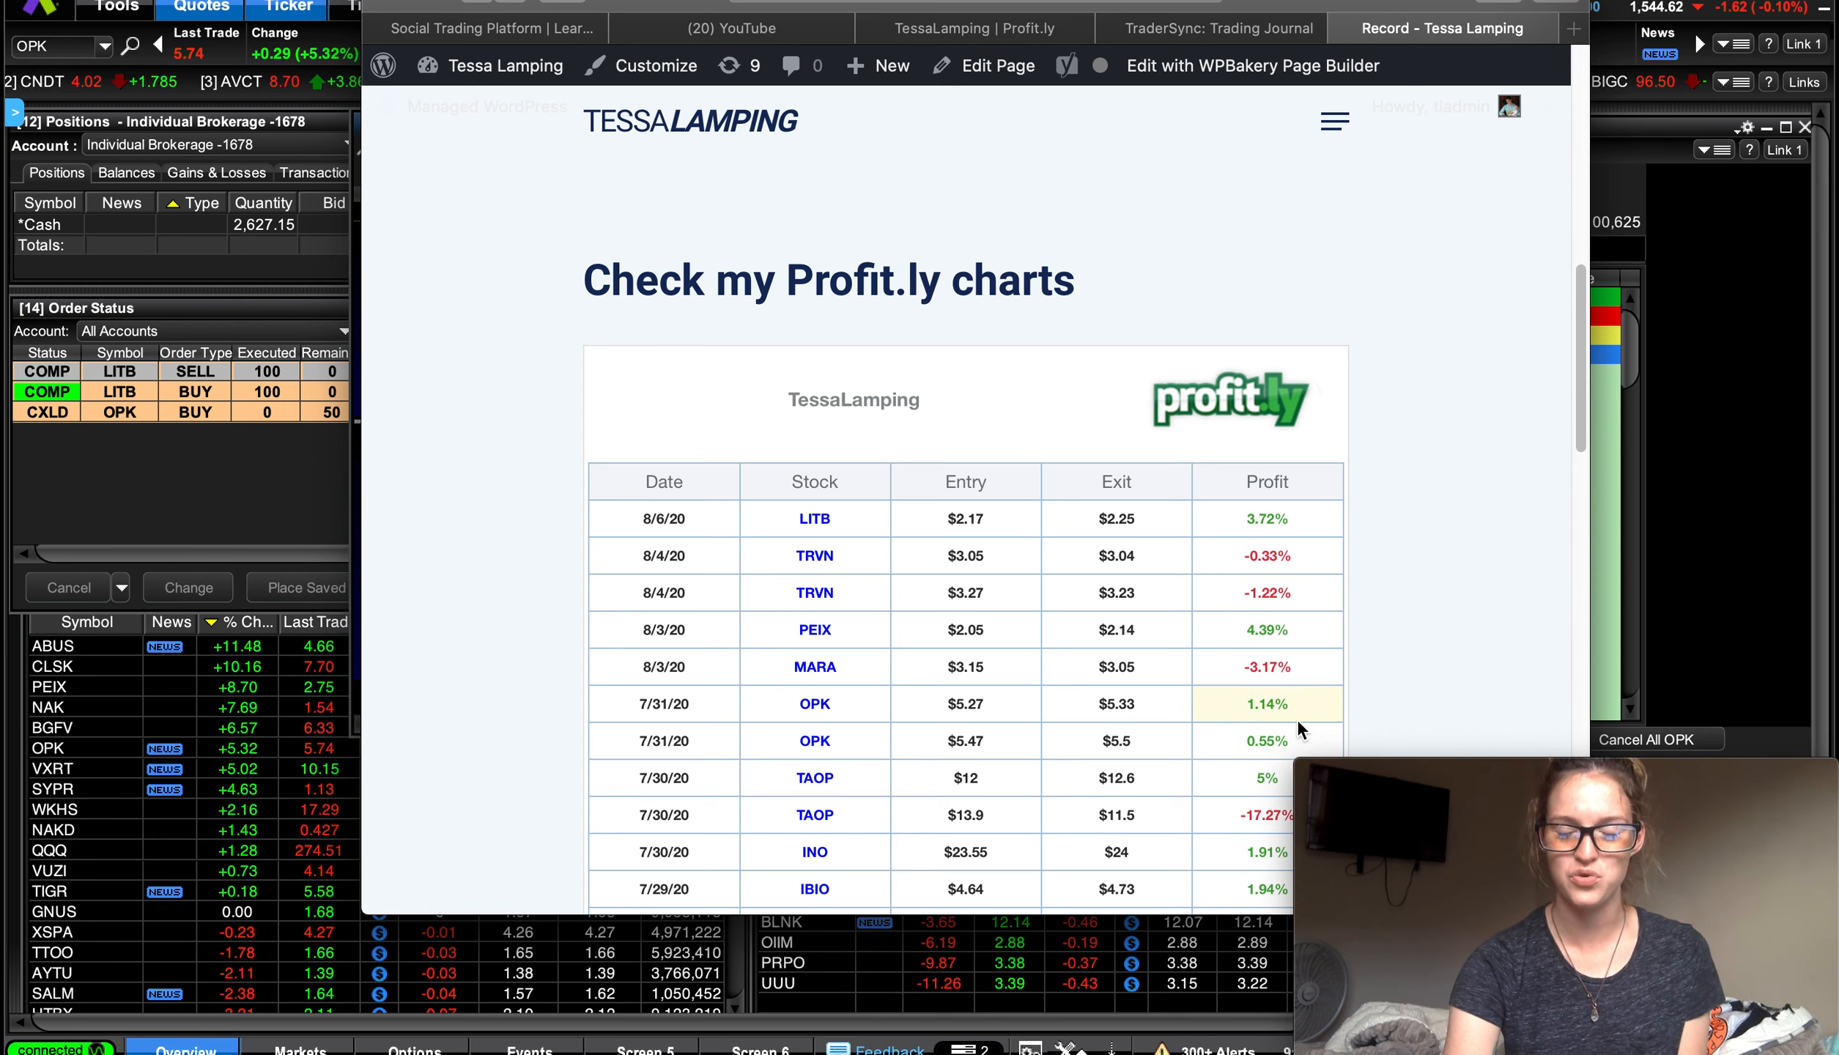
{"action": "scroll", "scroll_direction": "down", "scroll_amount": 3}
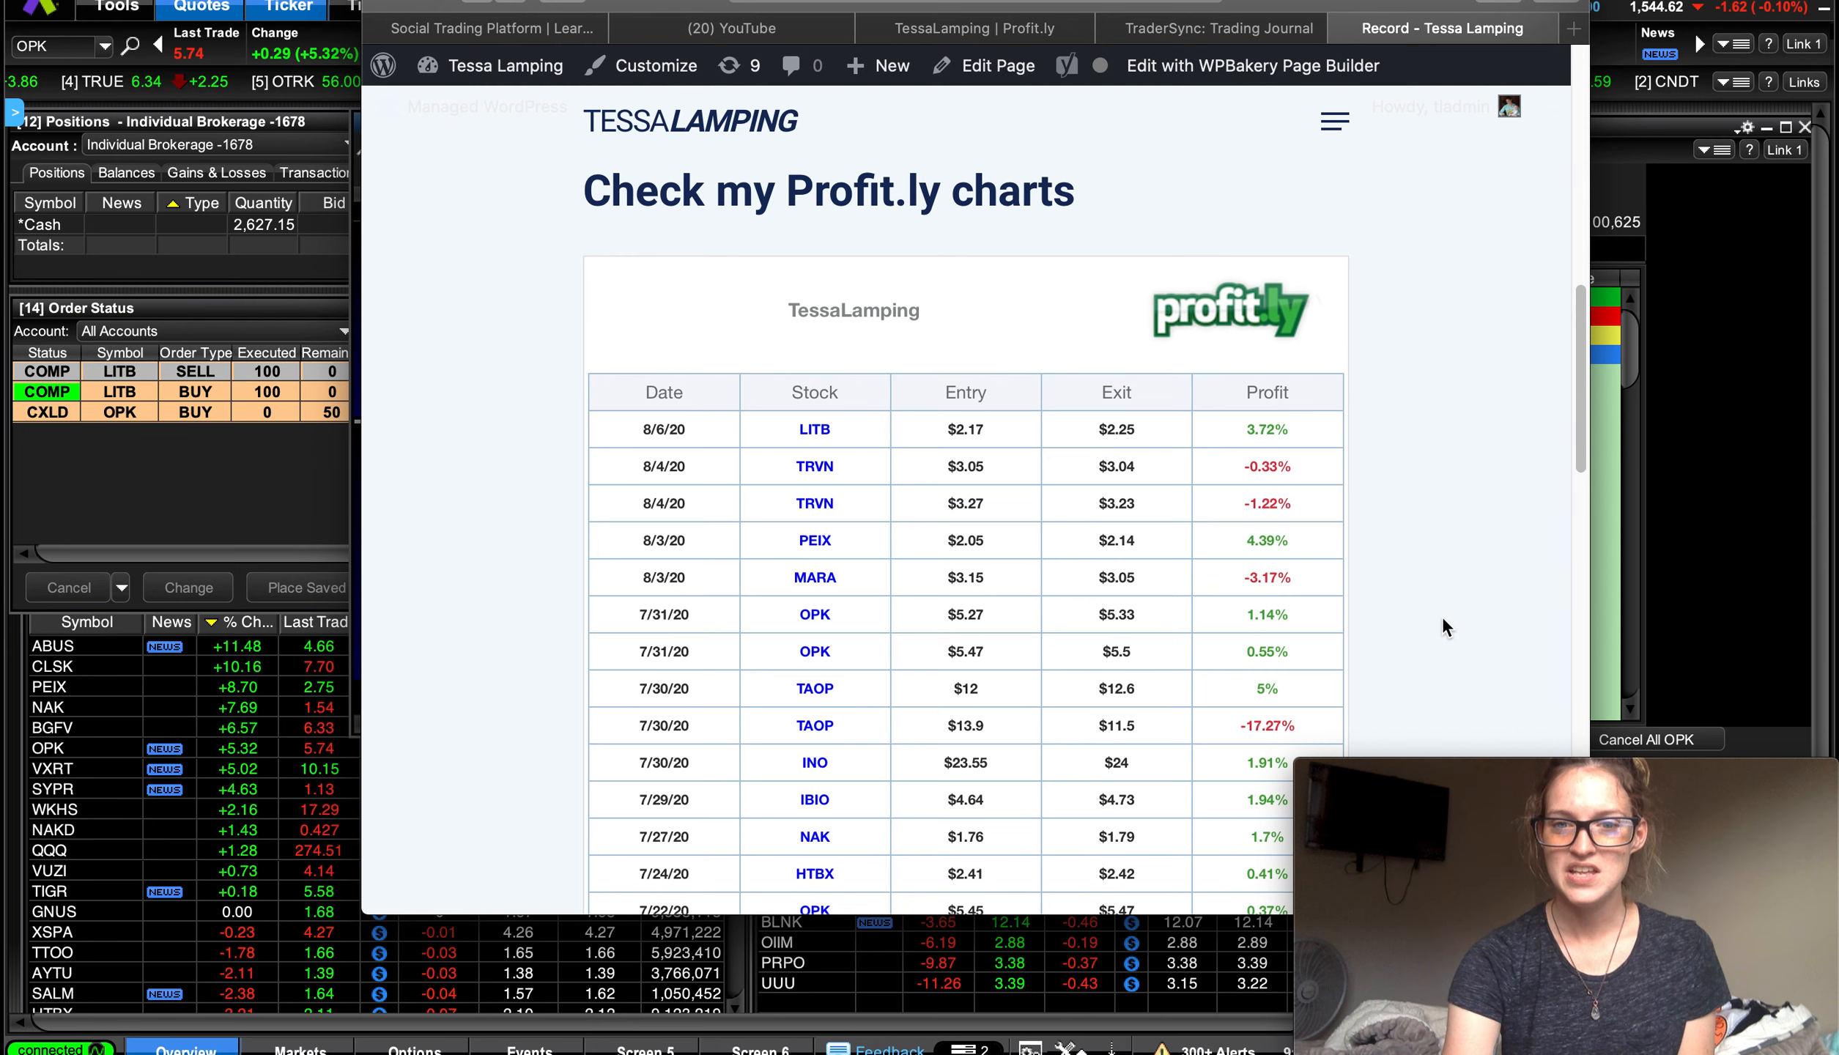
{"action": "scroll", "scroll_direction": "down", "scroll_amount": 3}
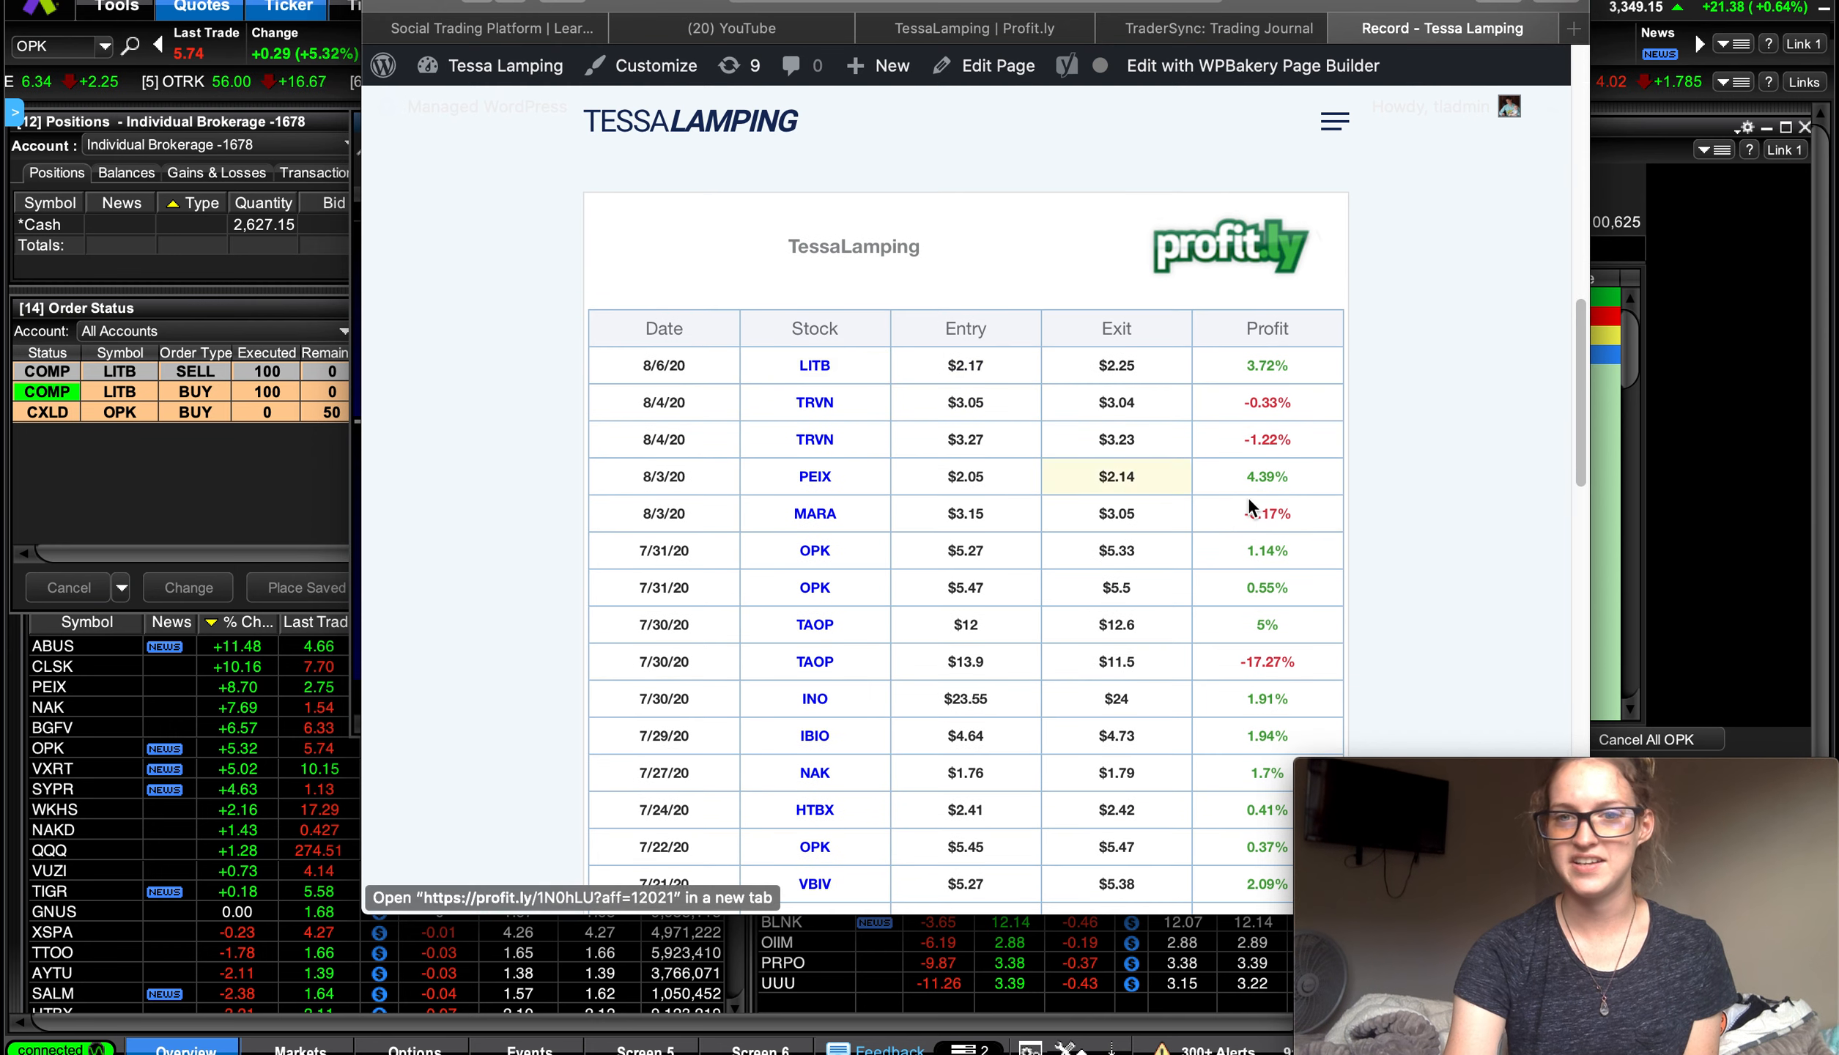
{"action": "scroll", "scroll_direction": "down", "scroll_amount": 3}
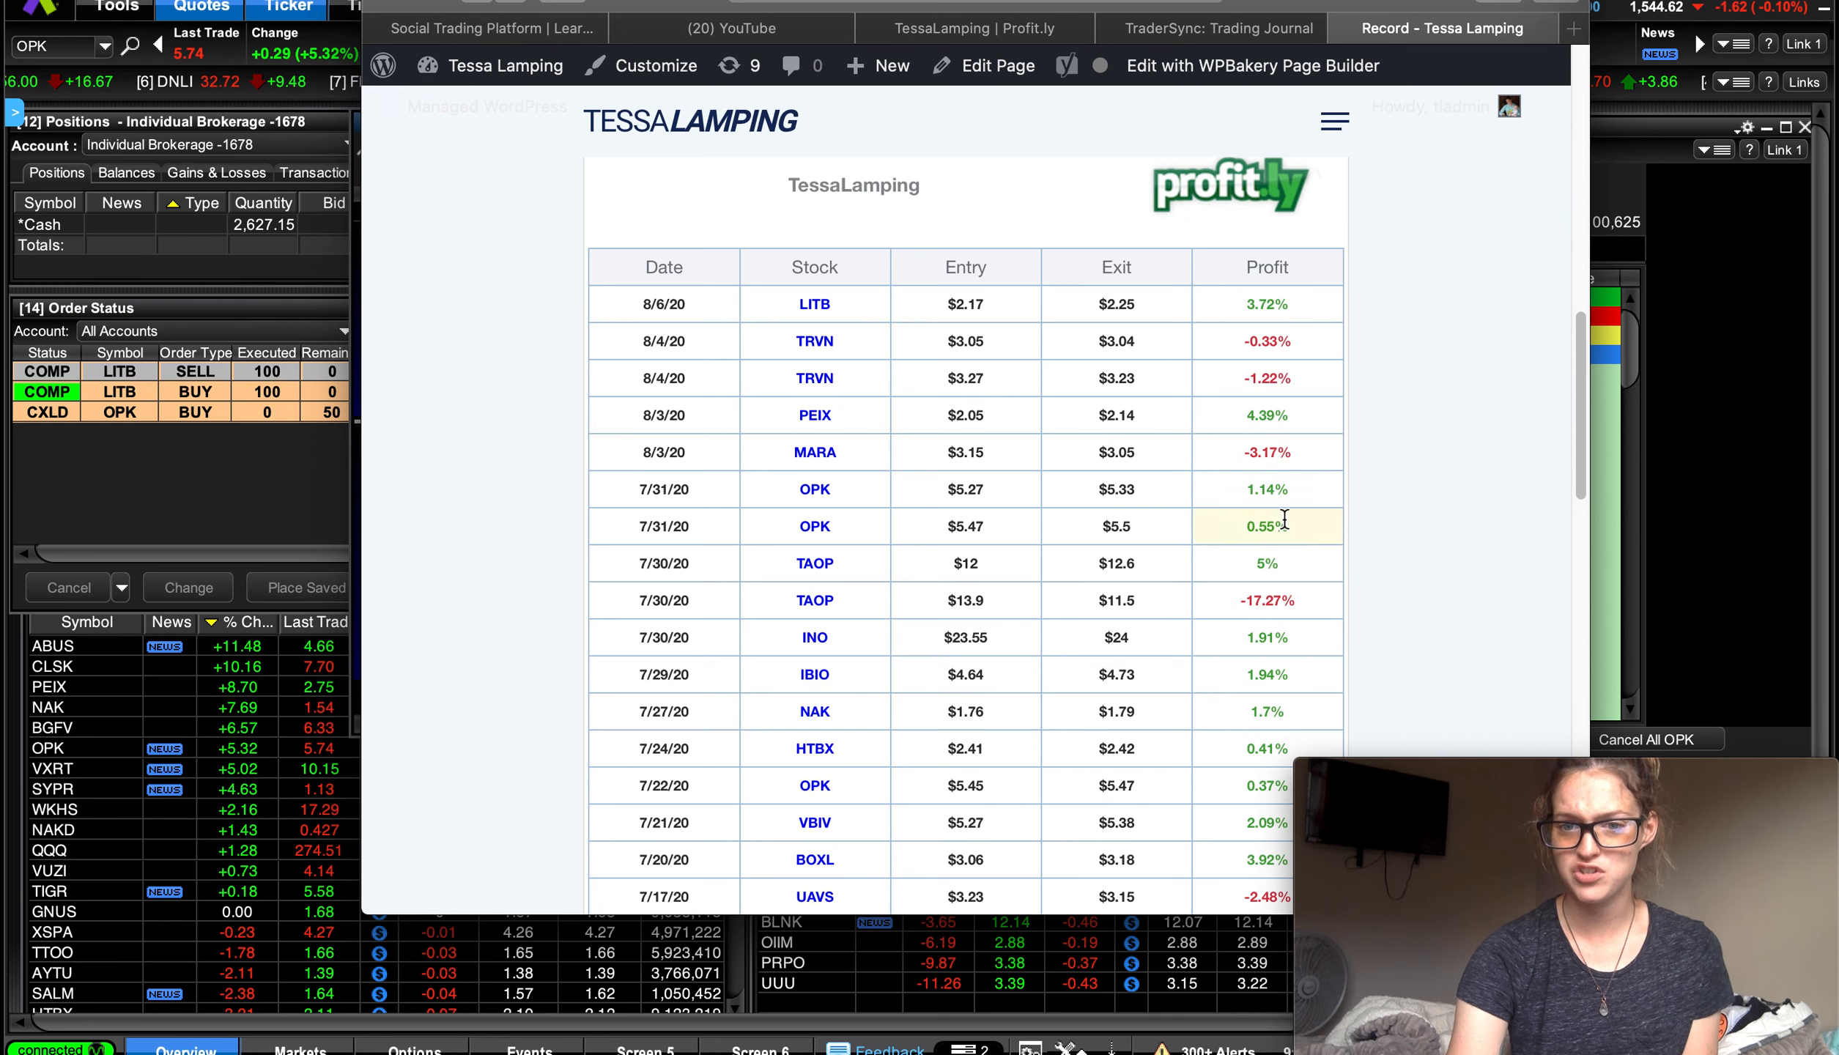
{"action": "scroll", "scroll_direction": "down", "scroll_amount": 3}
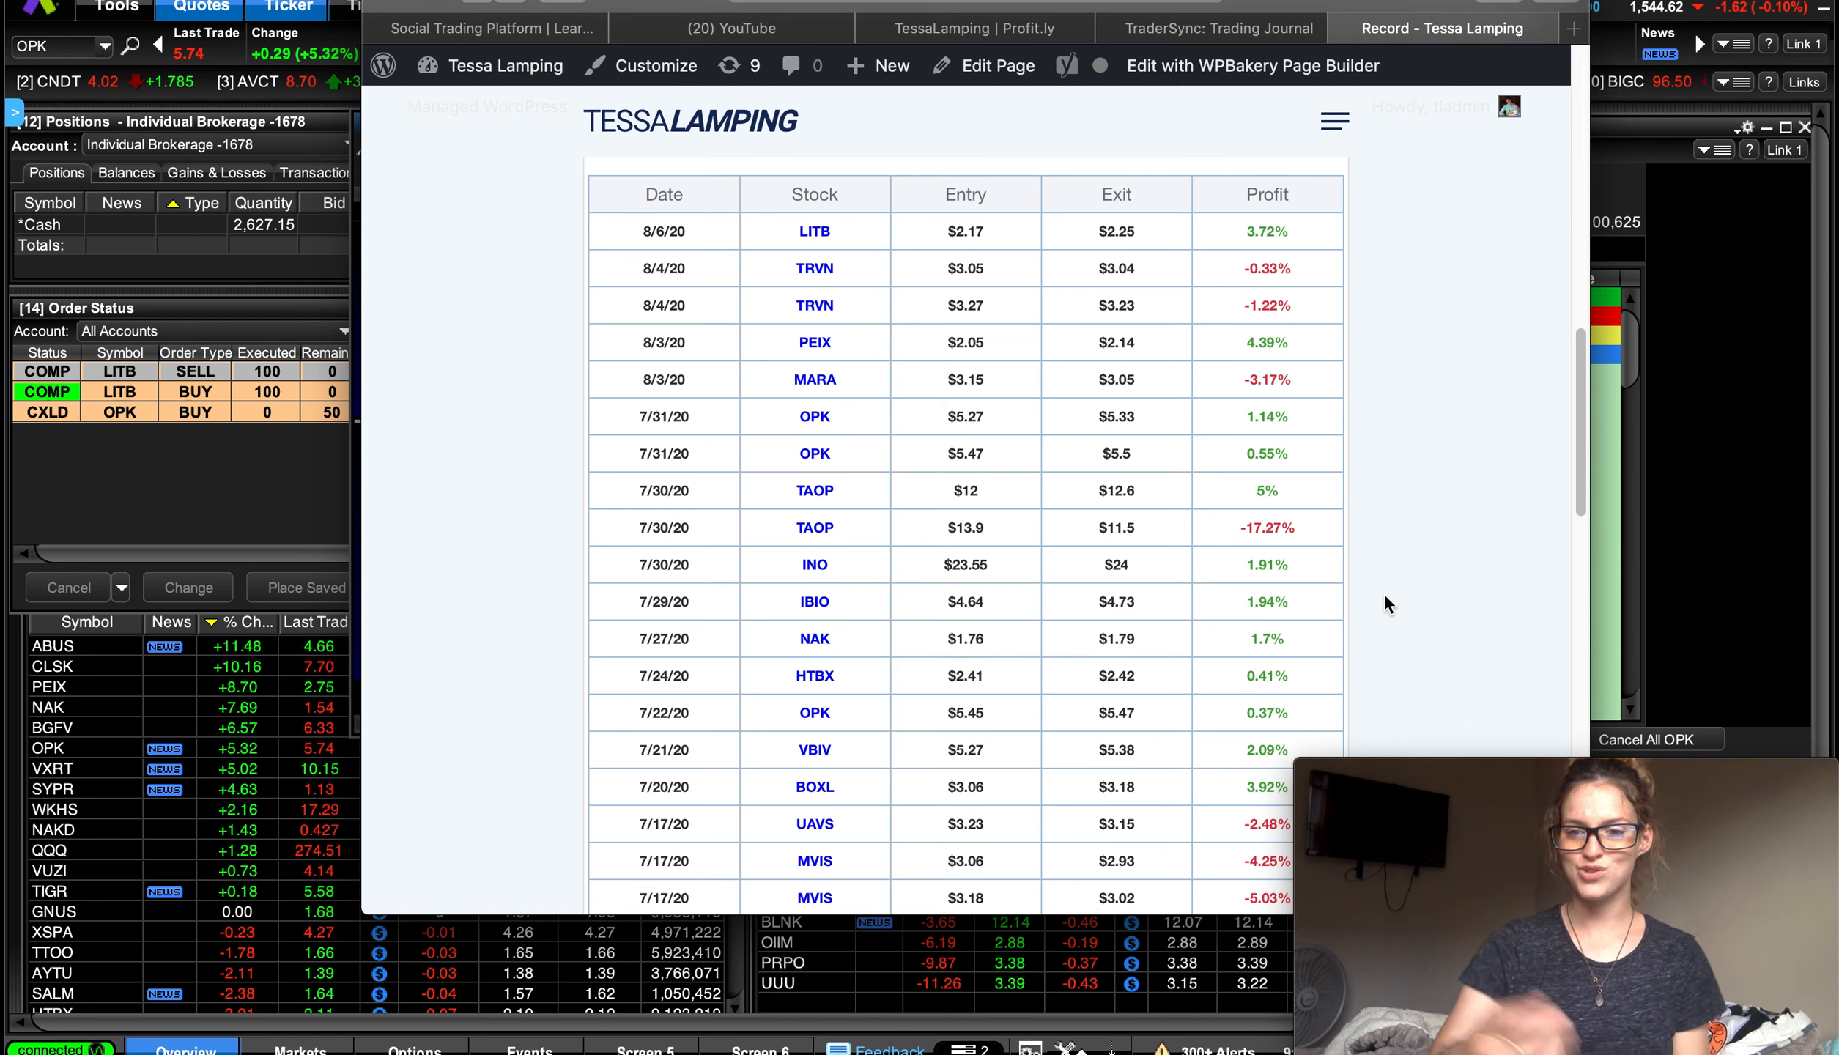
{"action": "scroll", "scroll_direction": "down", "scroll_amount": 3}
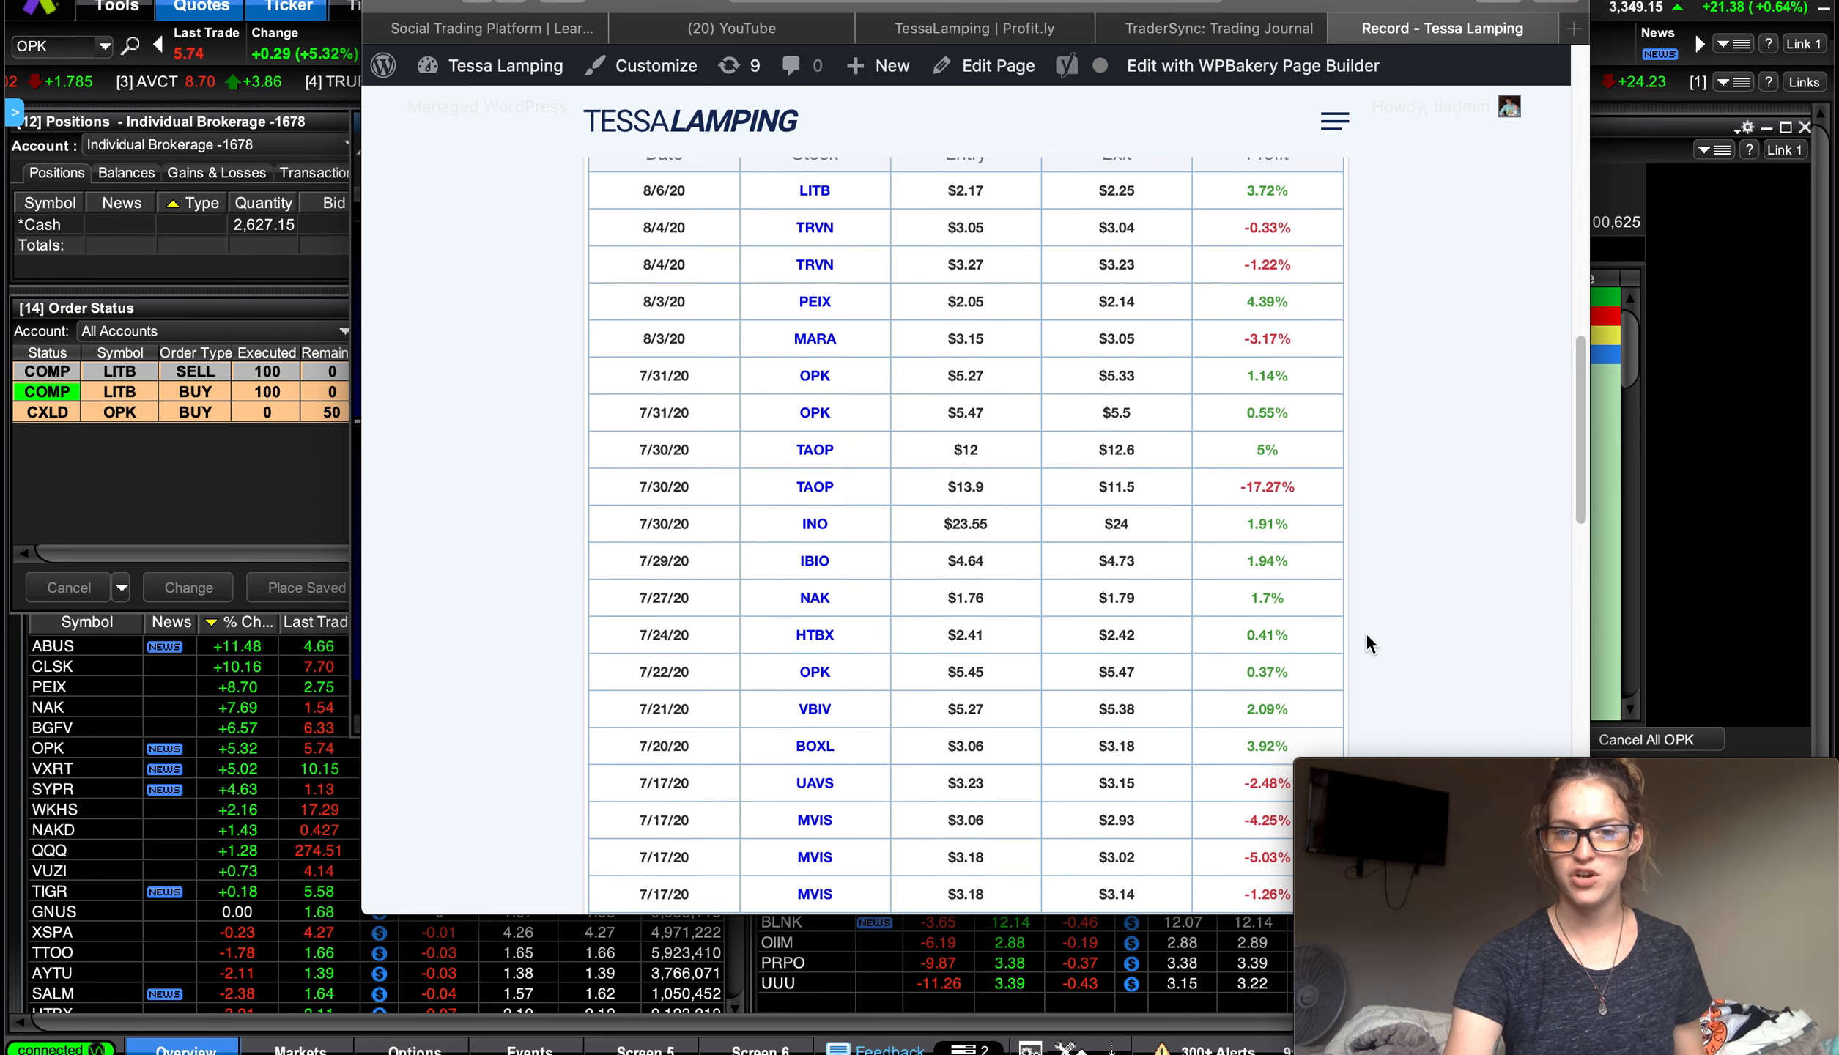
{"action": "scroll", "scroll_direction": "down", "scroll_amount": 3}
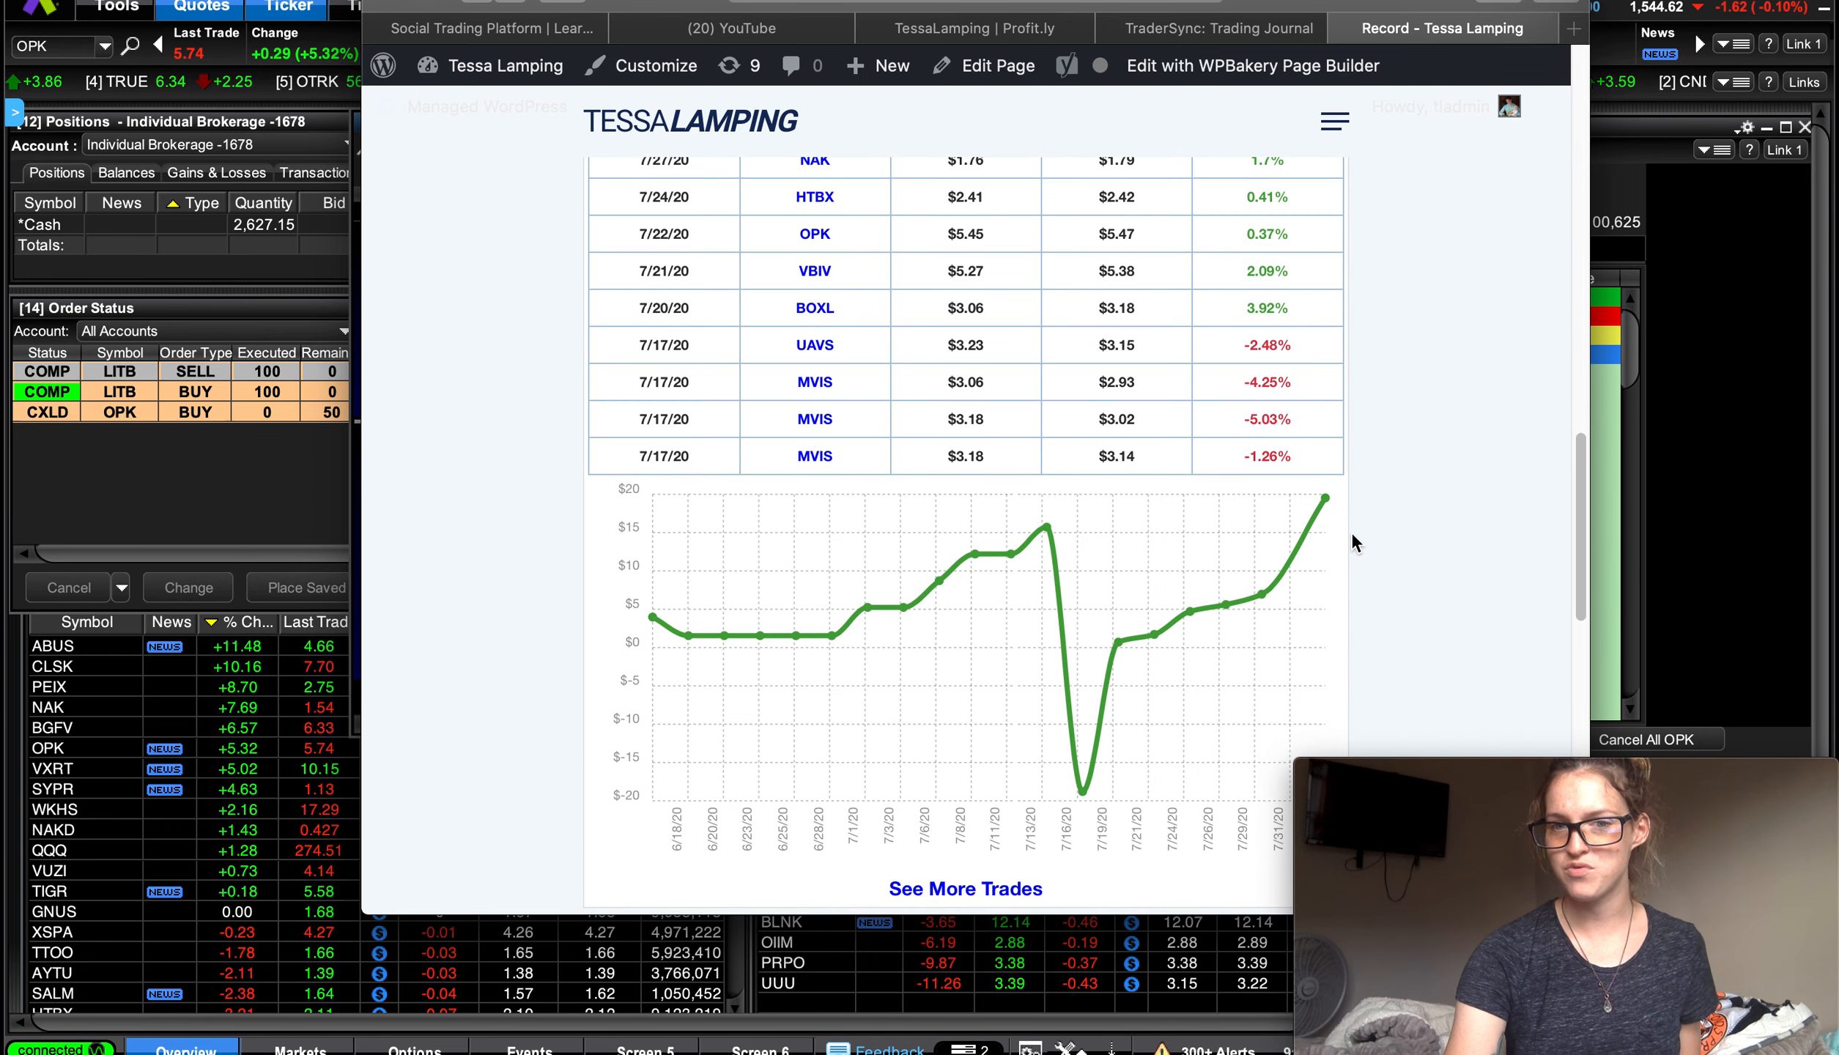
{"action": "mouse_move", "coordinate": [642, 658]}
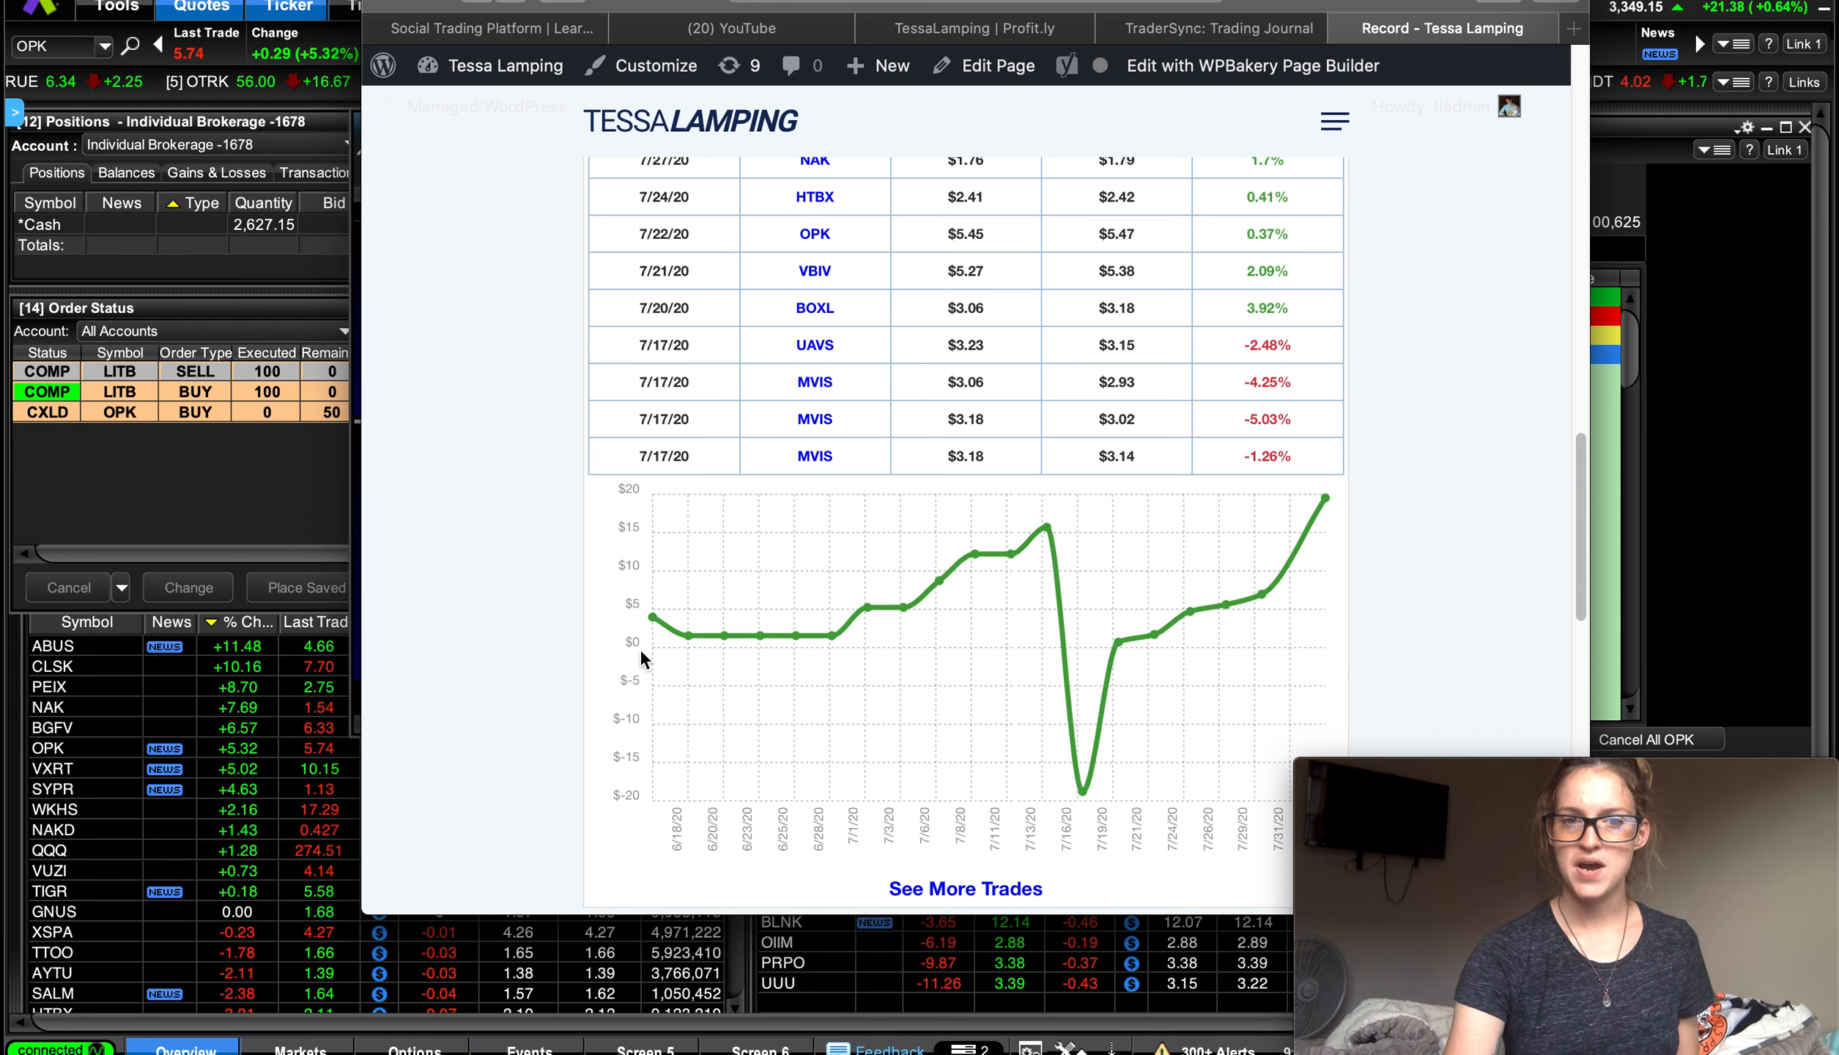
{"action": "mouse_move", "coordinate": [947, 758]}
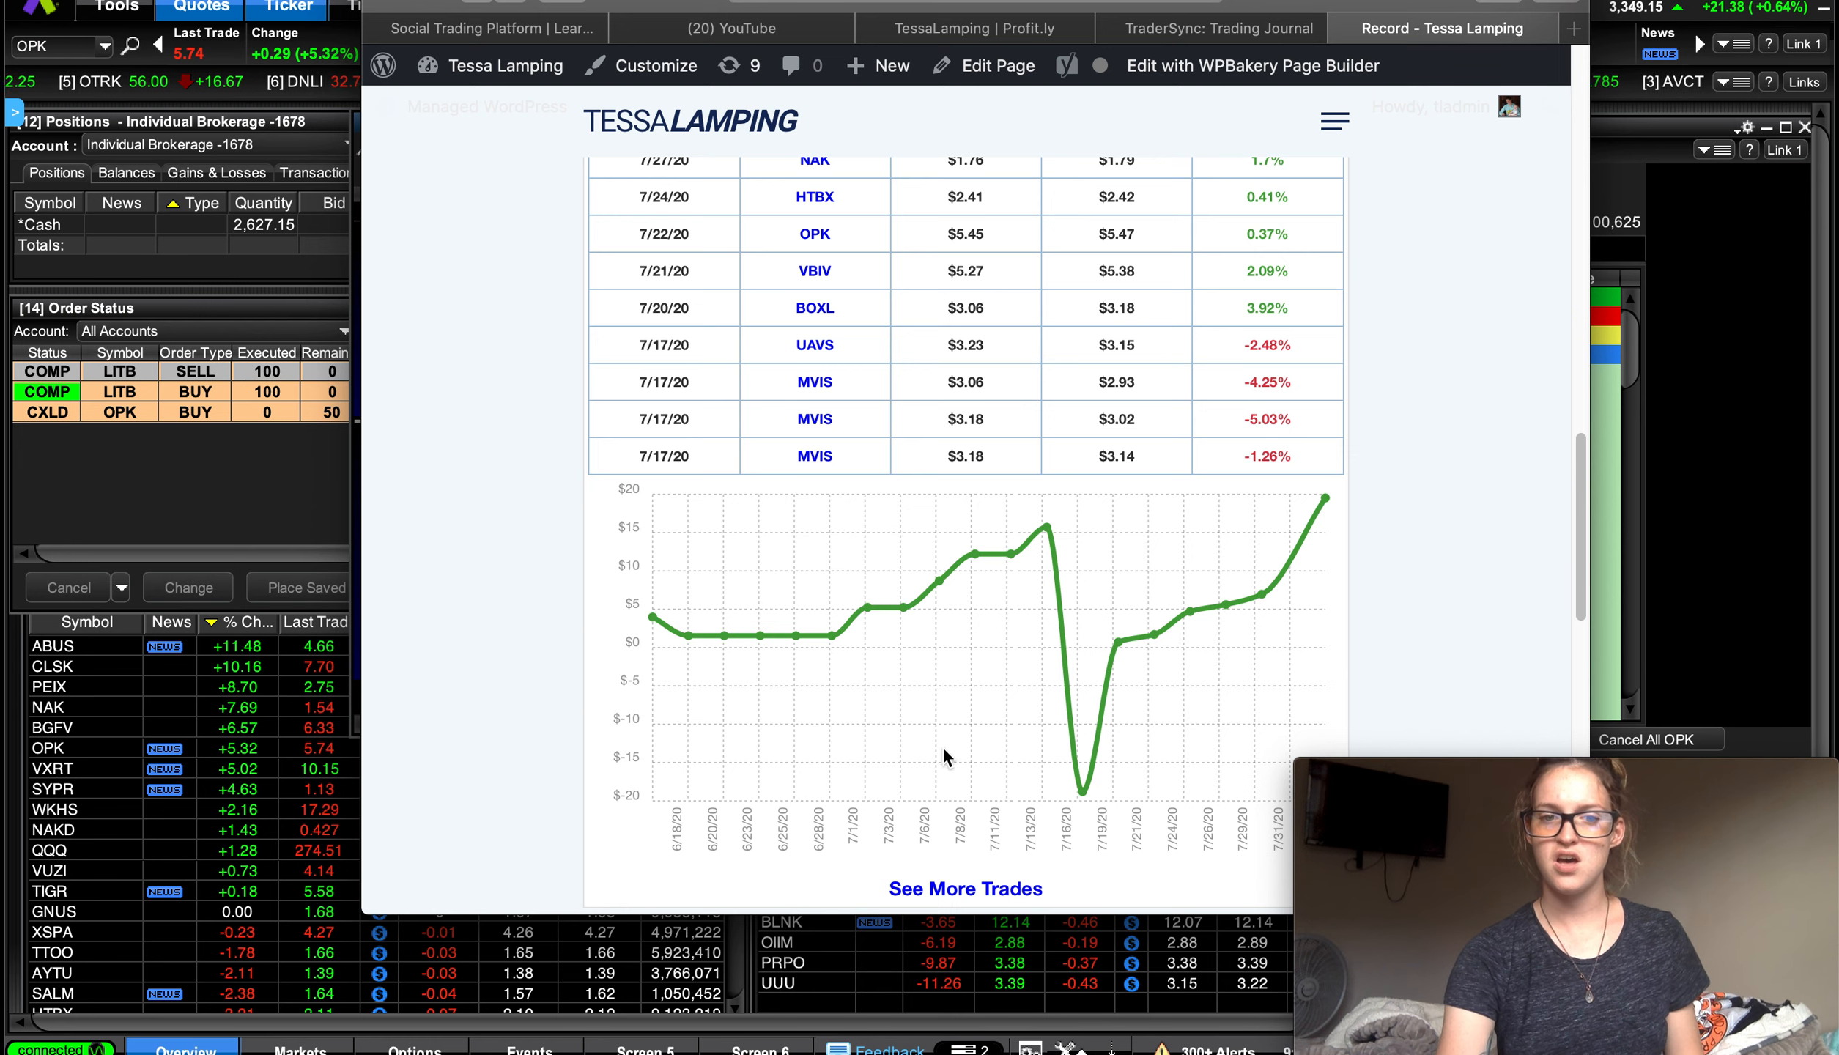
{"action": "mouse_move", "coordinate": [1083, 700]}
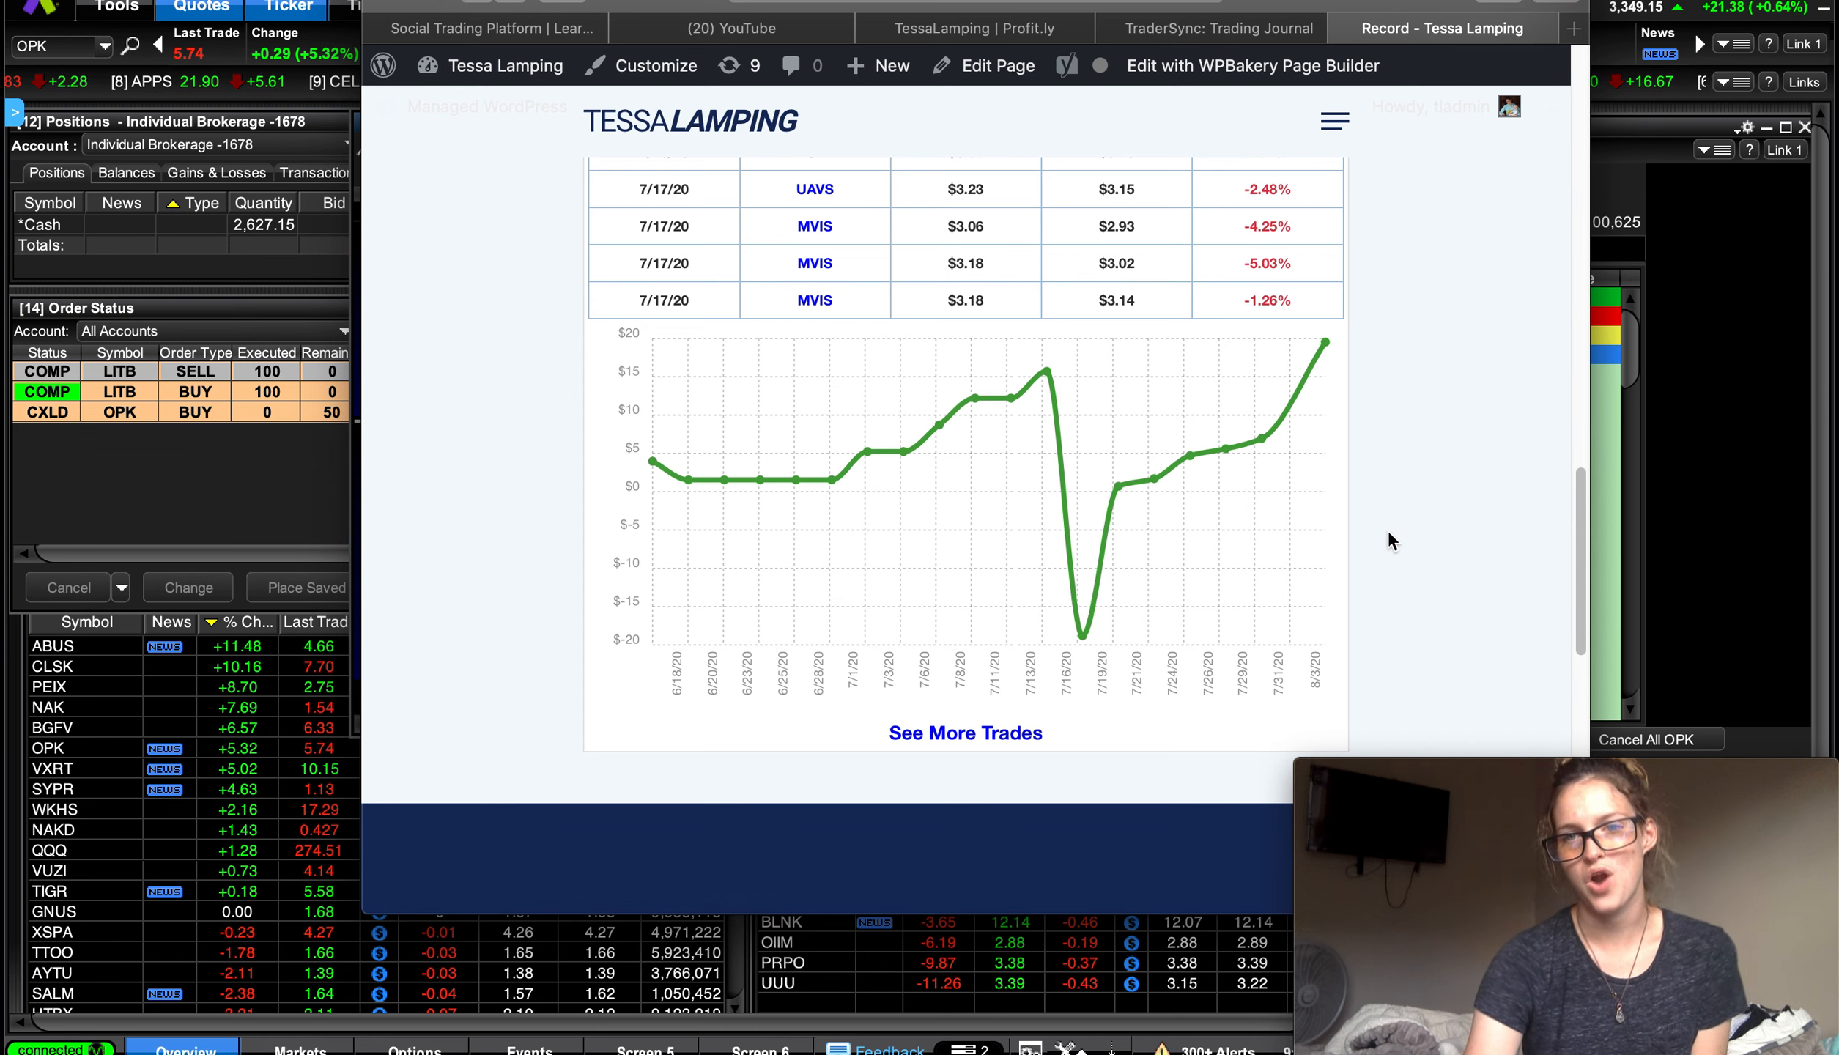
{"action": "scroll", "scroll_direction": "down", "scroll_amount": 3}
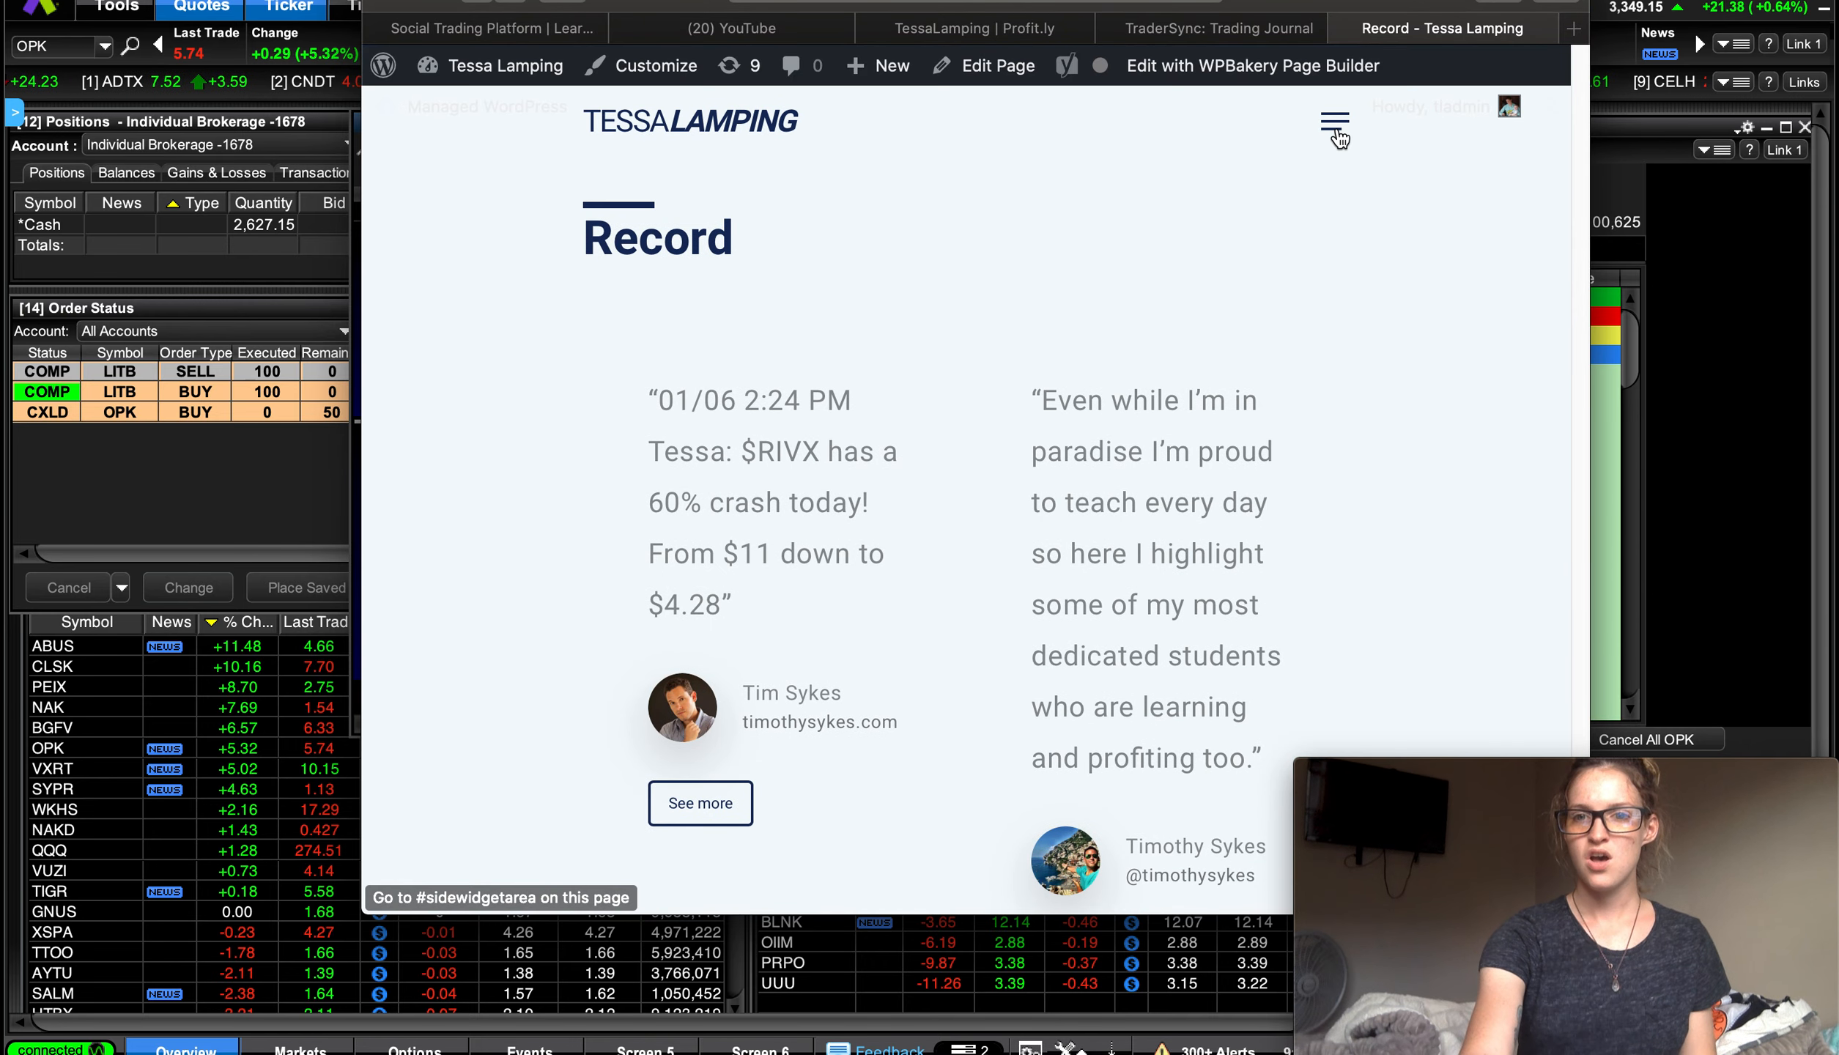
Step: Go to the Tools page through the site's hamburger menu
{"action": "left_click", "coordinate": [1335, 122]}
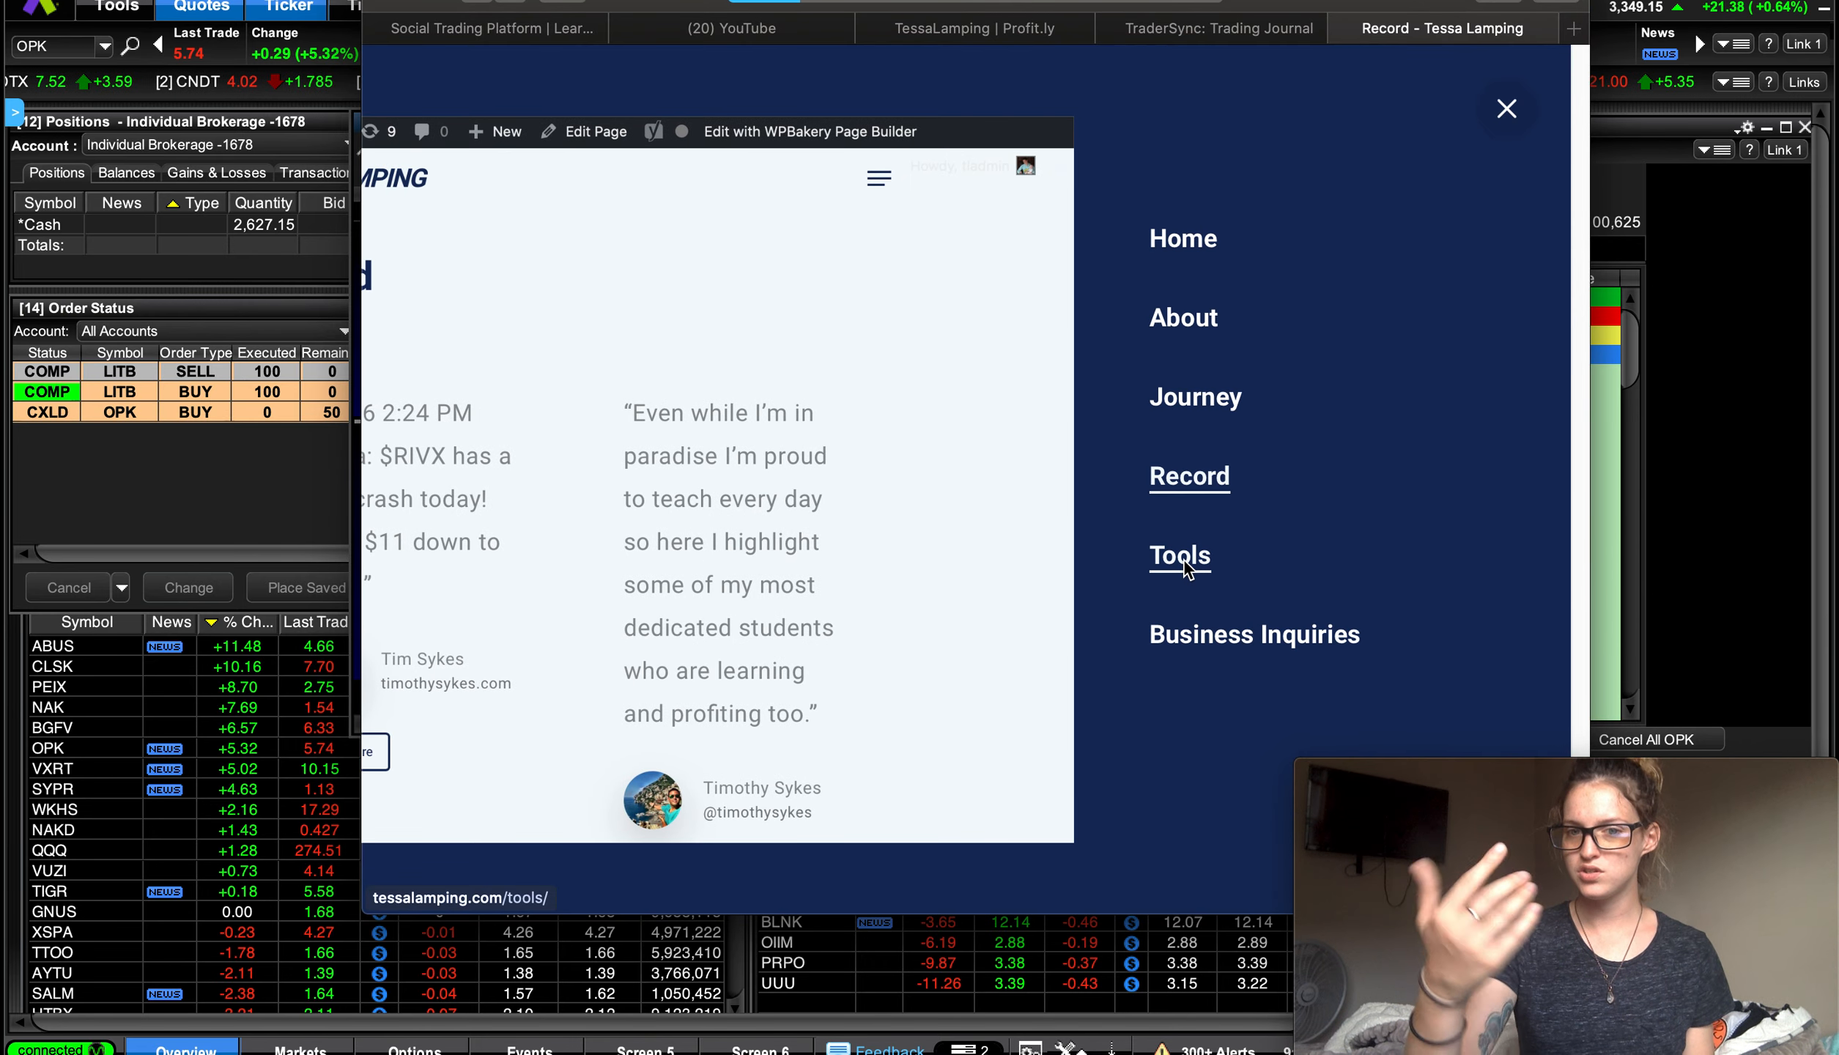
{"action": "left_click", "coordinate": [1180, 555]}
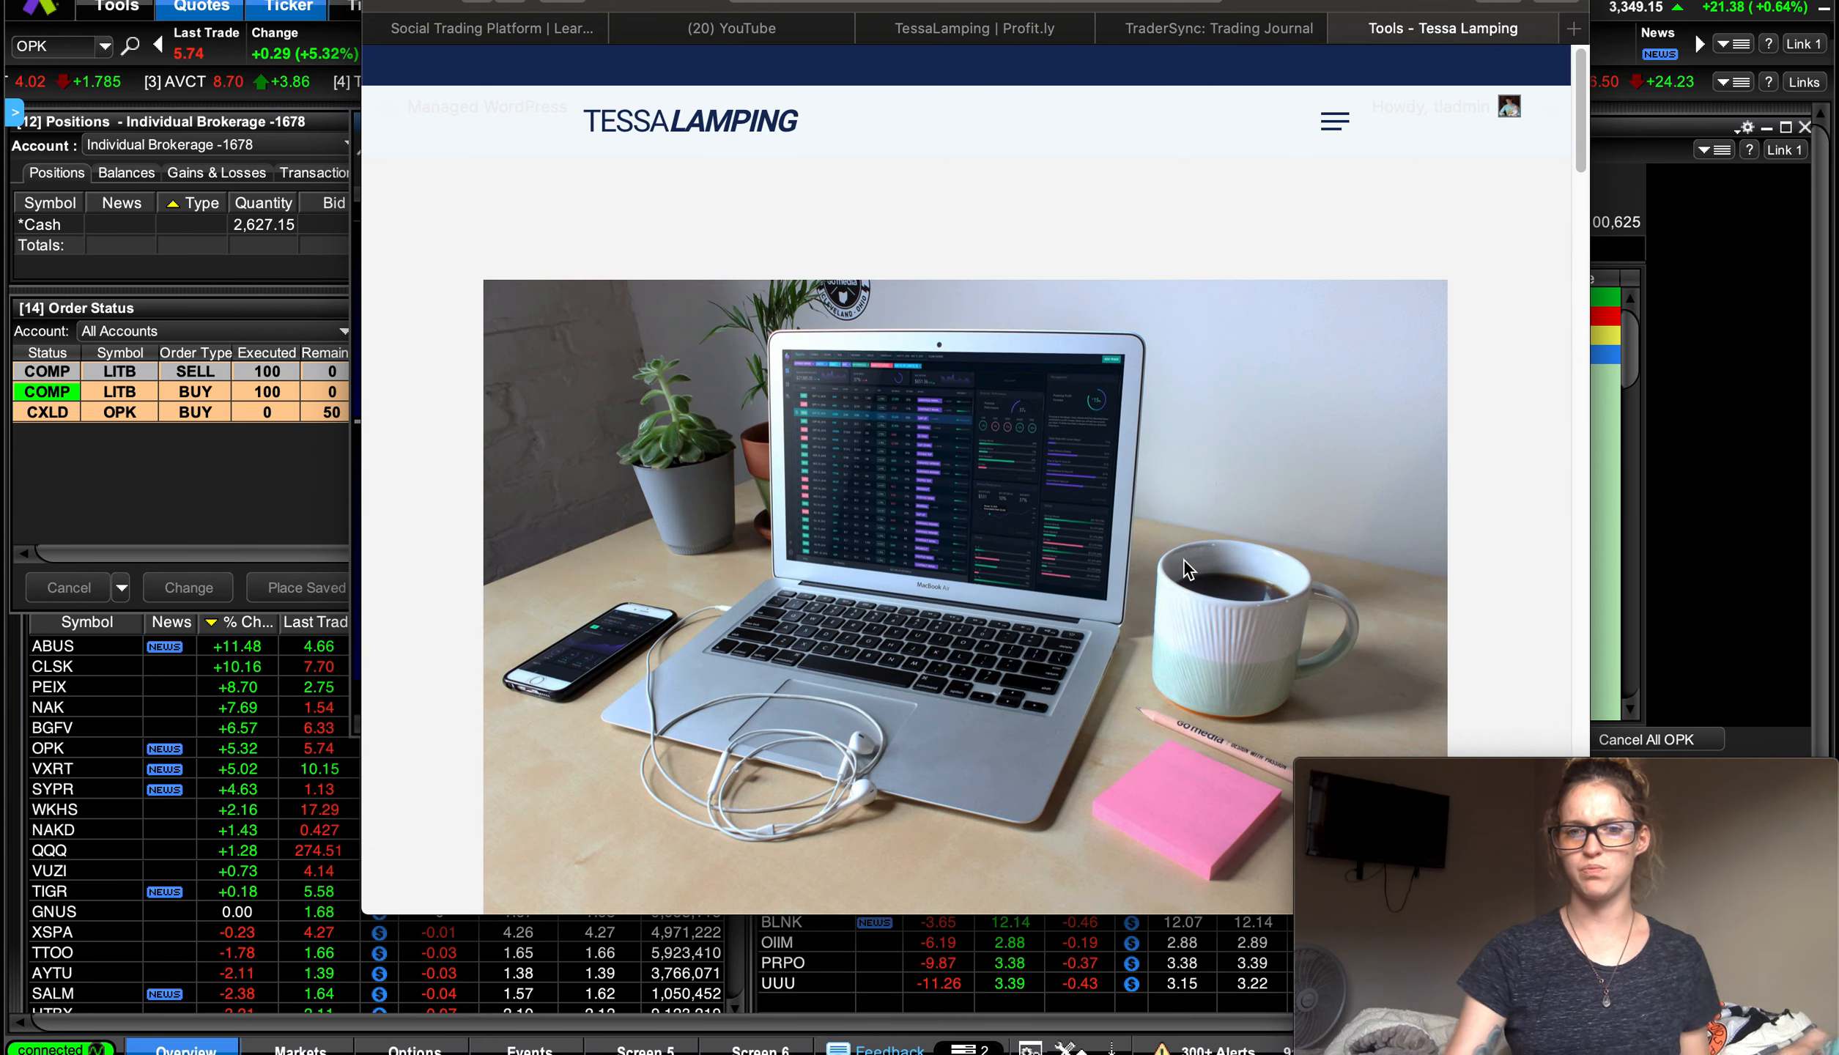
{"action": "scroll", "scroll_direction": "down", "scroll_amount": 3}
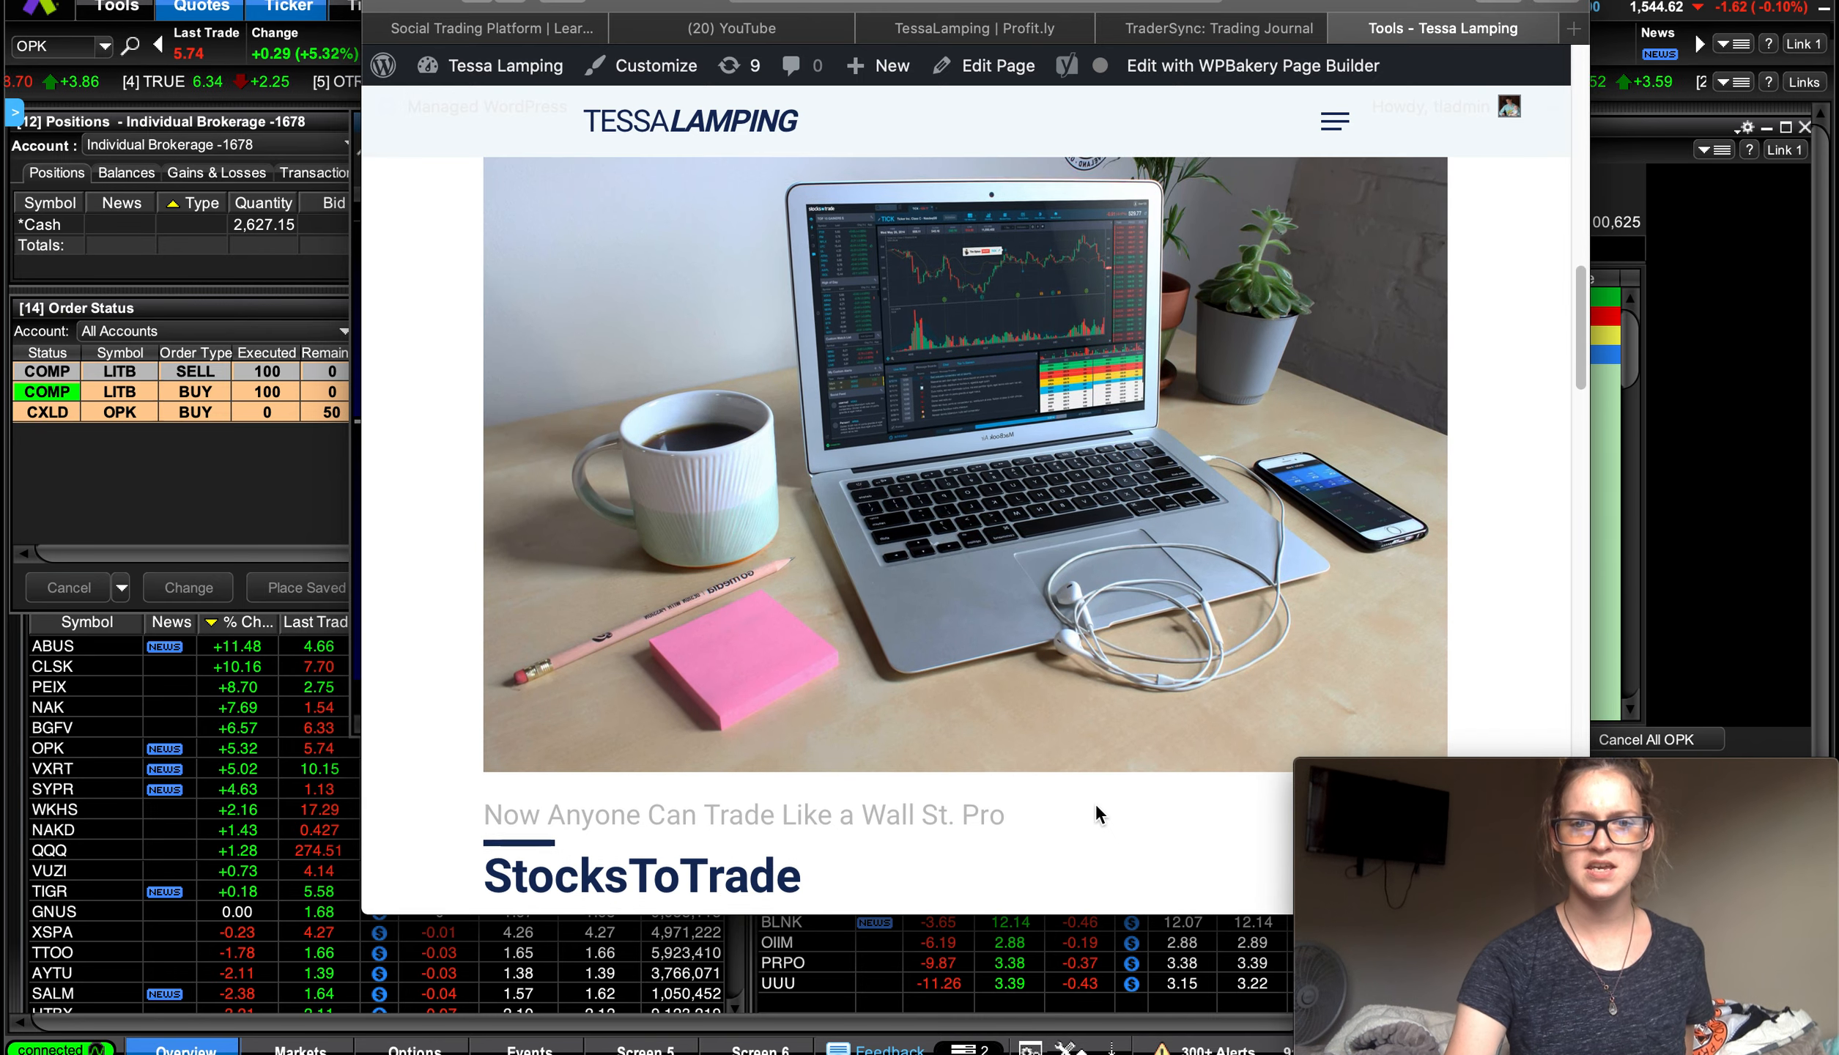
{"action": "scroll", "scroll_direction": "down", "scroll_amount": 3}
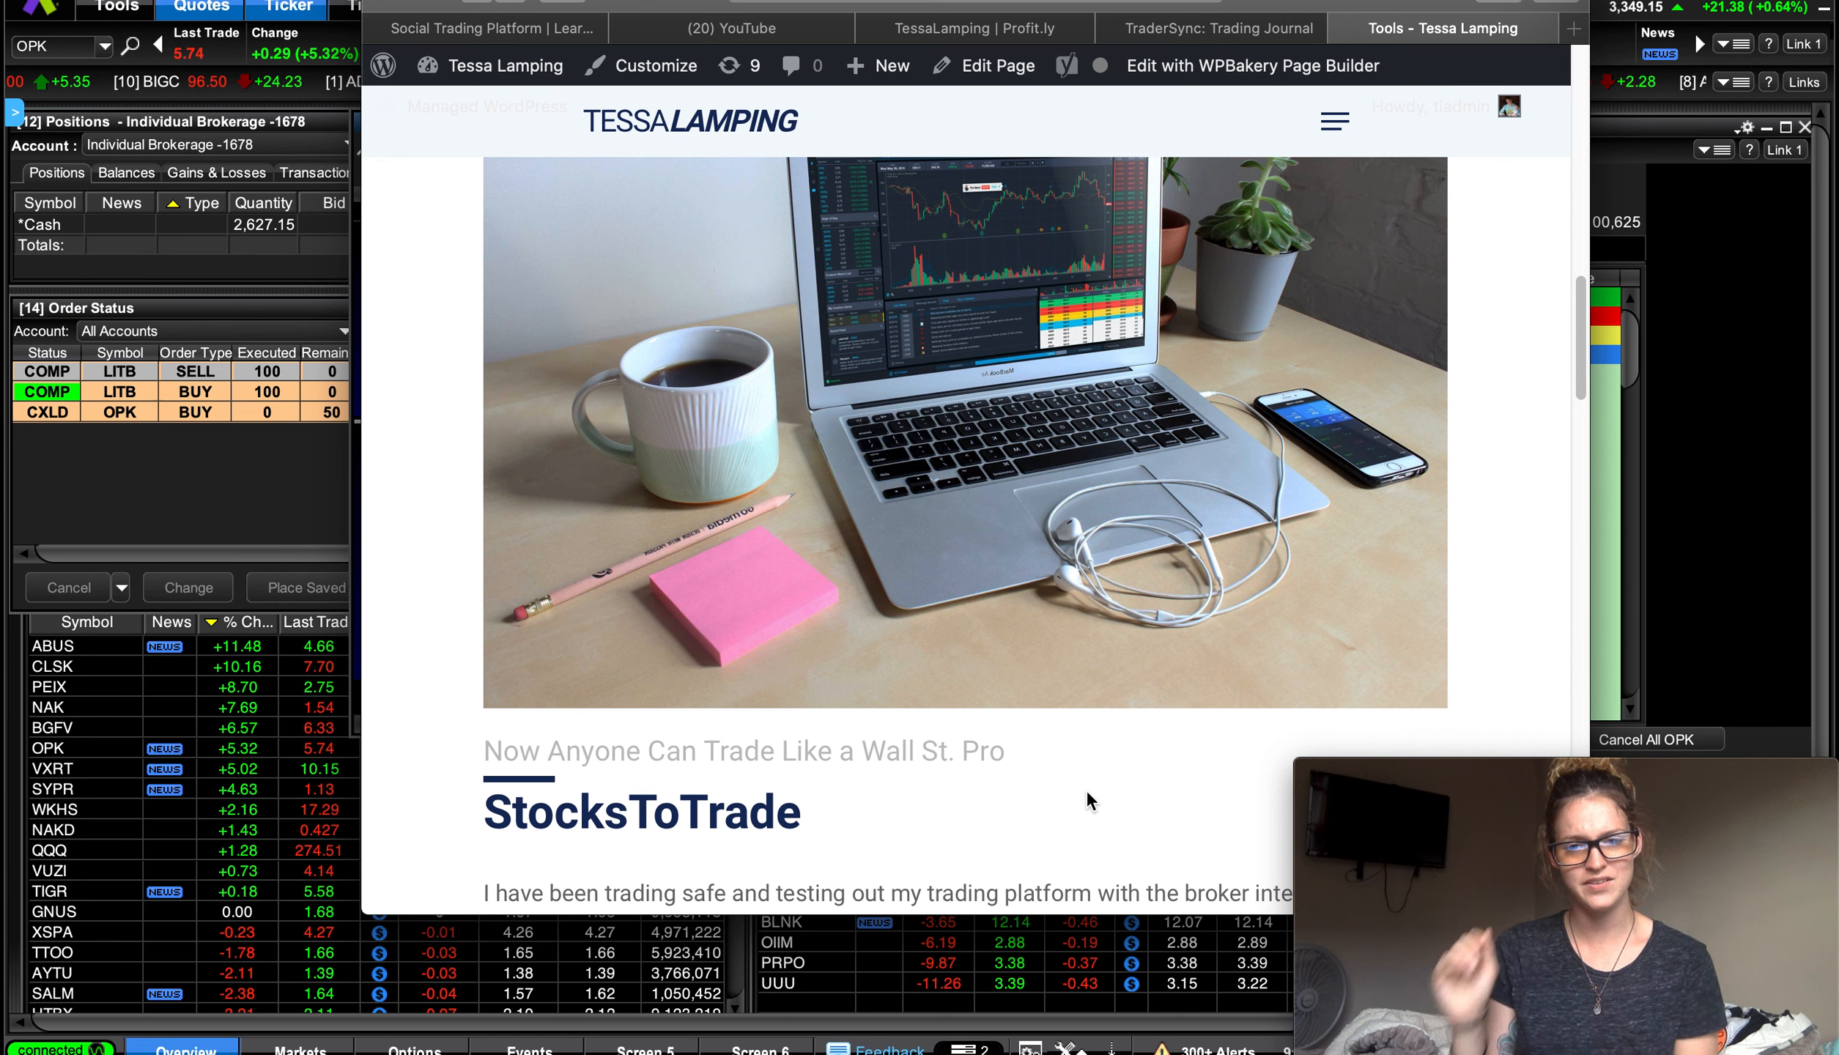
Step: Scroll through the StocksToTrade and Profit.ly write-ups on the Tools page
{"action": "scroll", "scroll_direction": "down", "scroll_amount": 3}
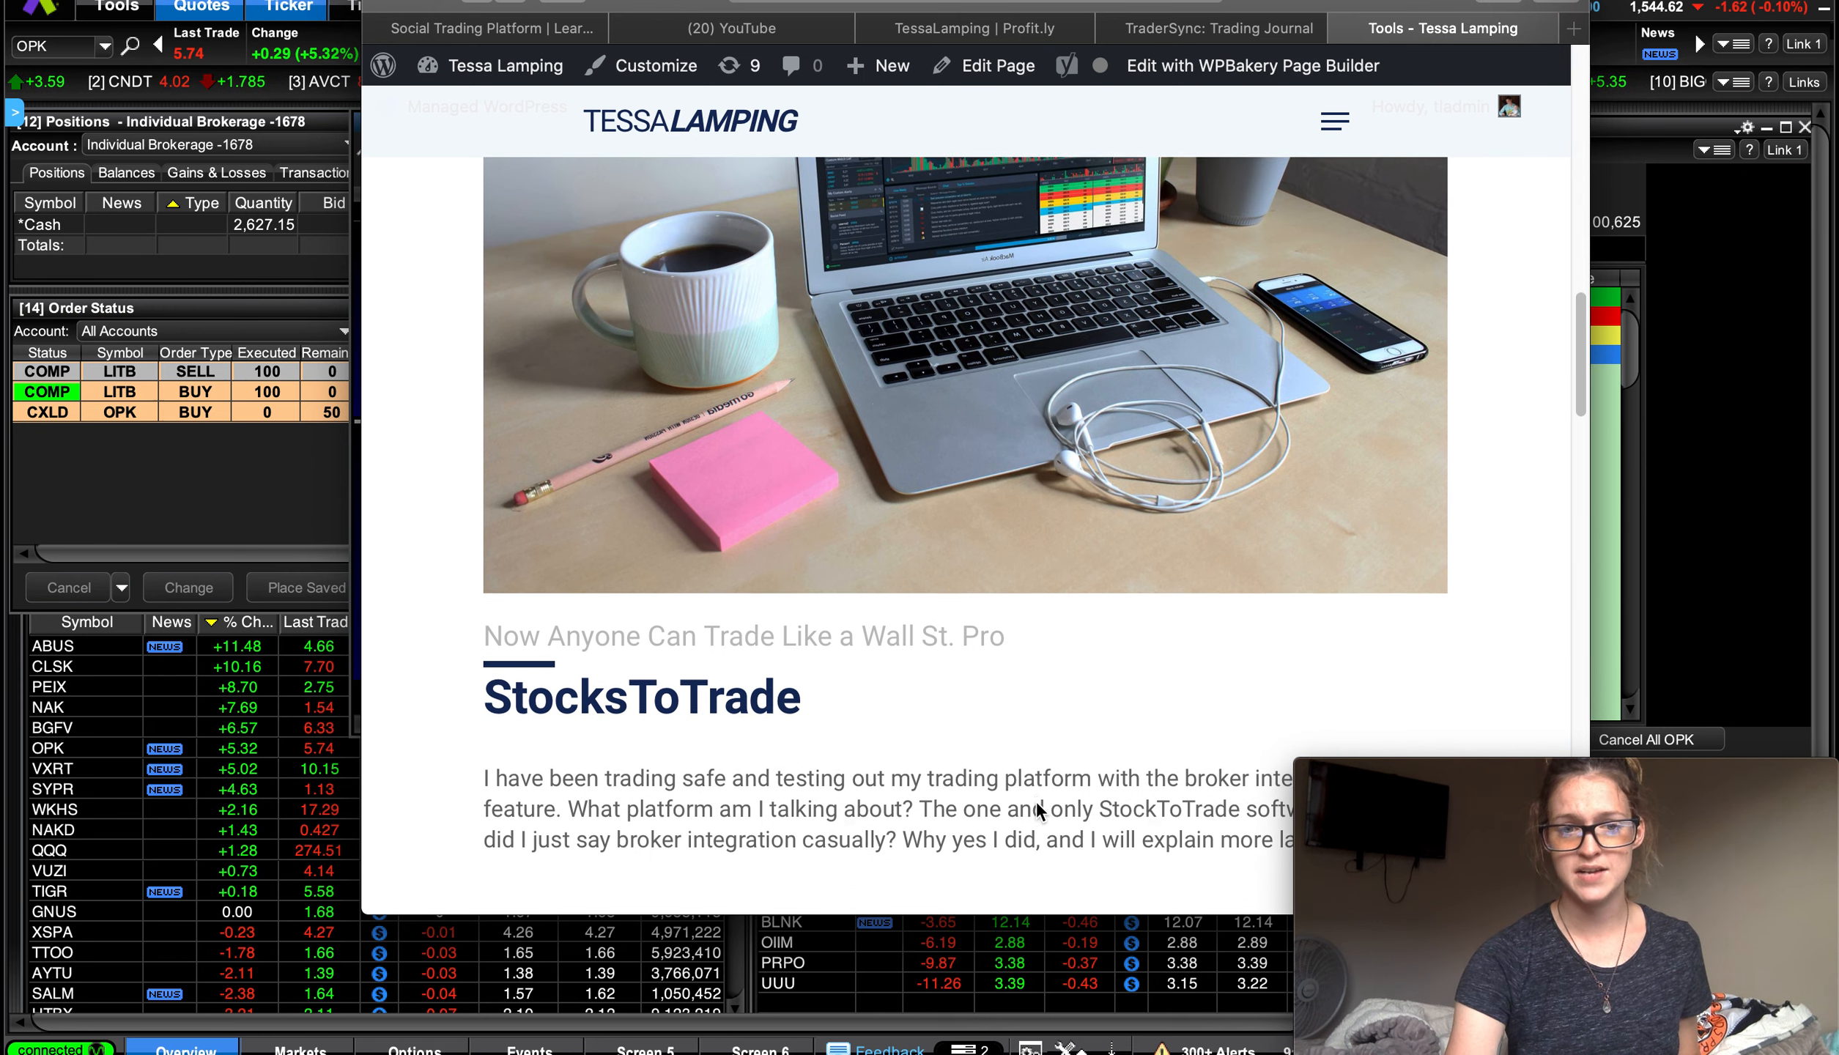
{"action": "scroll", "scroll_direction": "down", "scroll_amount": 3}
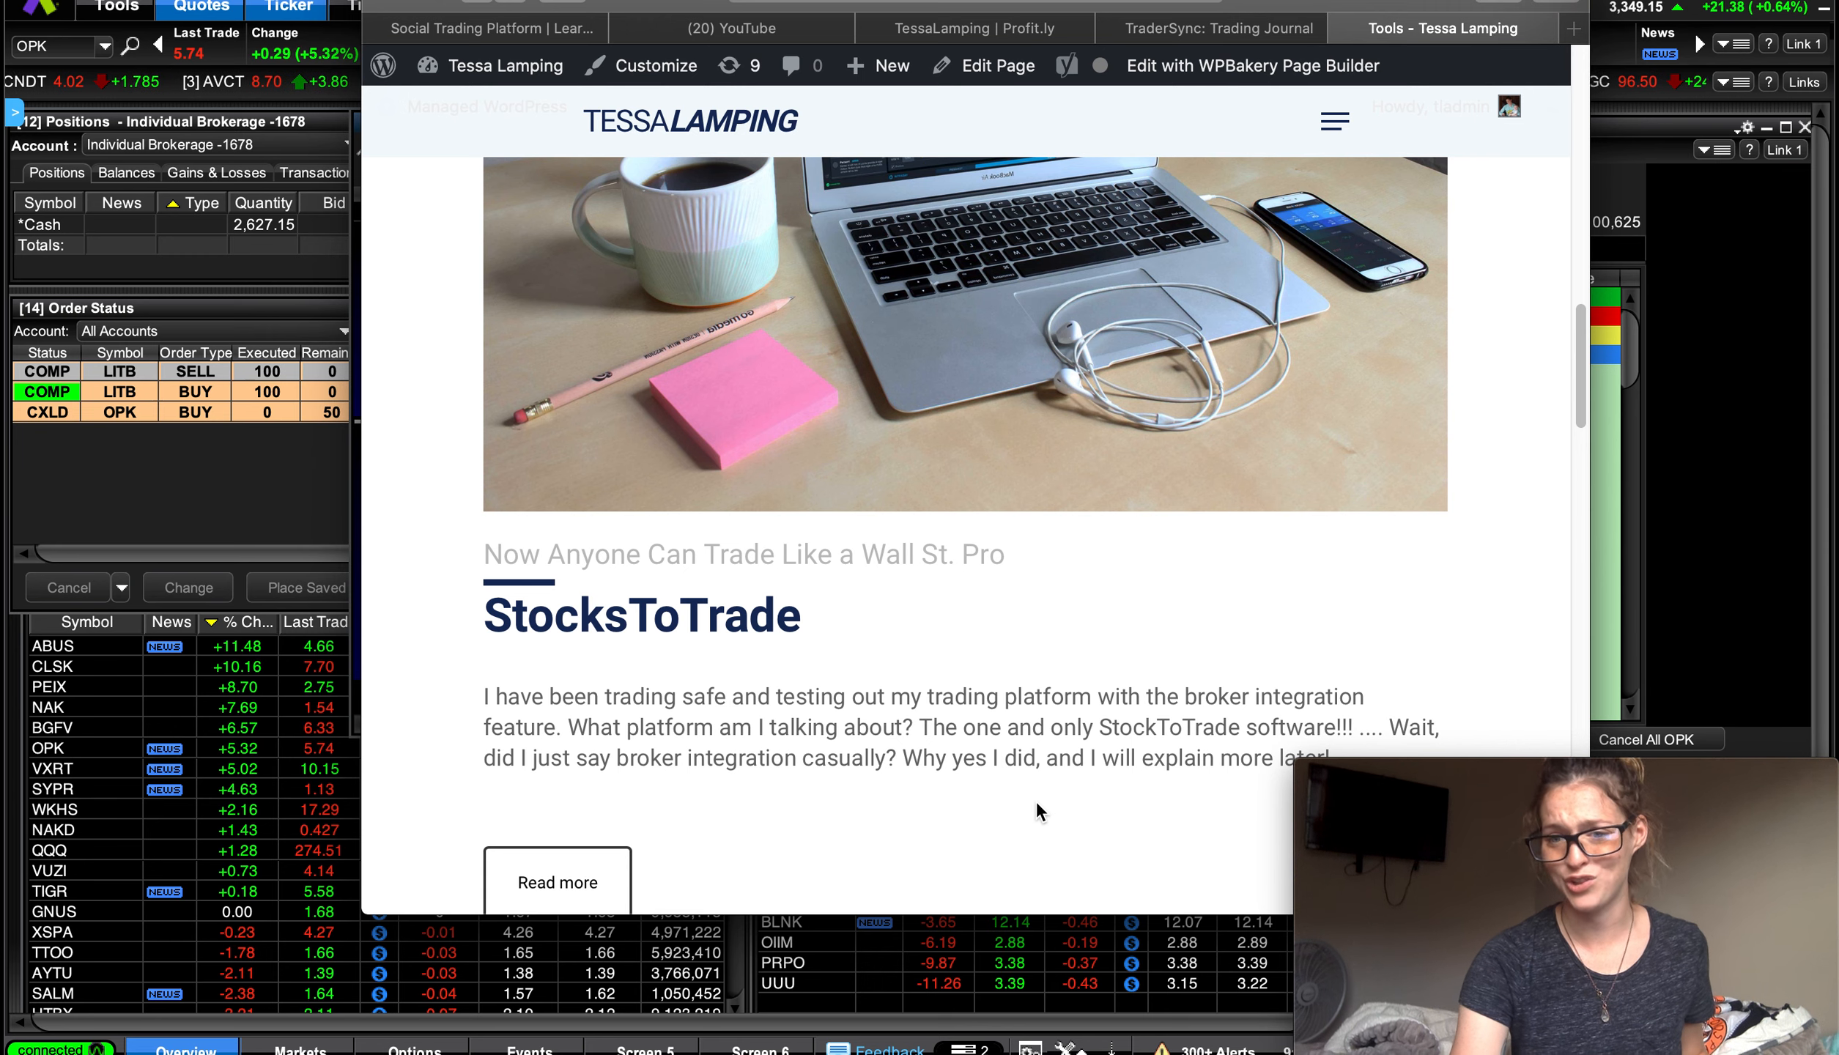
{"action": "scroll", "scroll_direction": "down", "scroll_amount": 3}
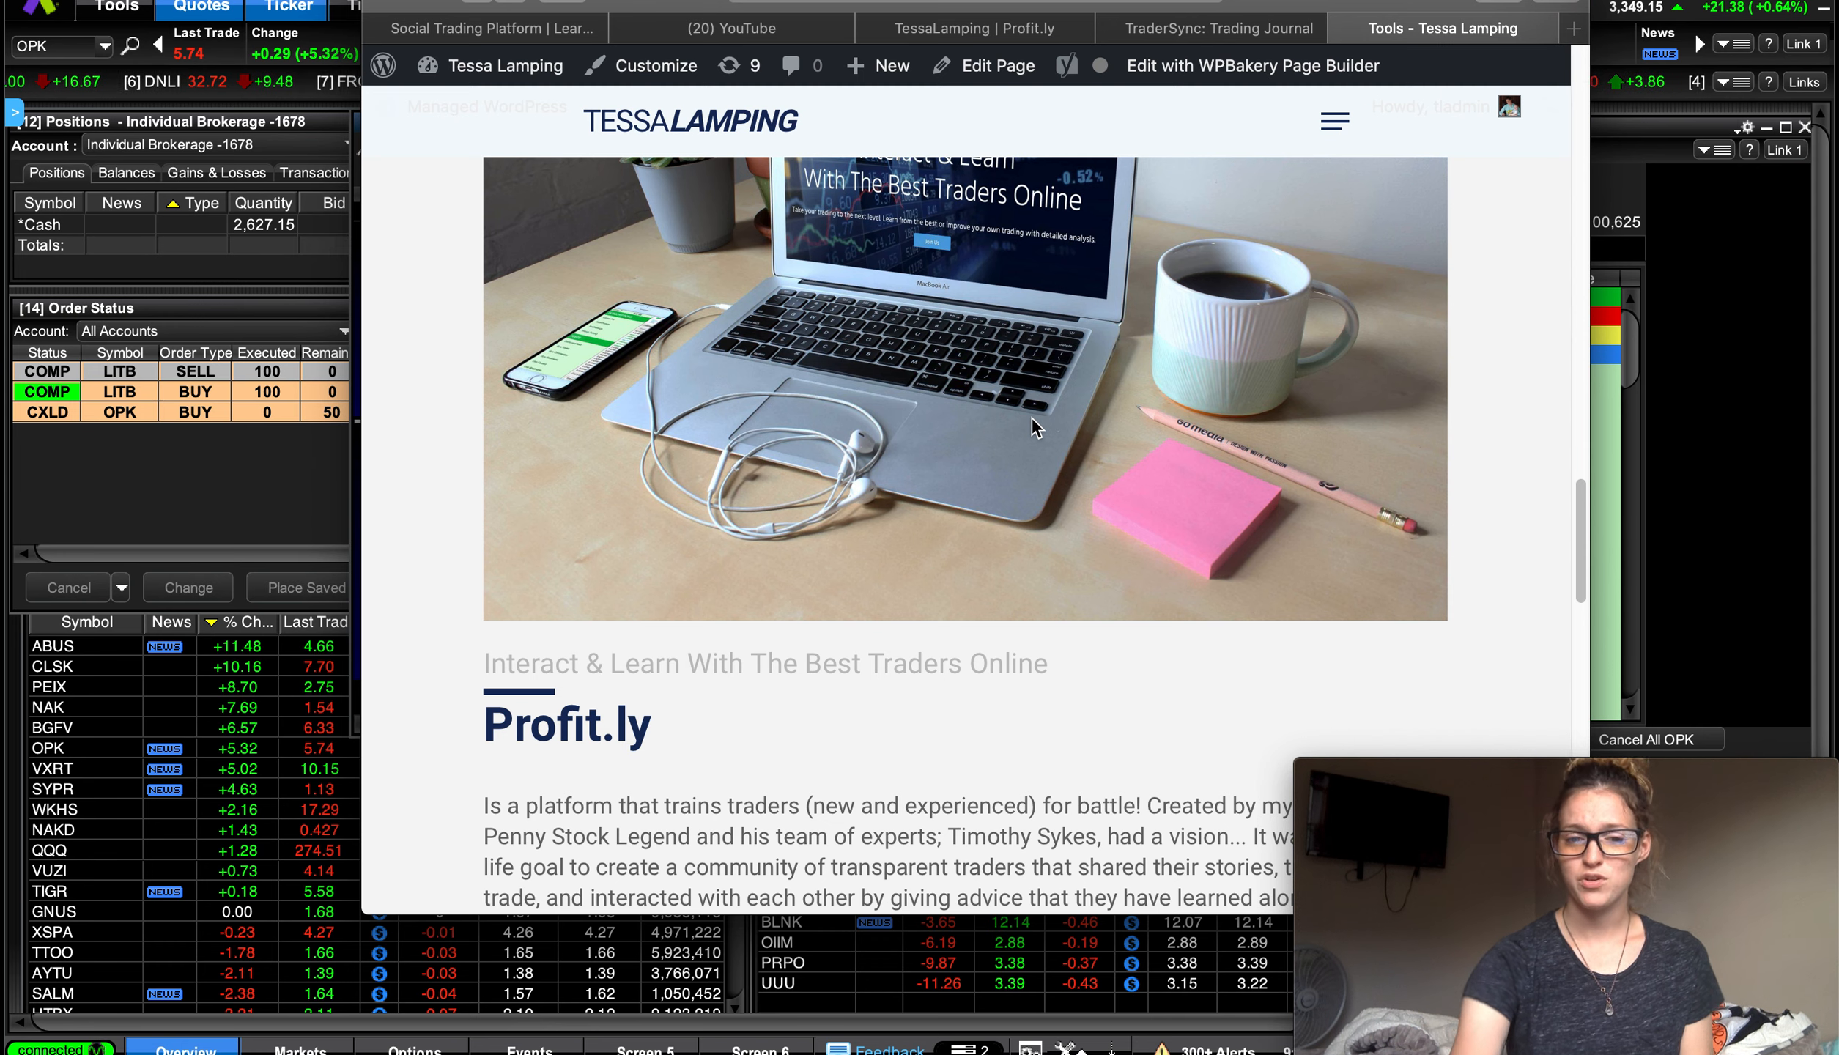
{"action": "scroll", "scroll_direction": "down", "scroll_amount": 3}
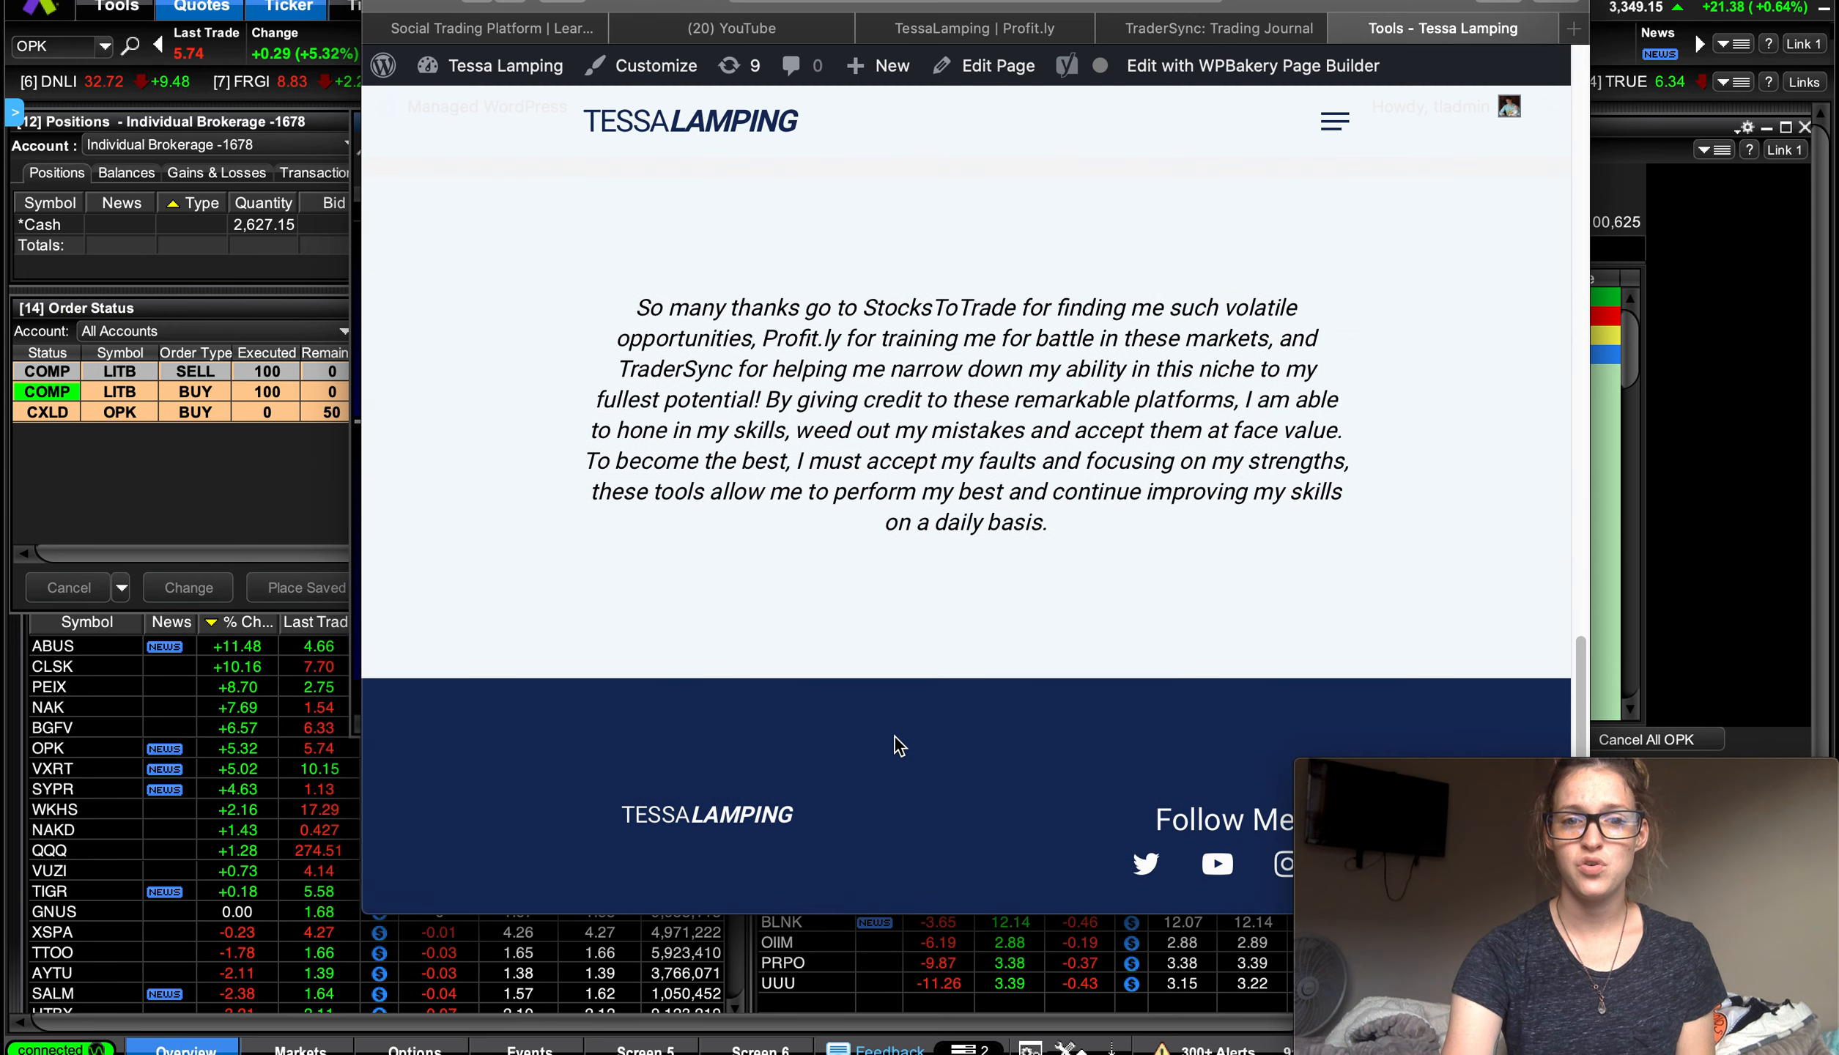
{"action": "scroll", "scroll_direction": "up", "scroll_amount": 3}
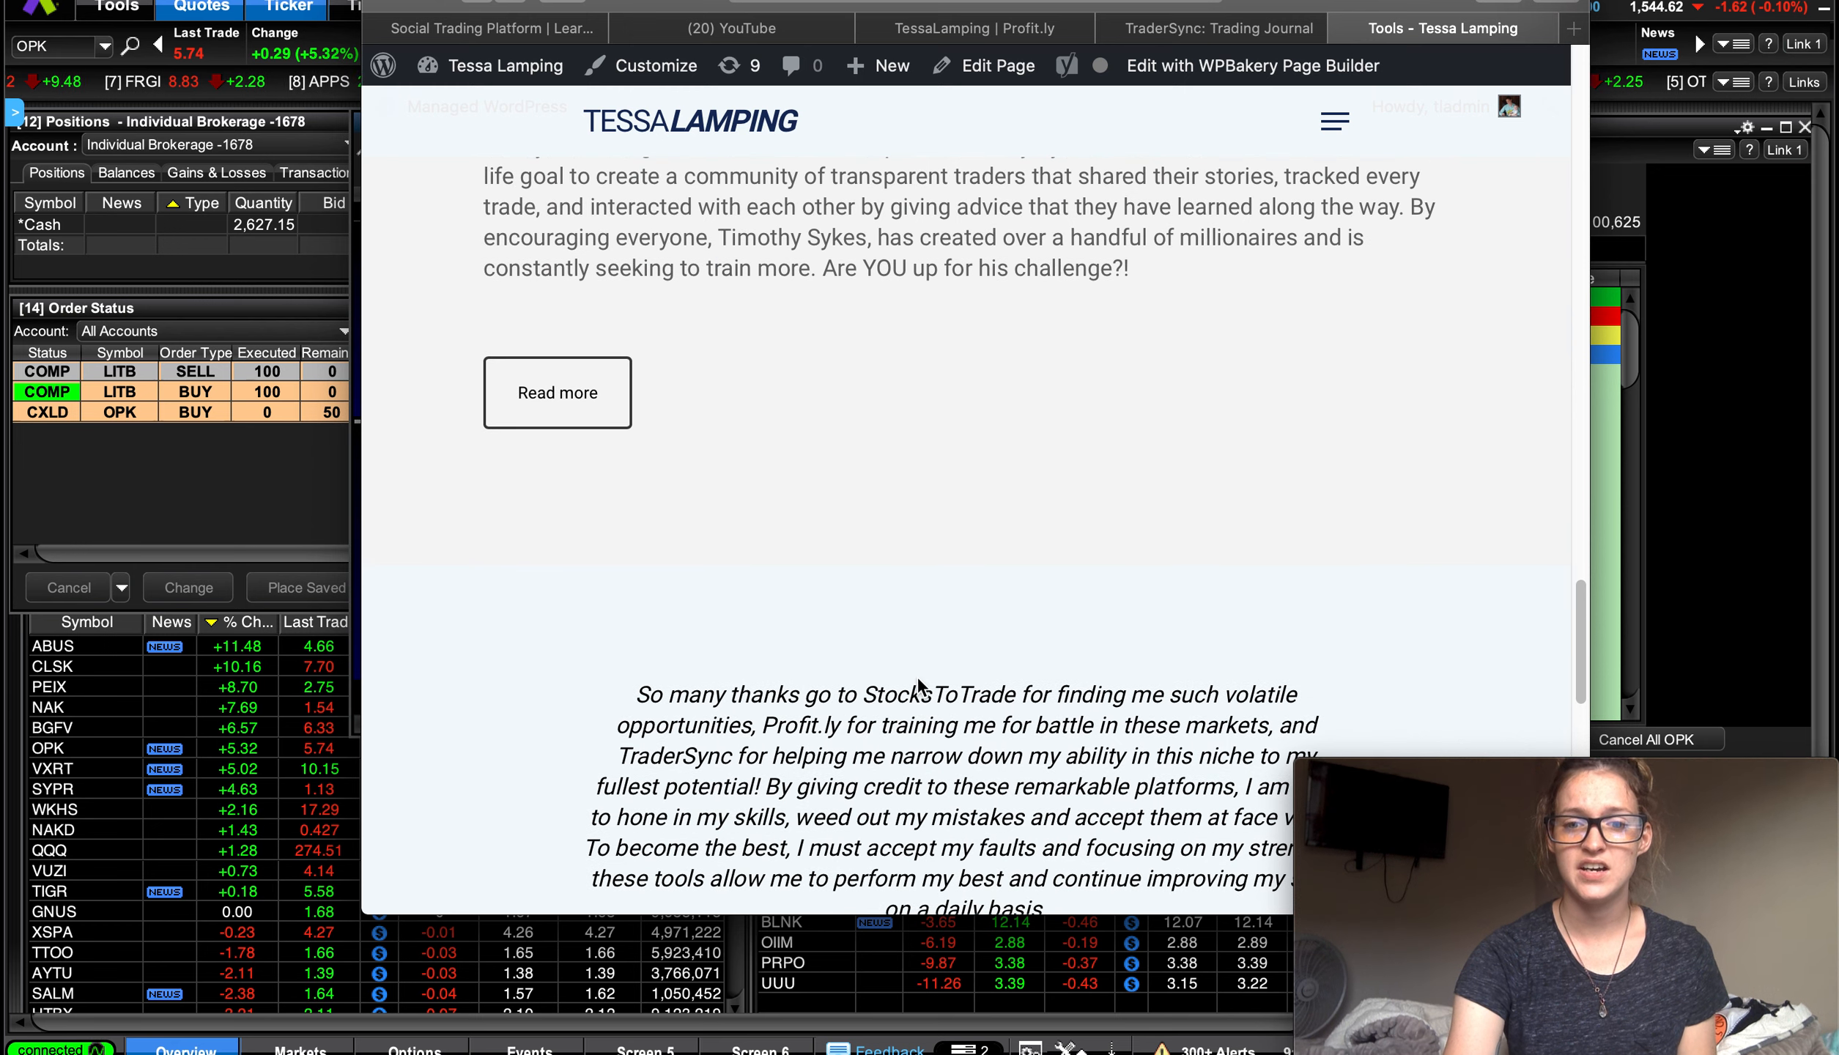
{"action": "scroll", "scroll_direction": "down", "scroll_amount": 3}
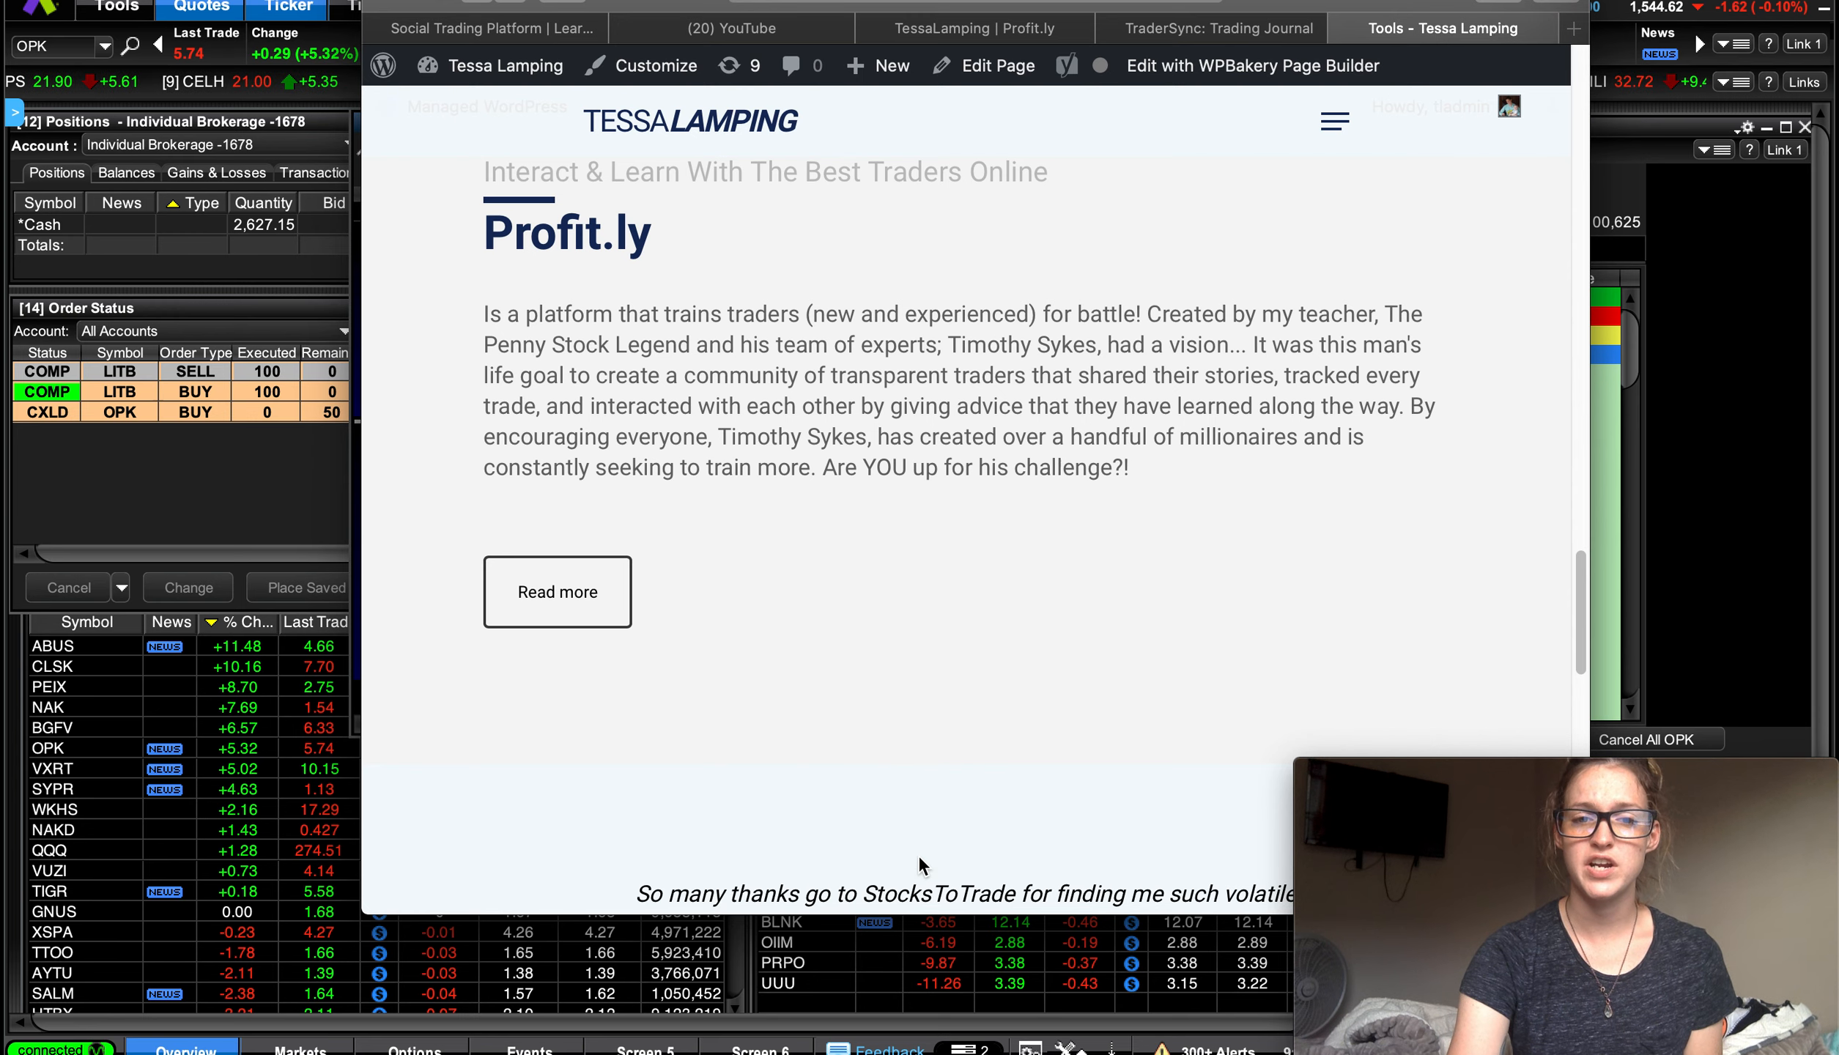
{"action": "scroll", "scroll_direction": "down", "scroll_amount": 3}
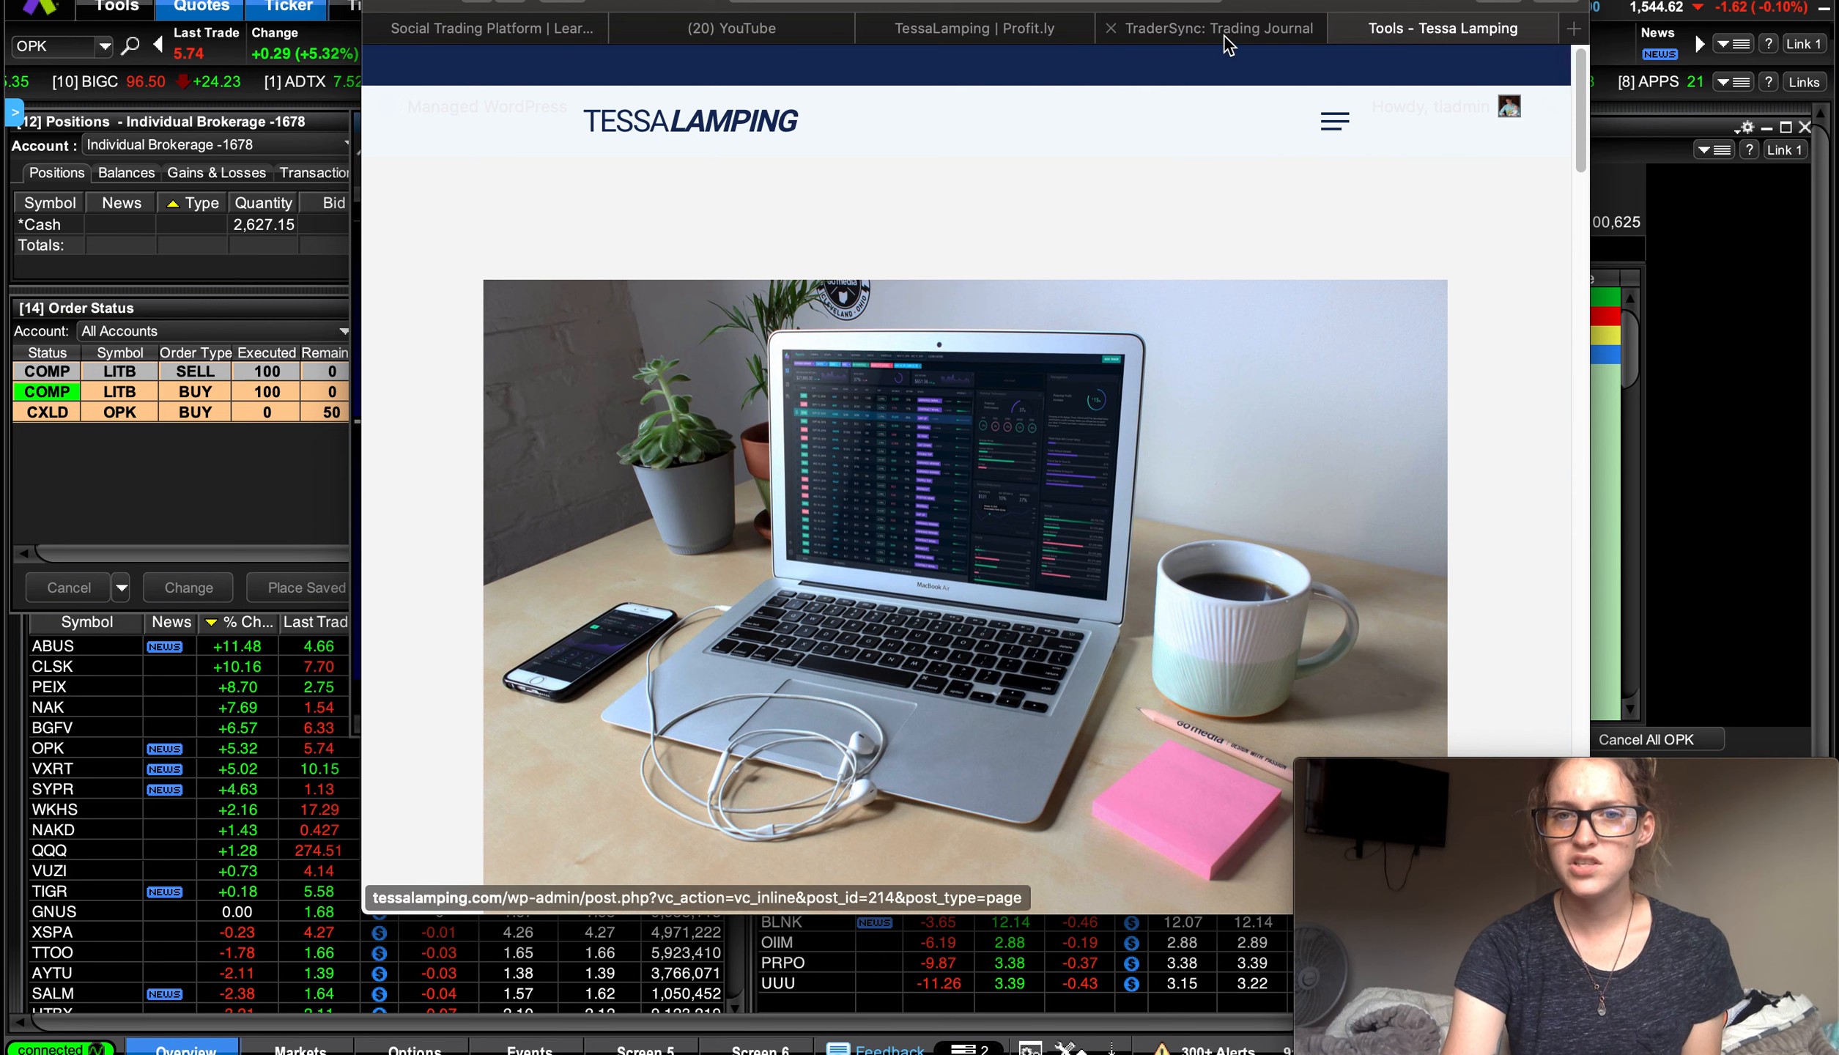
Step: Switch to the TraderSync: Trading Journal tab with its Monthly Performance P&L report
{"action": "left_click", "coordinate": [1209, 27]}
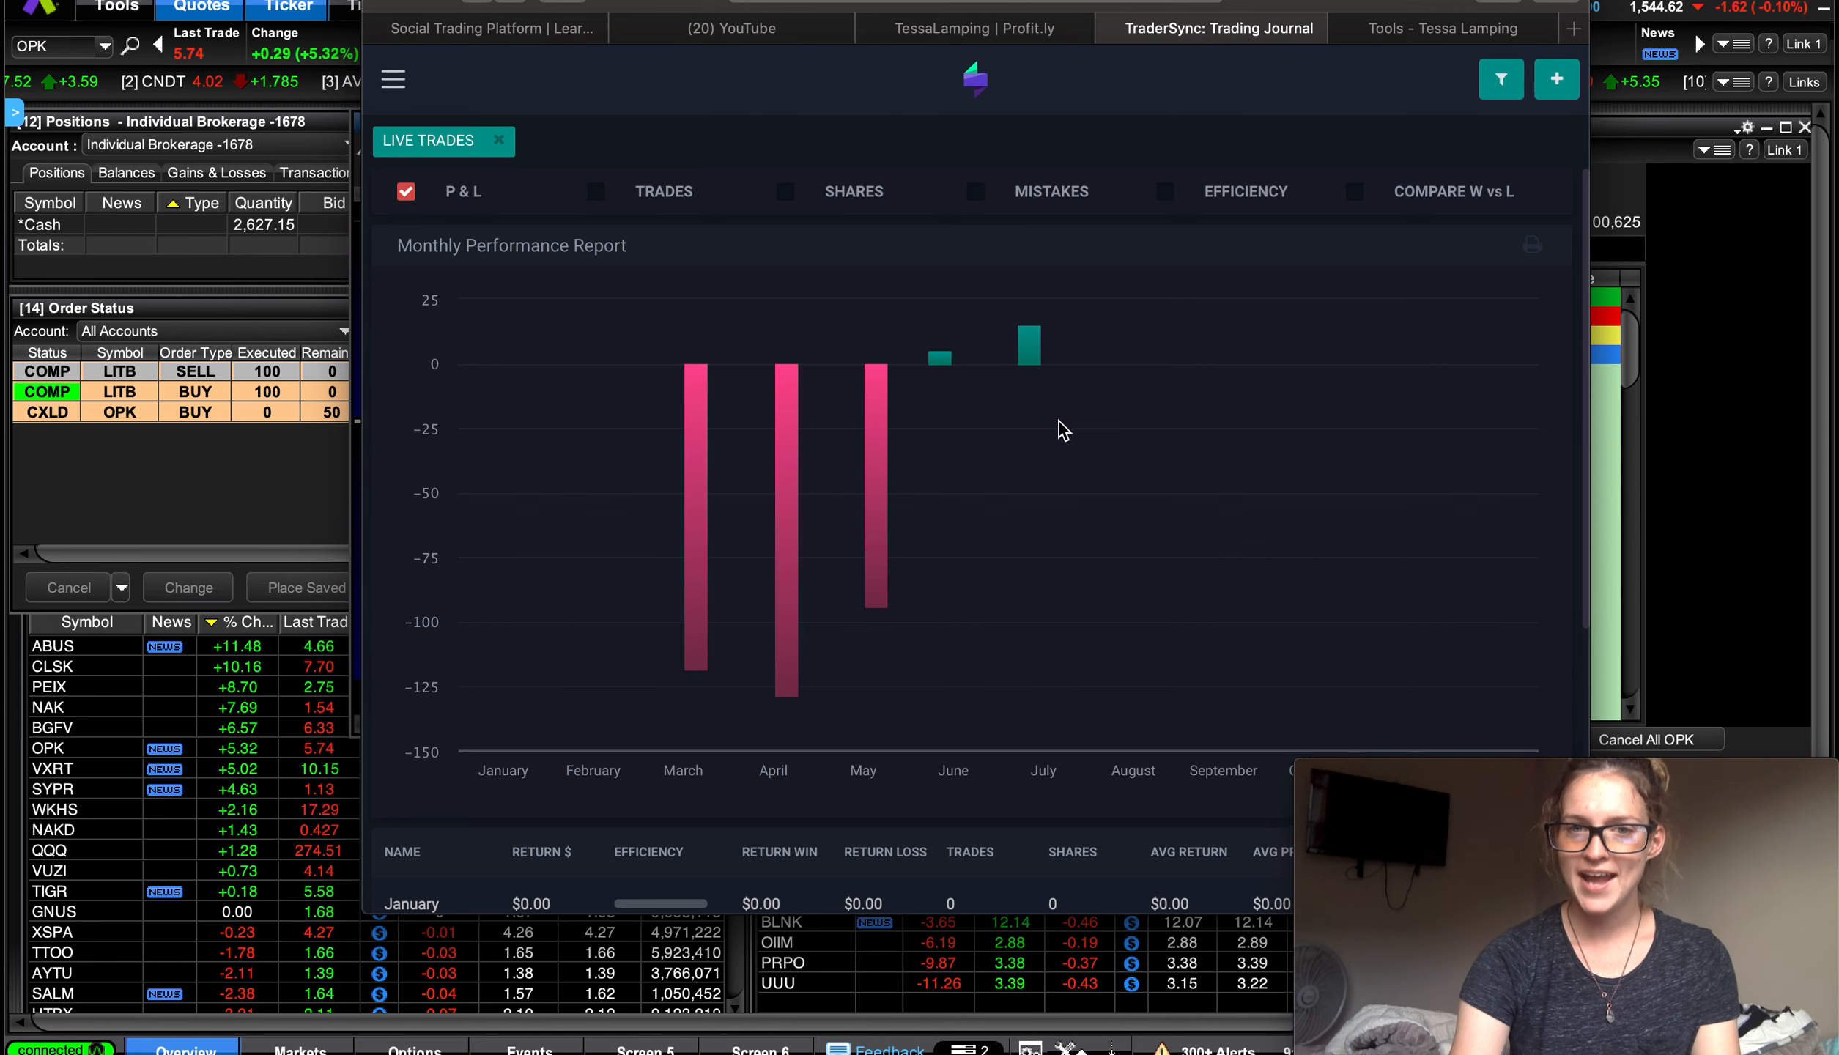
{"action": "mouse_move", "coordinate": [1091, 407]}
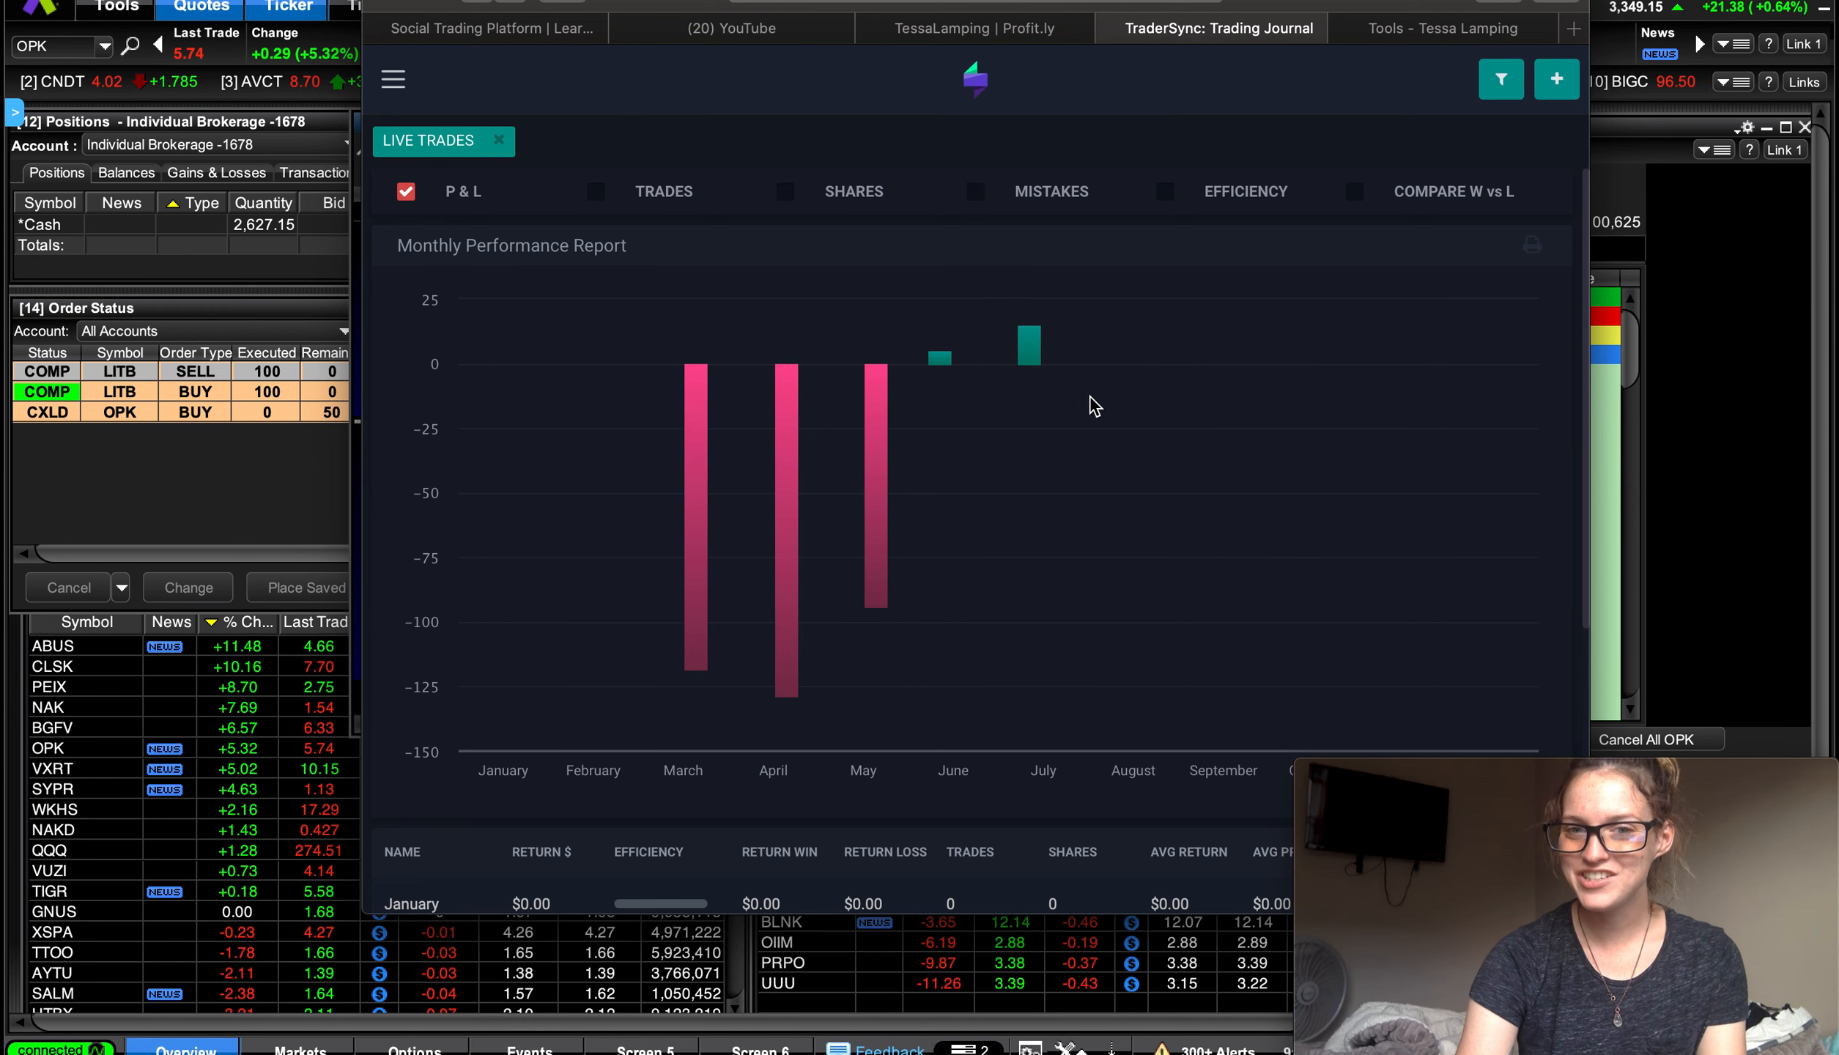
{"action": "mouse_move", "coordinate": [1270, 547]}
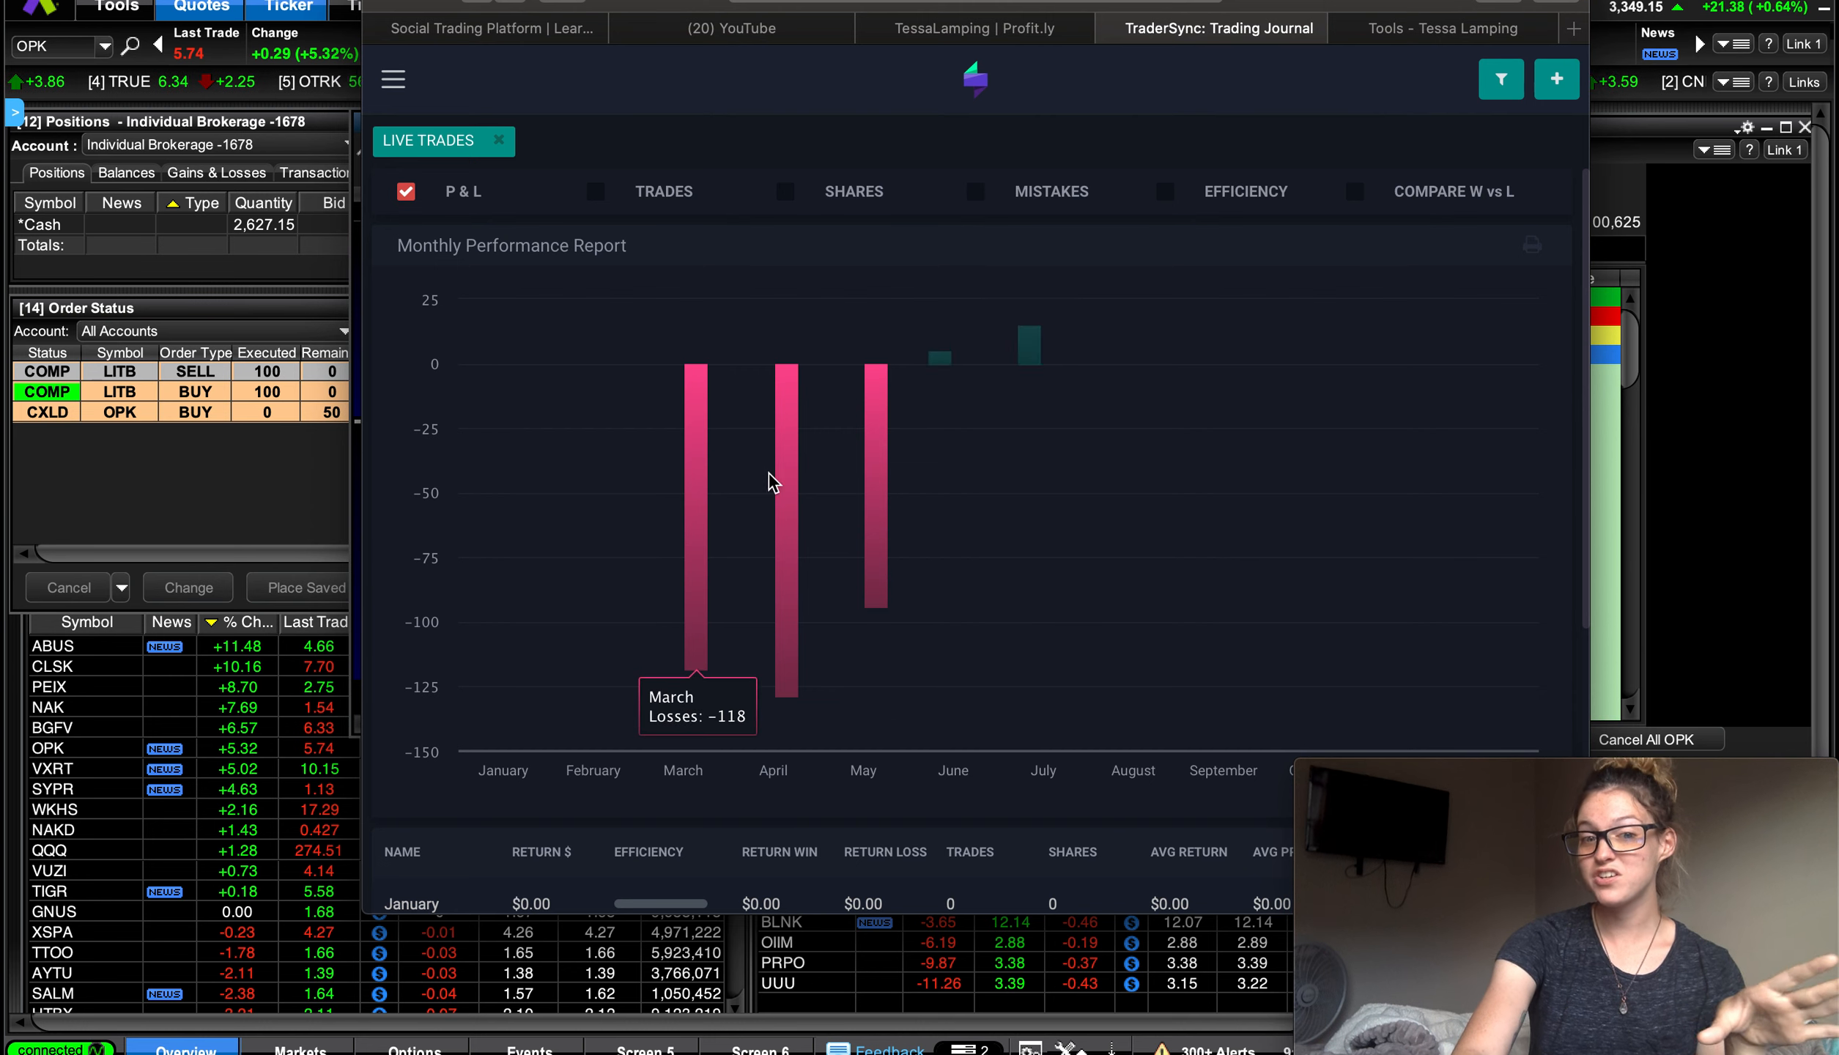
{"action": "mouse_move", "coordinate": [816, 506]}
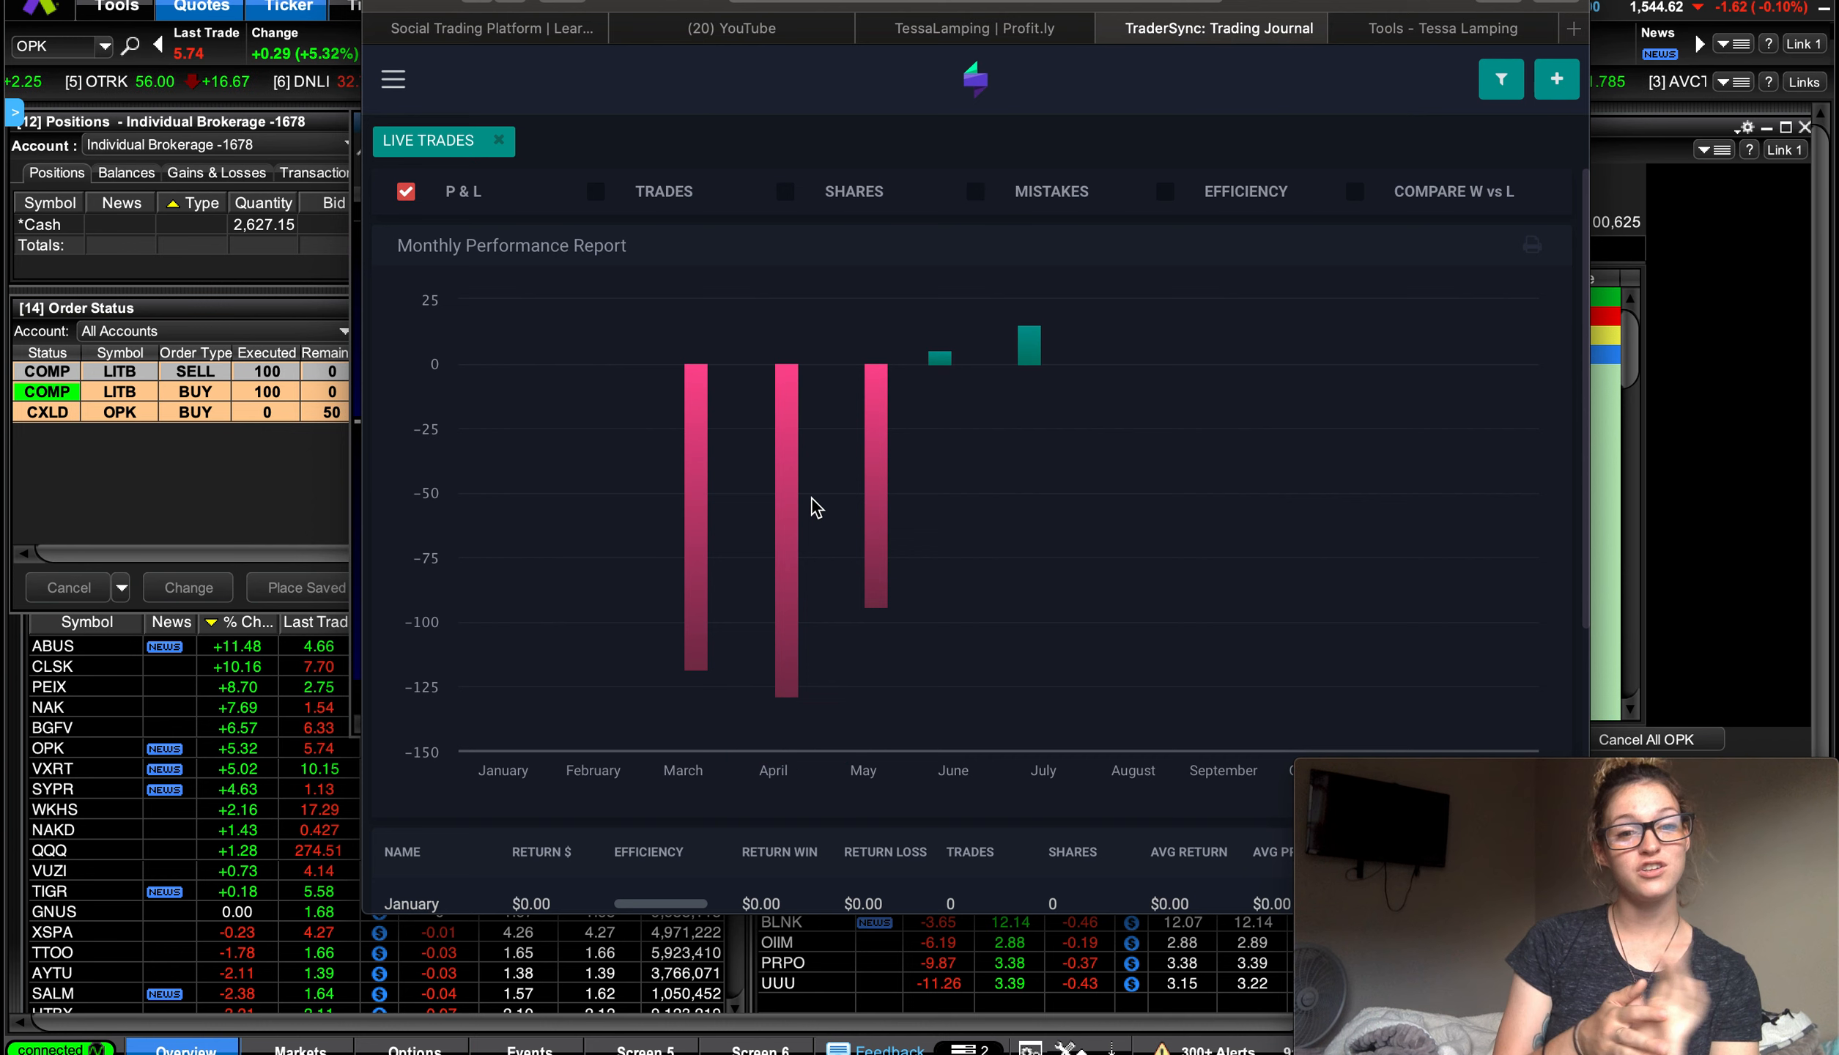
{"action": "mouse_move", "coordinate": [695, 492]}
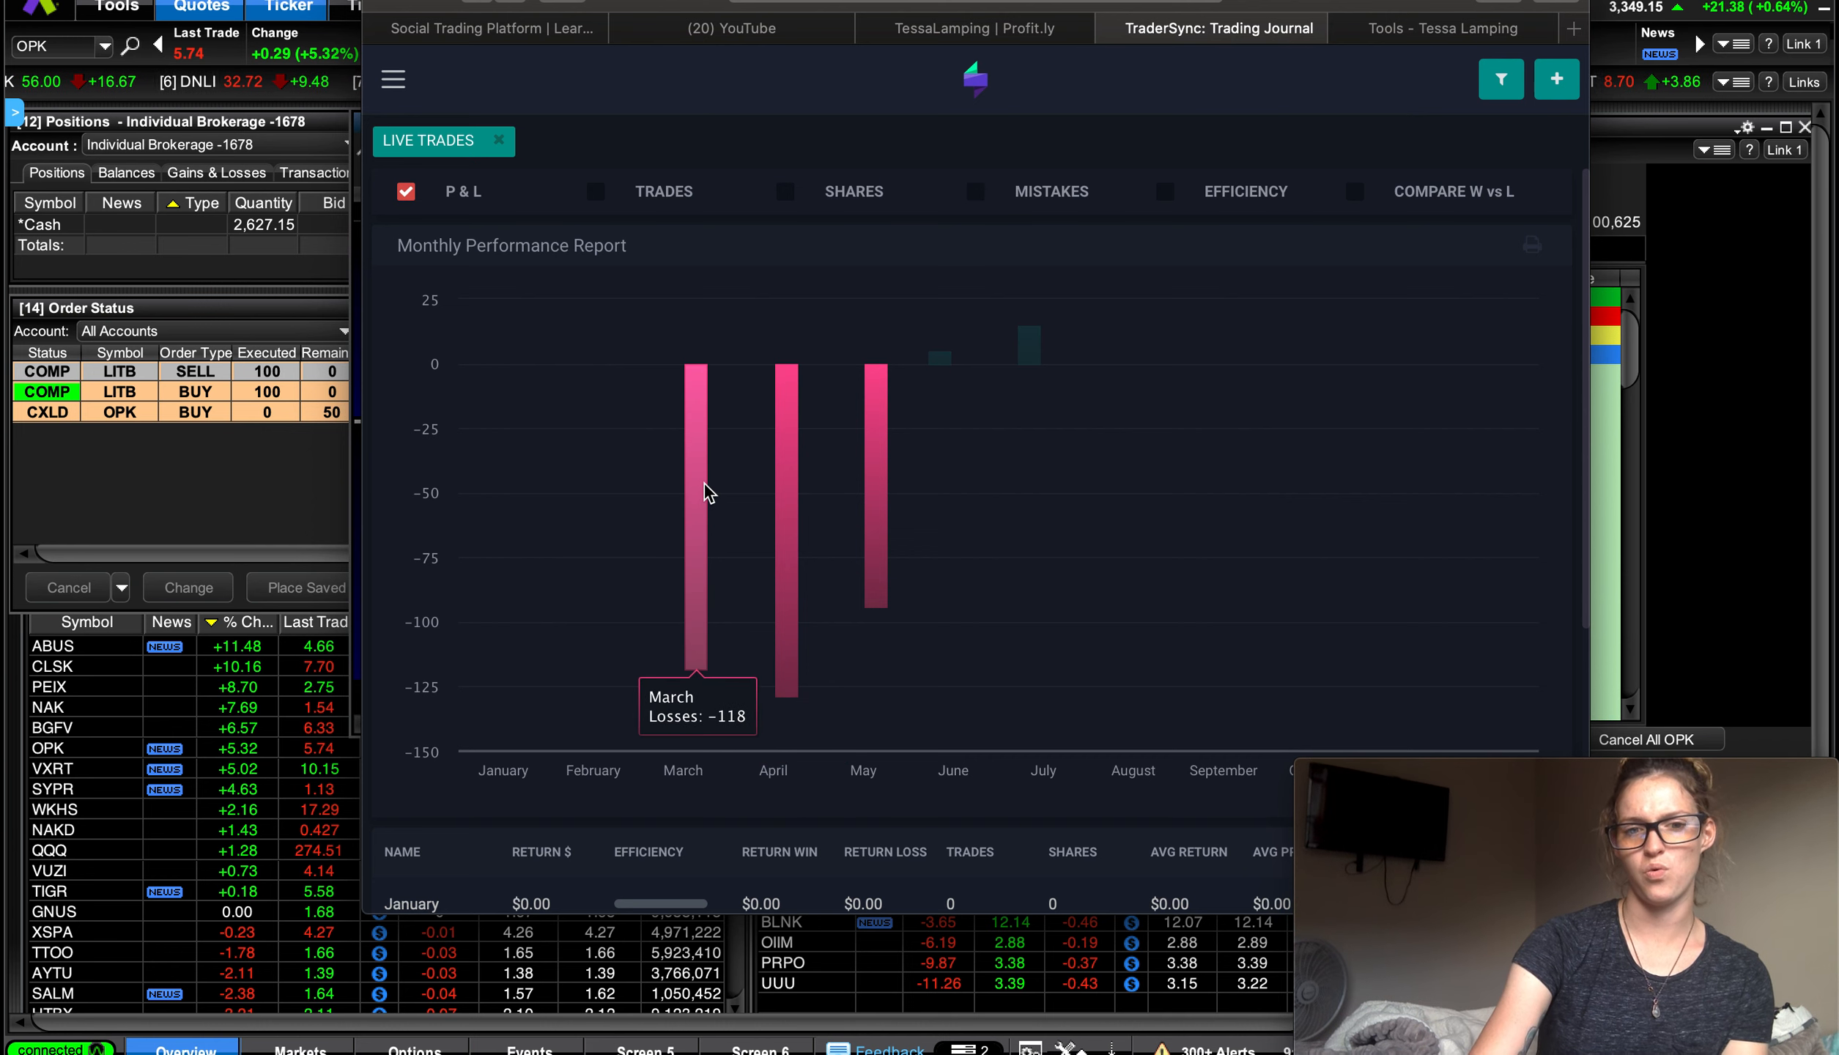
{"action": "mouse_move", "coordinate": [691, 463]}
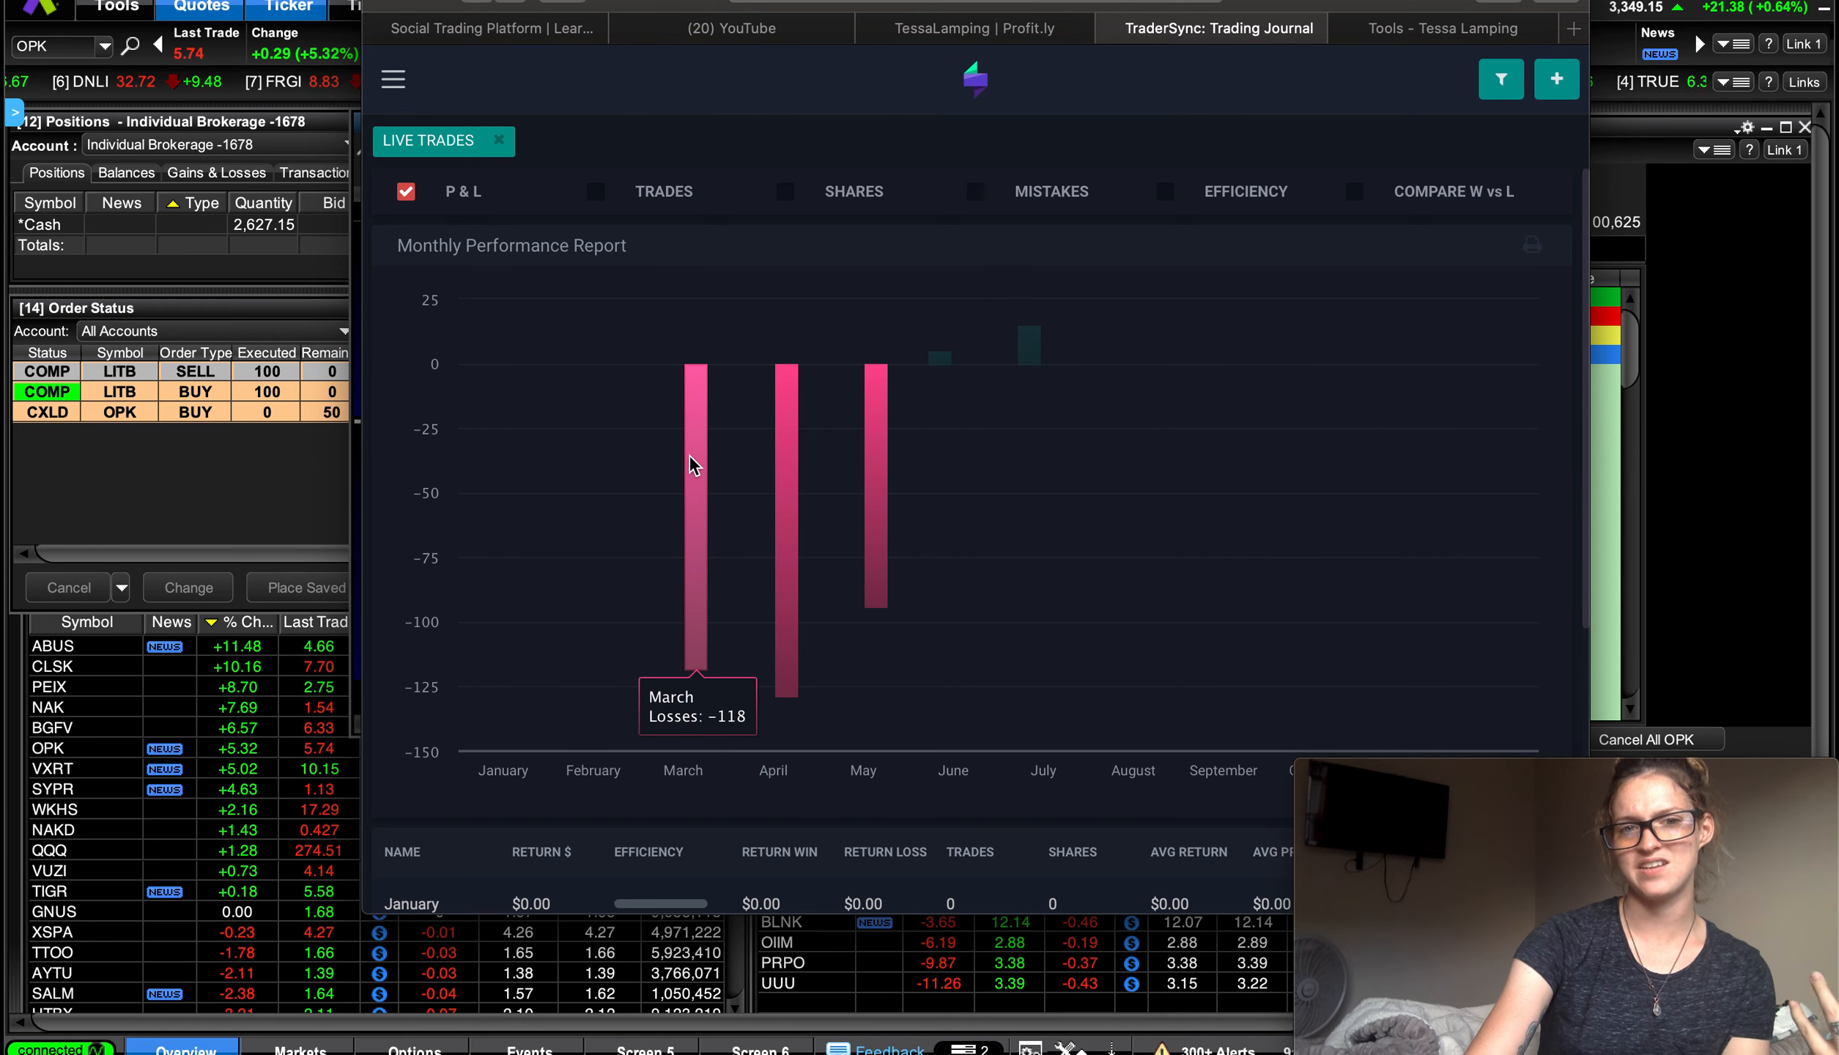
{"action": "mouse_move", "coordinate": [818, 559]}
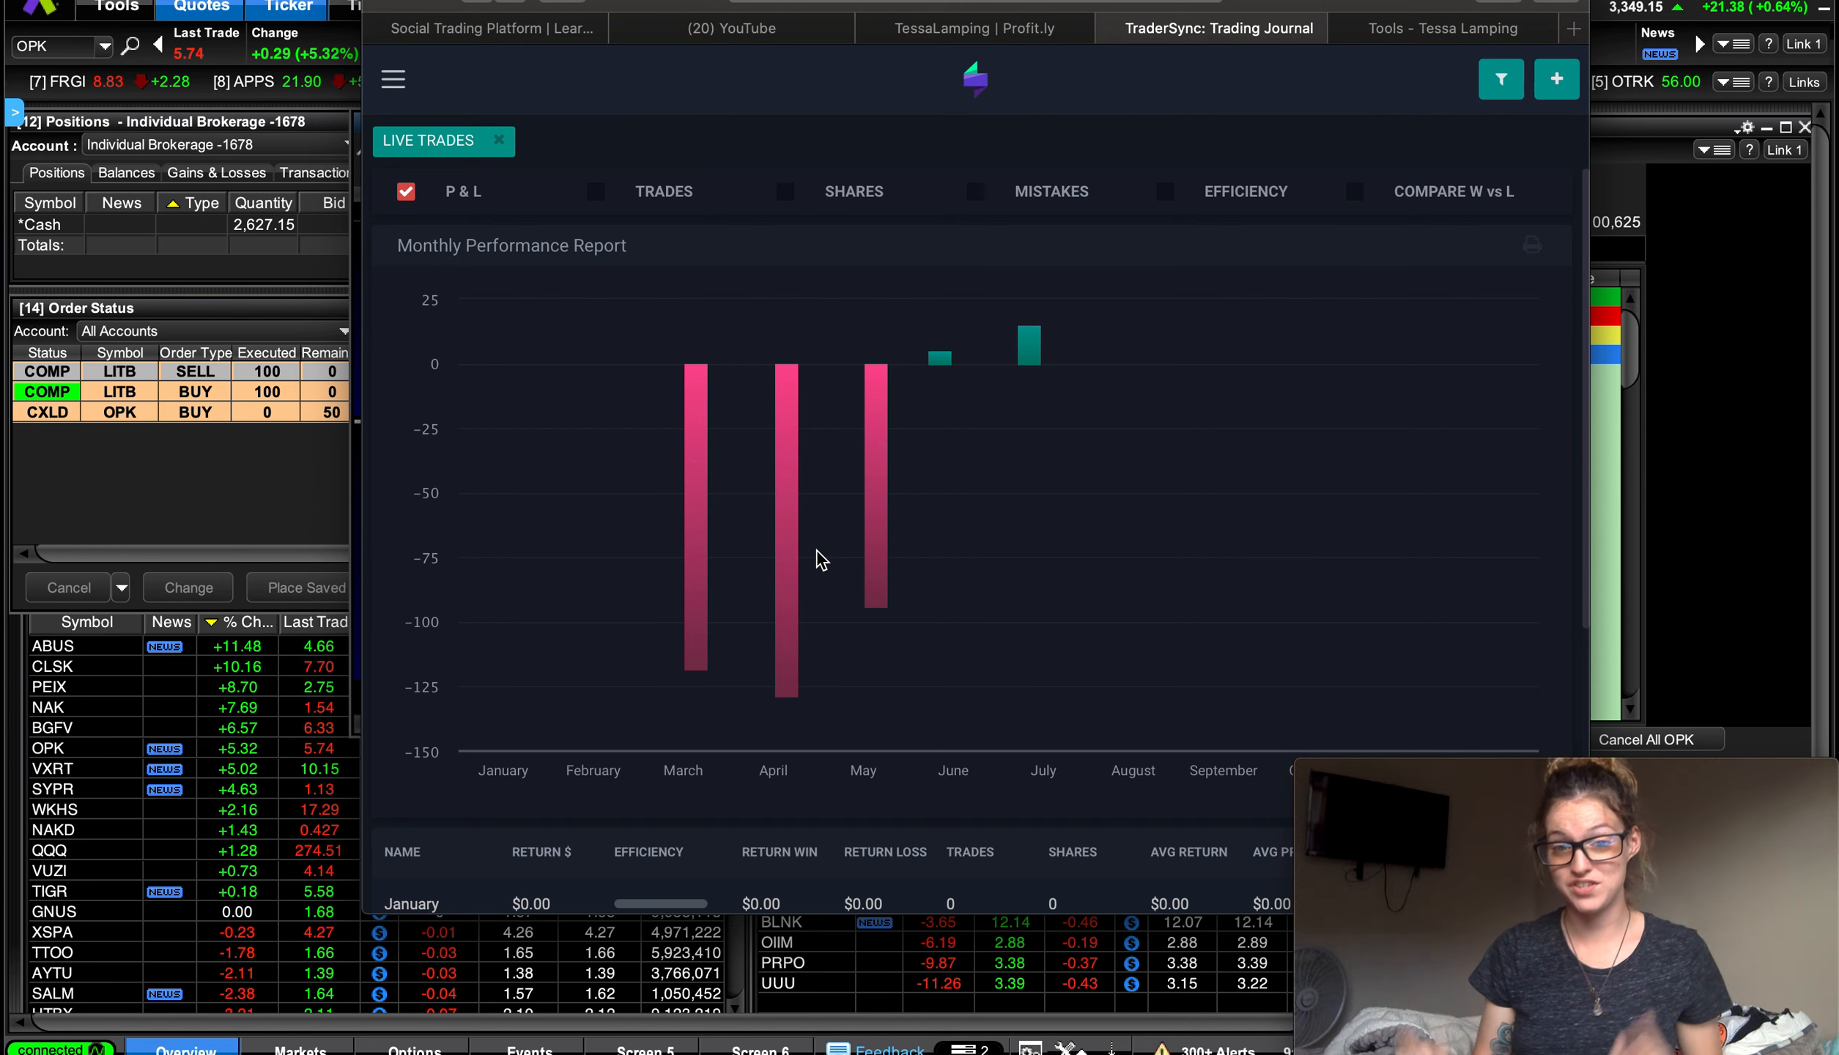
{"action": "mouse_move", "coordinate": [783, 506]}
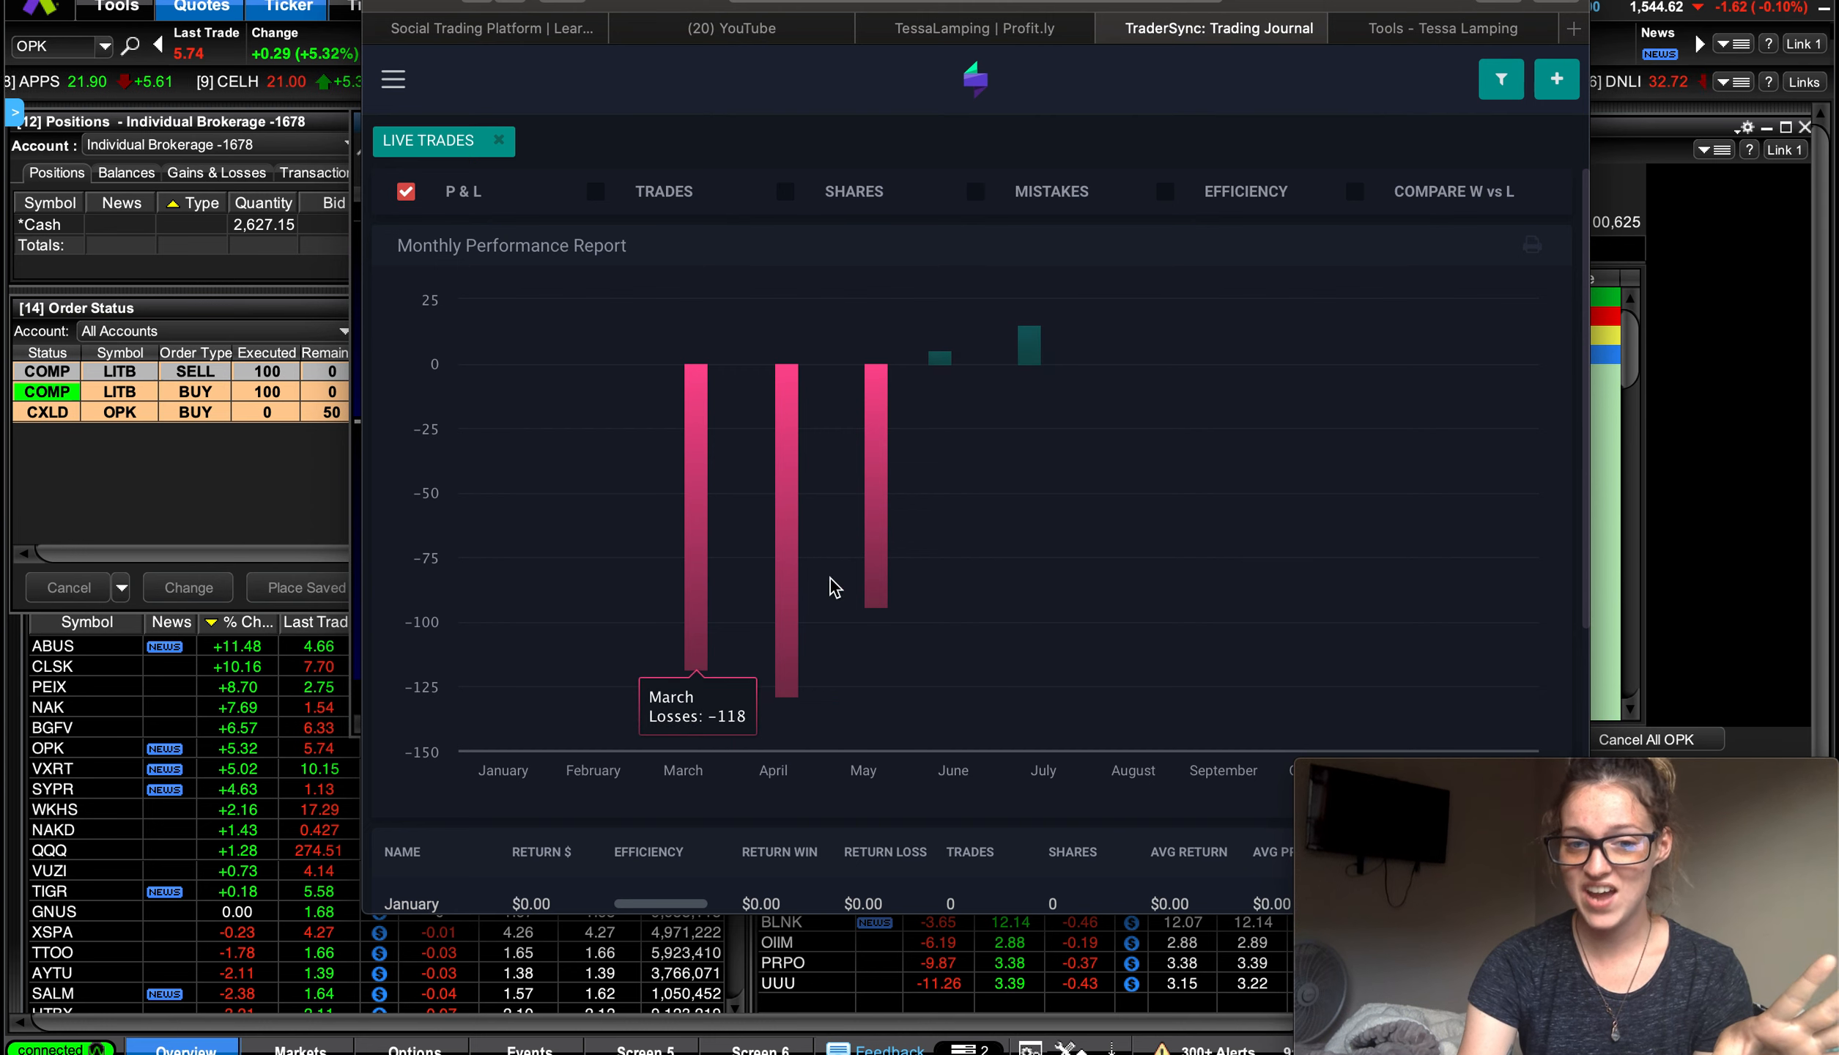
{"action": "mouse_move", "coordinate": [874, 592]}
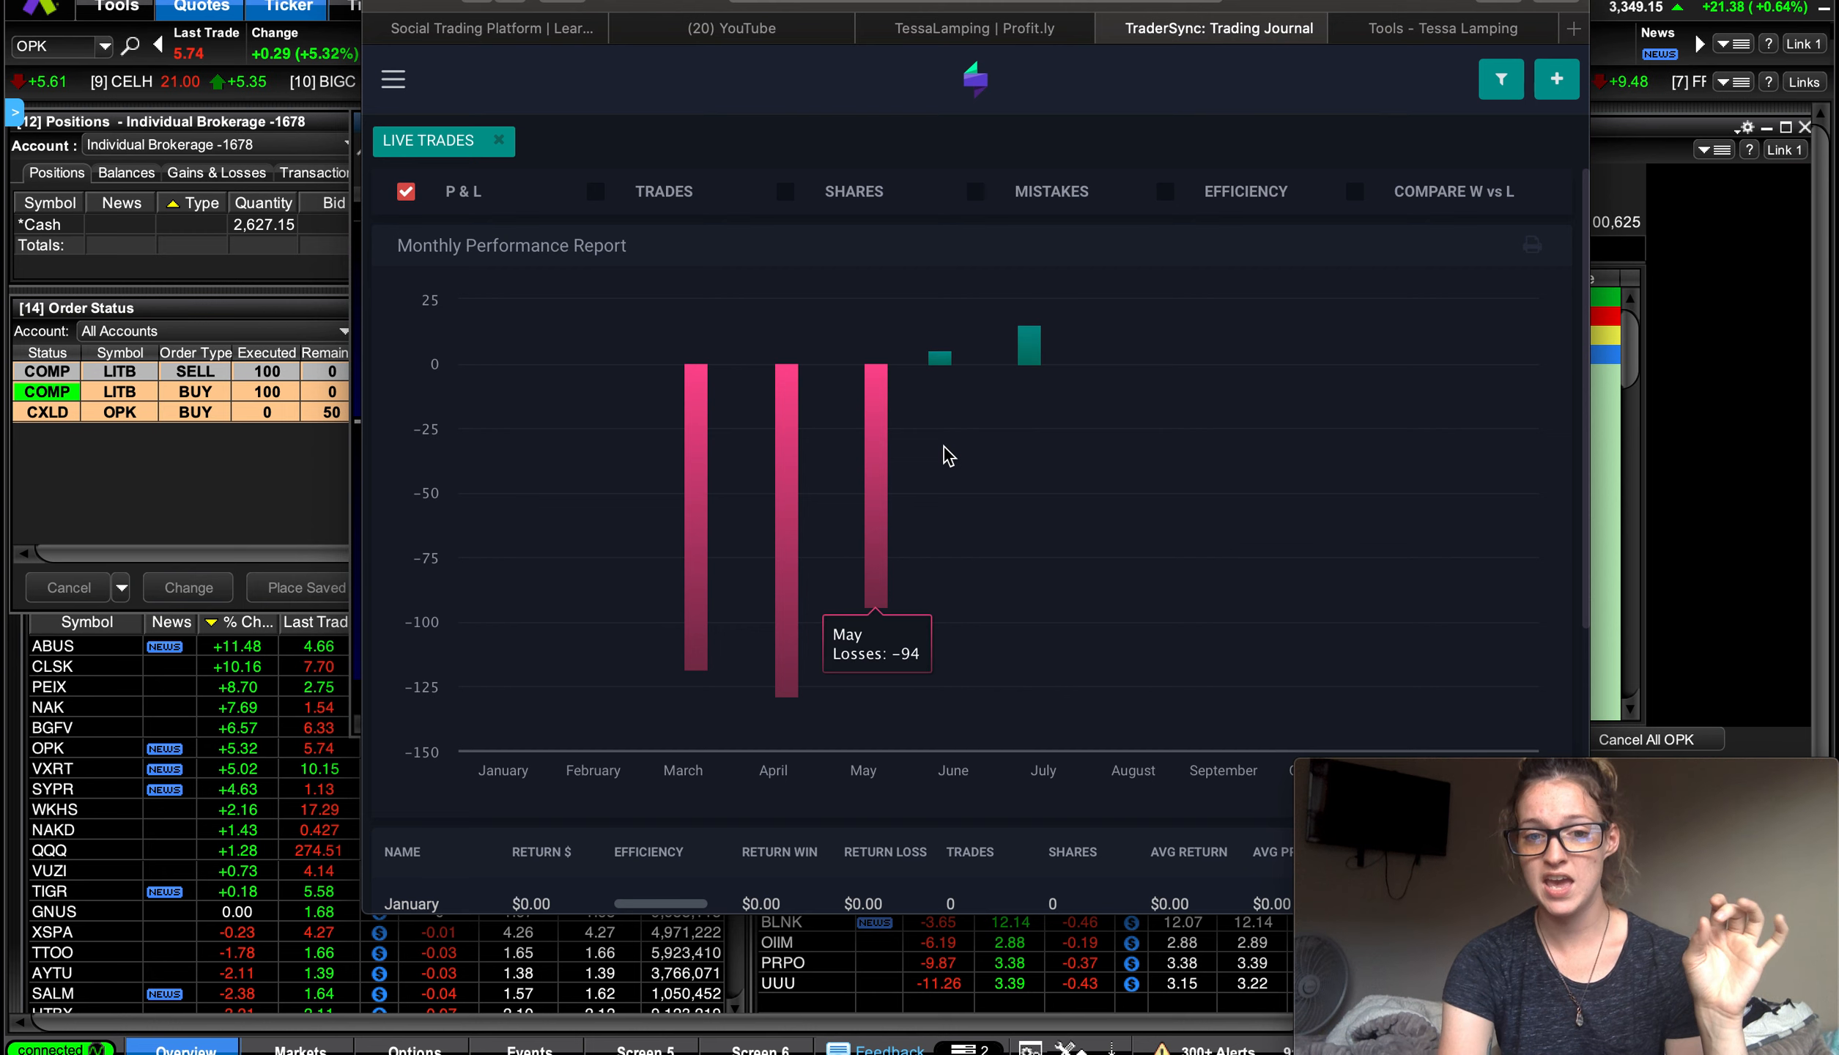
{"action": "mouse_move", "coordinate": [895, 490]}
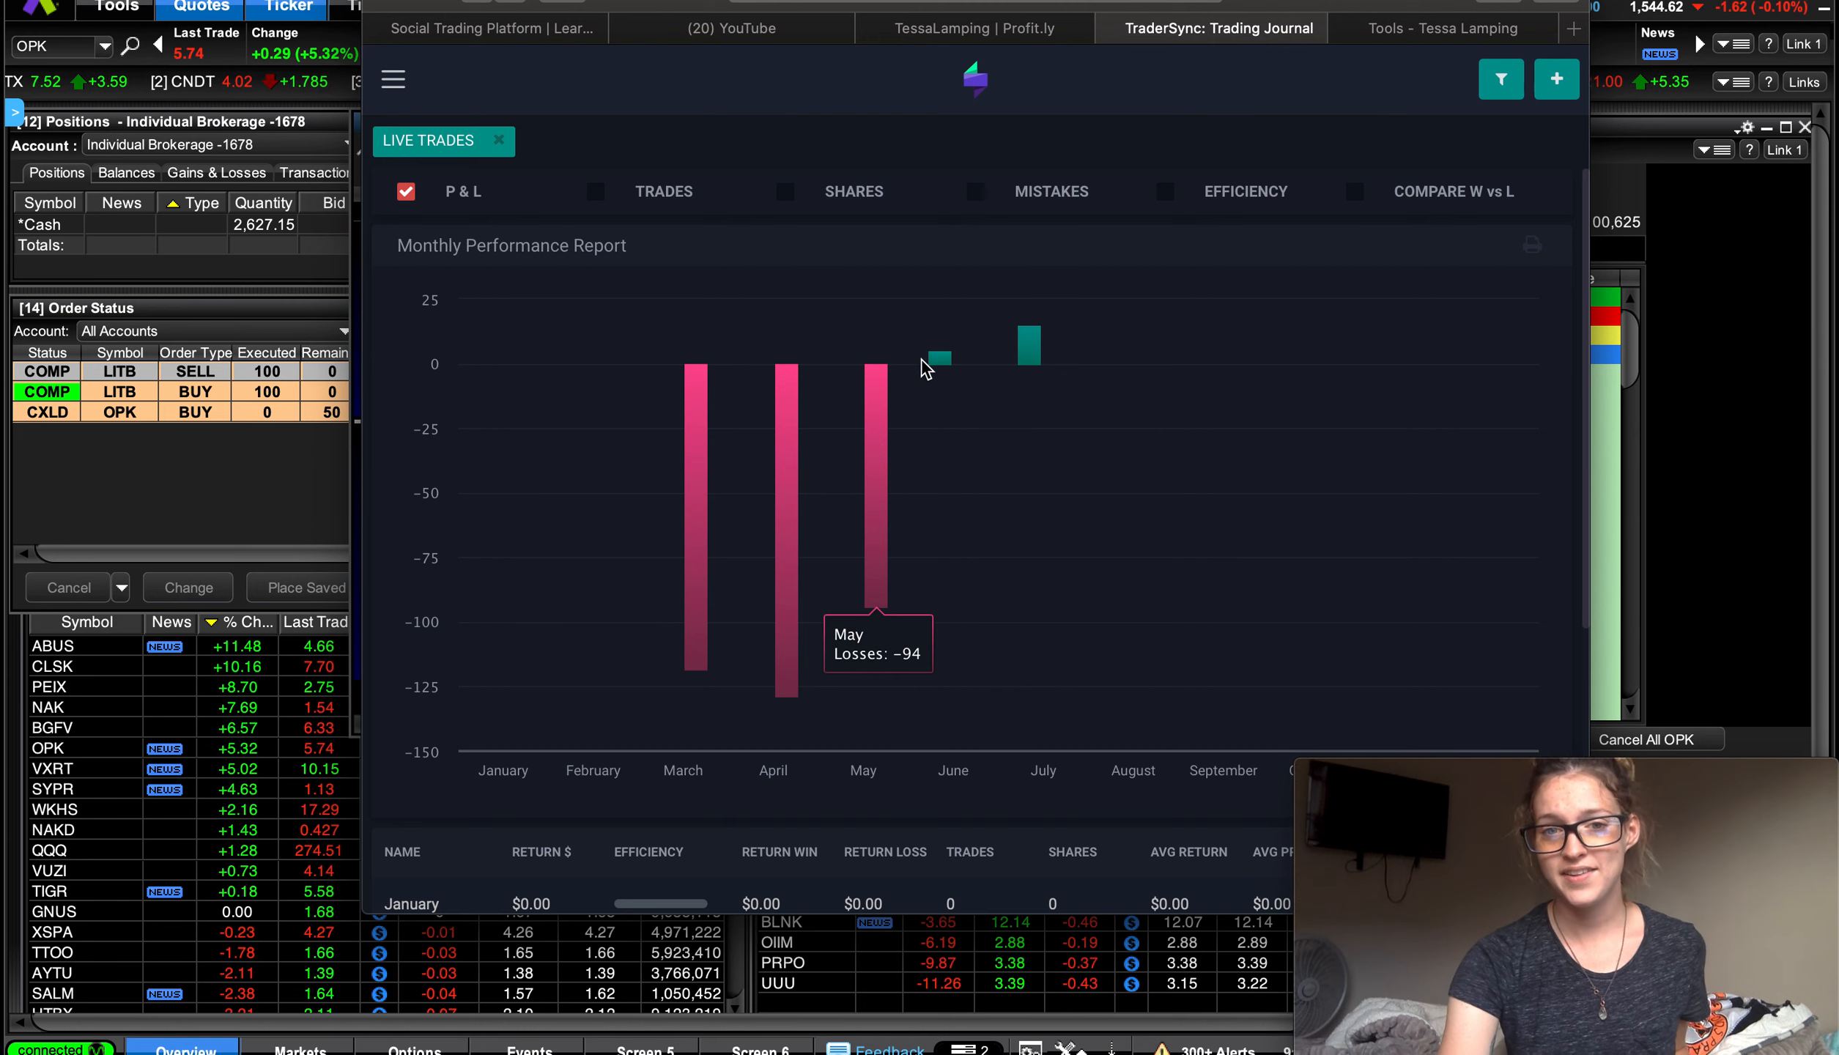
{"action": "mouse_move", "coordinate": [1032, 352]}
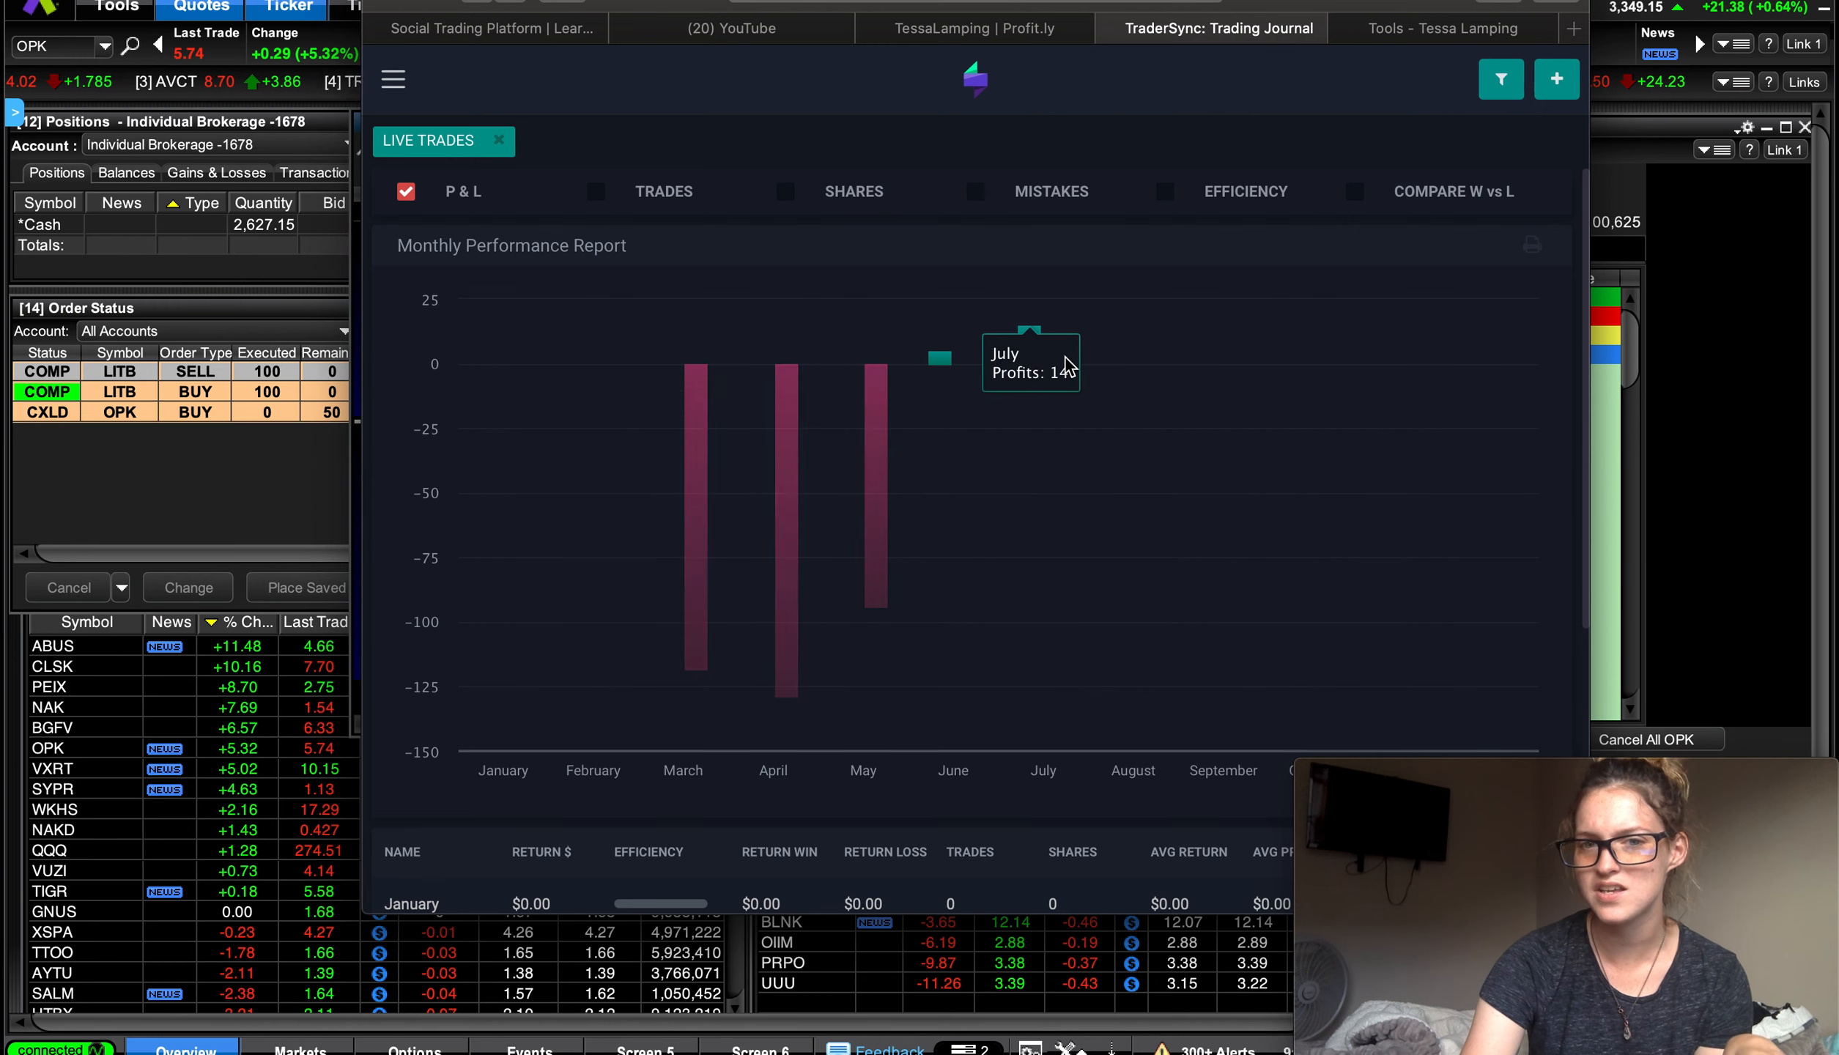
{"action": "mouse_move", "coordinate": [880, 551]}
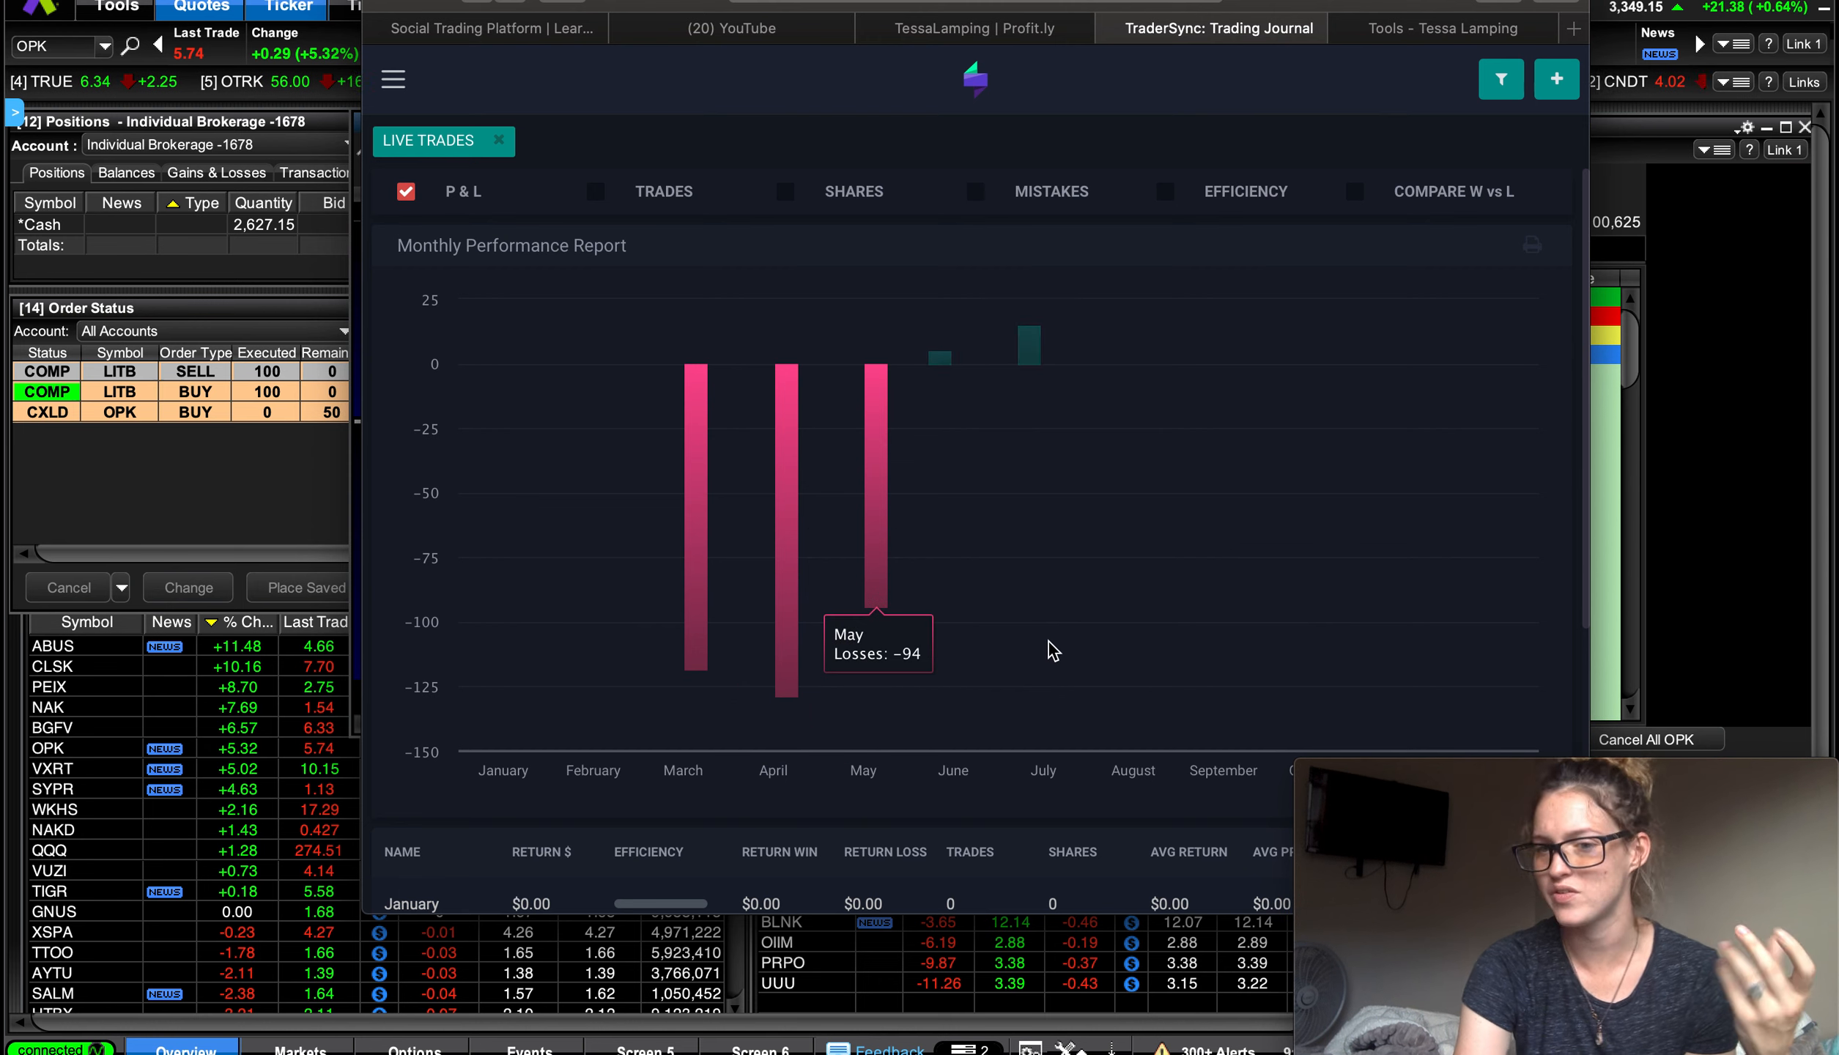
{"action": "mouse_move", "coordinate": [1052, 651]}
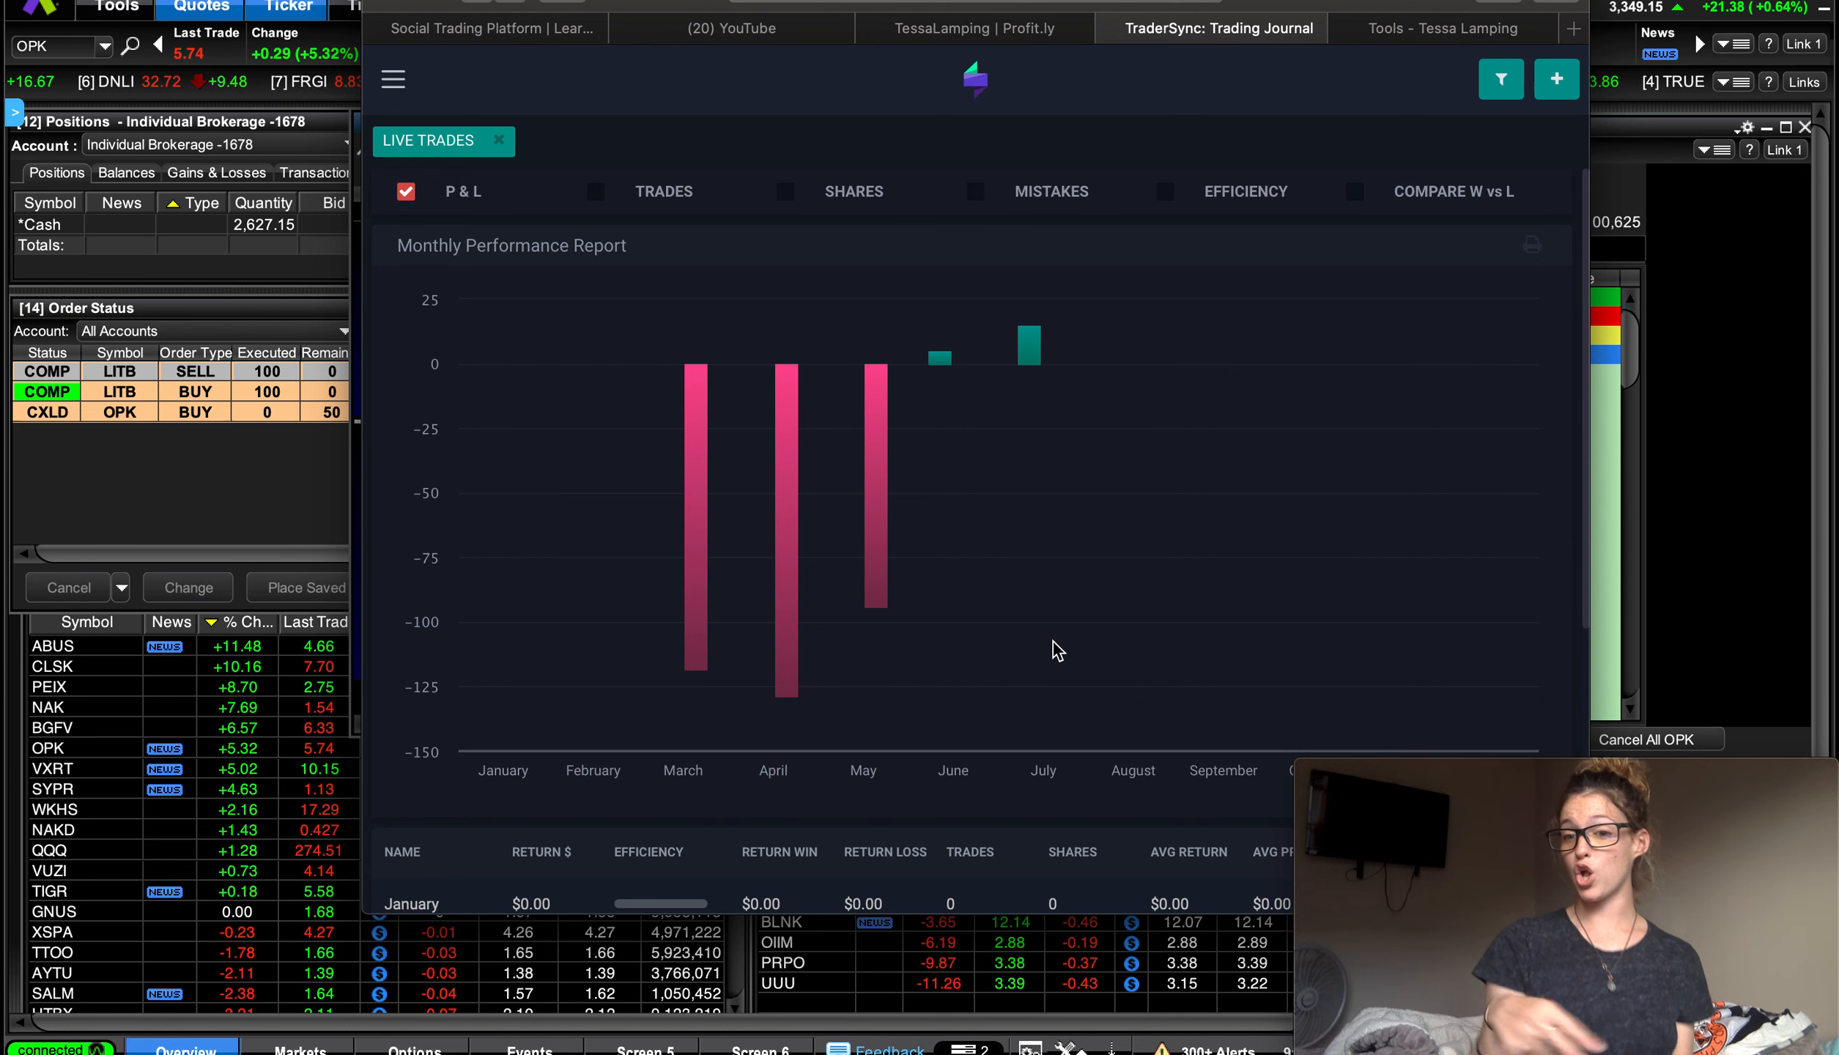
{"action": "mouse_move", "coordinate": [938, 355]}
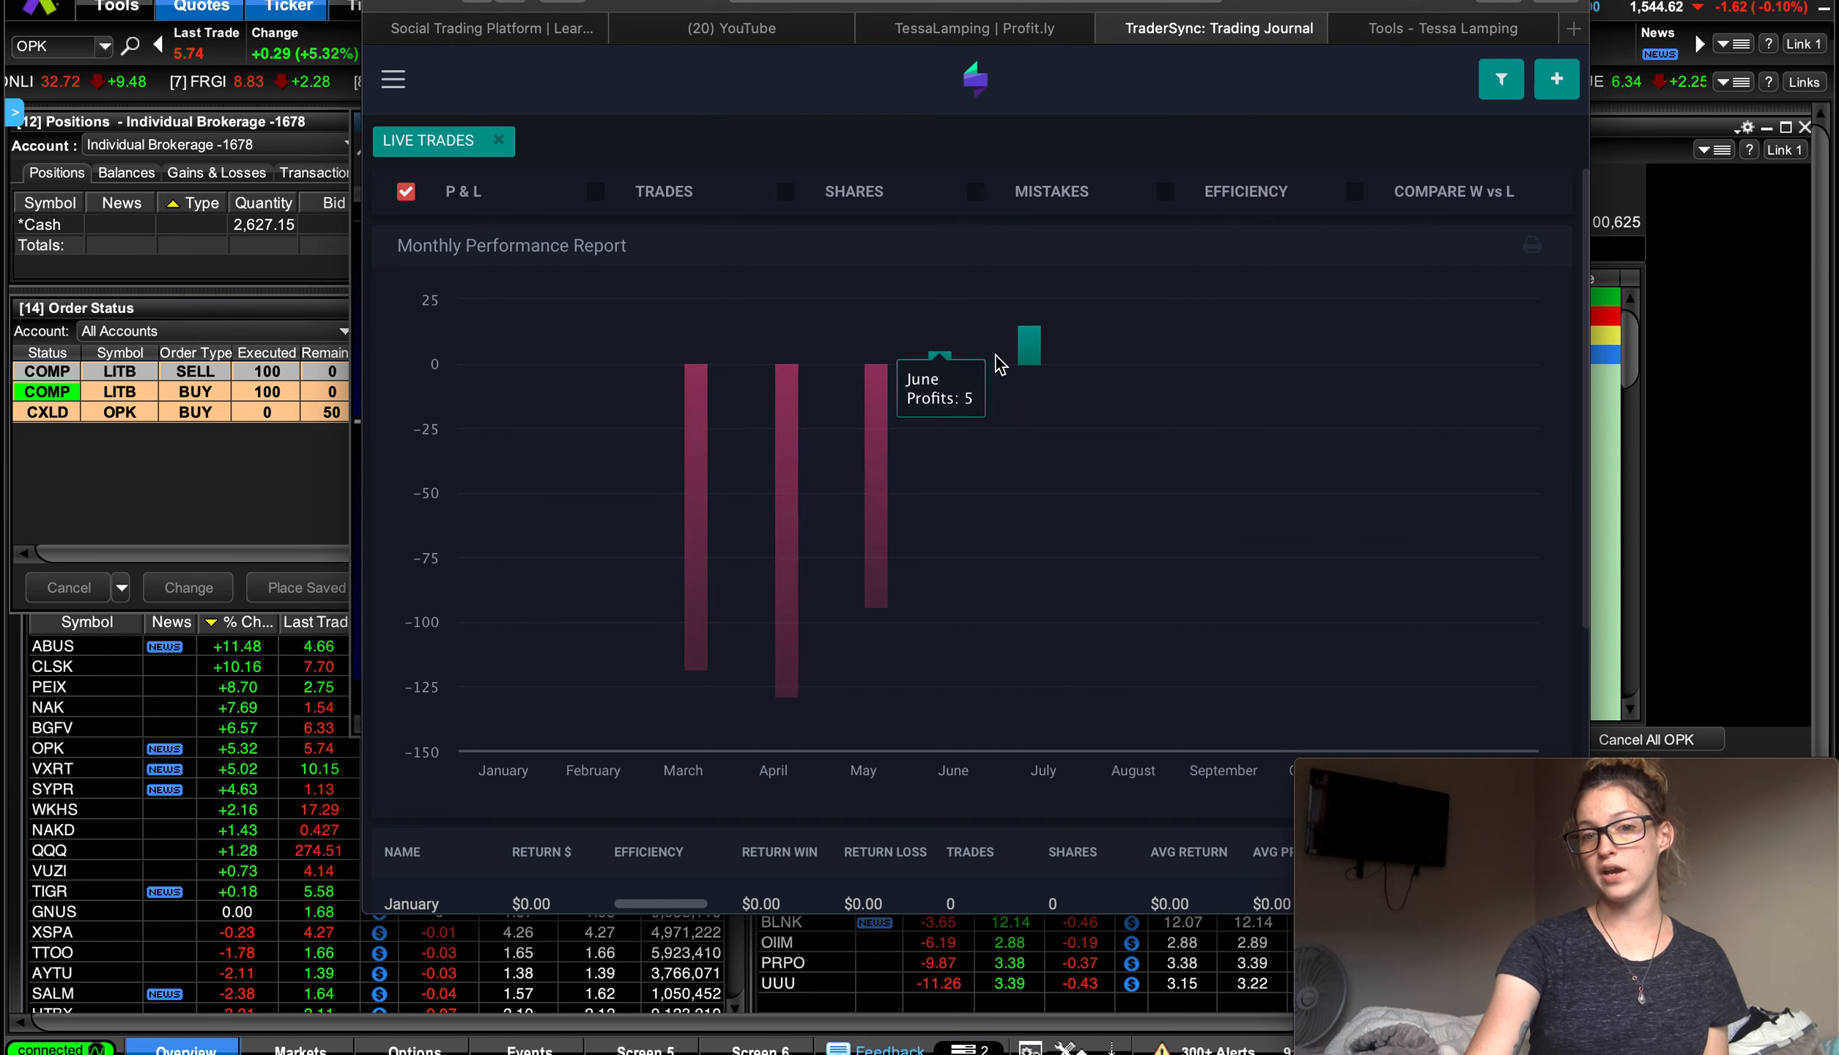
{"action": "mouse_move", "coordinate": [927, 381]}
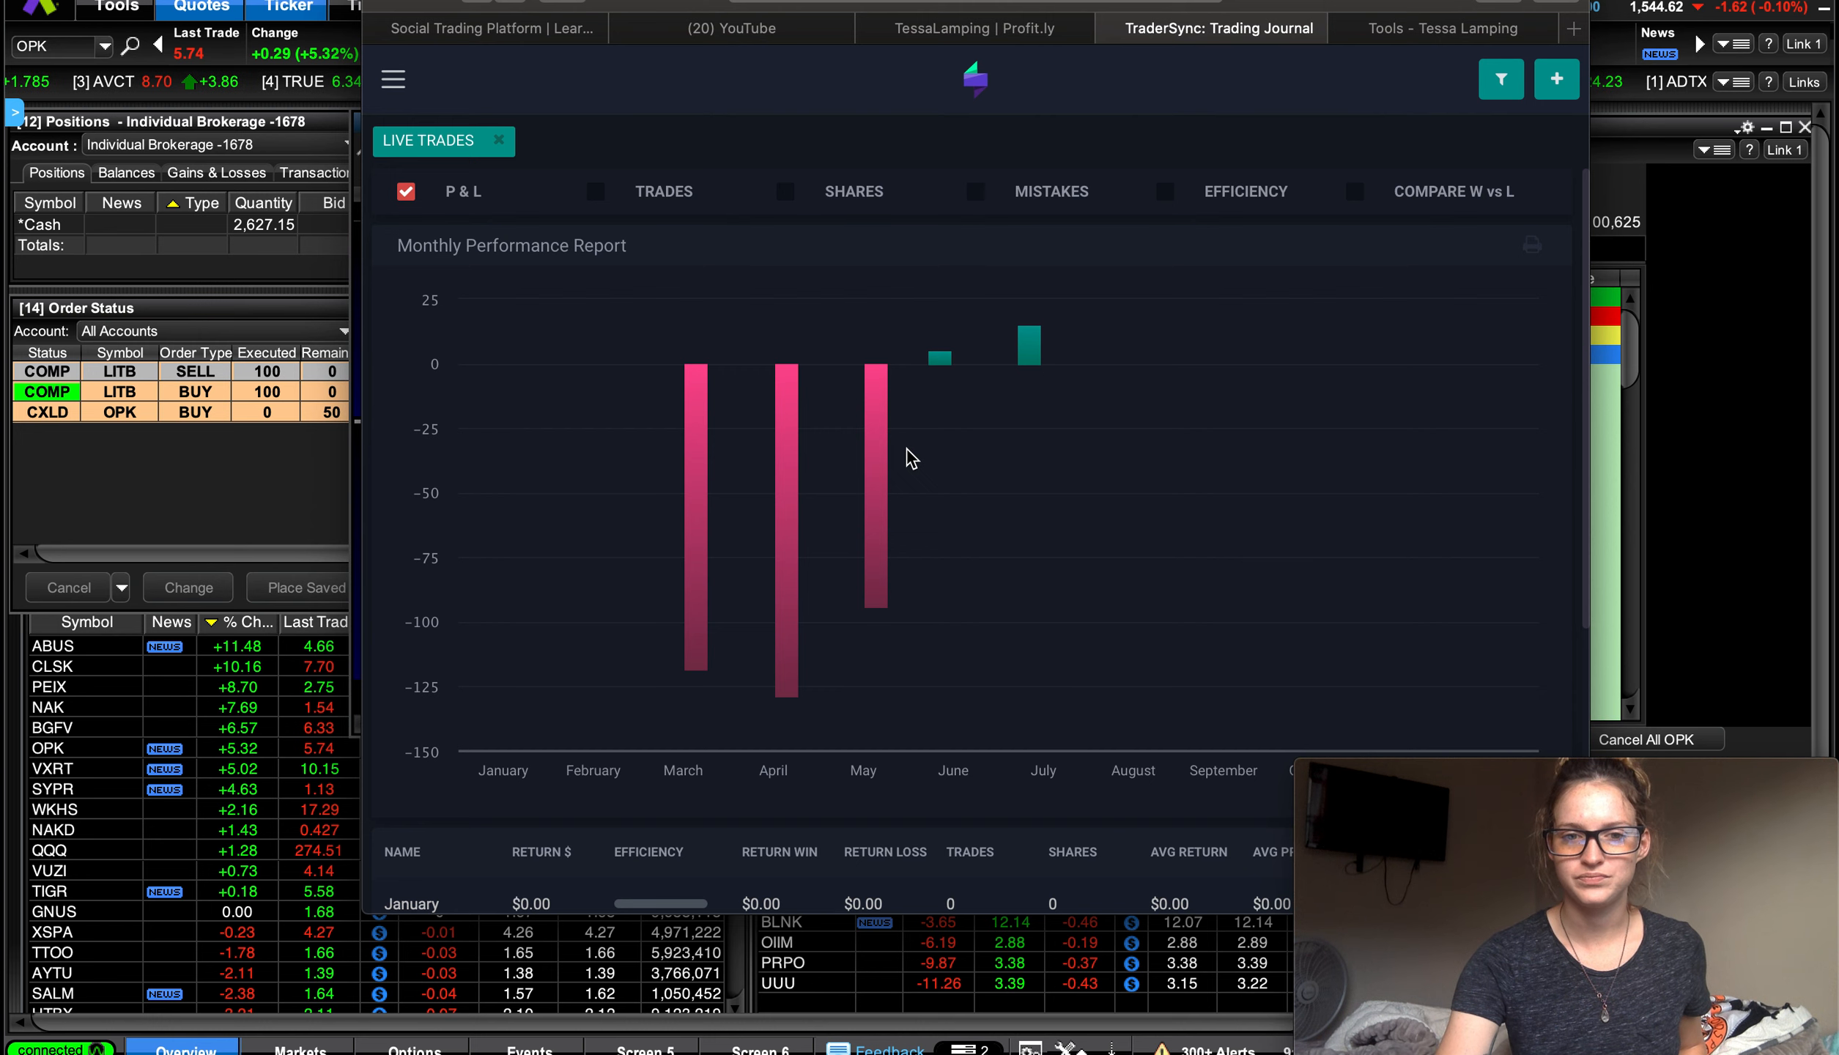
{"action": "mouse_move", "coordinate": [1237, 302]}
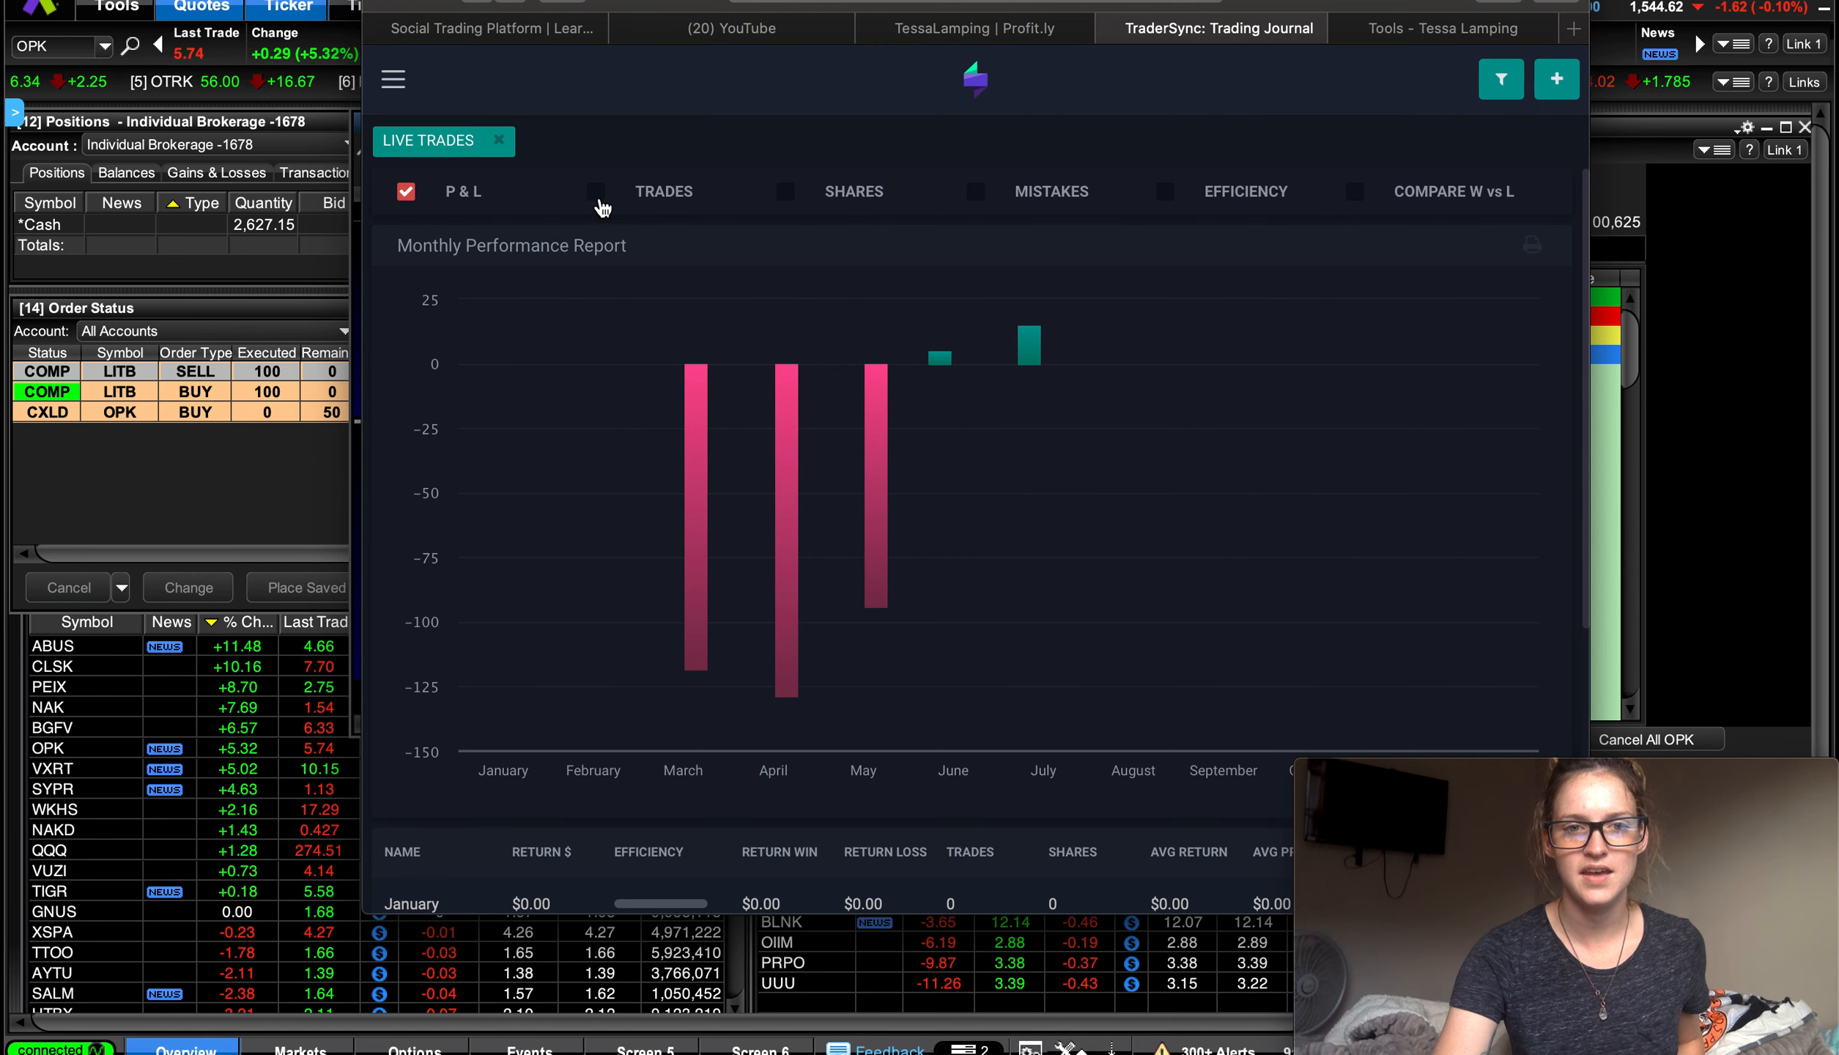
{"action": "mouse_move", "coordinate": [1029, 346]}
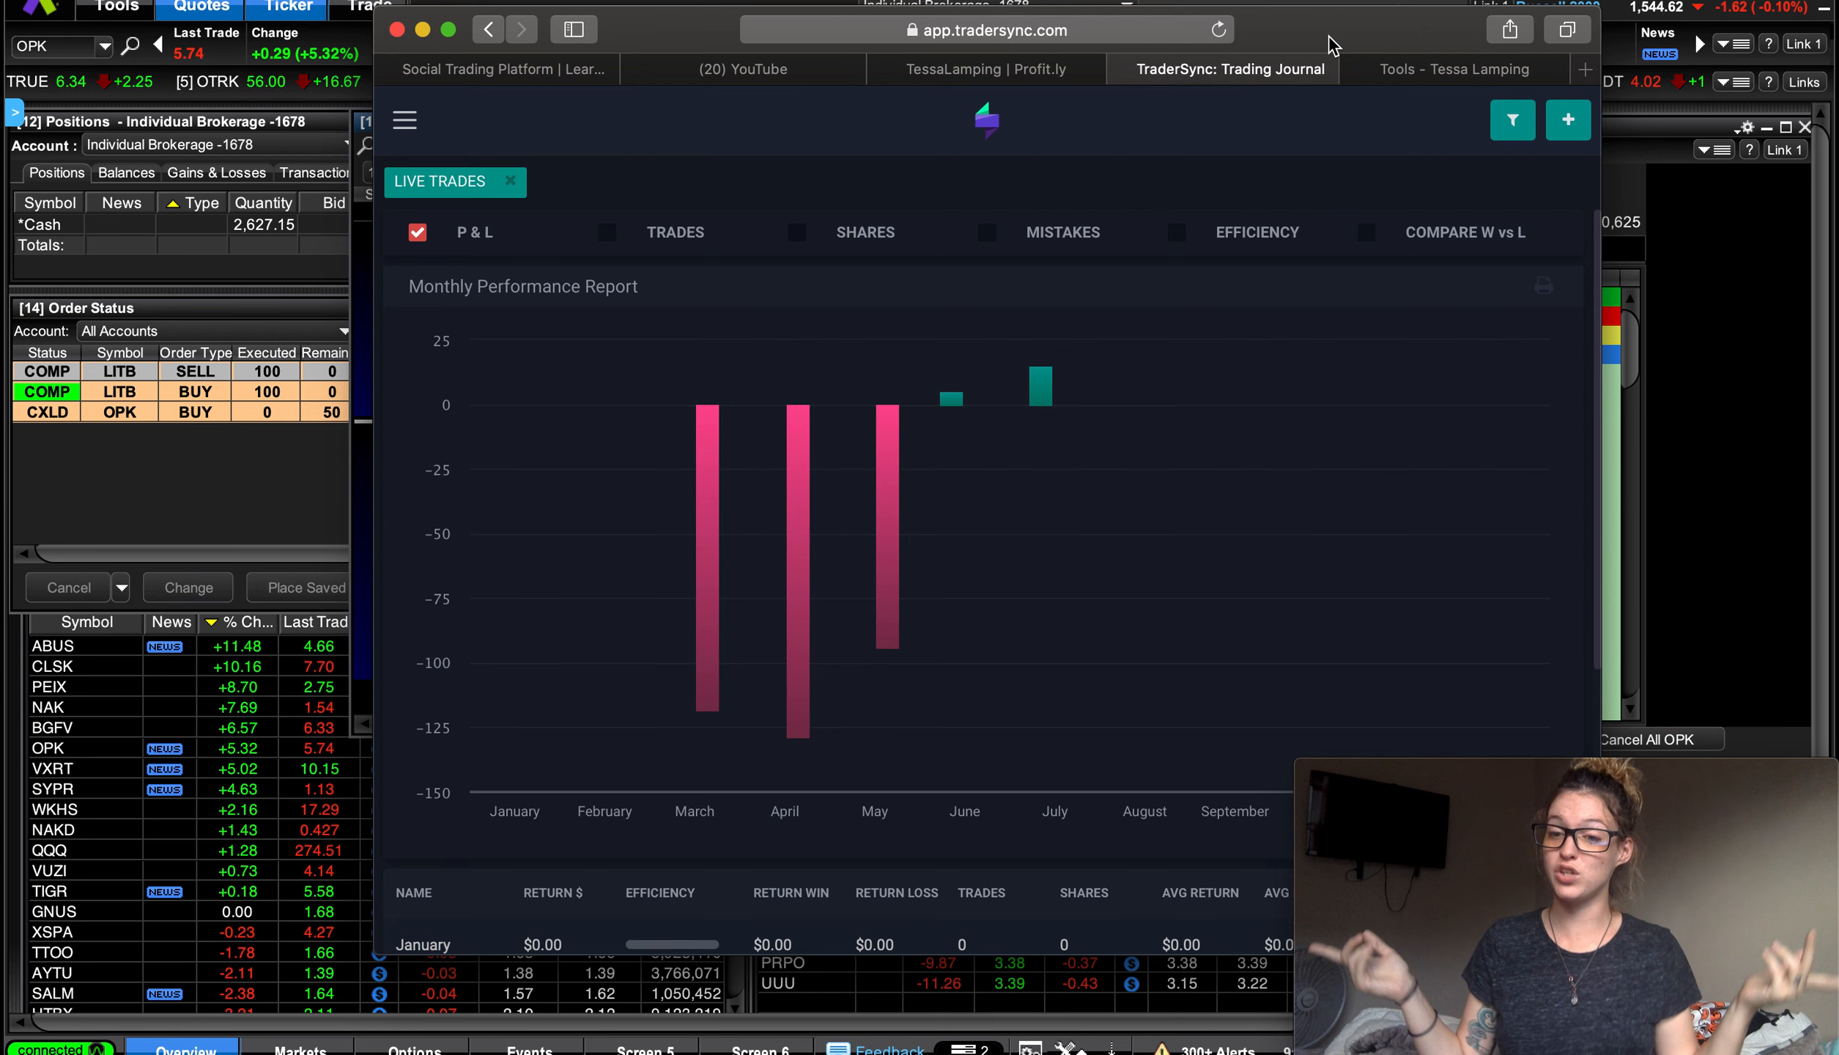
{"action": "mouse_move", "coordinate": [1122, 287]}
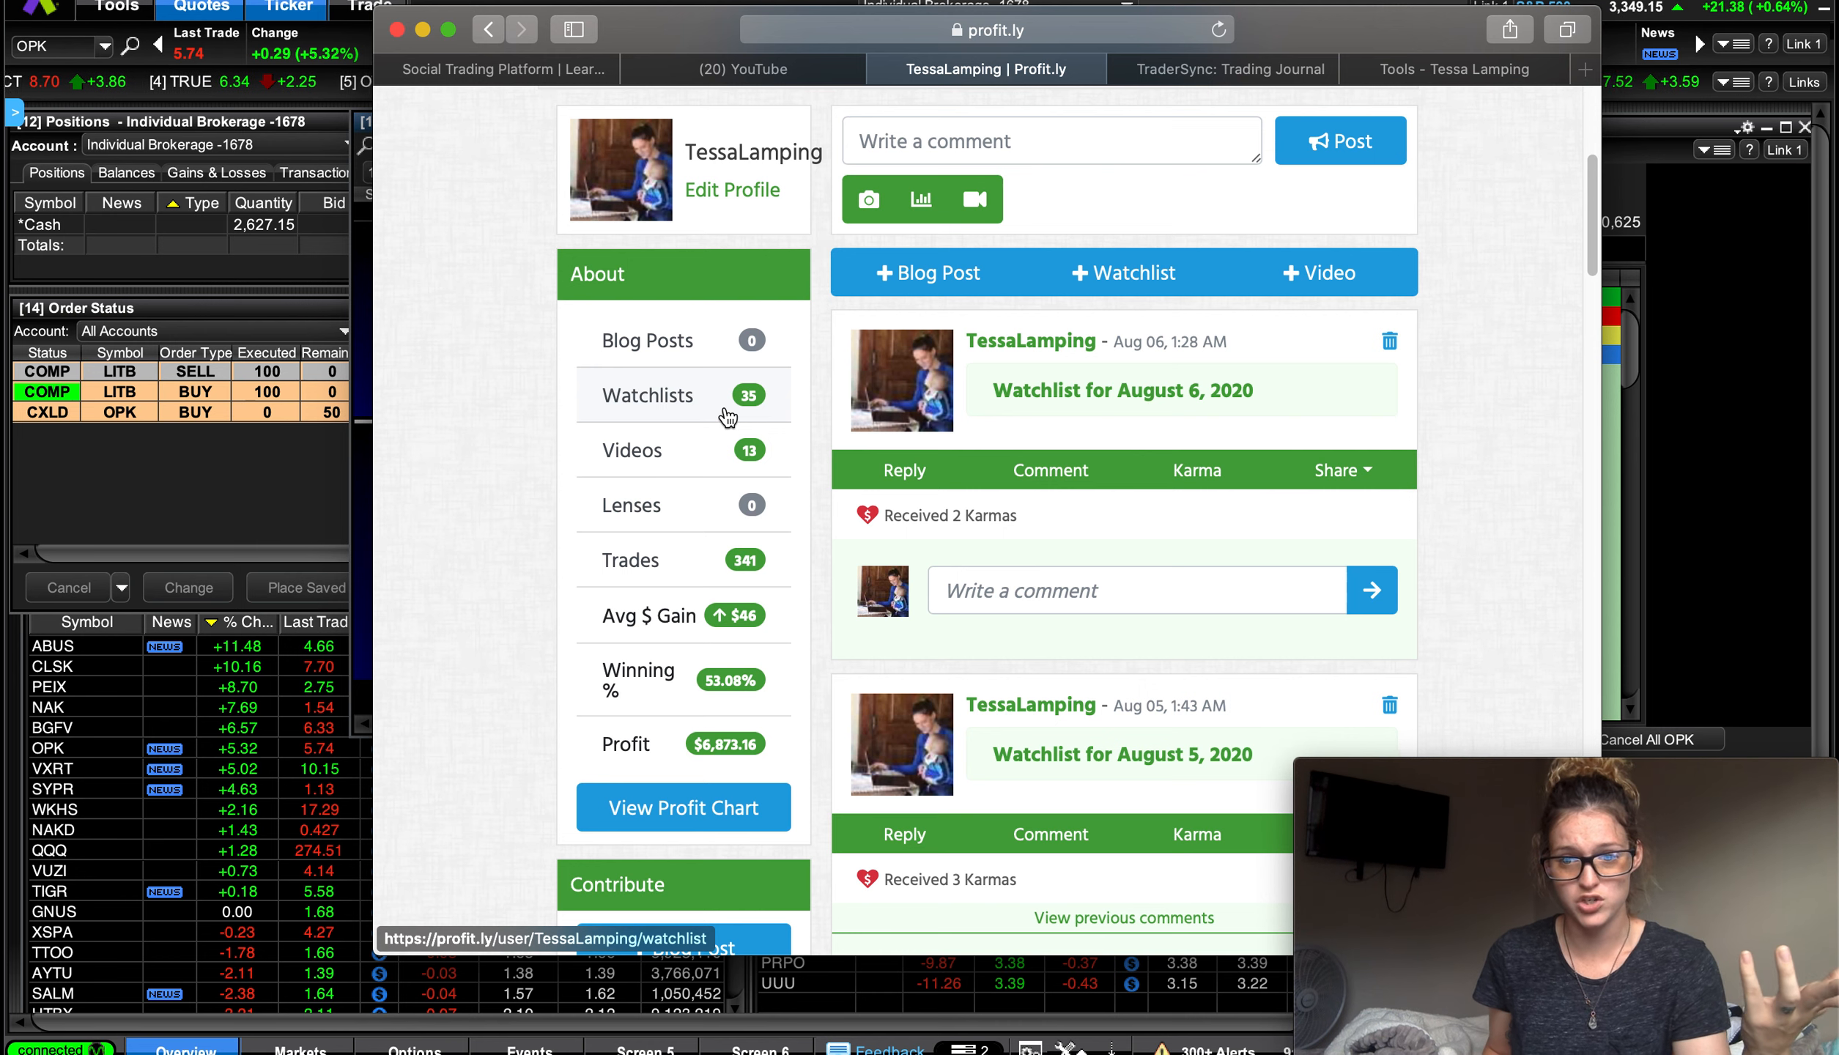
{"action": "mouse_move", "coordinate": [662, 477]}
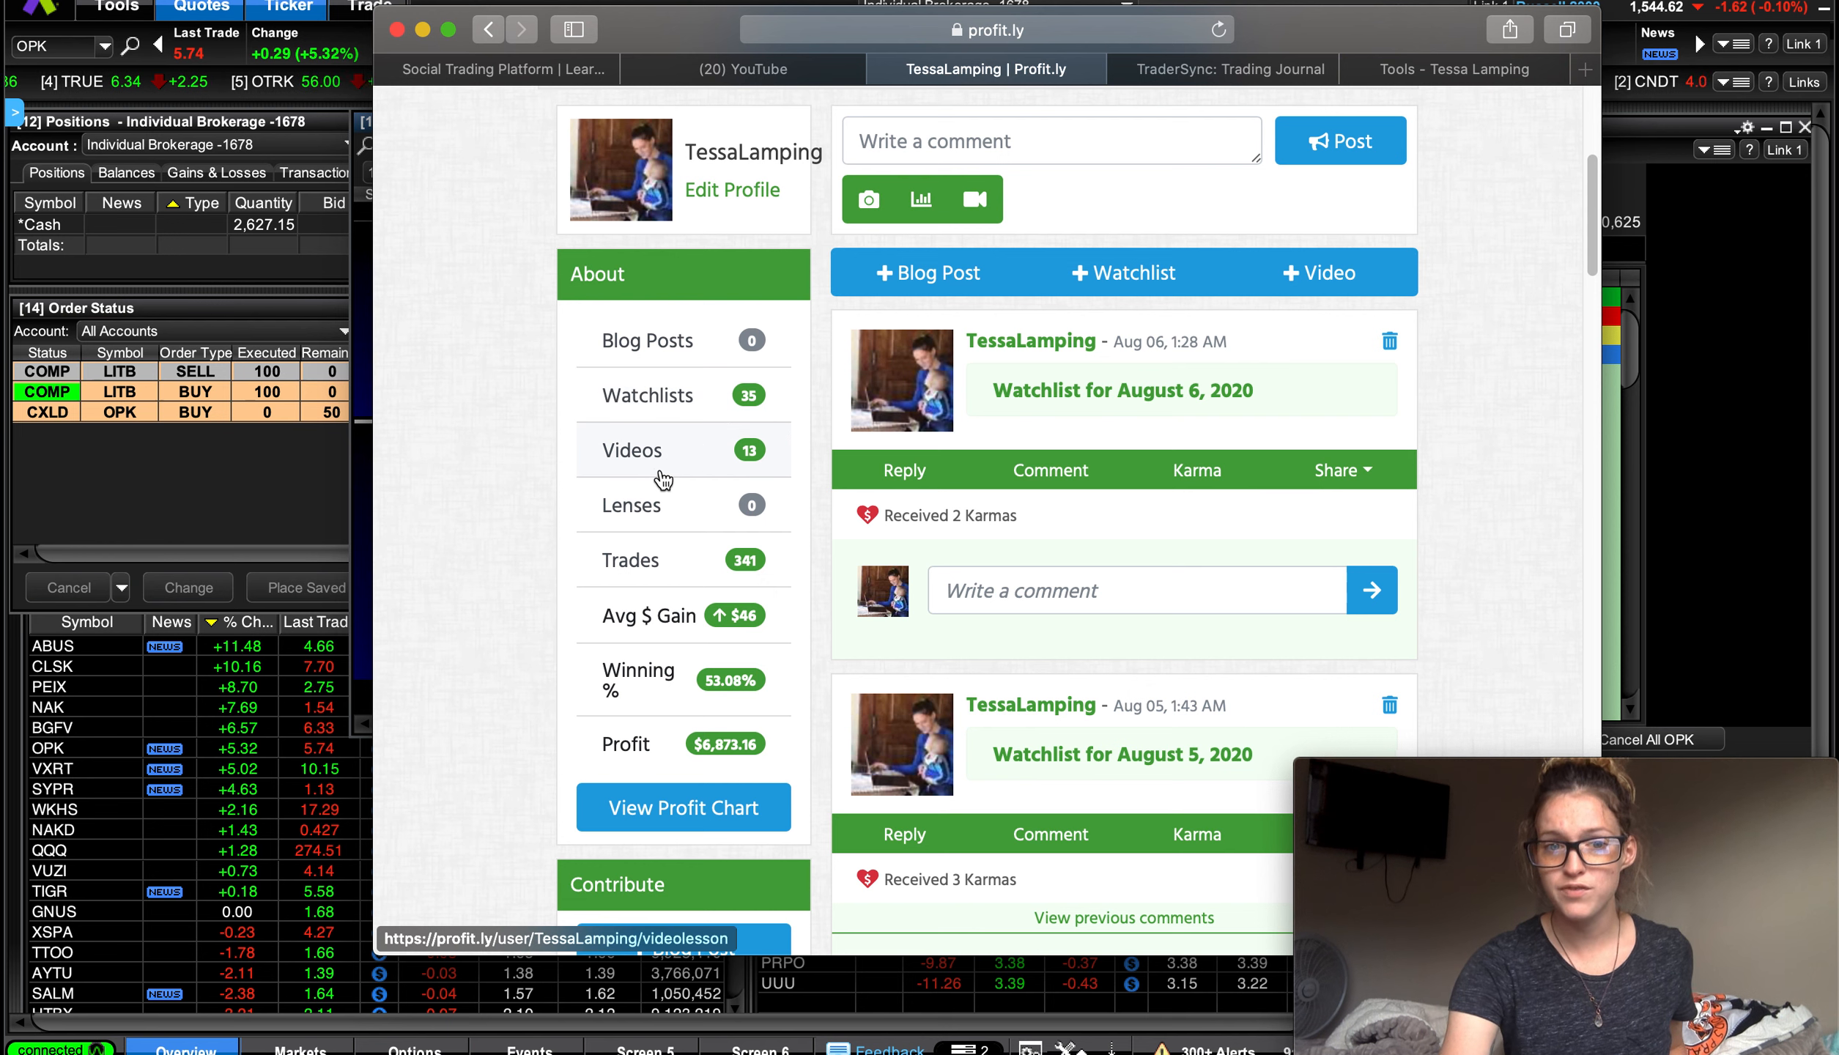